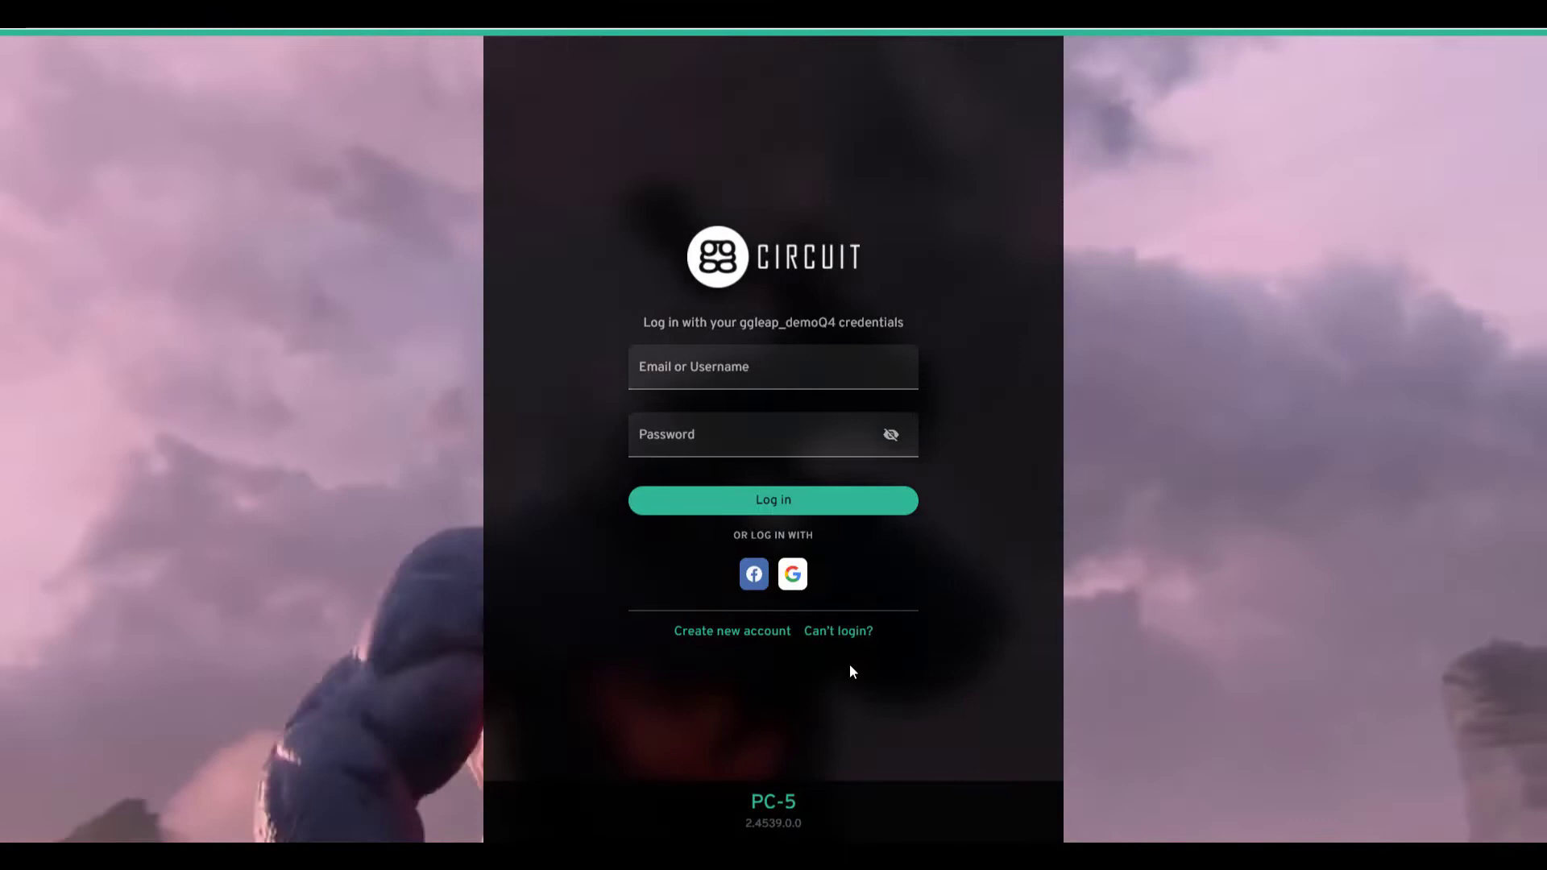
mouse_move(718, 639)
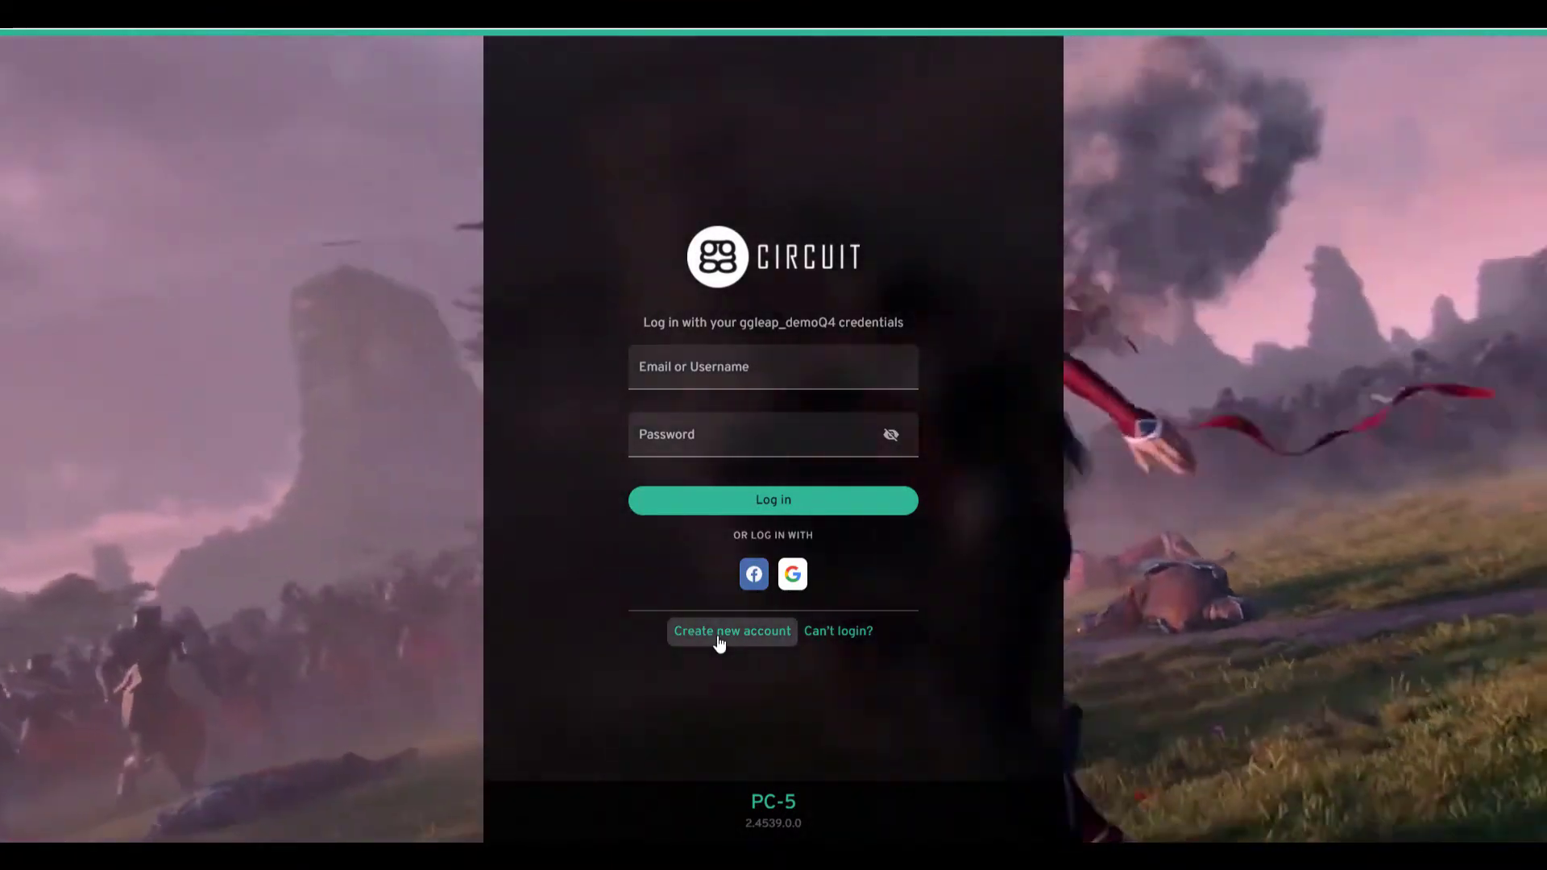
mouse_move(584, 457)
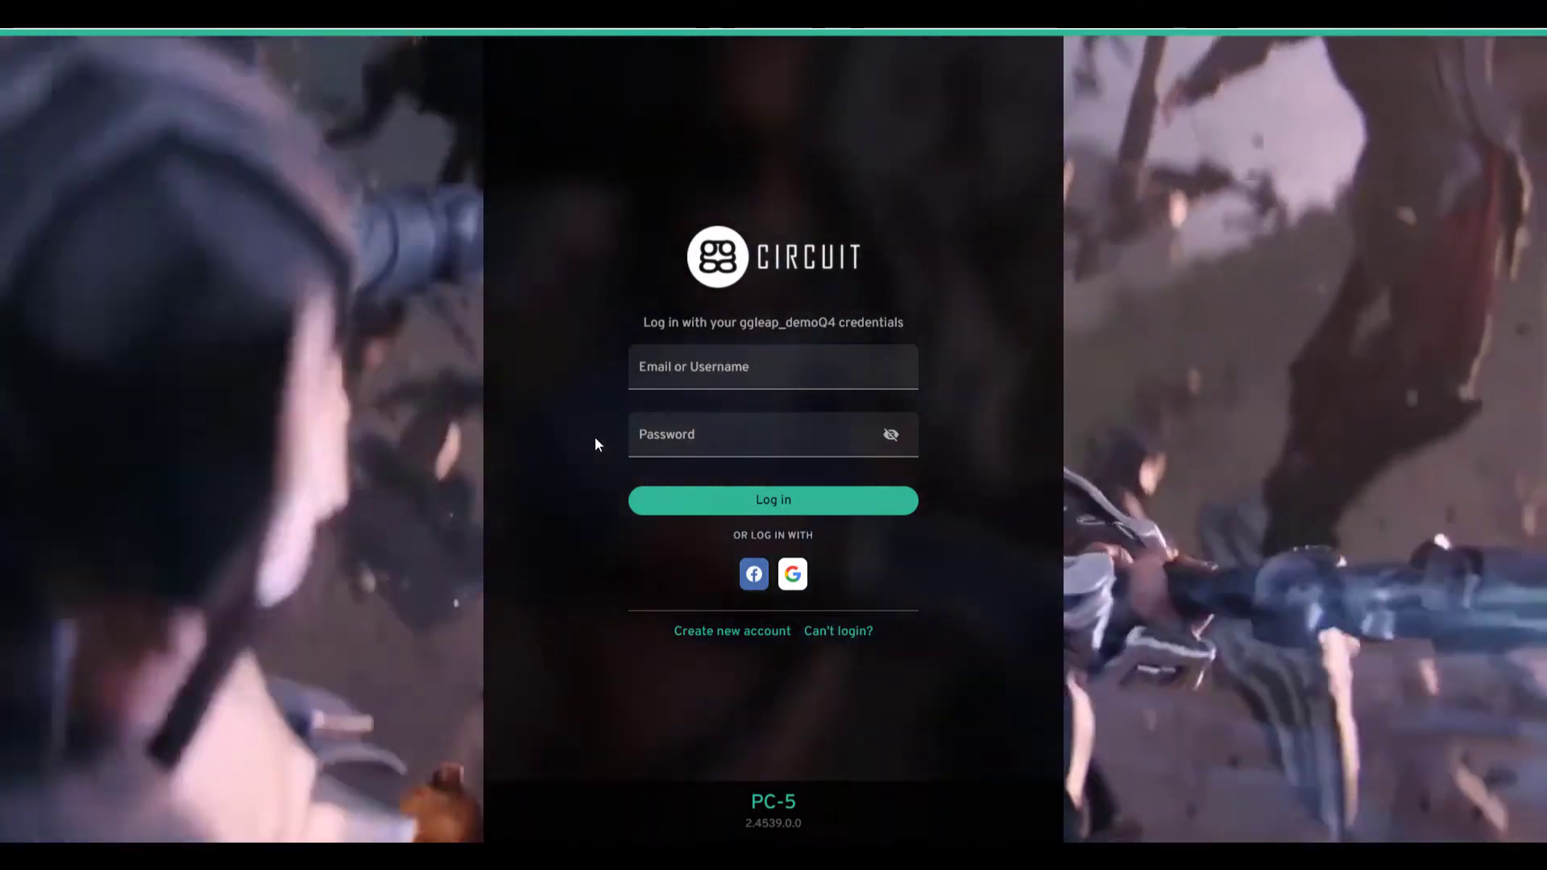
Step: Start signing in with a Google account, then cancel the Google QR sign-in
click(772, 434)
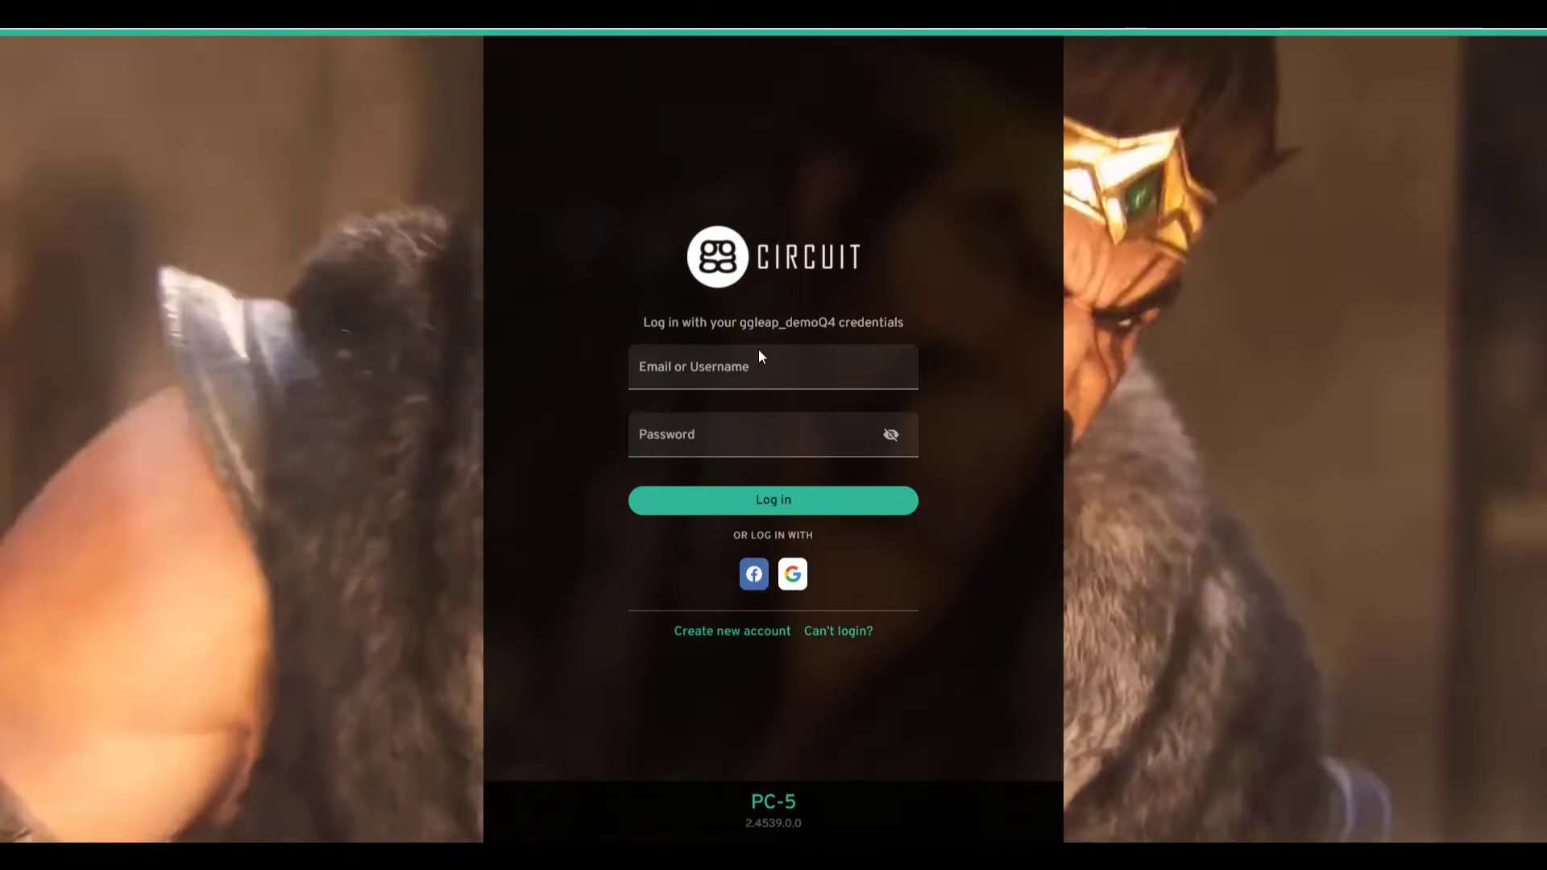
click(773, 374)
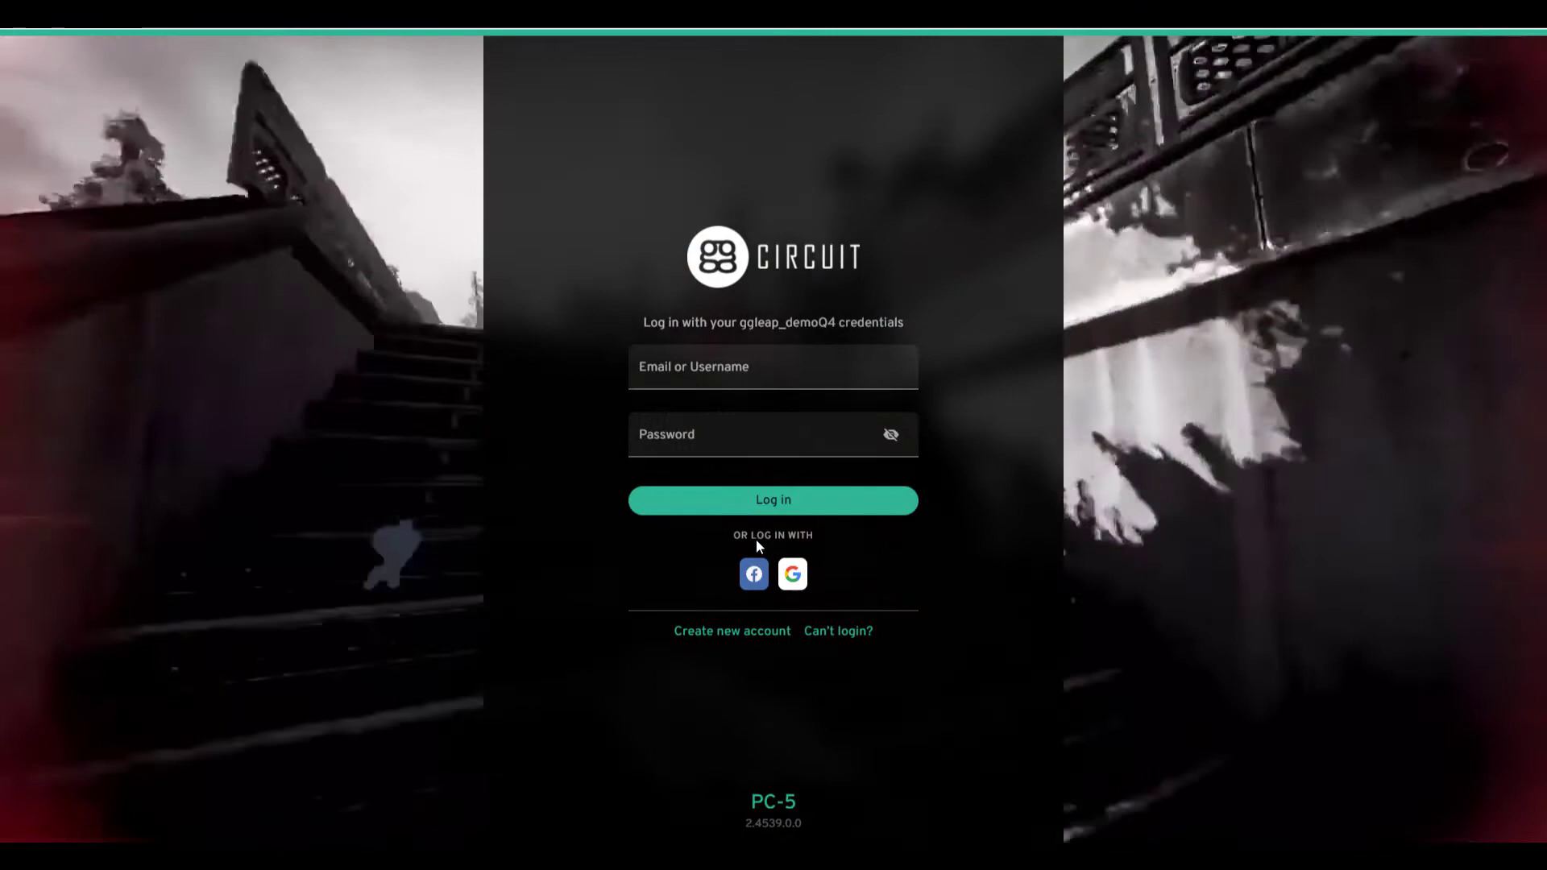
click(792, 575)
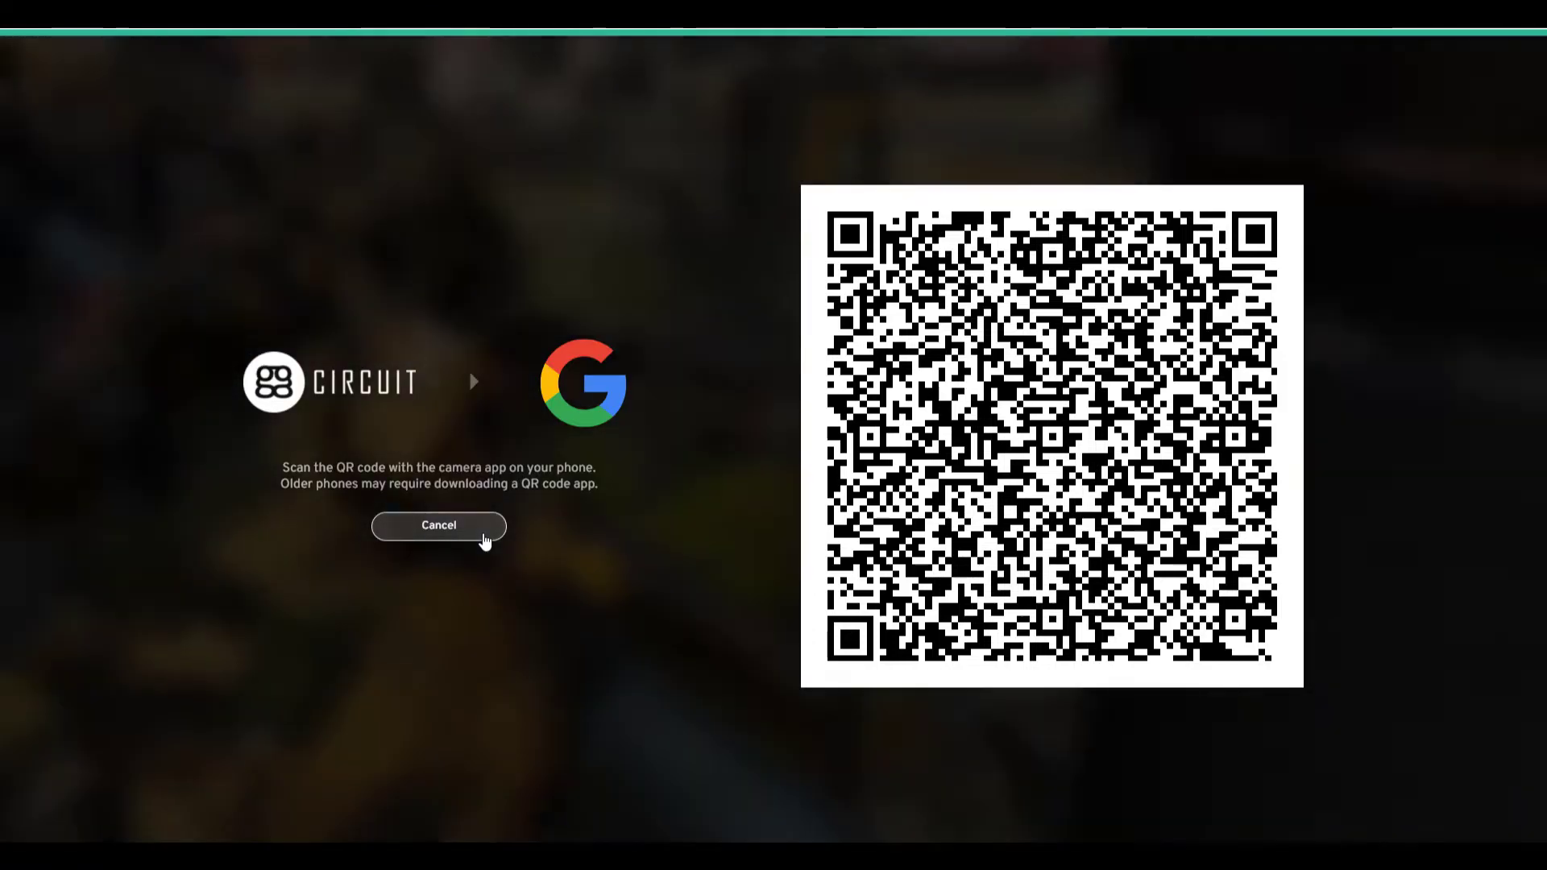
click(439, 525)
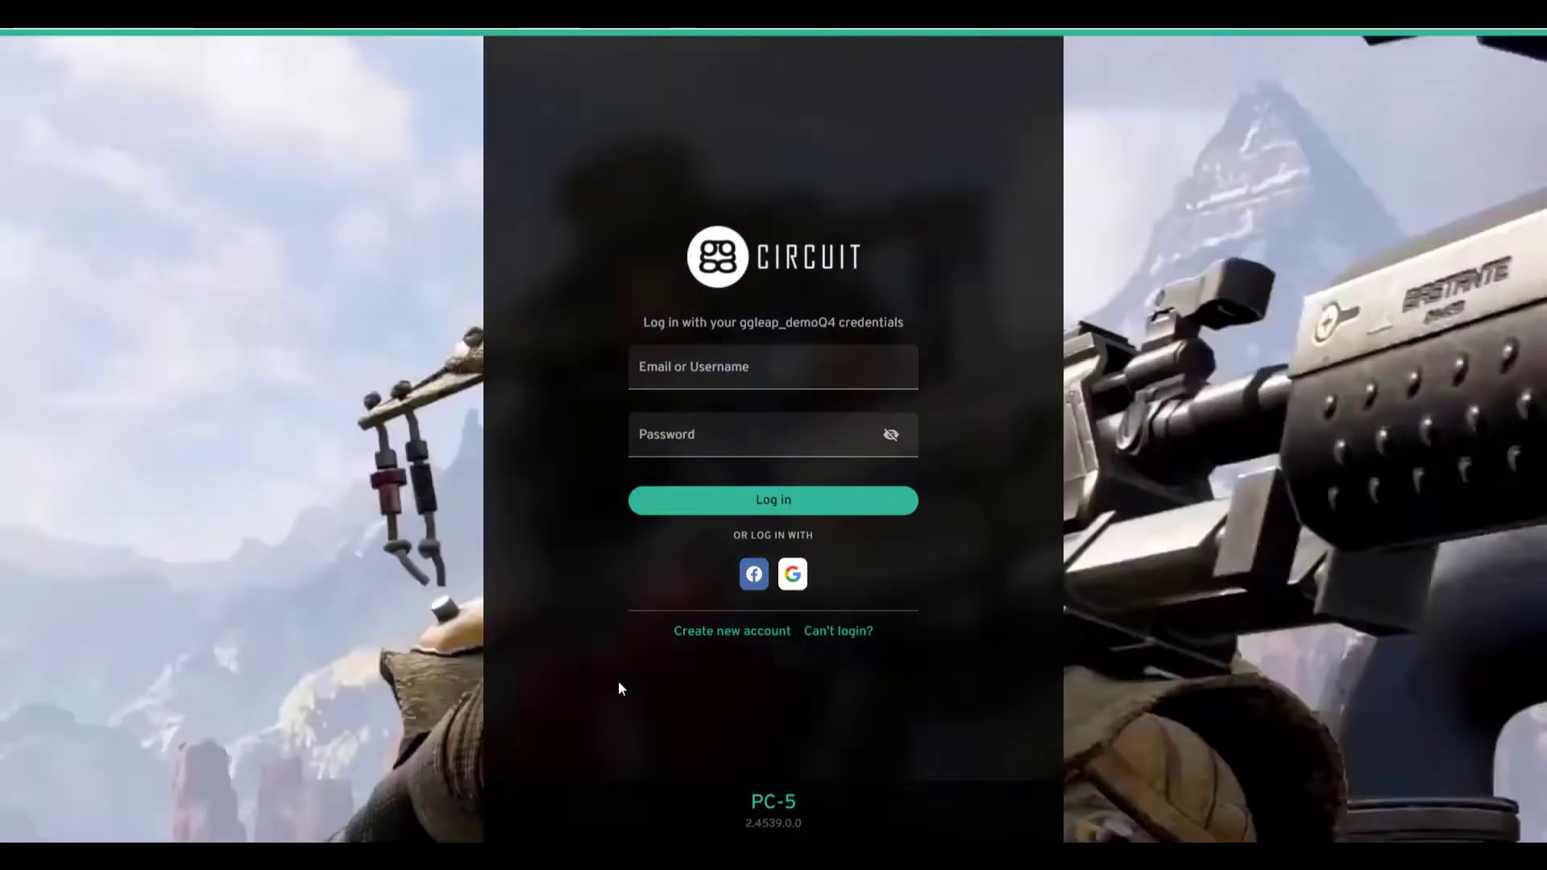
click(772, 374)
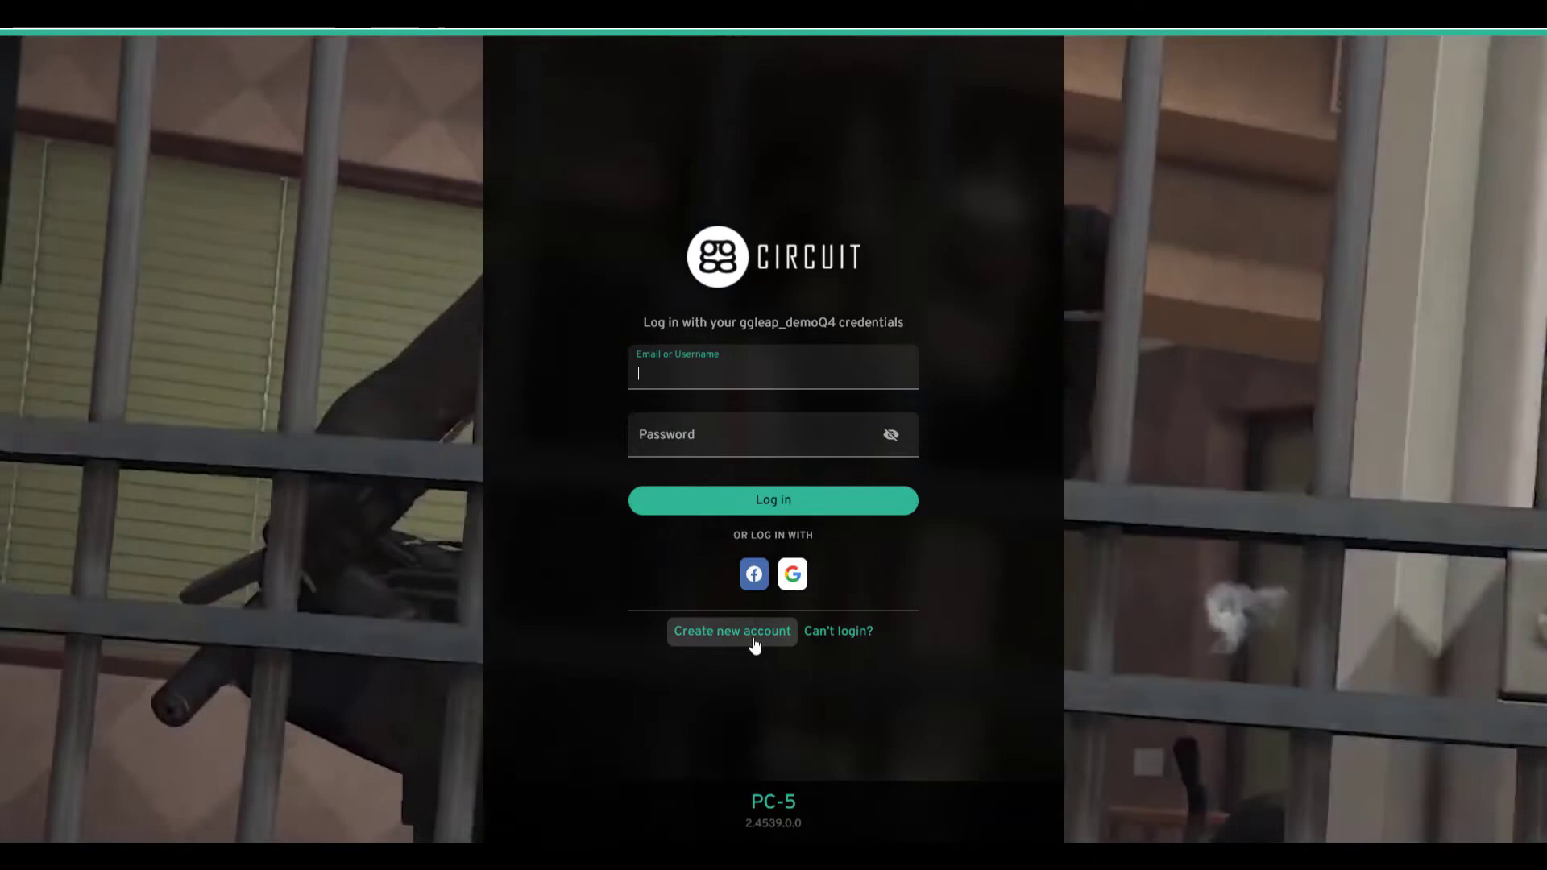
Step: Under Create new account, try Register with Google, then choose Register Manually instead
click(732, 631)
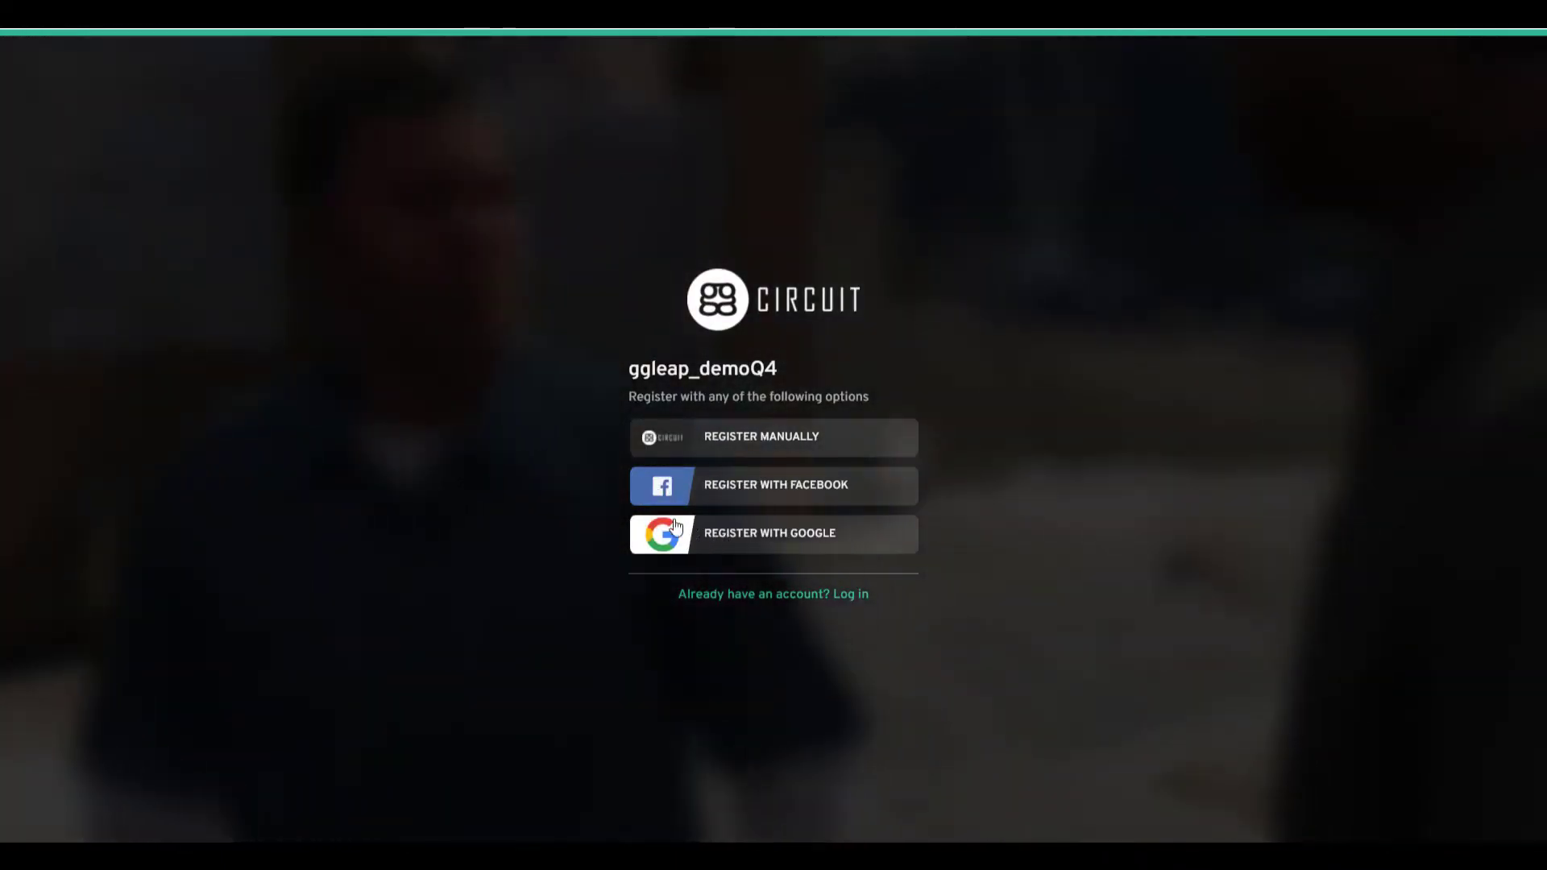
click(773, 533)
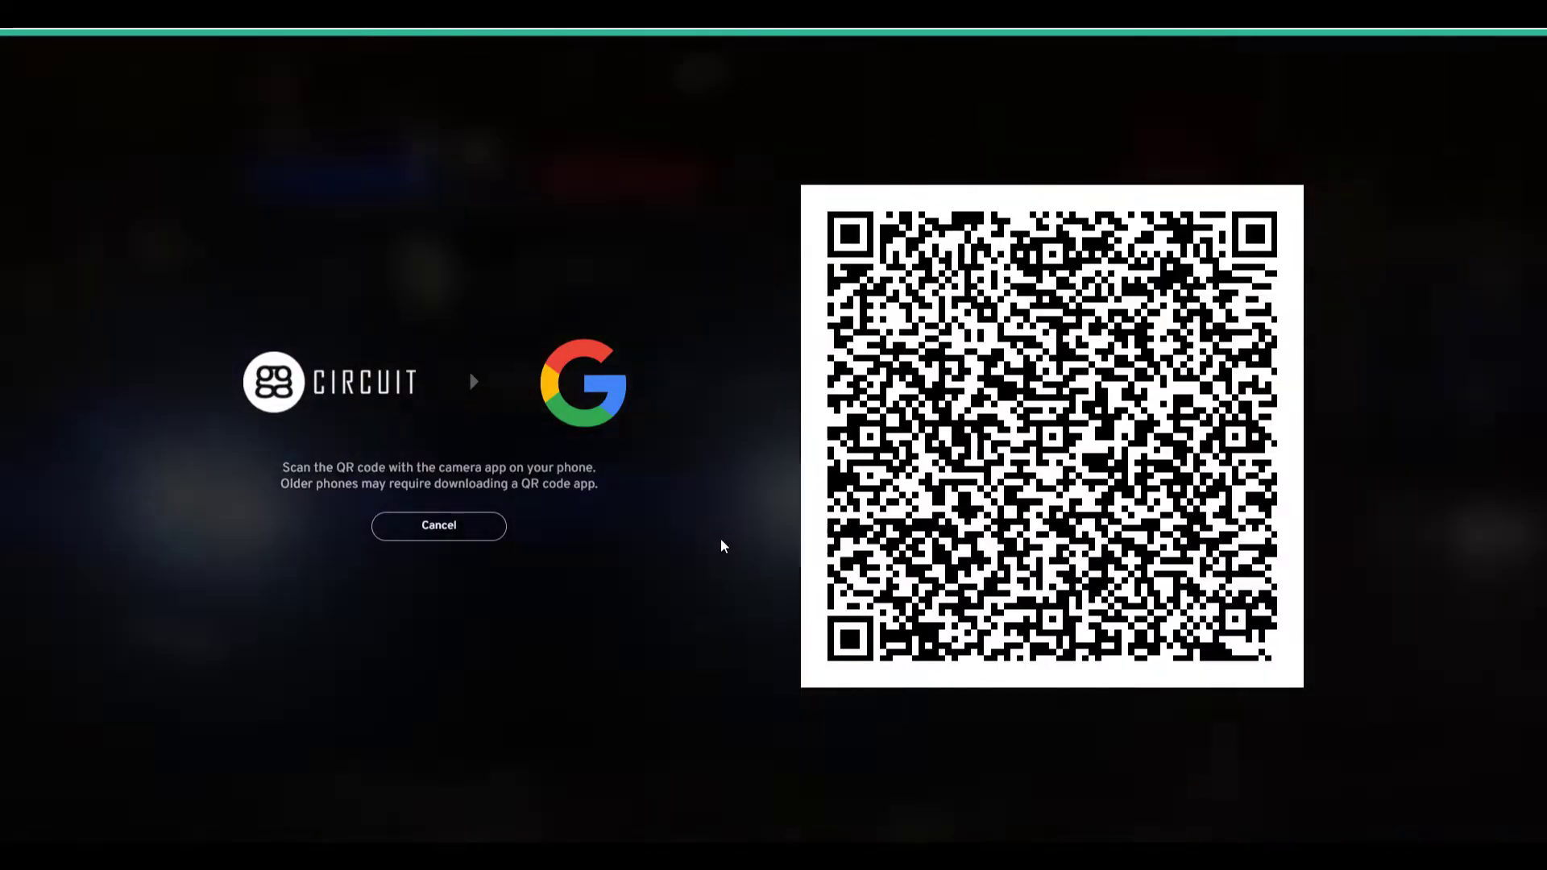
mouse_move(630, 554)
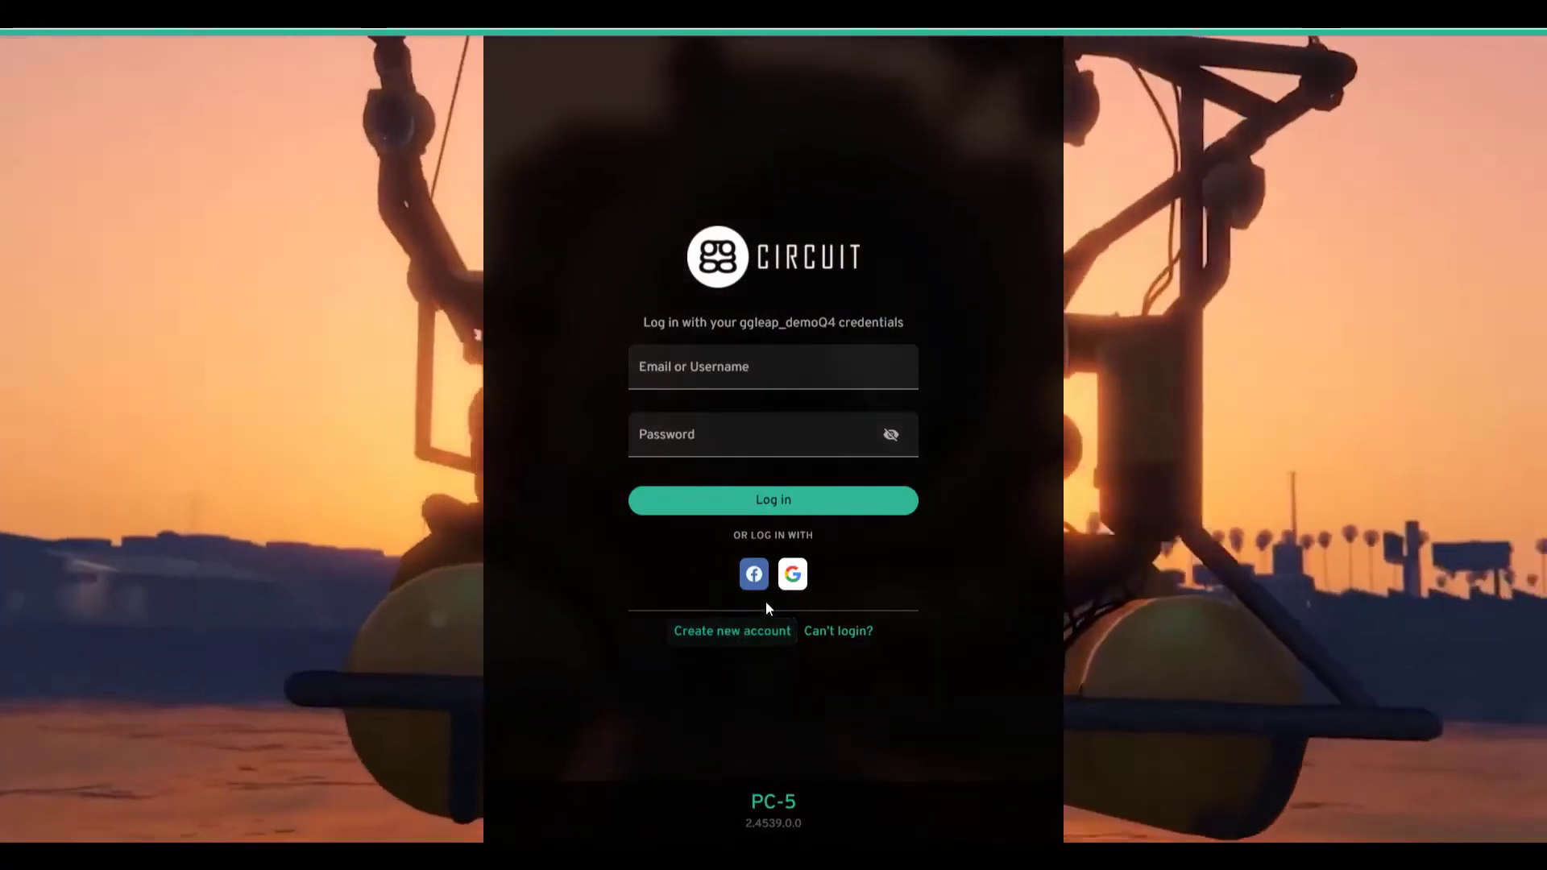
click(731, 631)
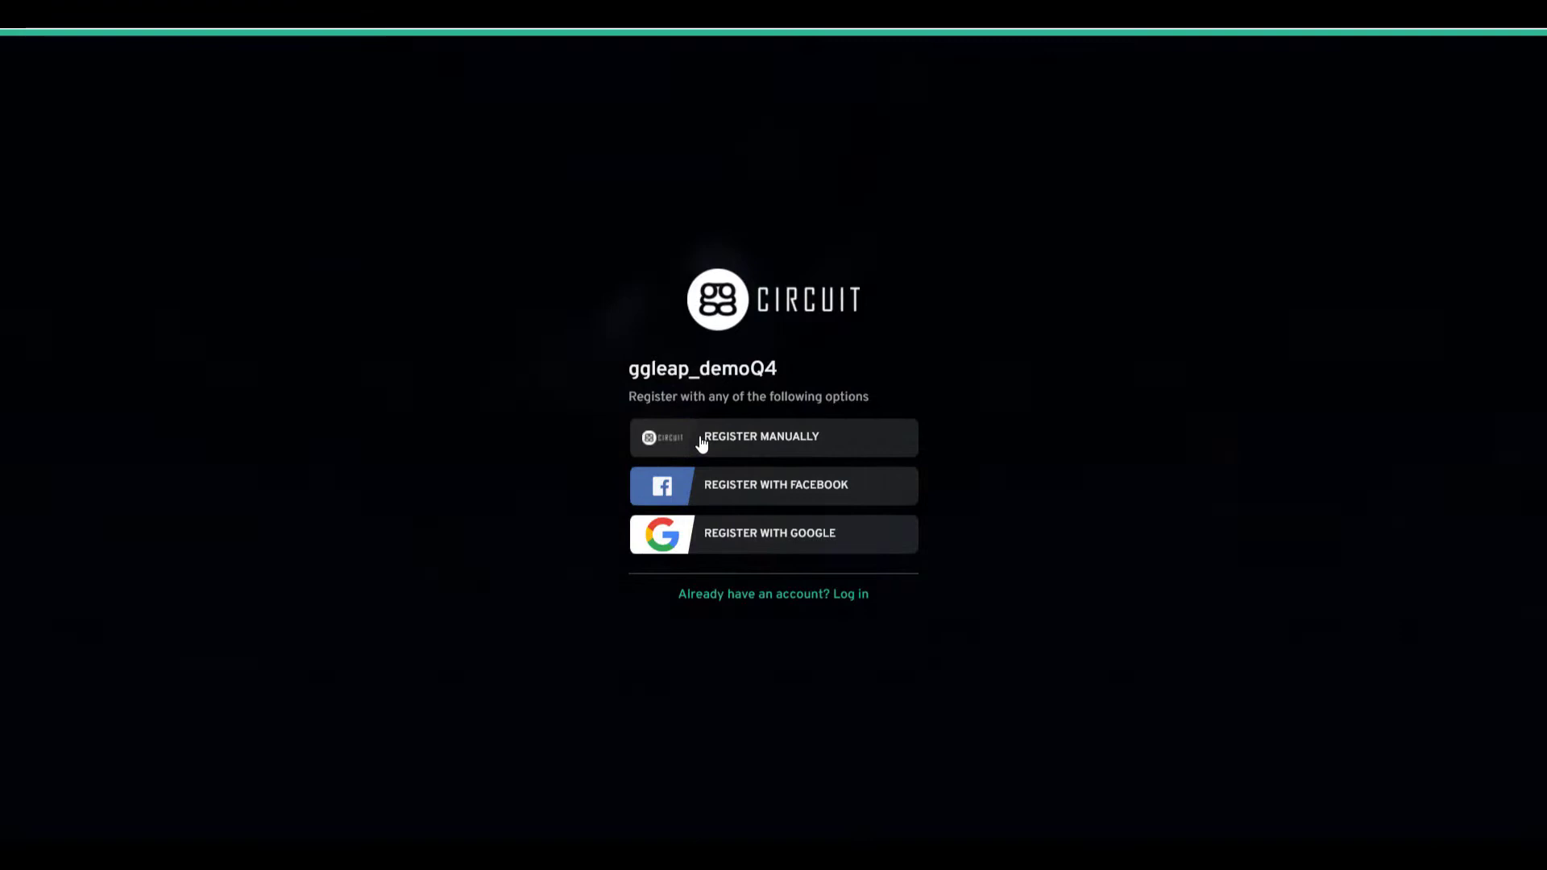
click(772, 436)
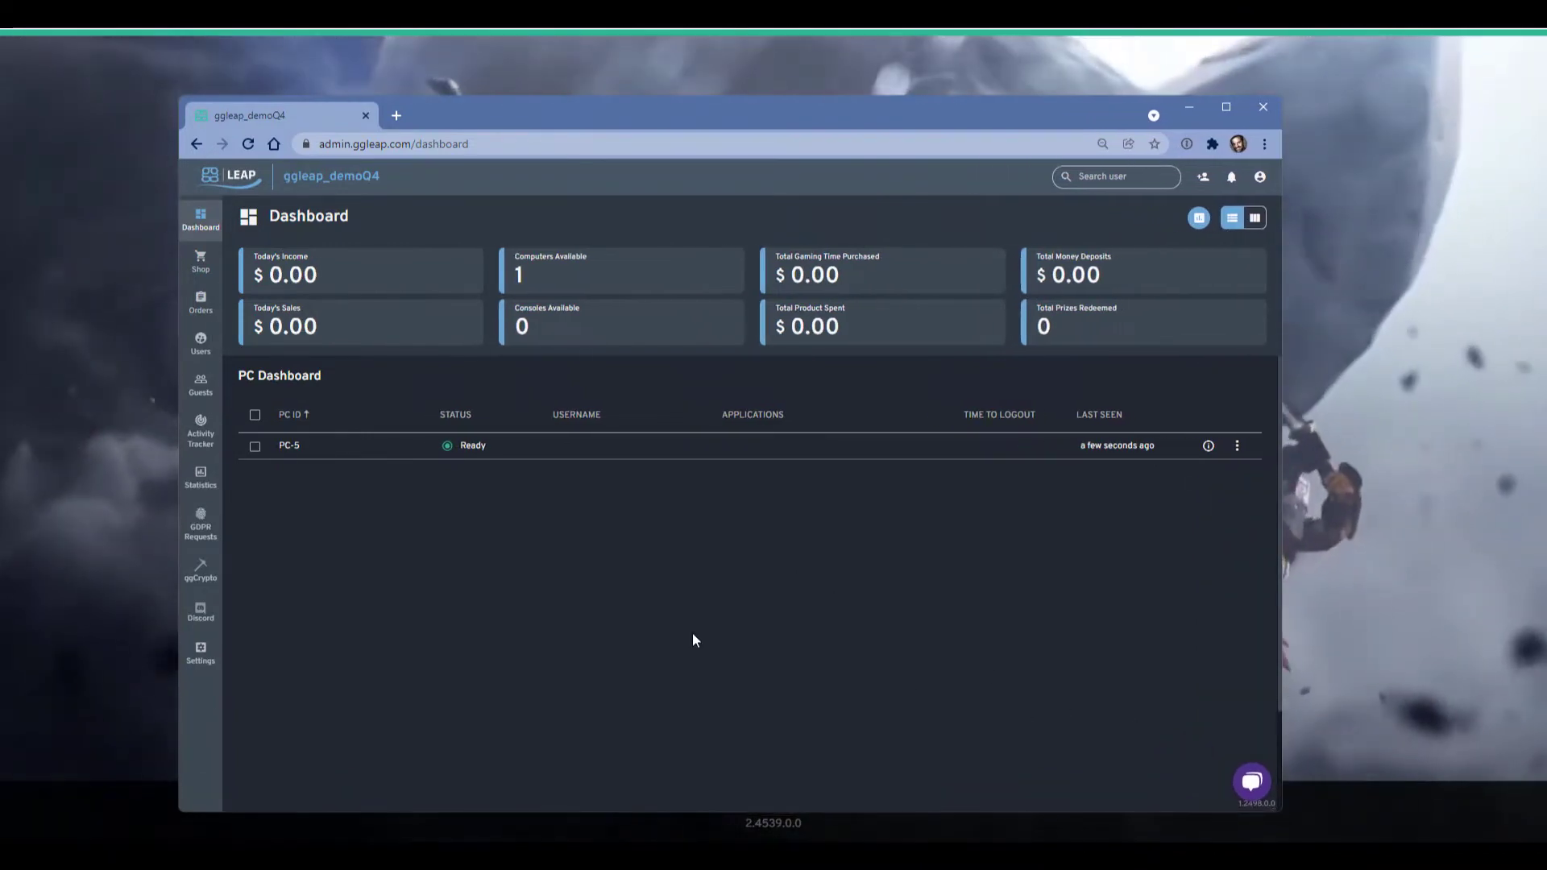
mouse_move(475, 553)
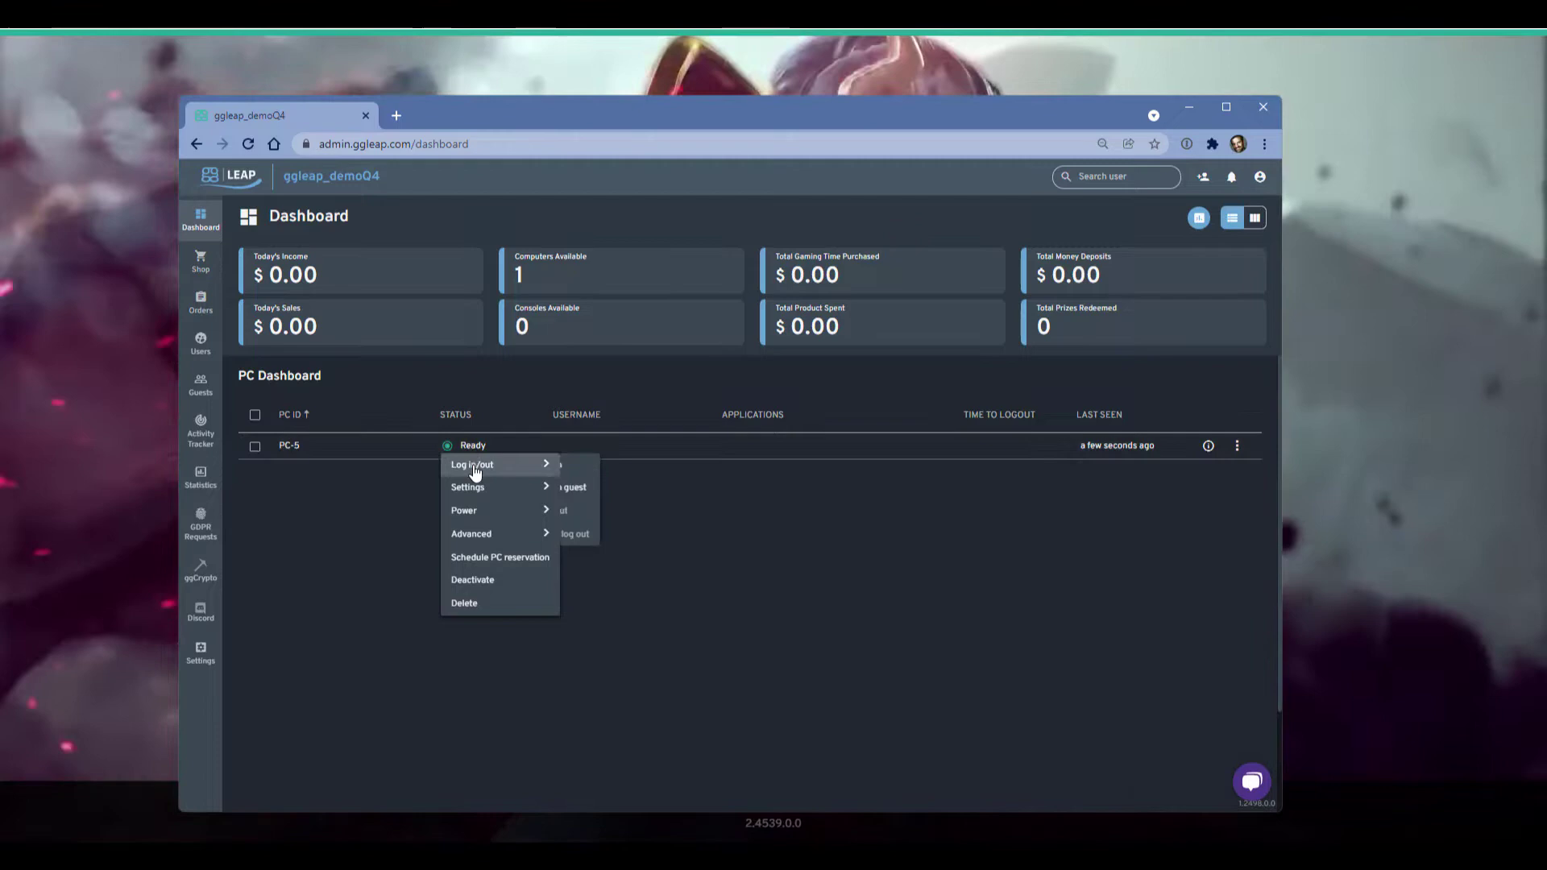
mouse_move(478, 510)
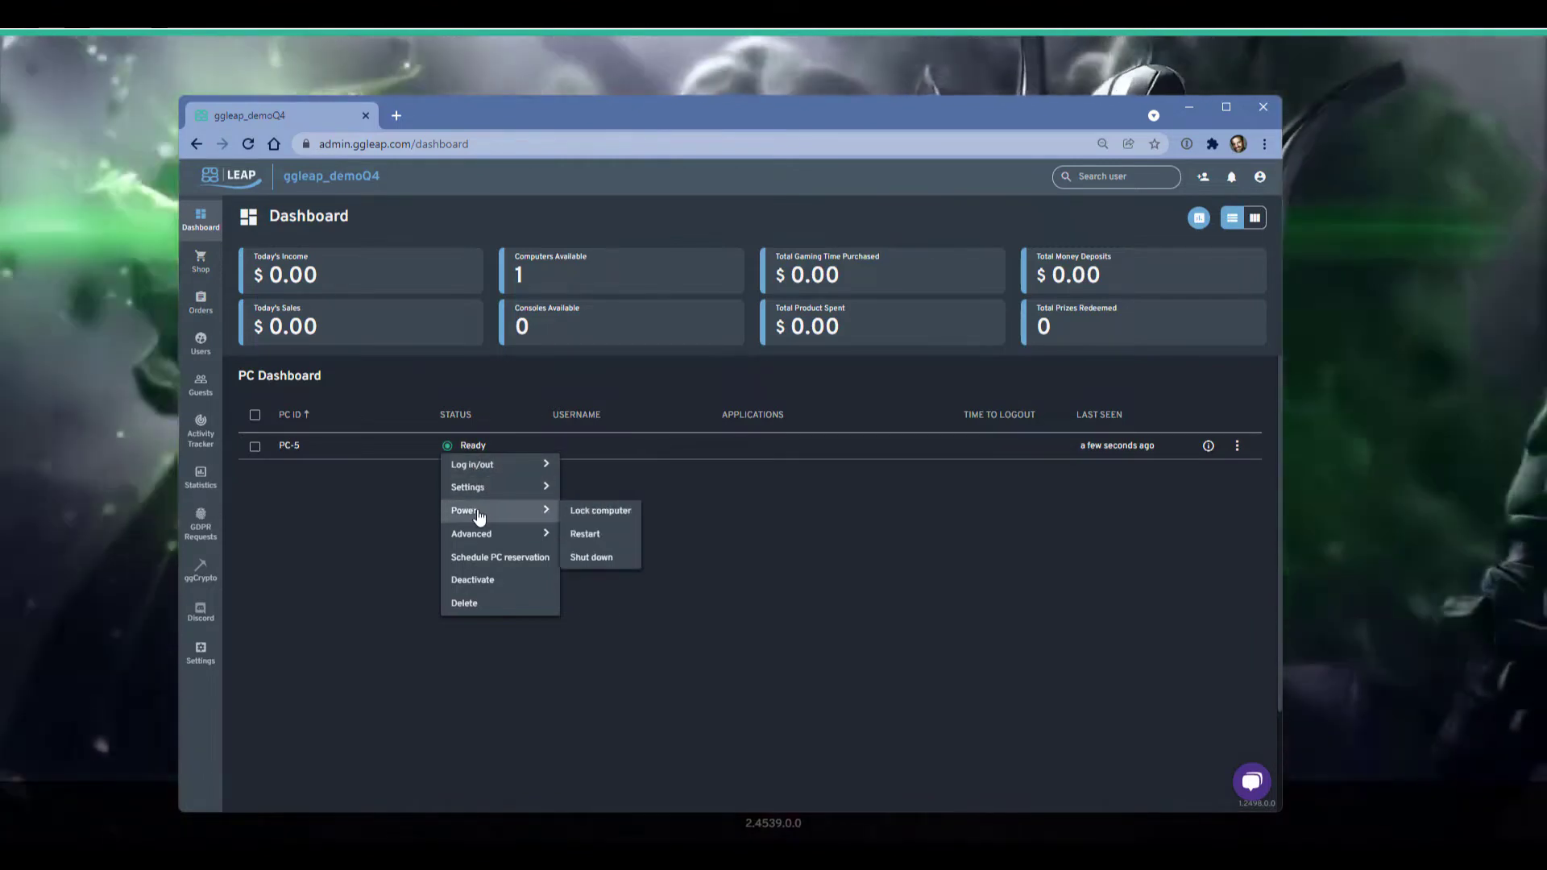
mouse_move(478, 533)
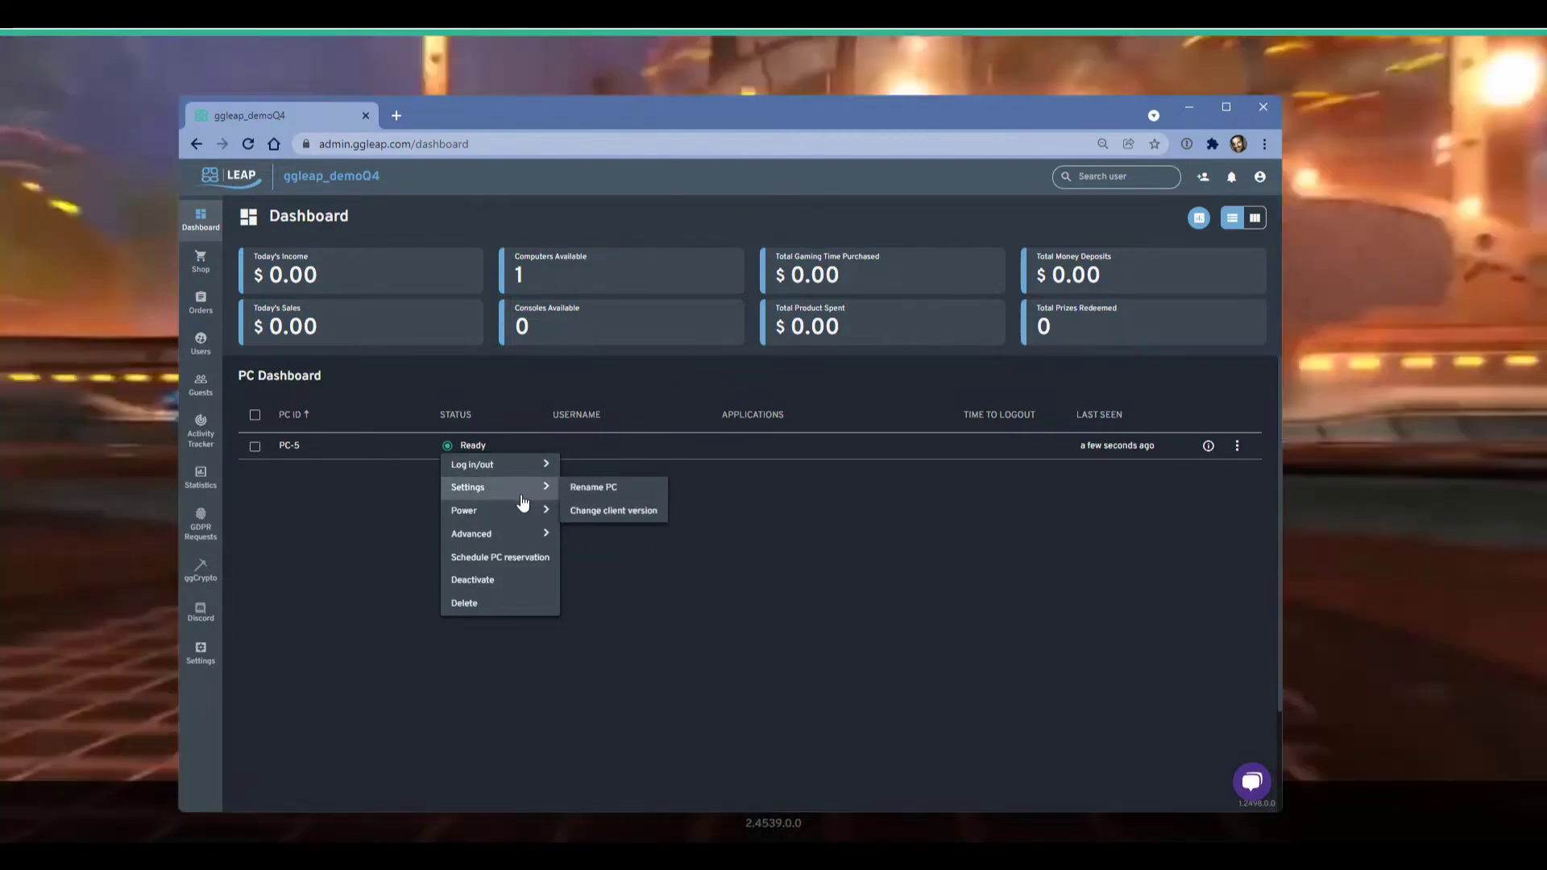
mouse_move(486, 509)
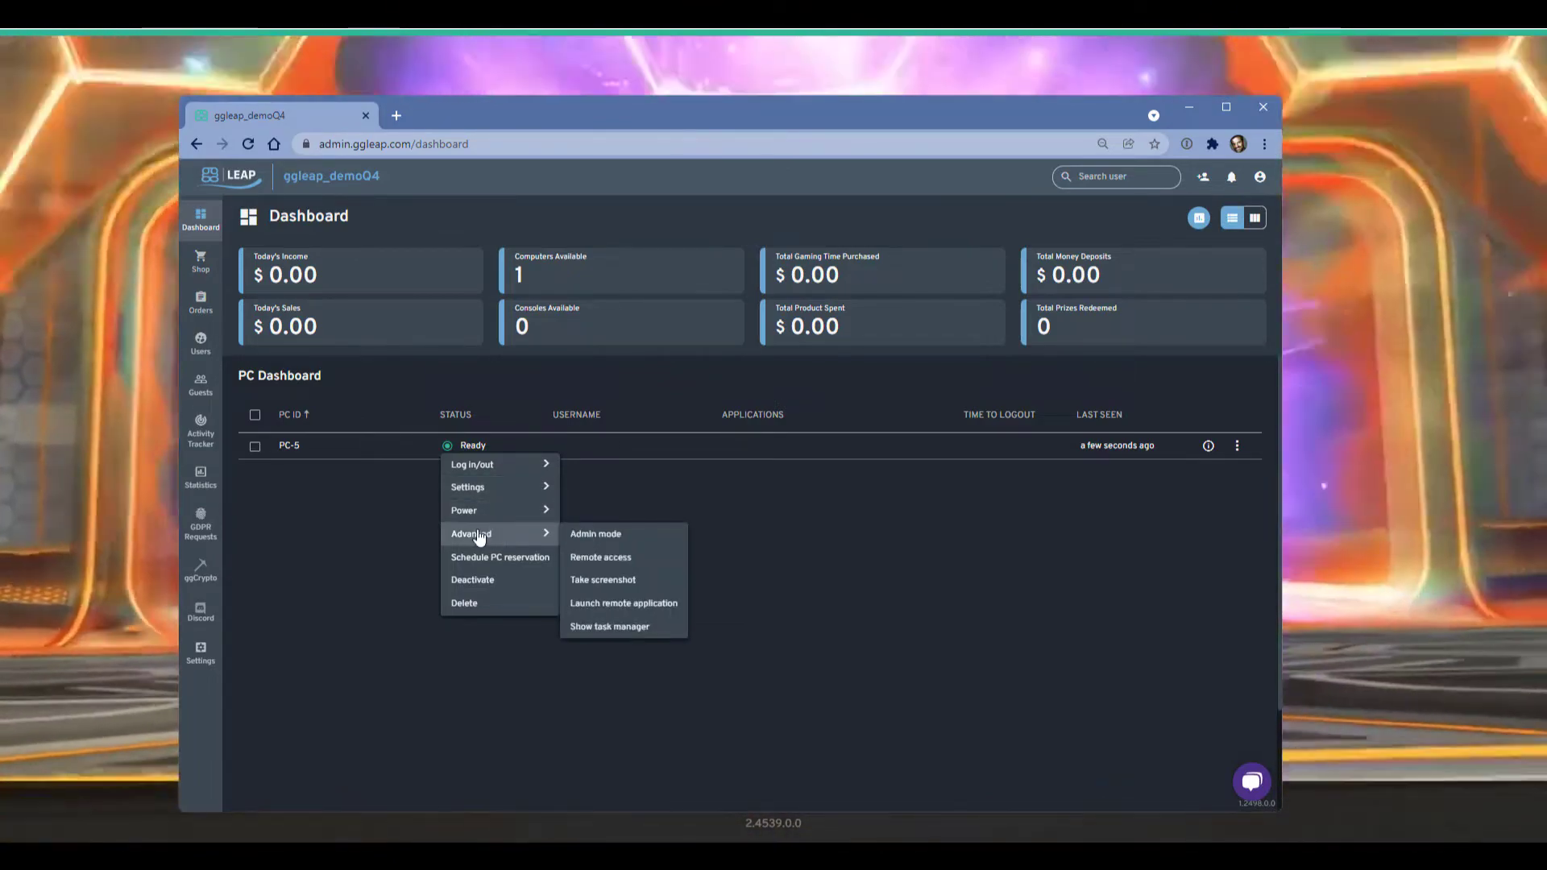
mouse_move(583, 539)
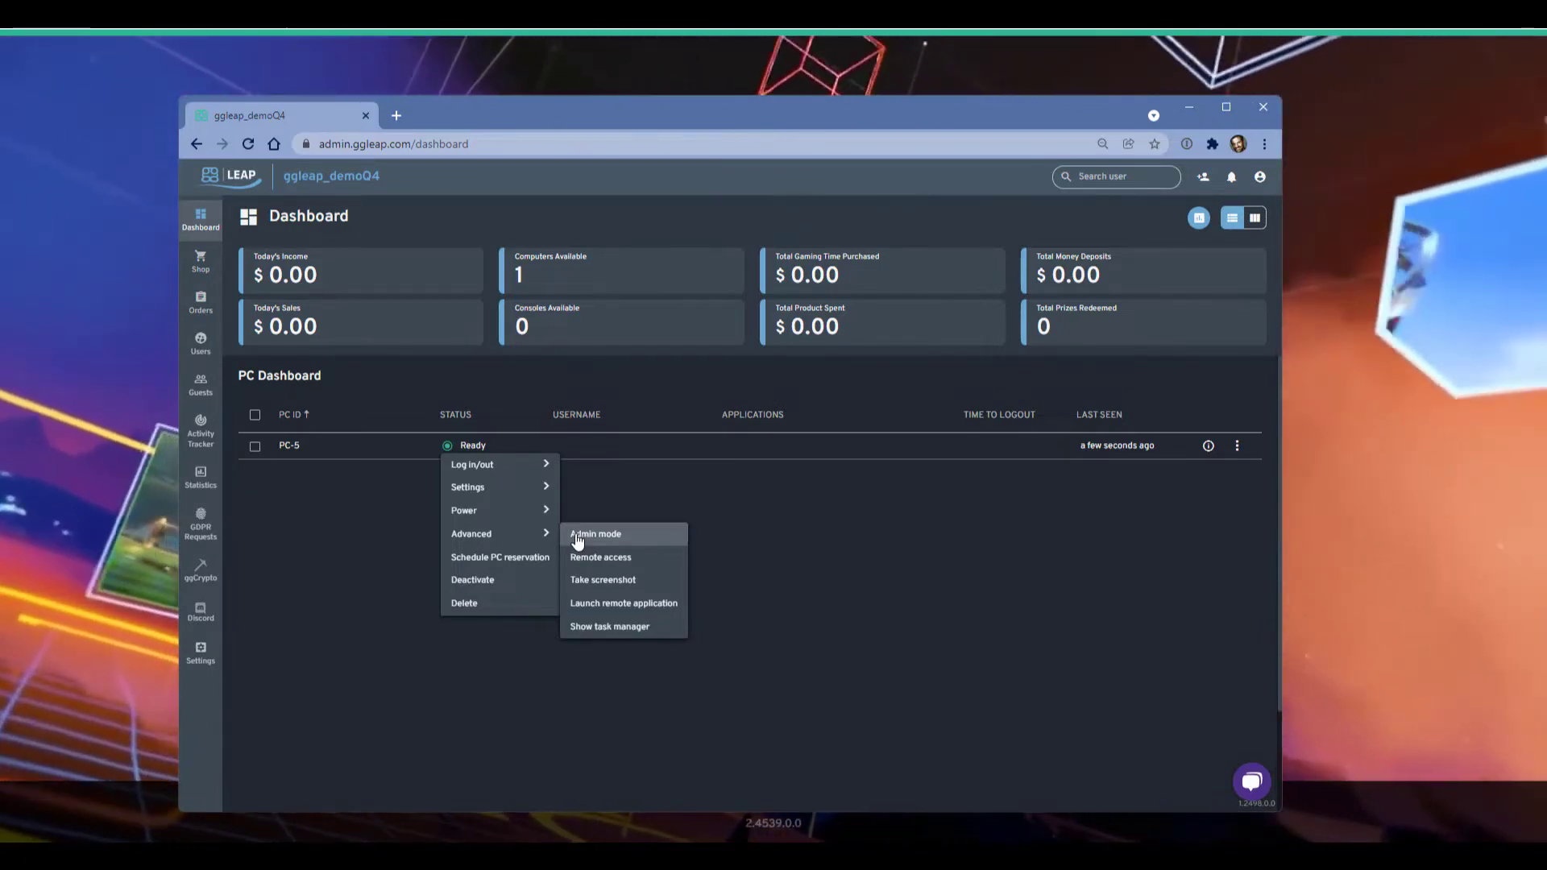
mouse_move(624, 556)
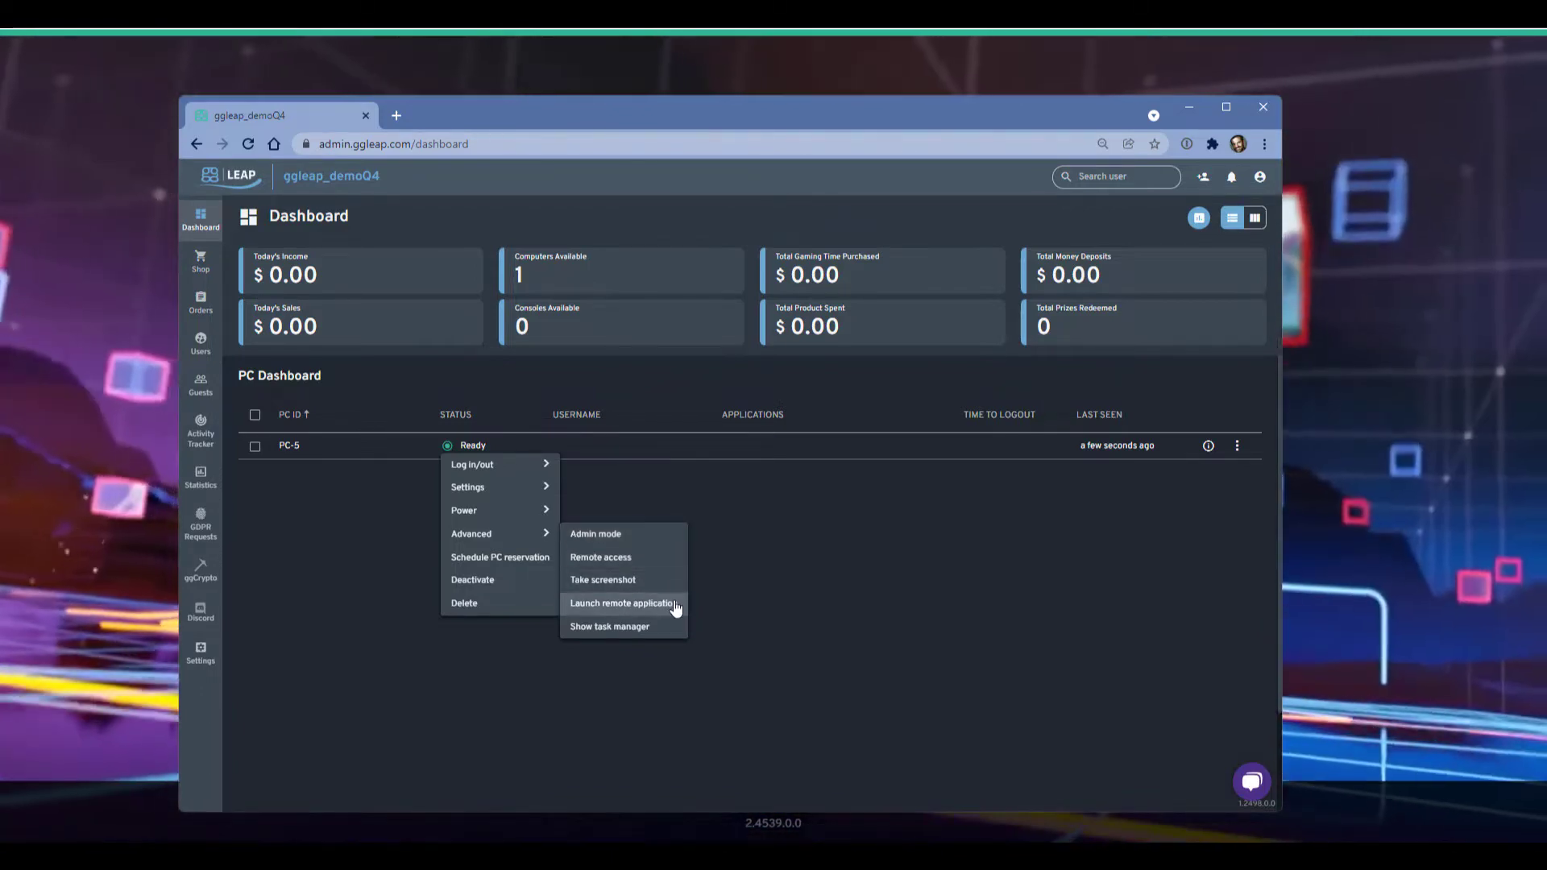
mouse_move(664, 627)
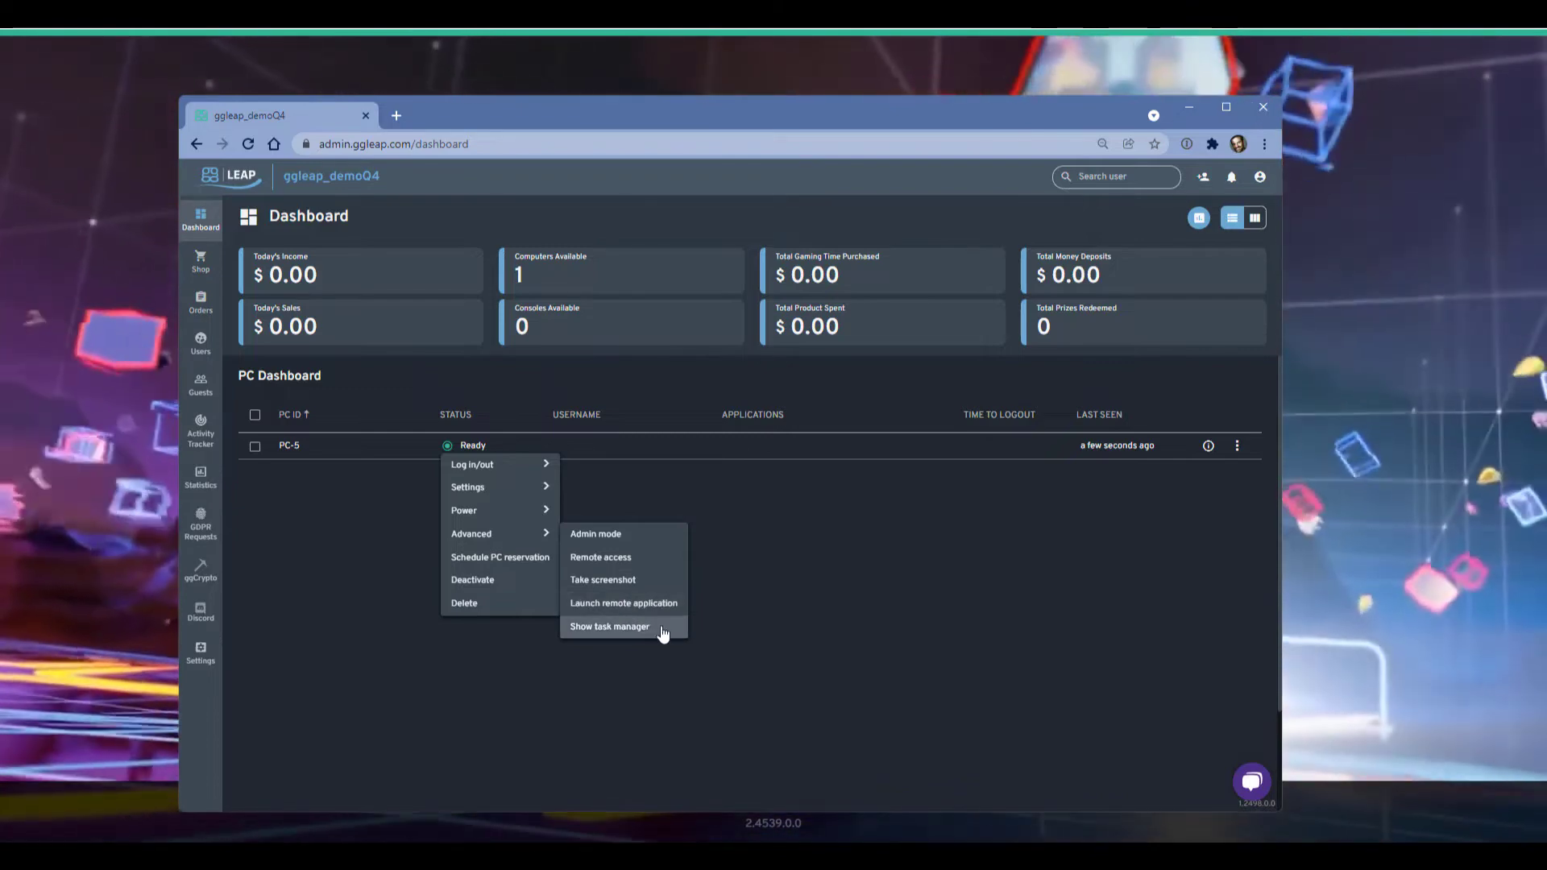
mouse_move(520, 536)
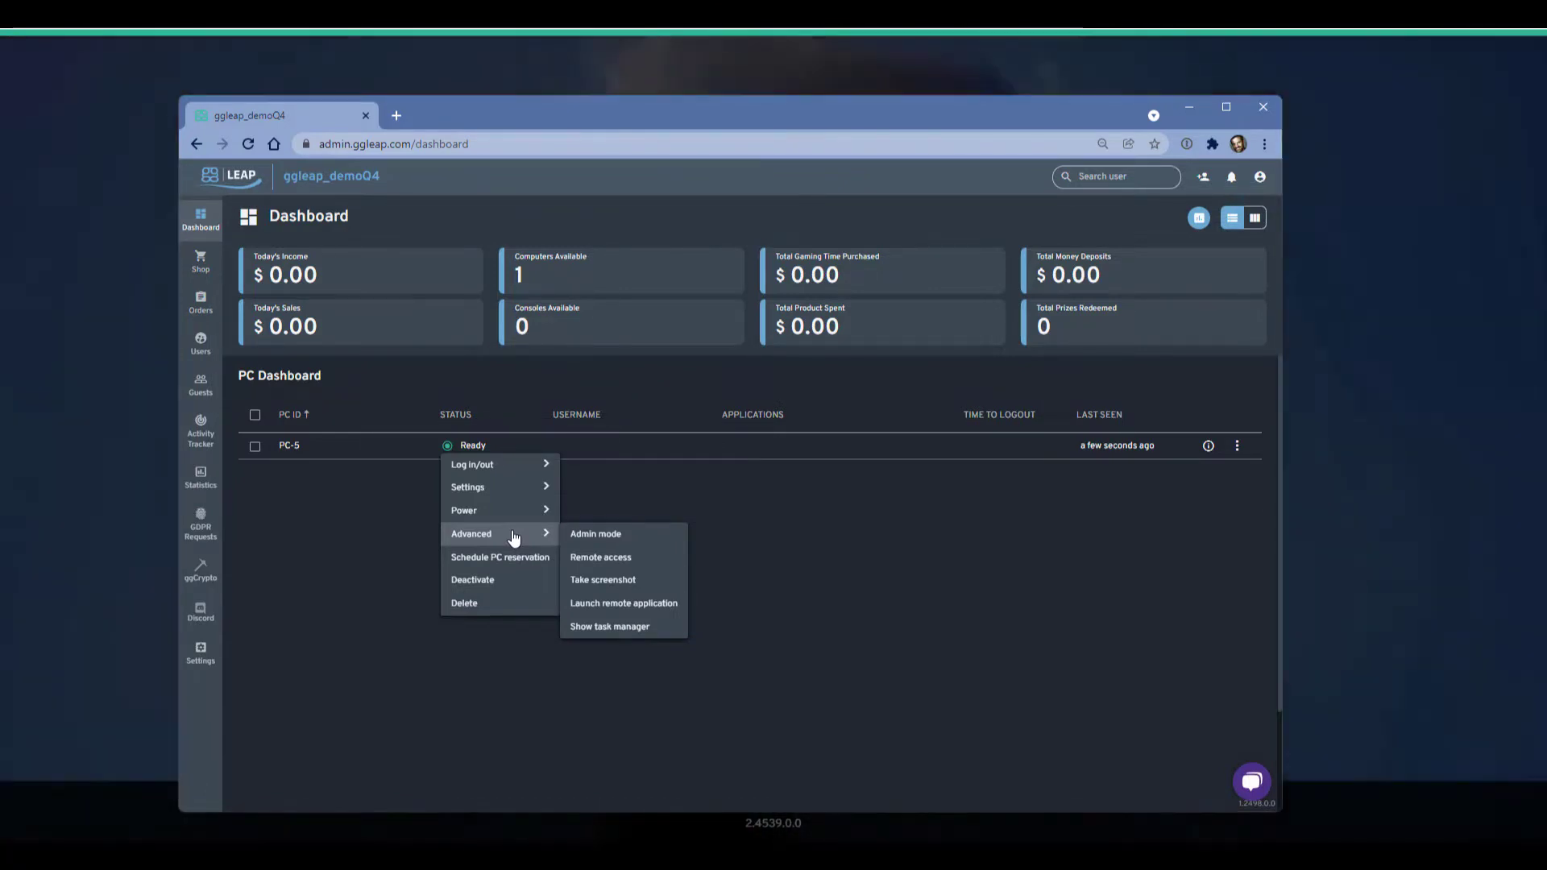
click(1022, 493)
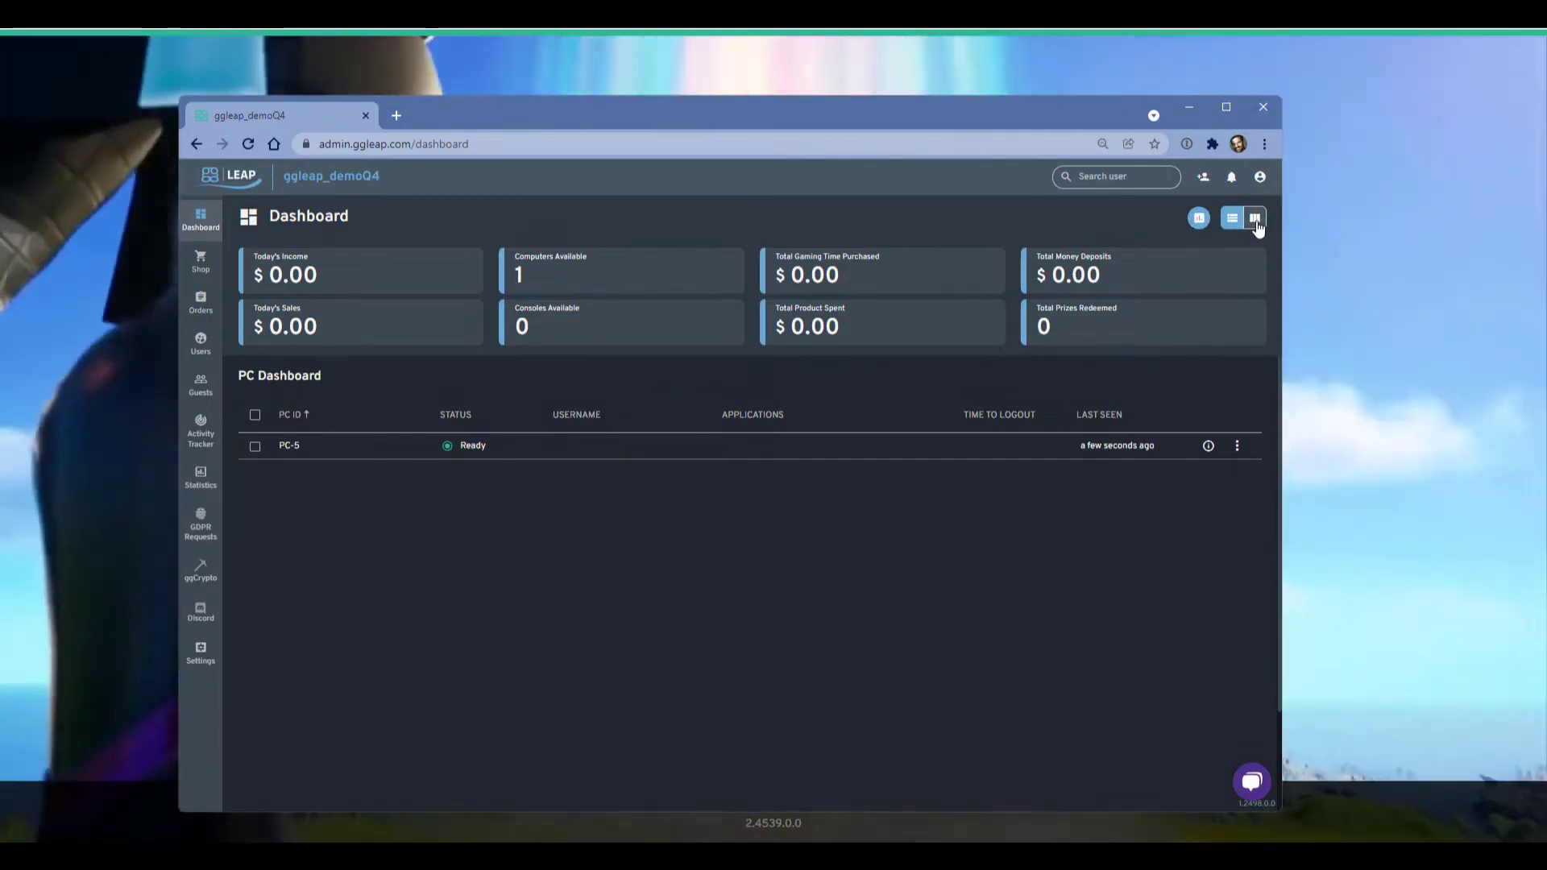
Step: Toggle the PC dashboard to the room map layout, back to list, then map again
click(1254, 218)
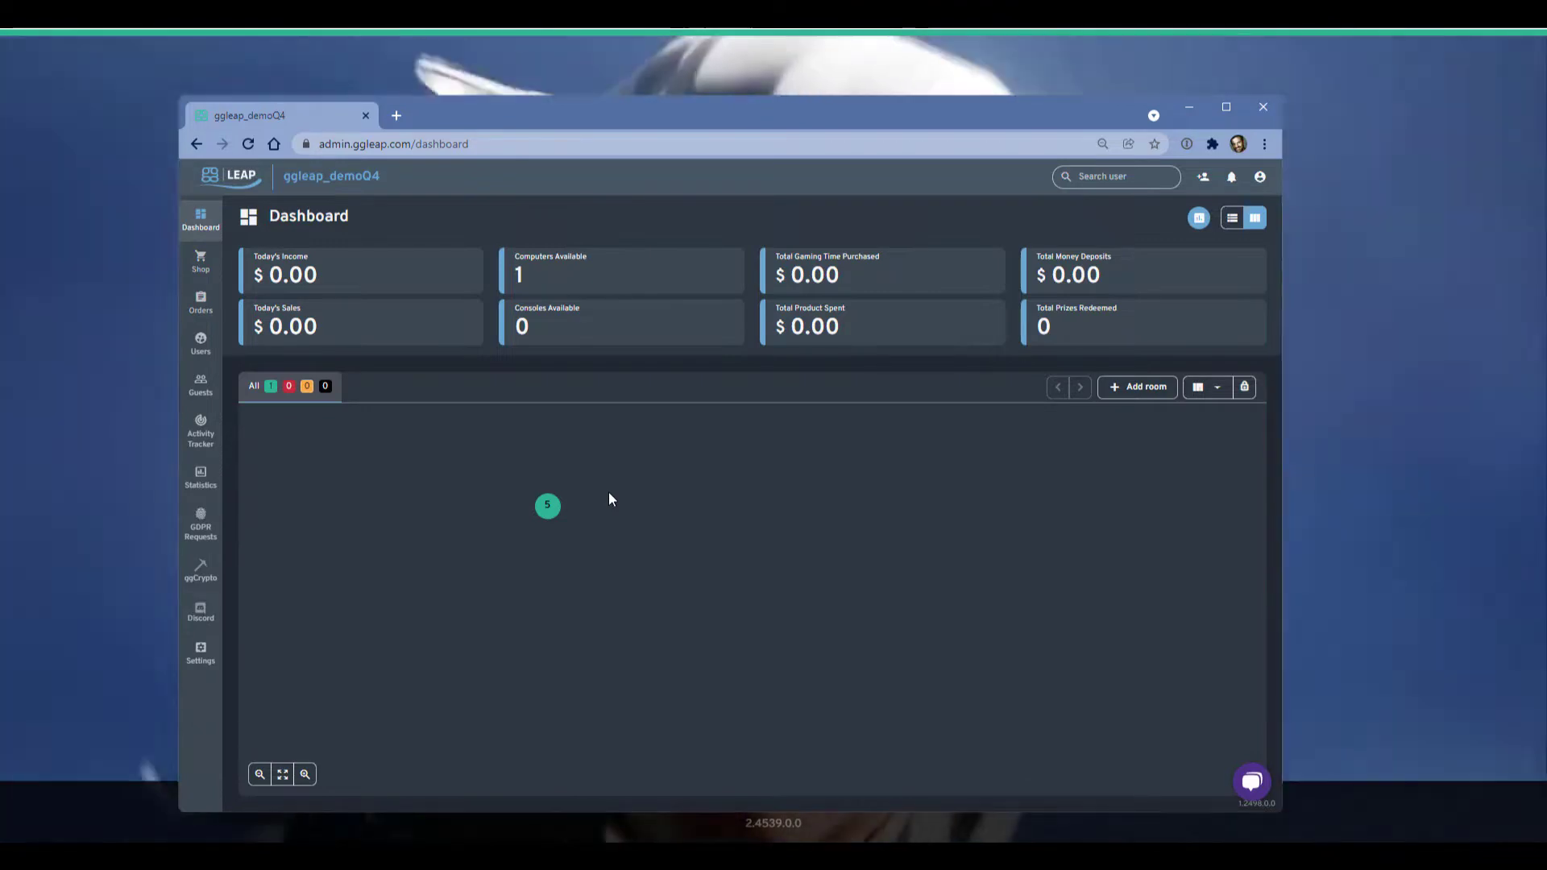
click(1231, 218)
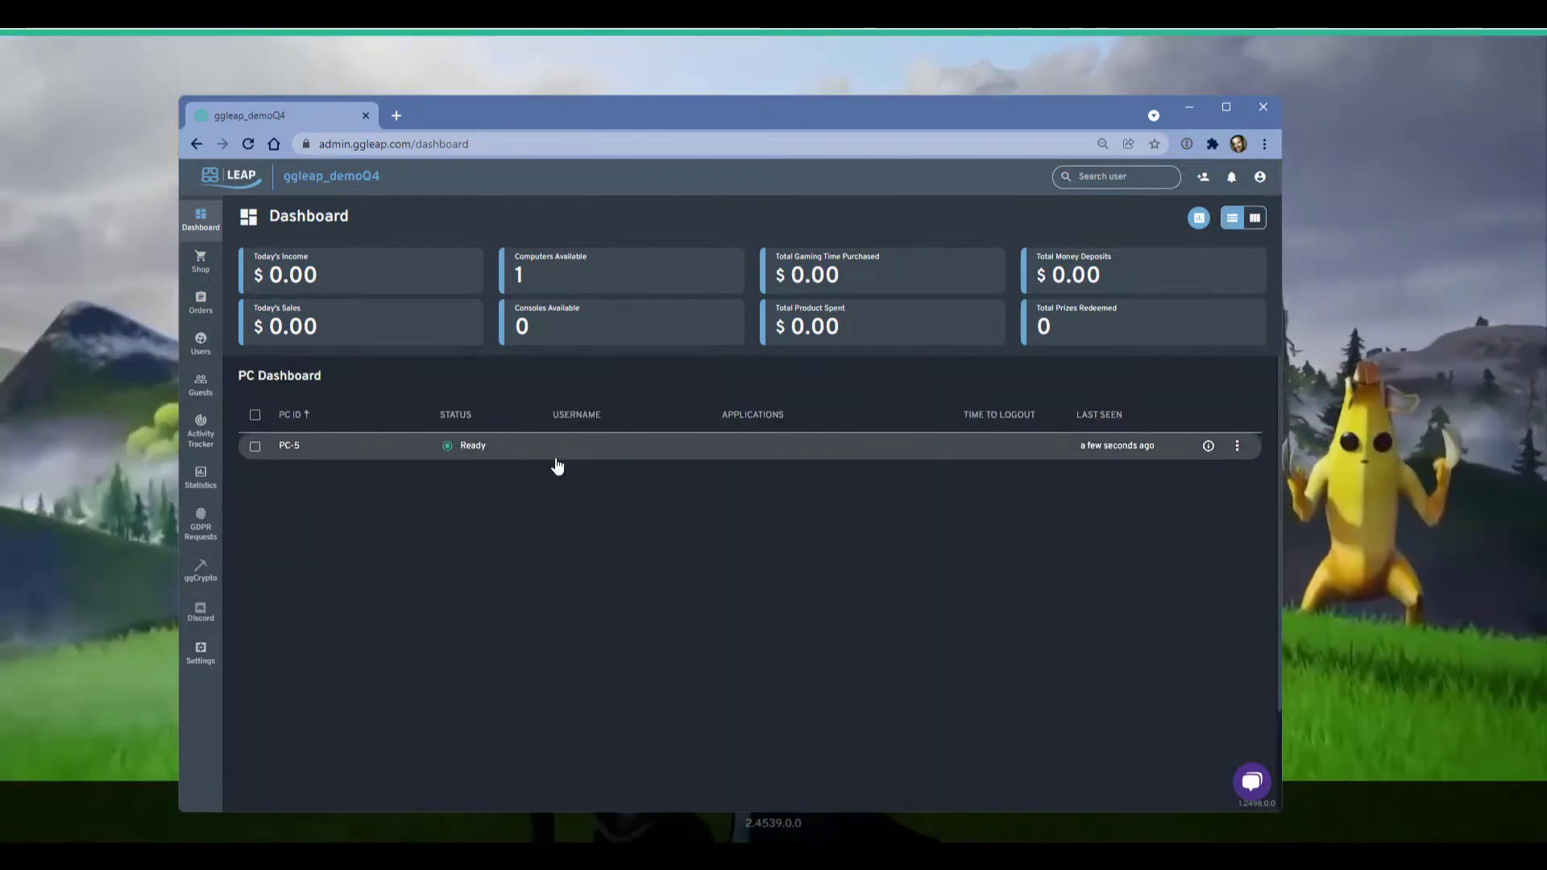
mouse_move(313, 744)
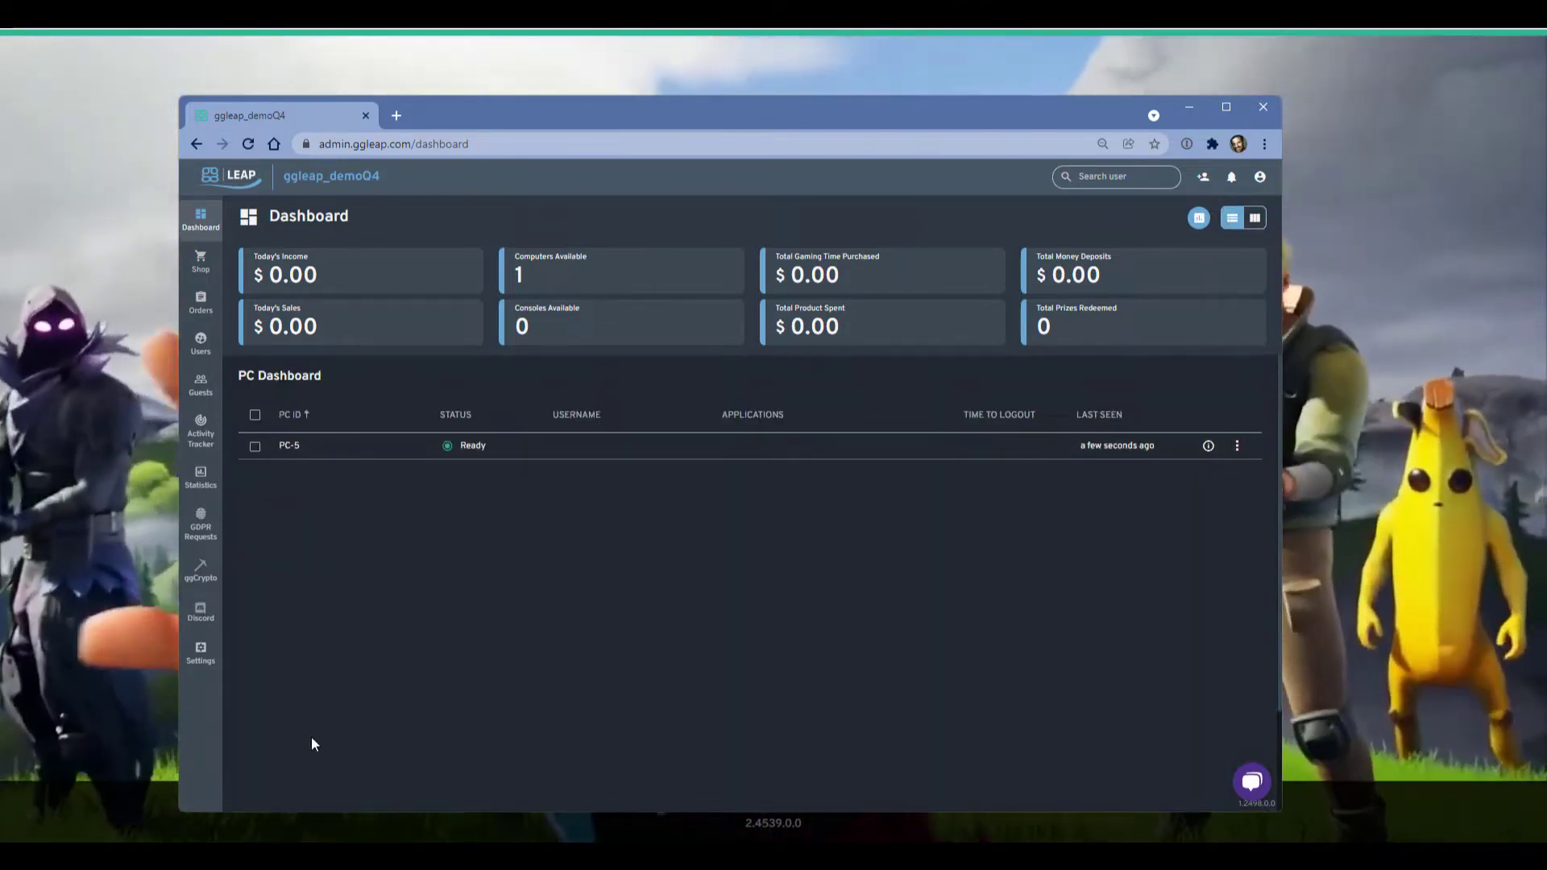
click(1254, 217)
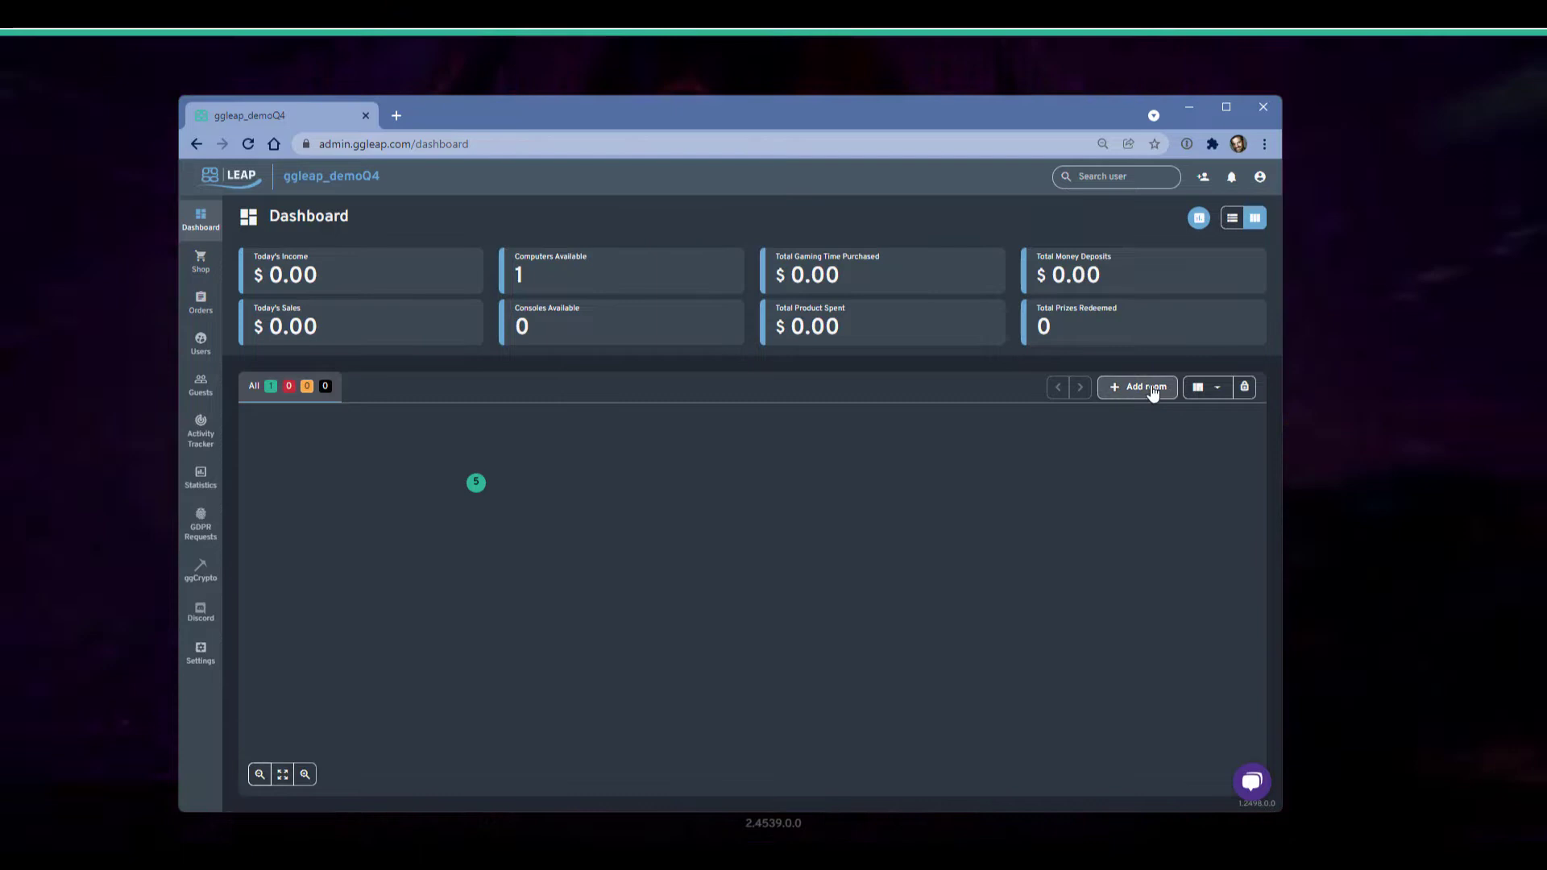
Step: Add a new room to the map and rename it VIP Room
click(1137, 386)
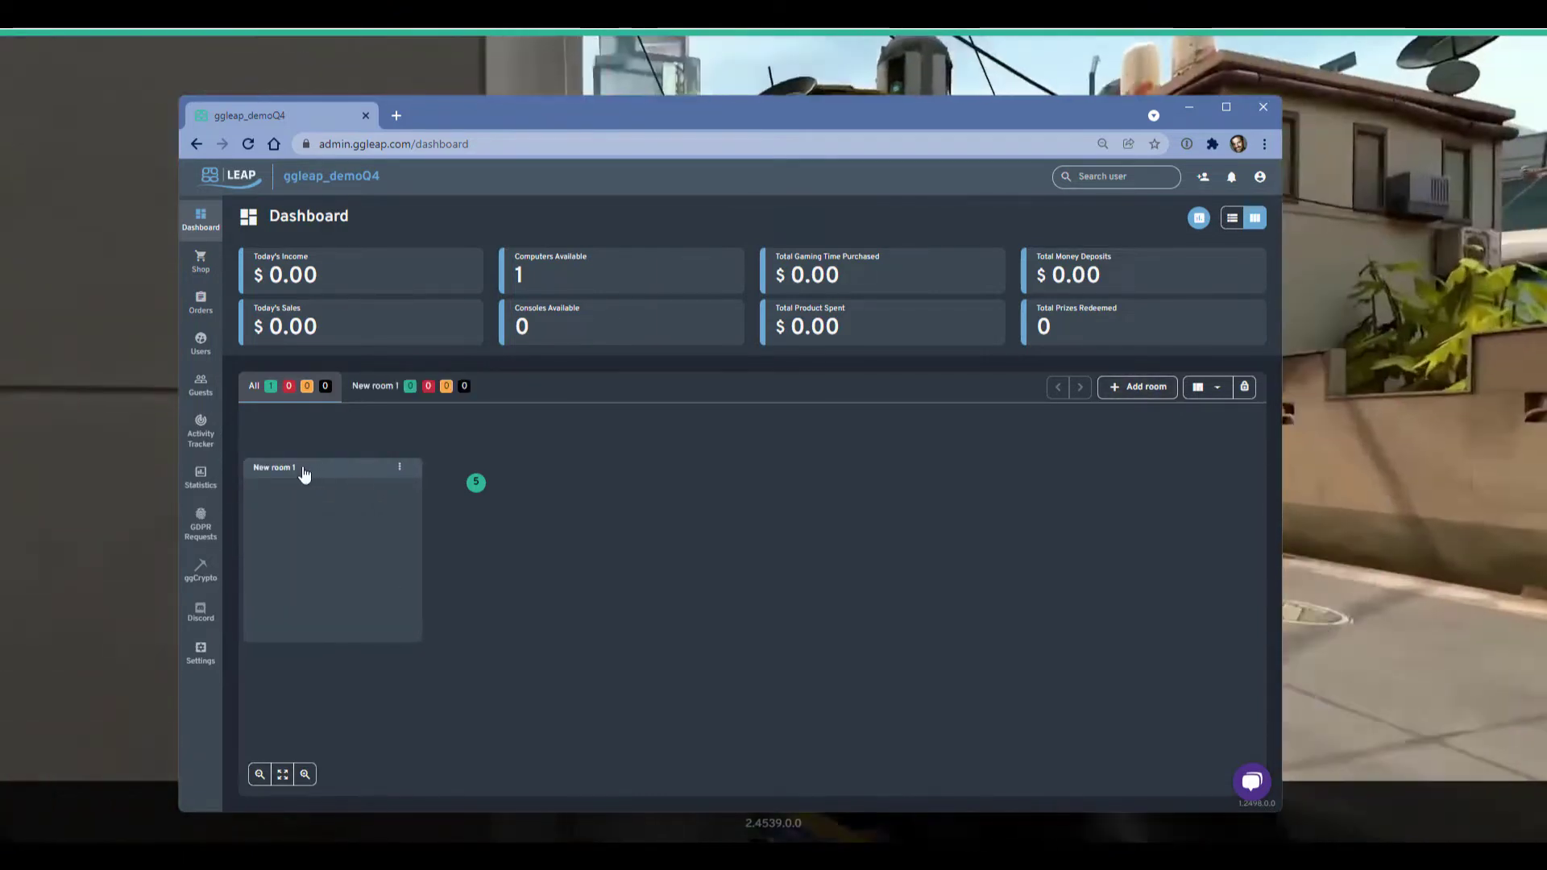
click(399, 467)
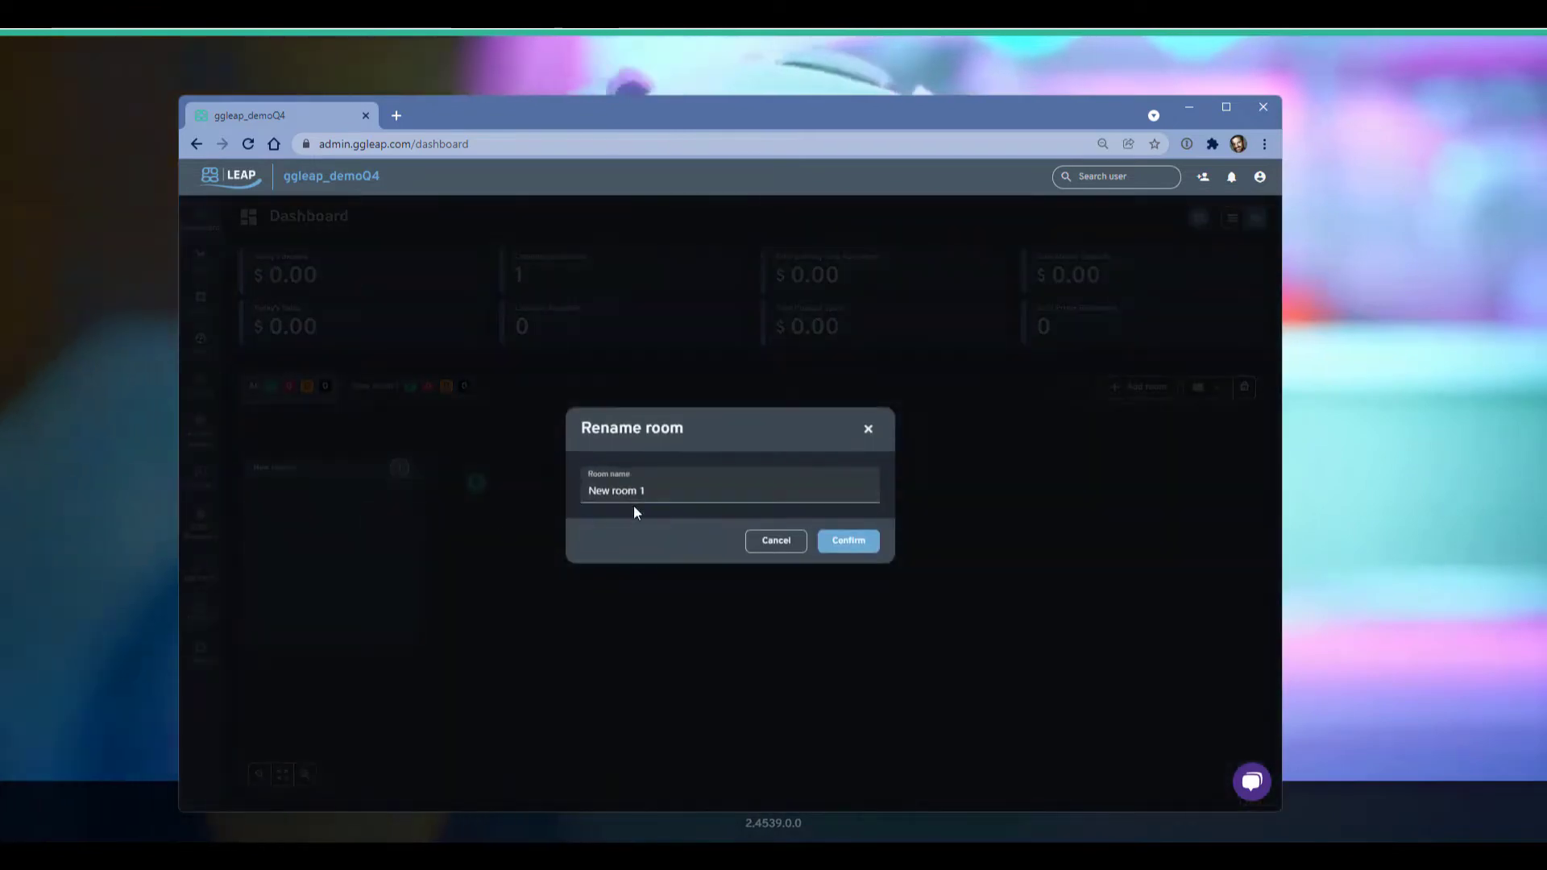
text(VIP R)
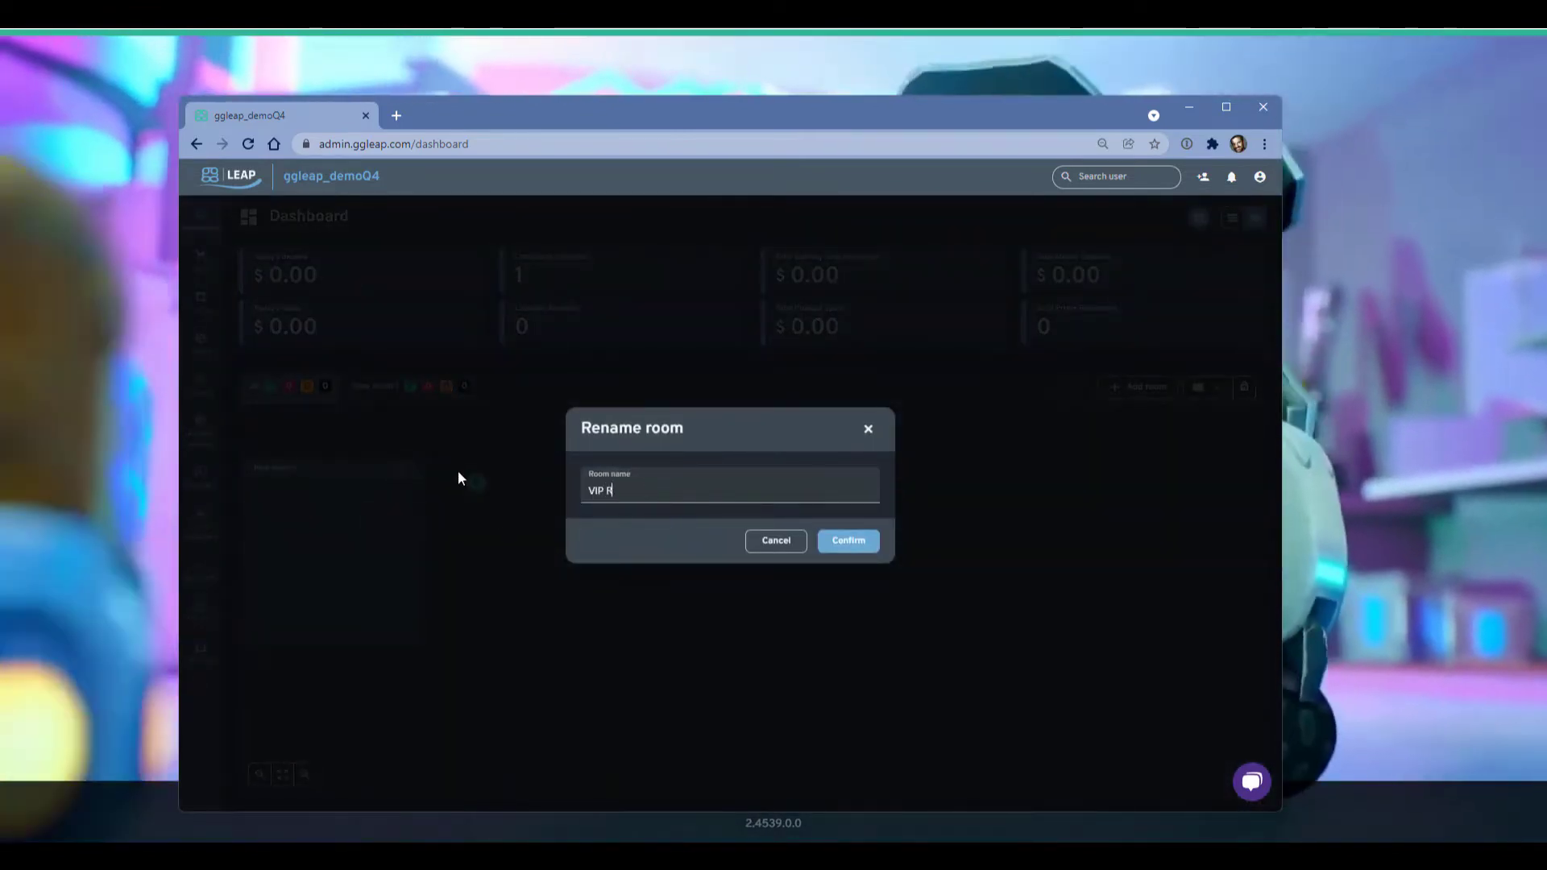
click(848, 541)
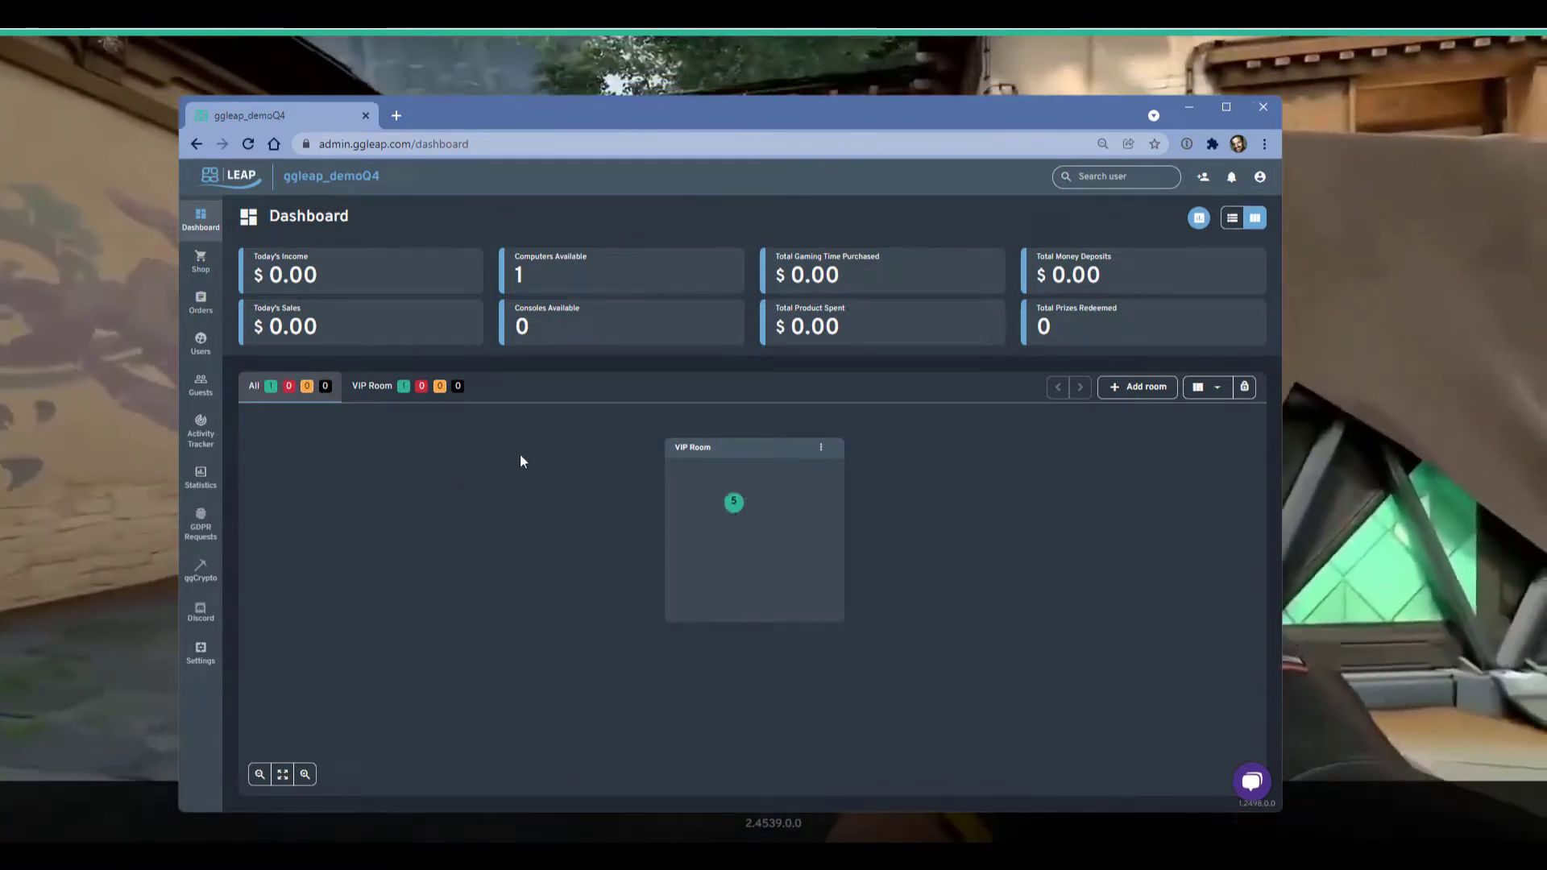
Step: View only the VIP Room, return to all rooms, and right-click the PC 5 marker
click(370, 385)
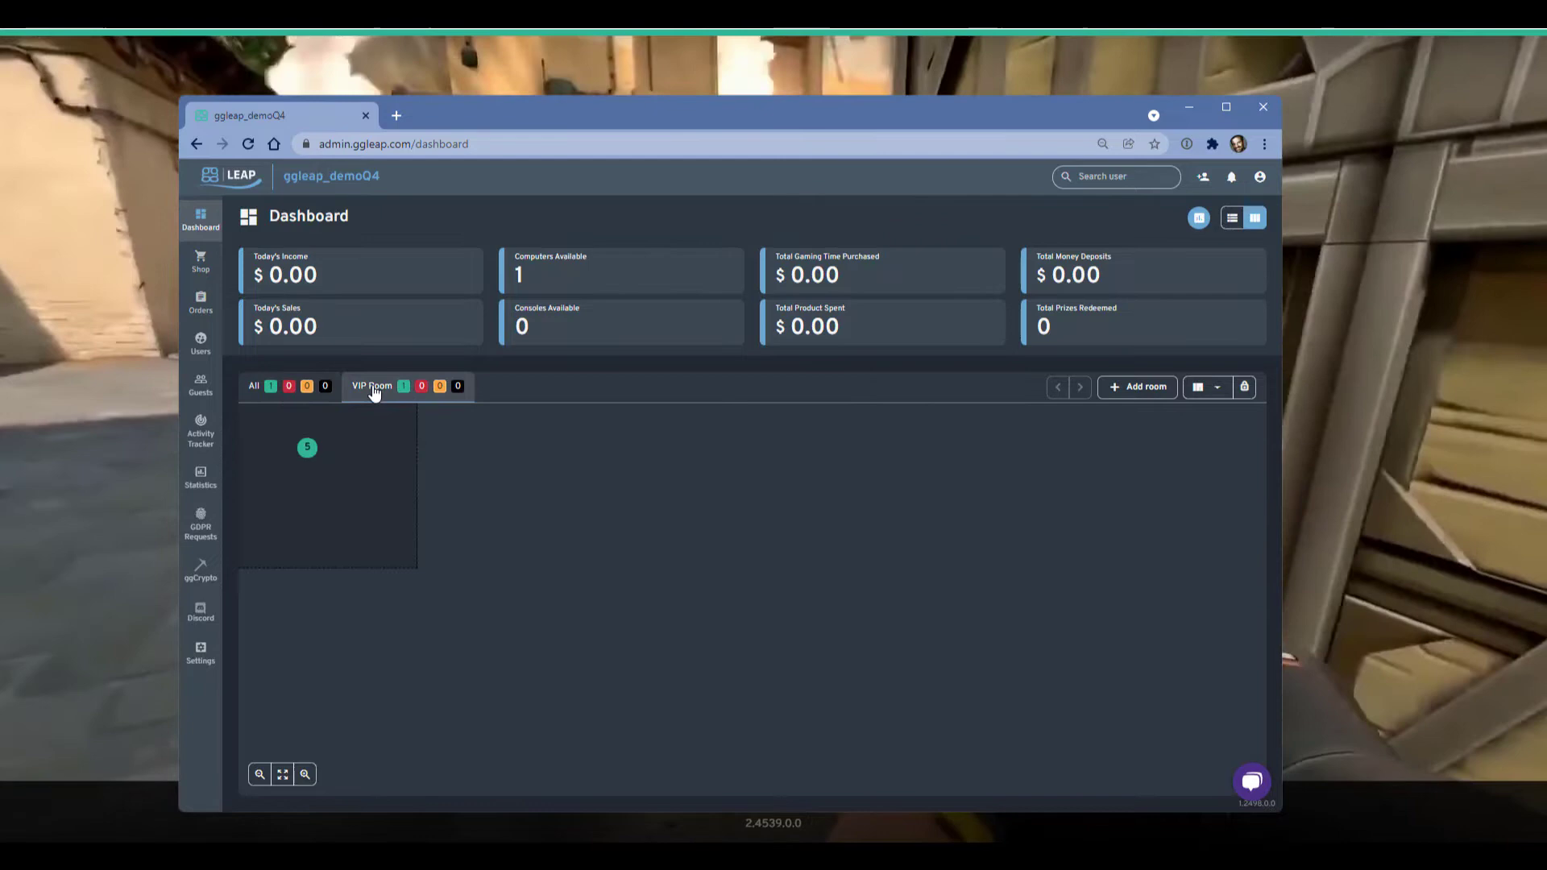
mouse_move(278, 433)
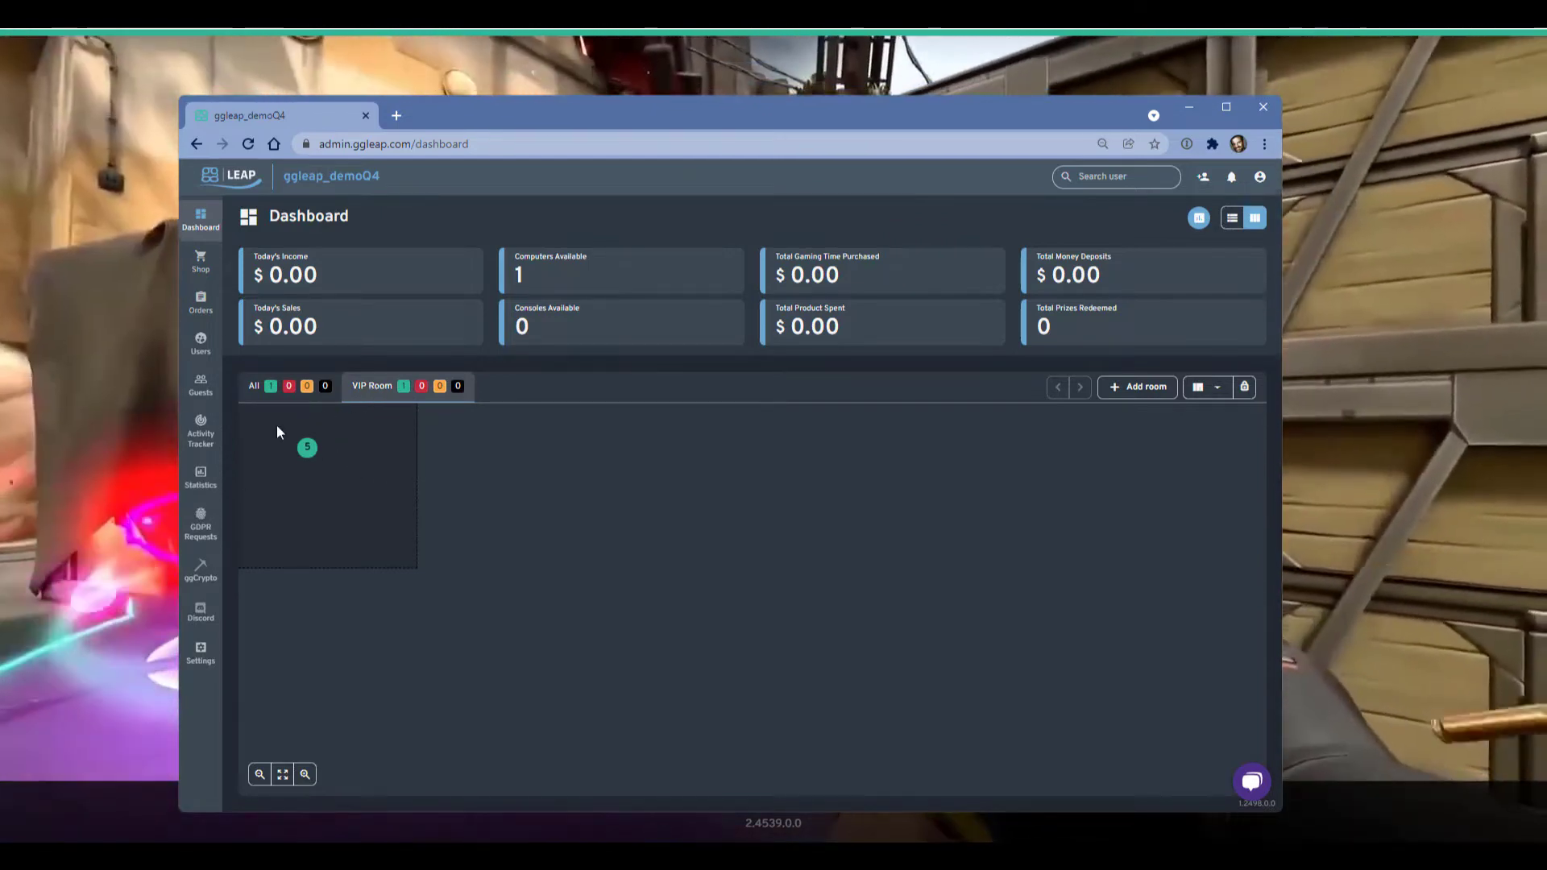
click(370, 385)
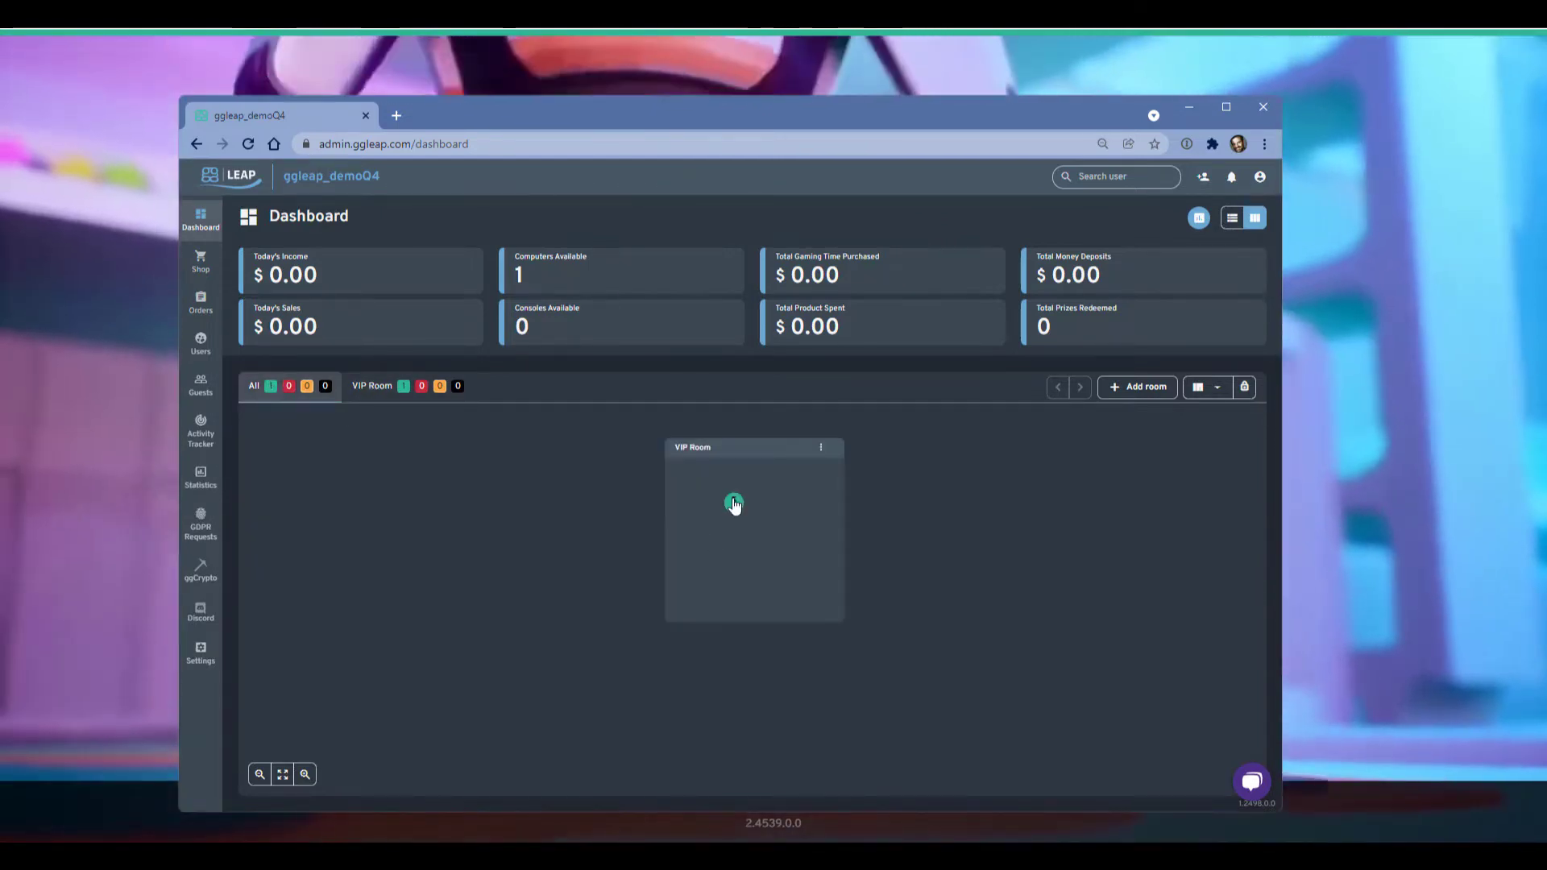
right_click(732, 503)
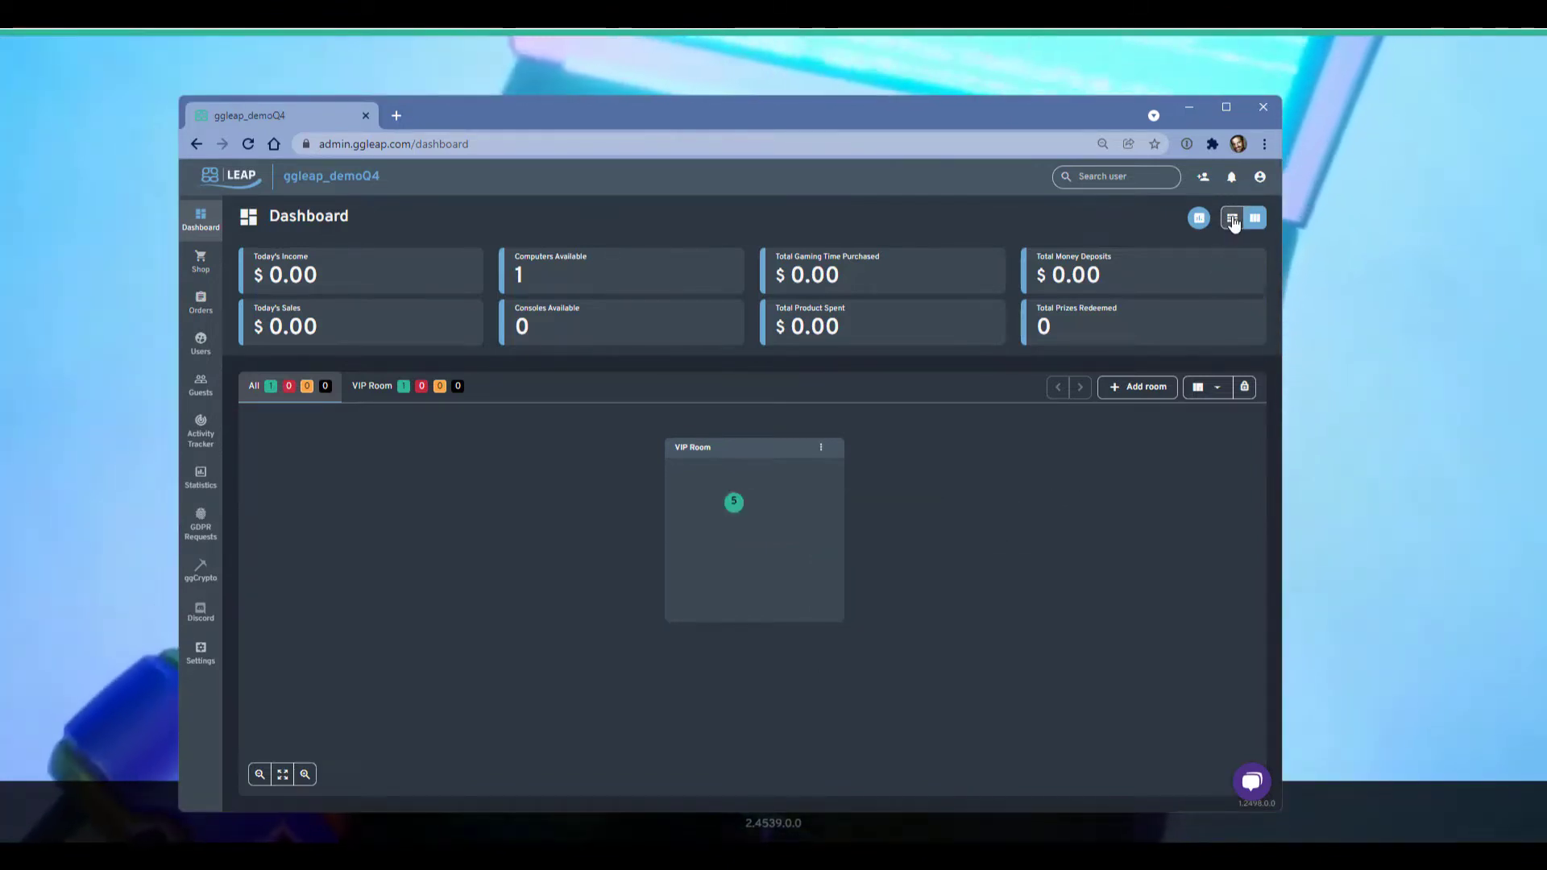
Step: Show PCs as a table, visit Users, return to Dashboard, and open a New user form
click(1231, 217)
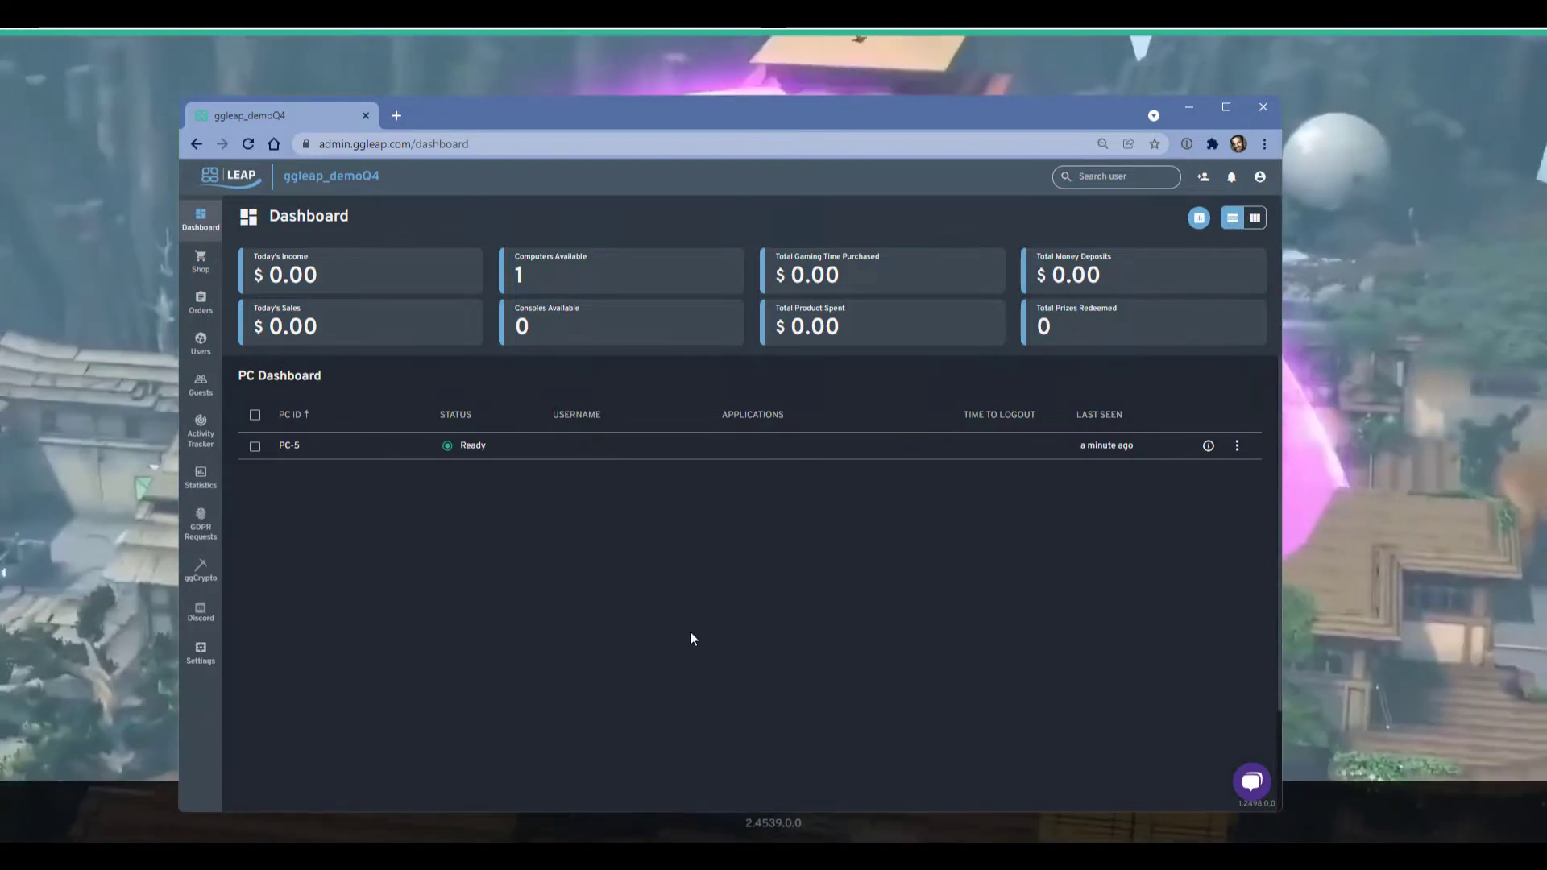
mouse_move(422, 598)
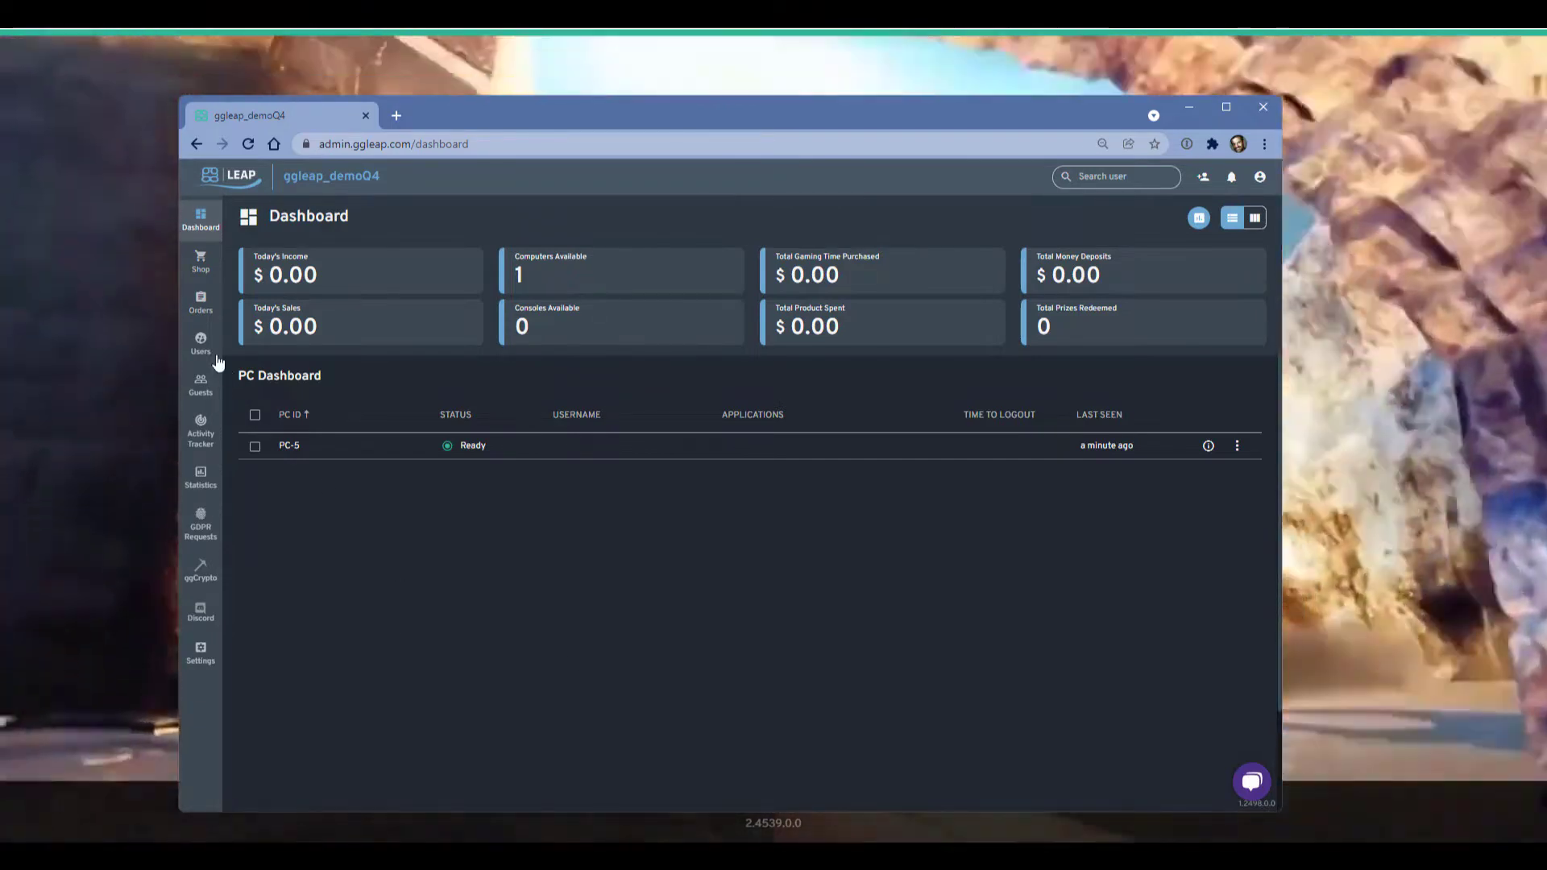
click(200, 343)
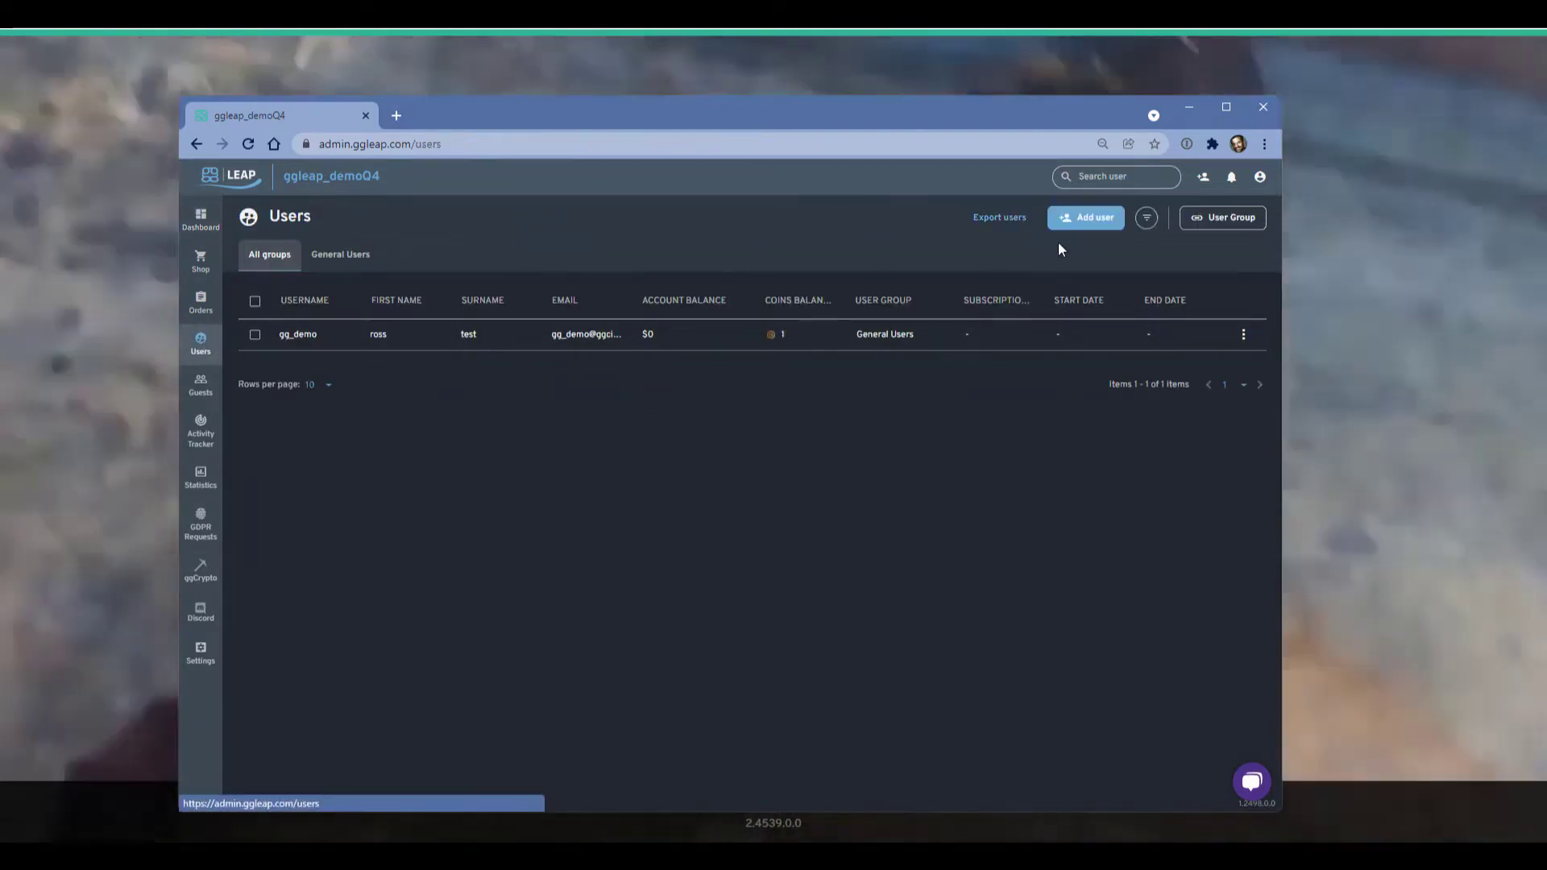
click(200, 217)
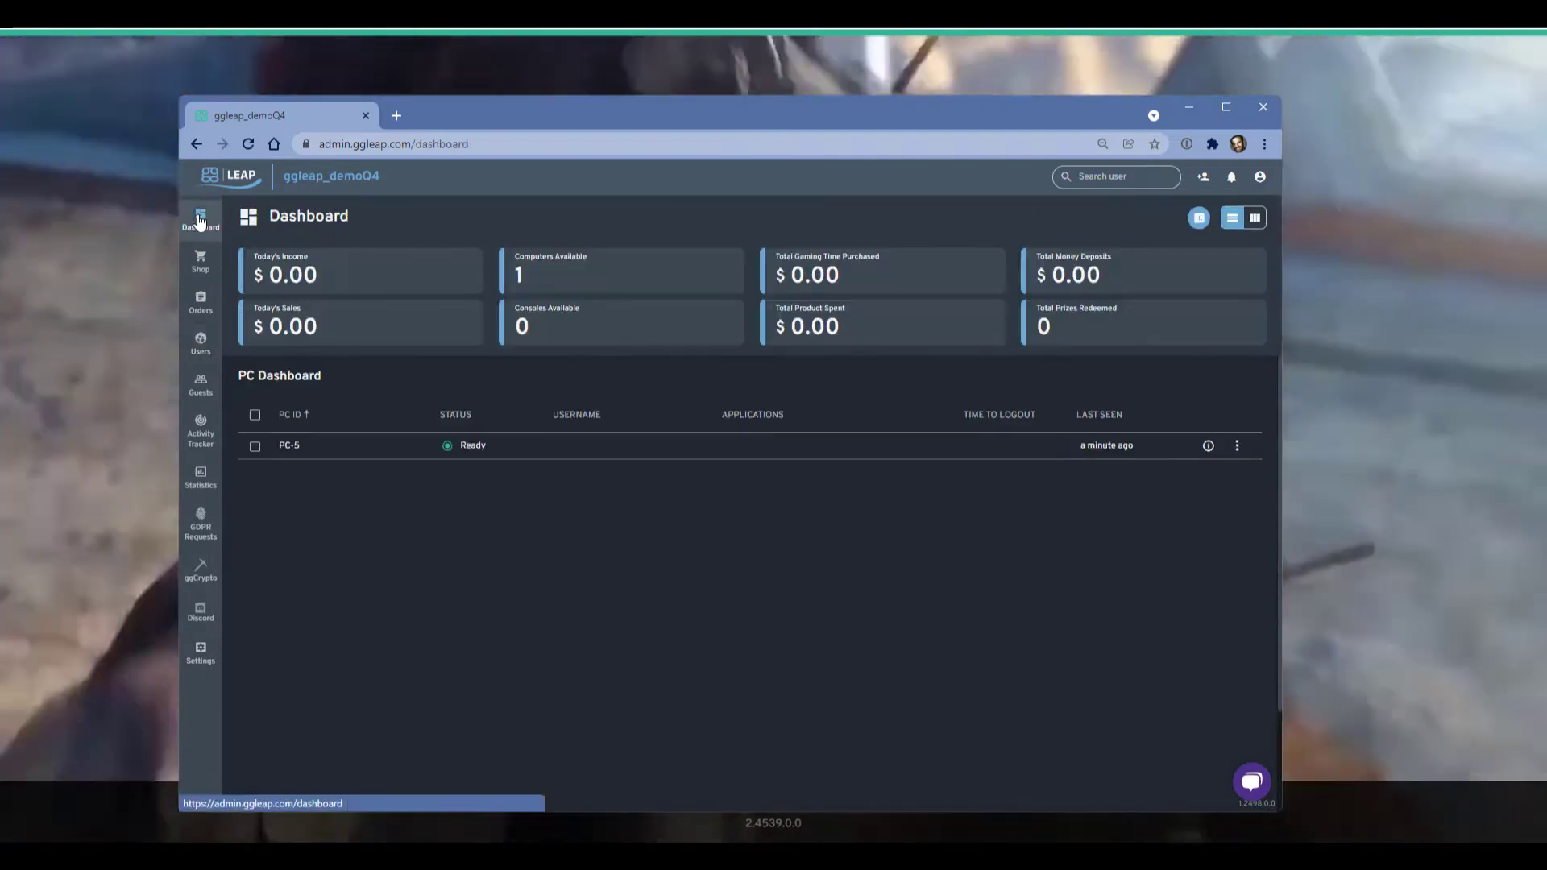
click(1203, 176)
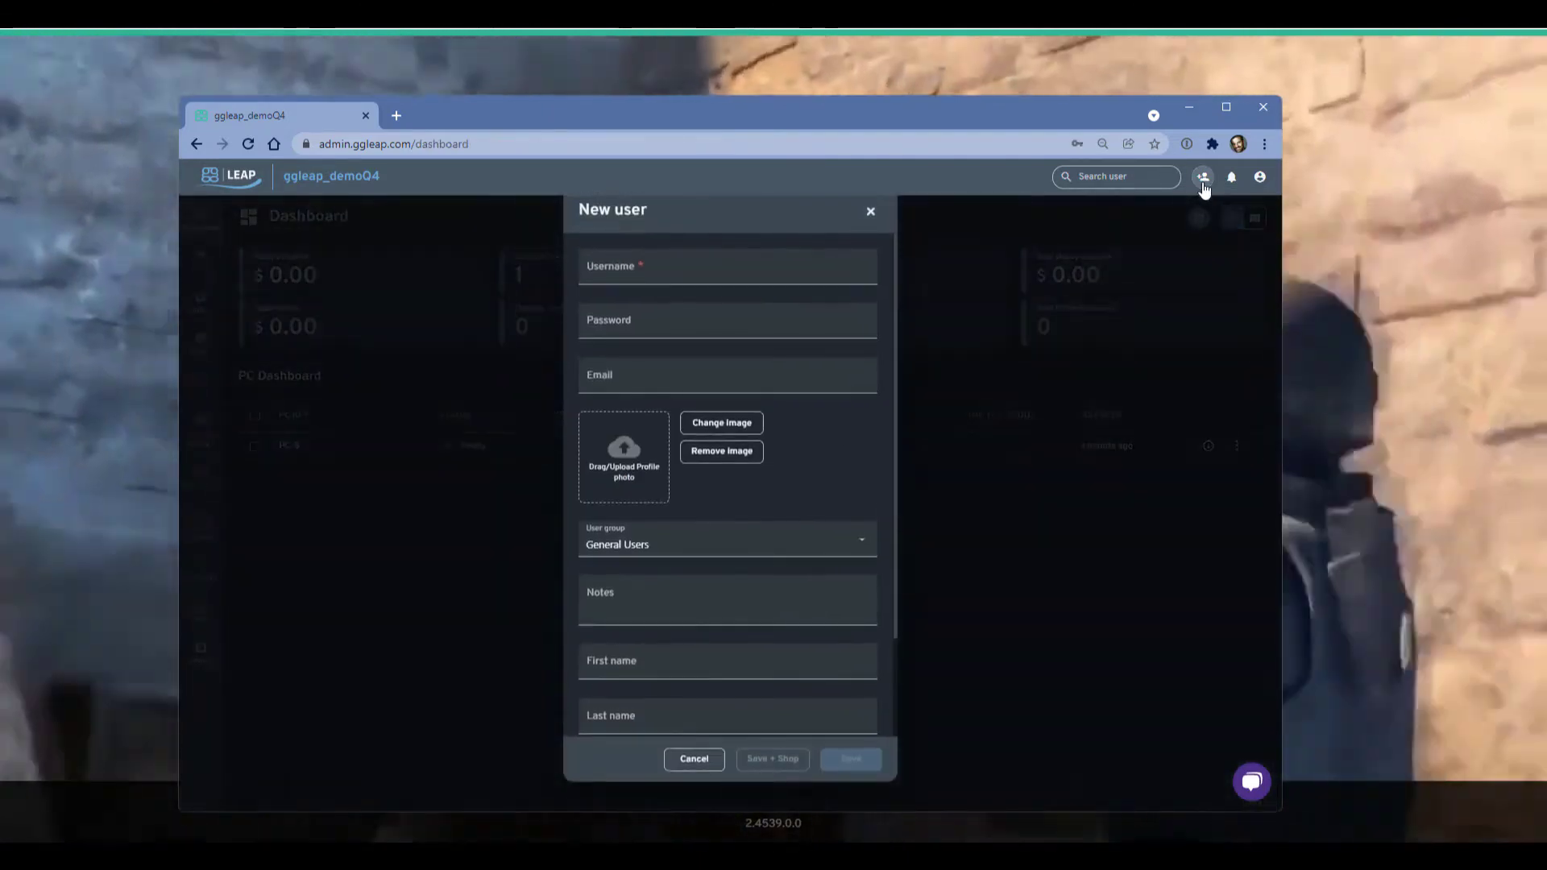
Step: Enter username ggdemo2 and the remaining credentials in the New user form
click(726, 269)
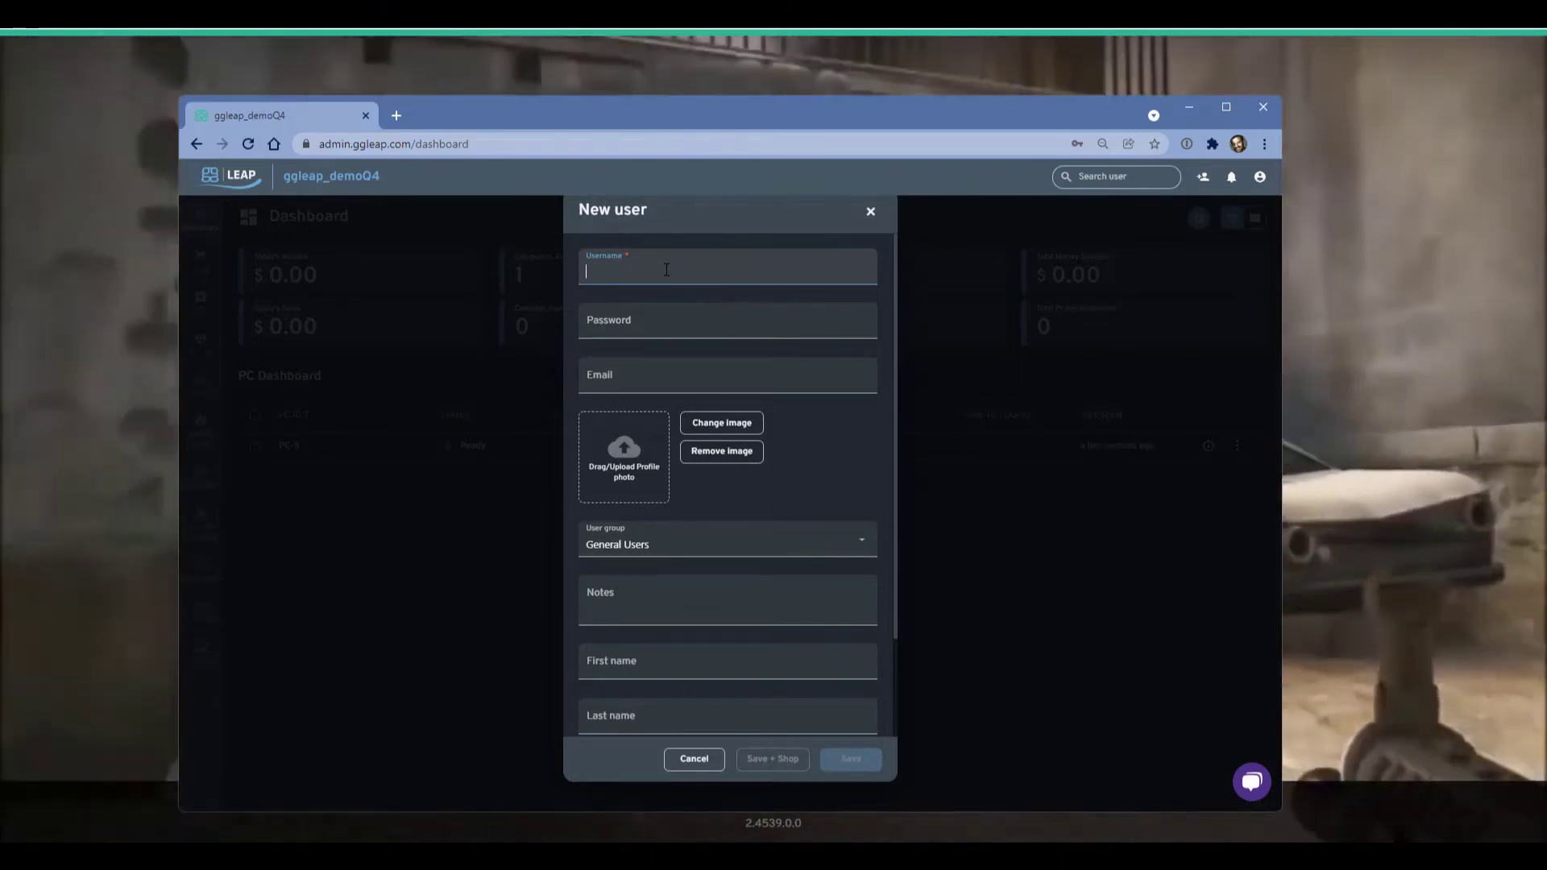
text(ggdemo2)
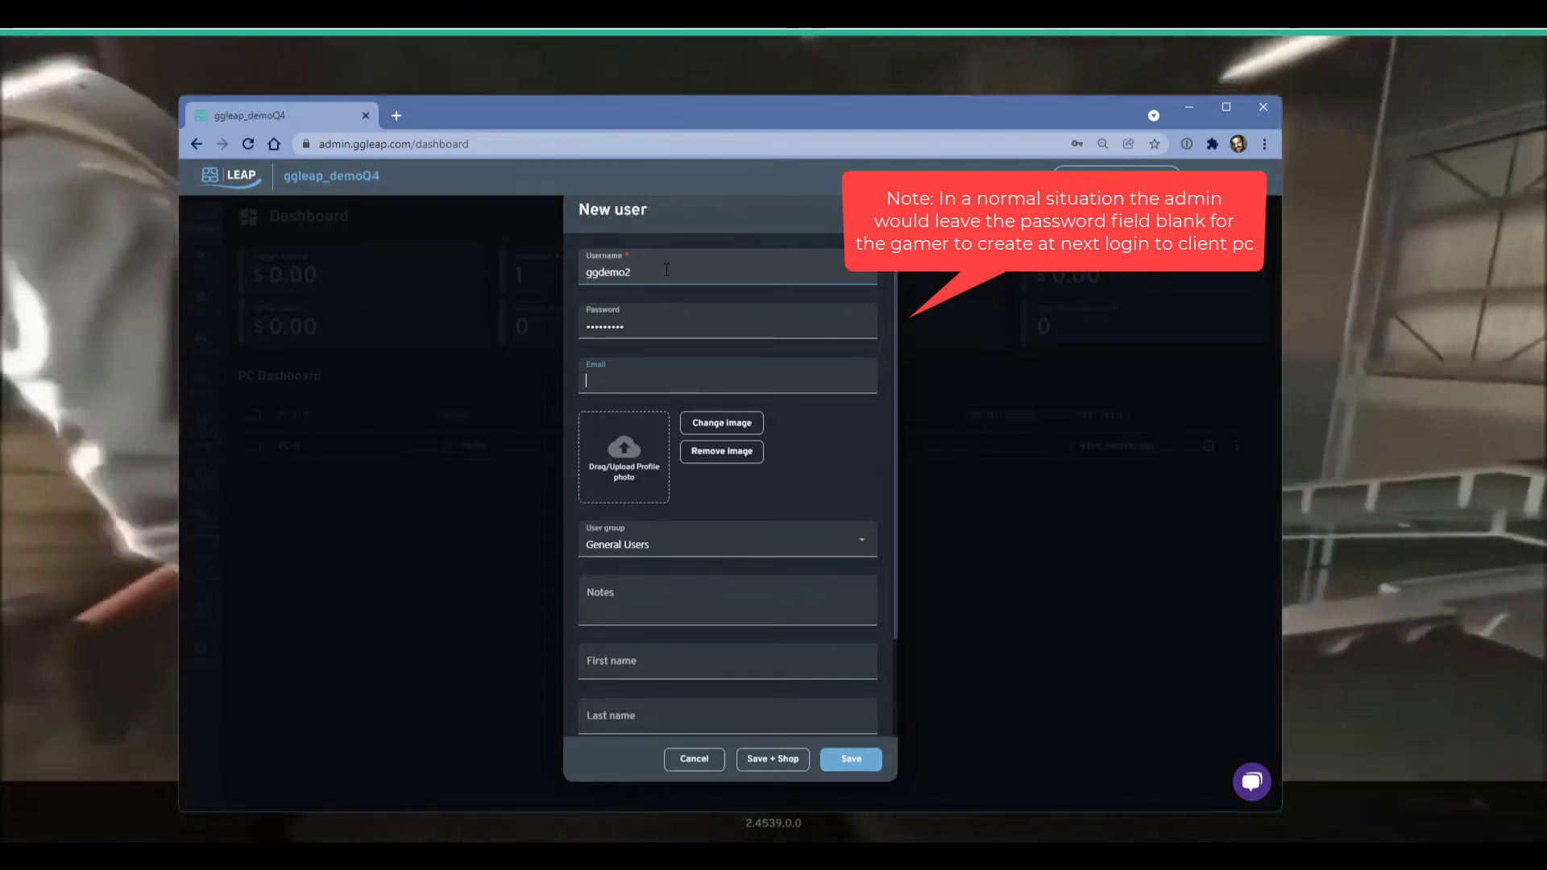
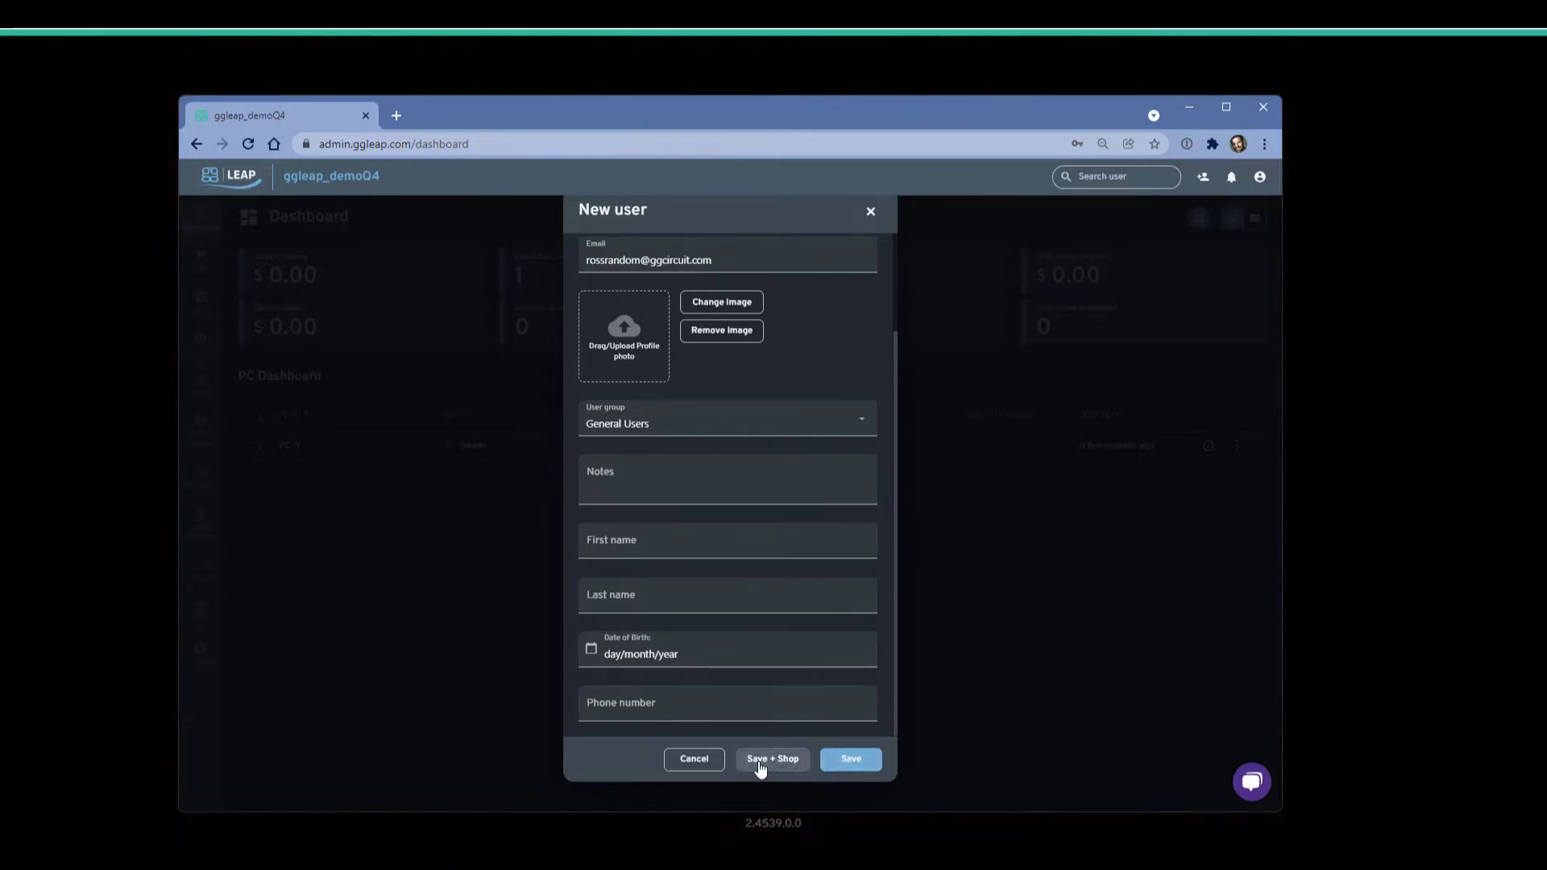
Step: Save ggdemo2 into the Shop, browse Special Offers, then return to Standard Pricing
click(771, 759)
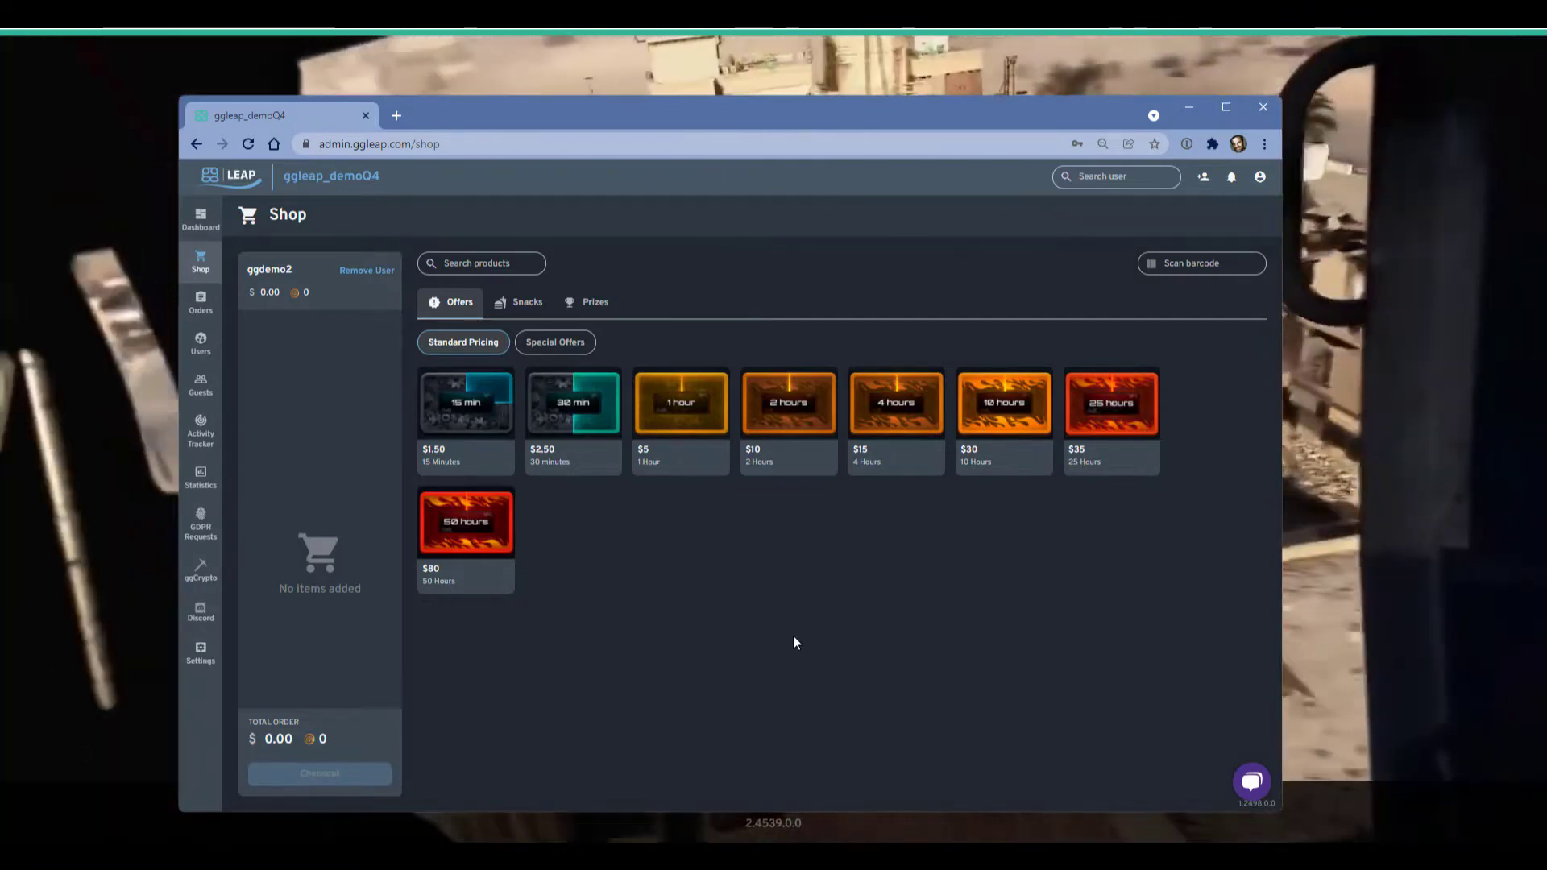
mouse_move(720, 573)
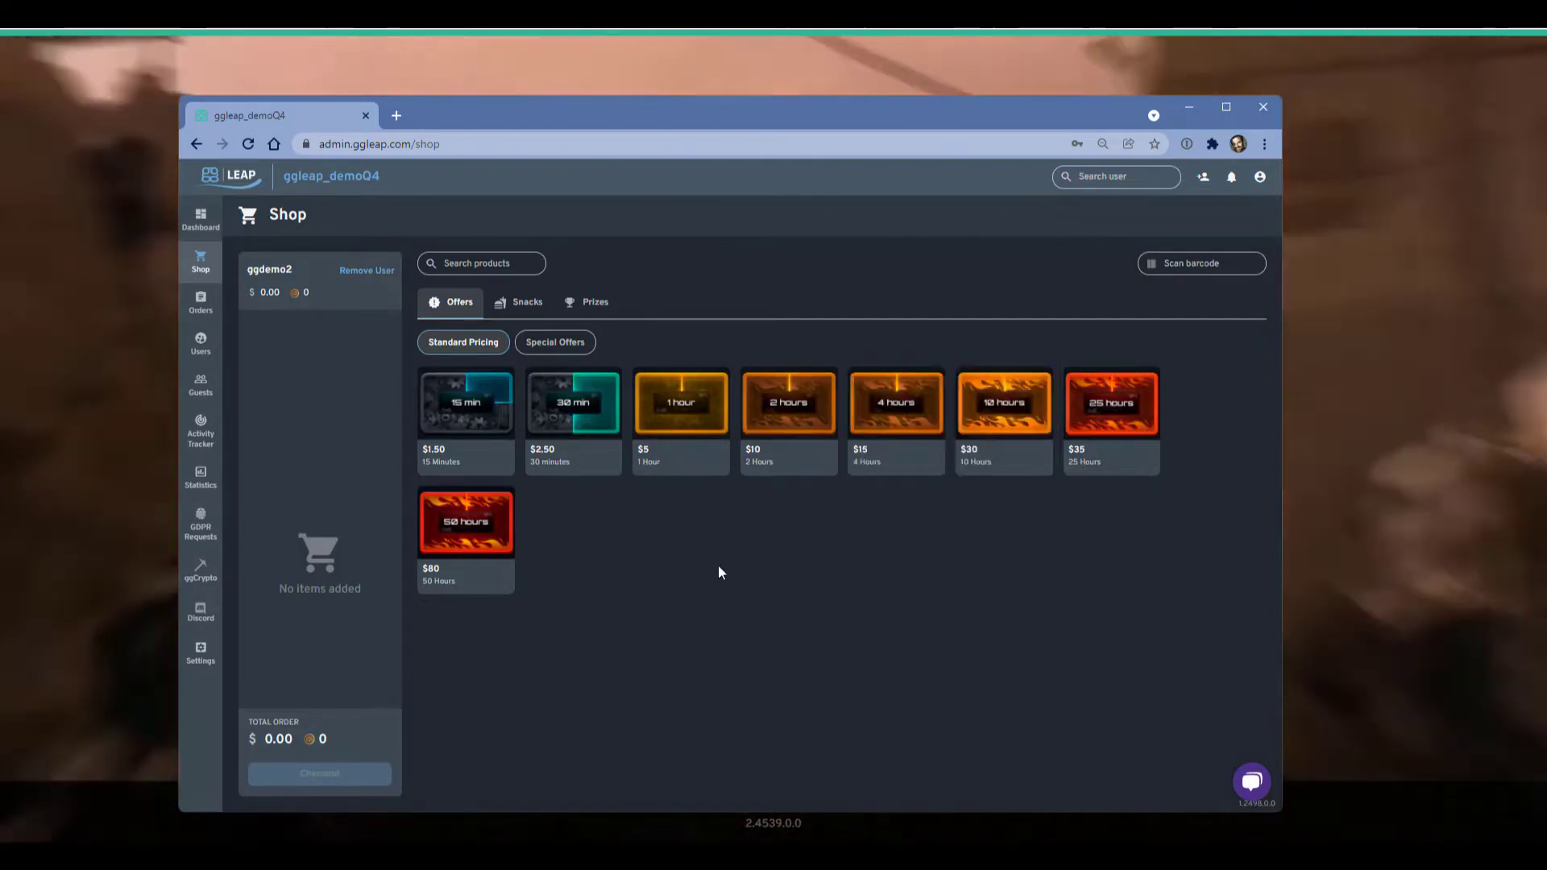
mouse_move(1090, 422)
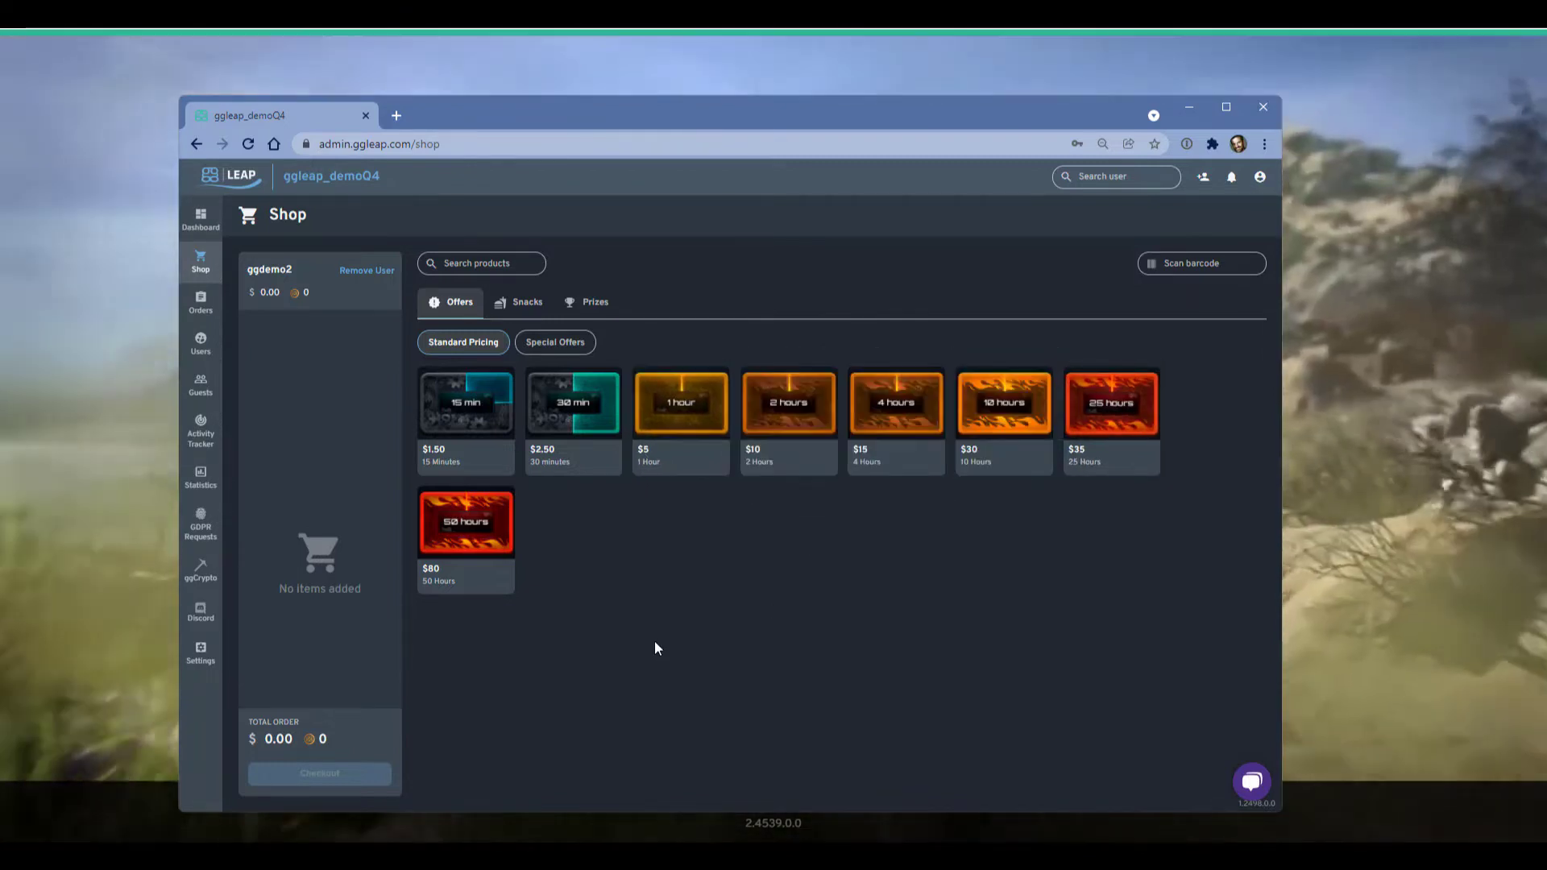
mouse_move(783, 653)
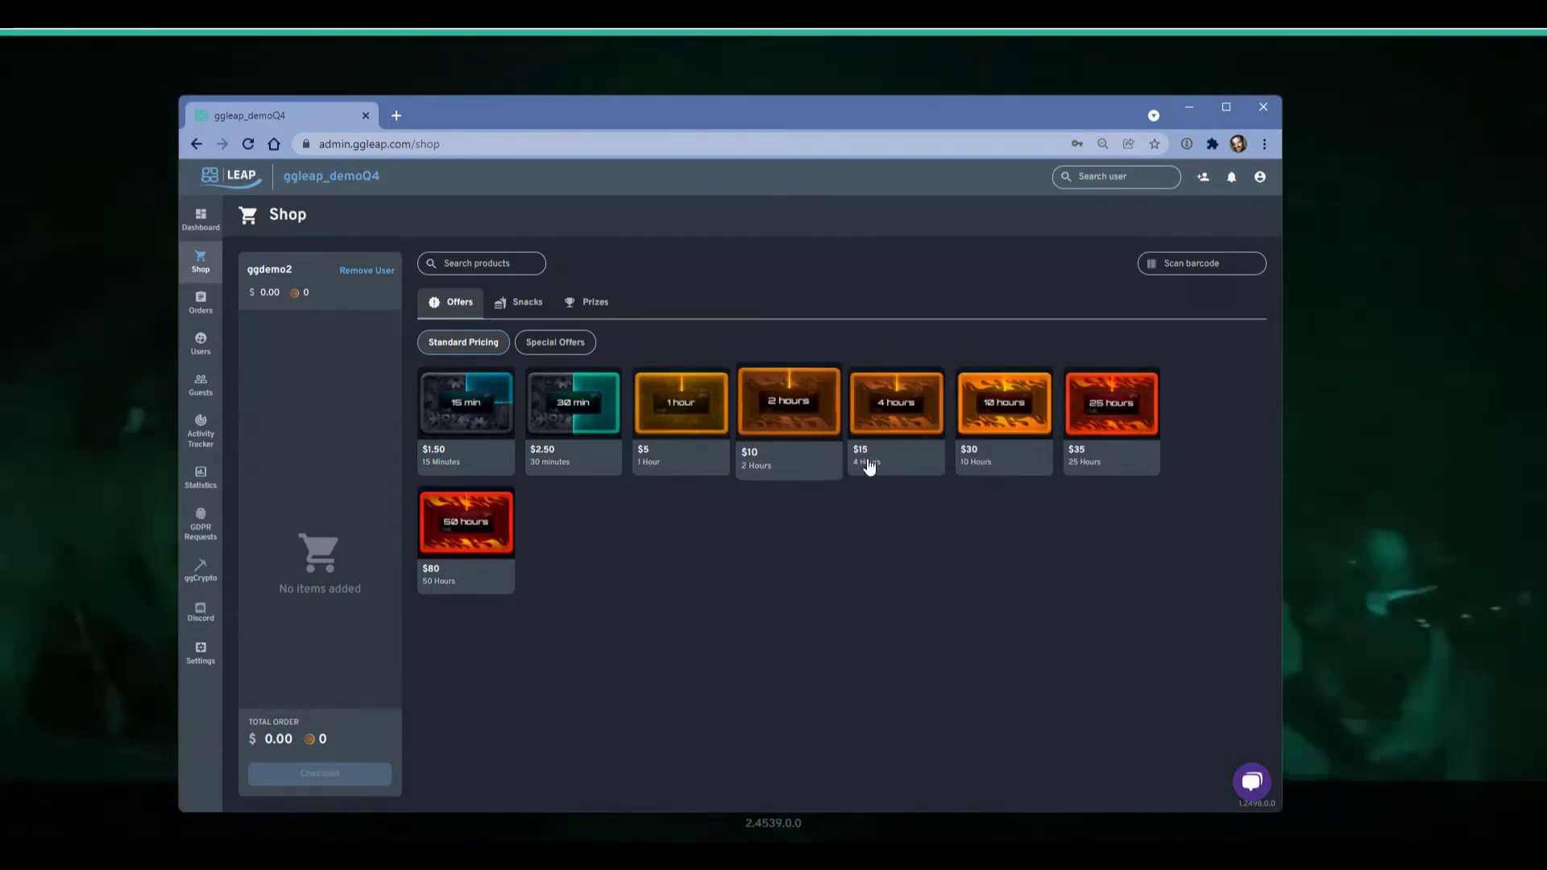
mouse_move(914, 625)
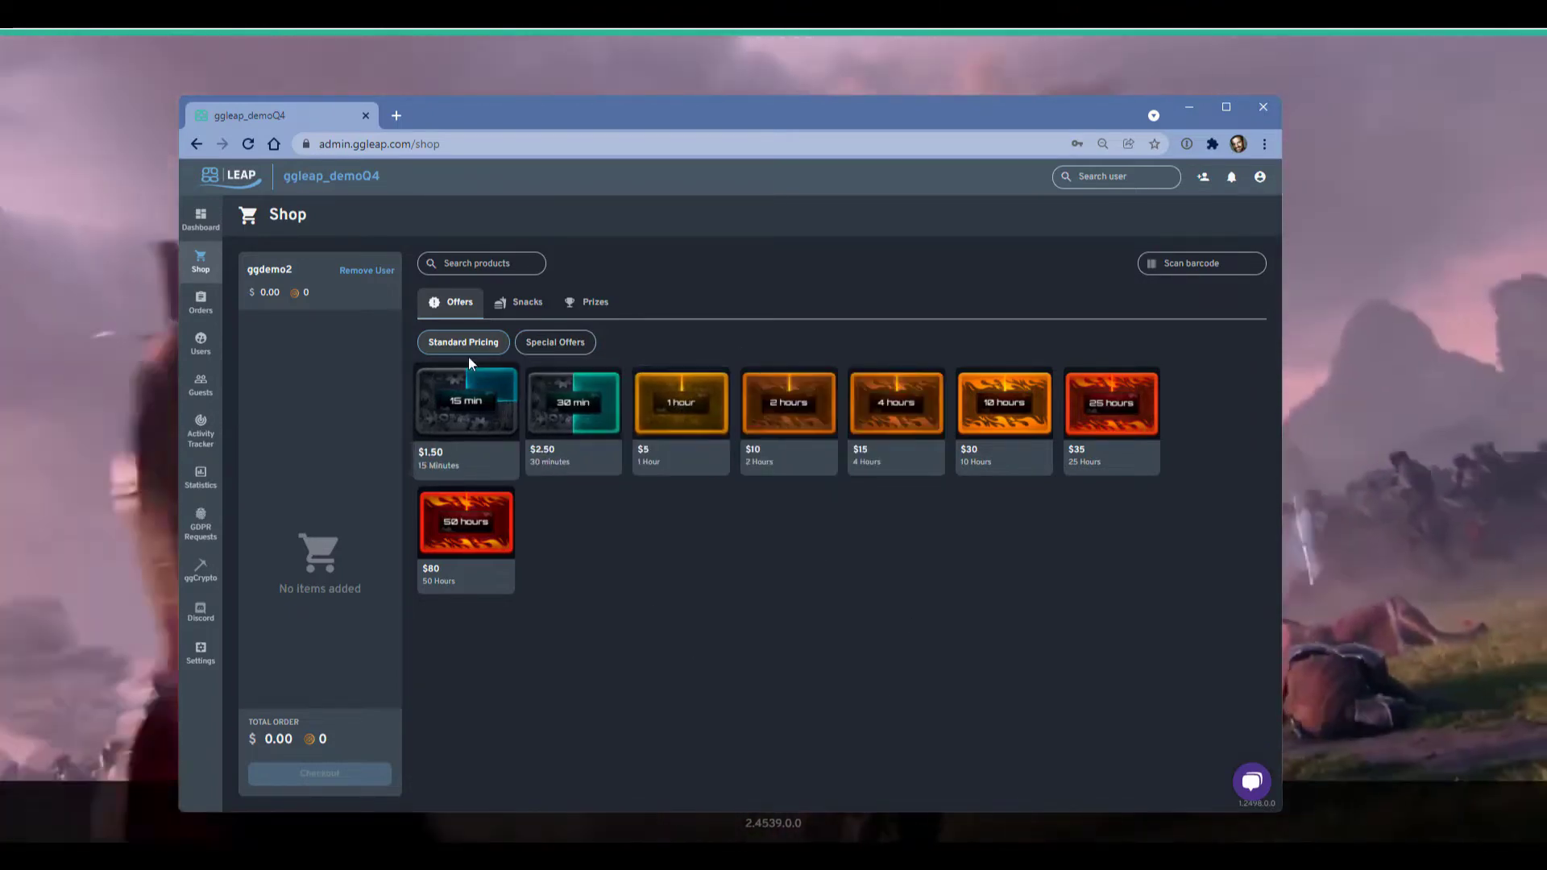
mouse_move(623, 607)
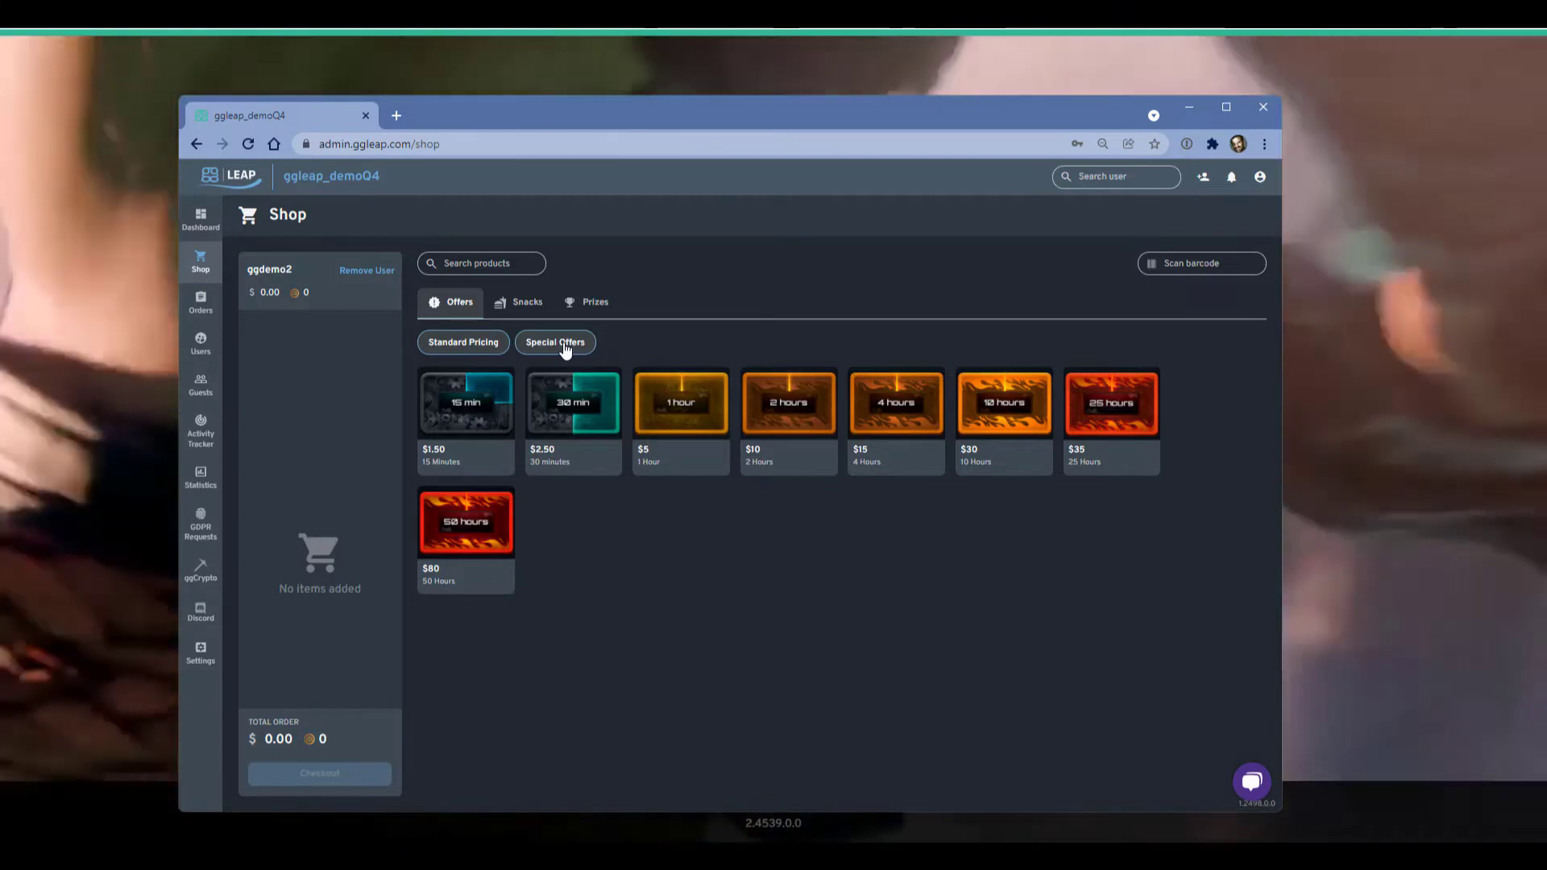
click(556, 342)
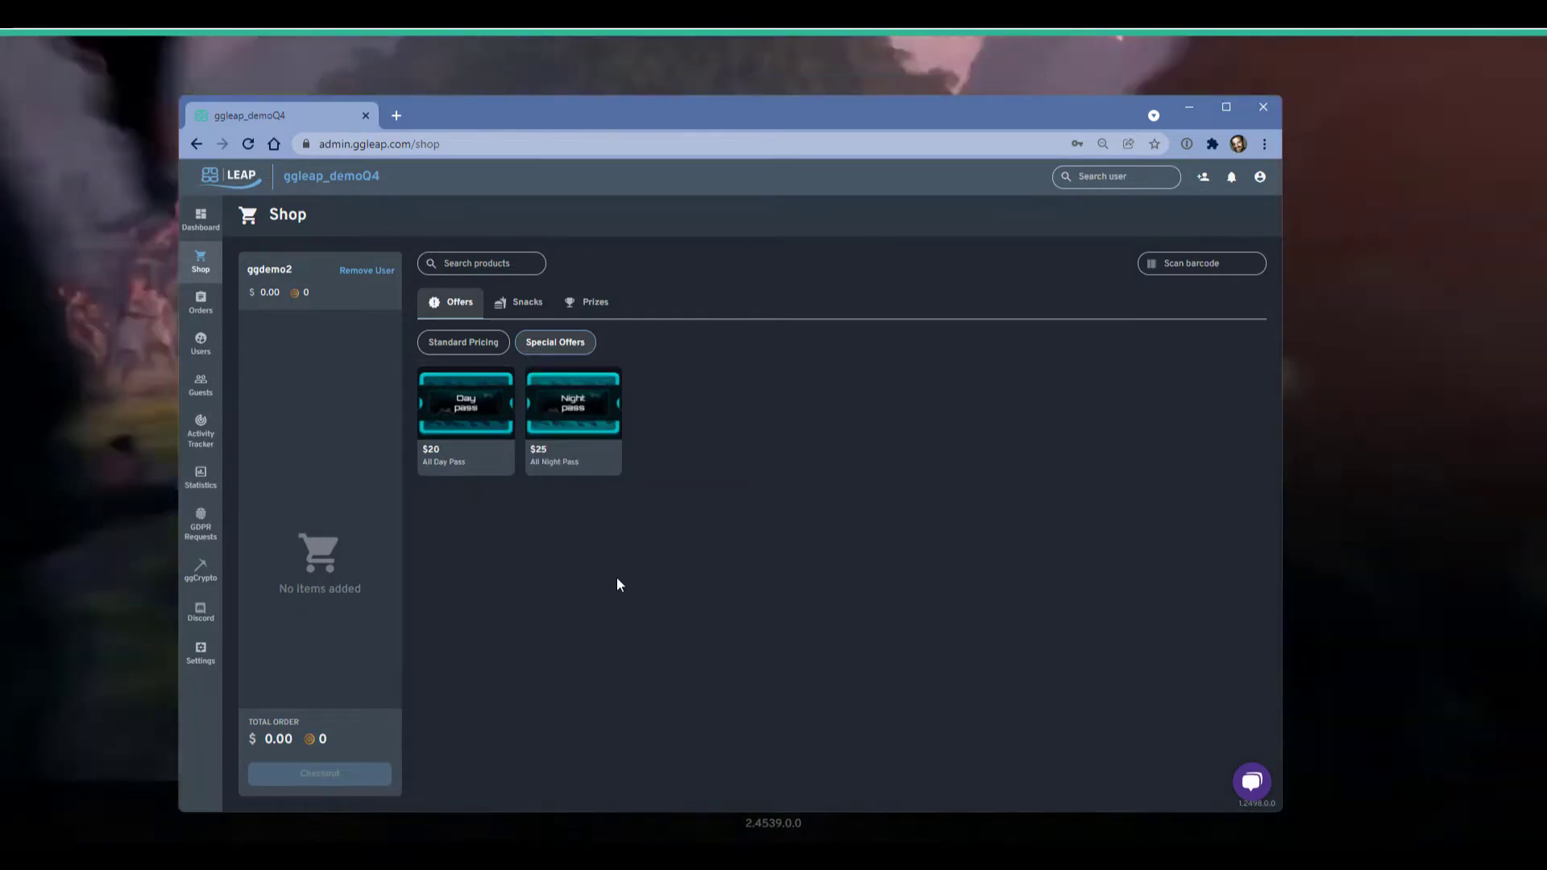
mouse_move(611, 567)
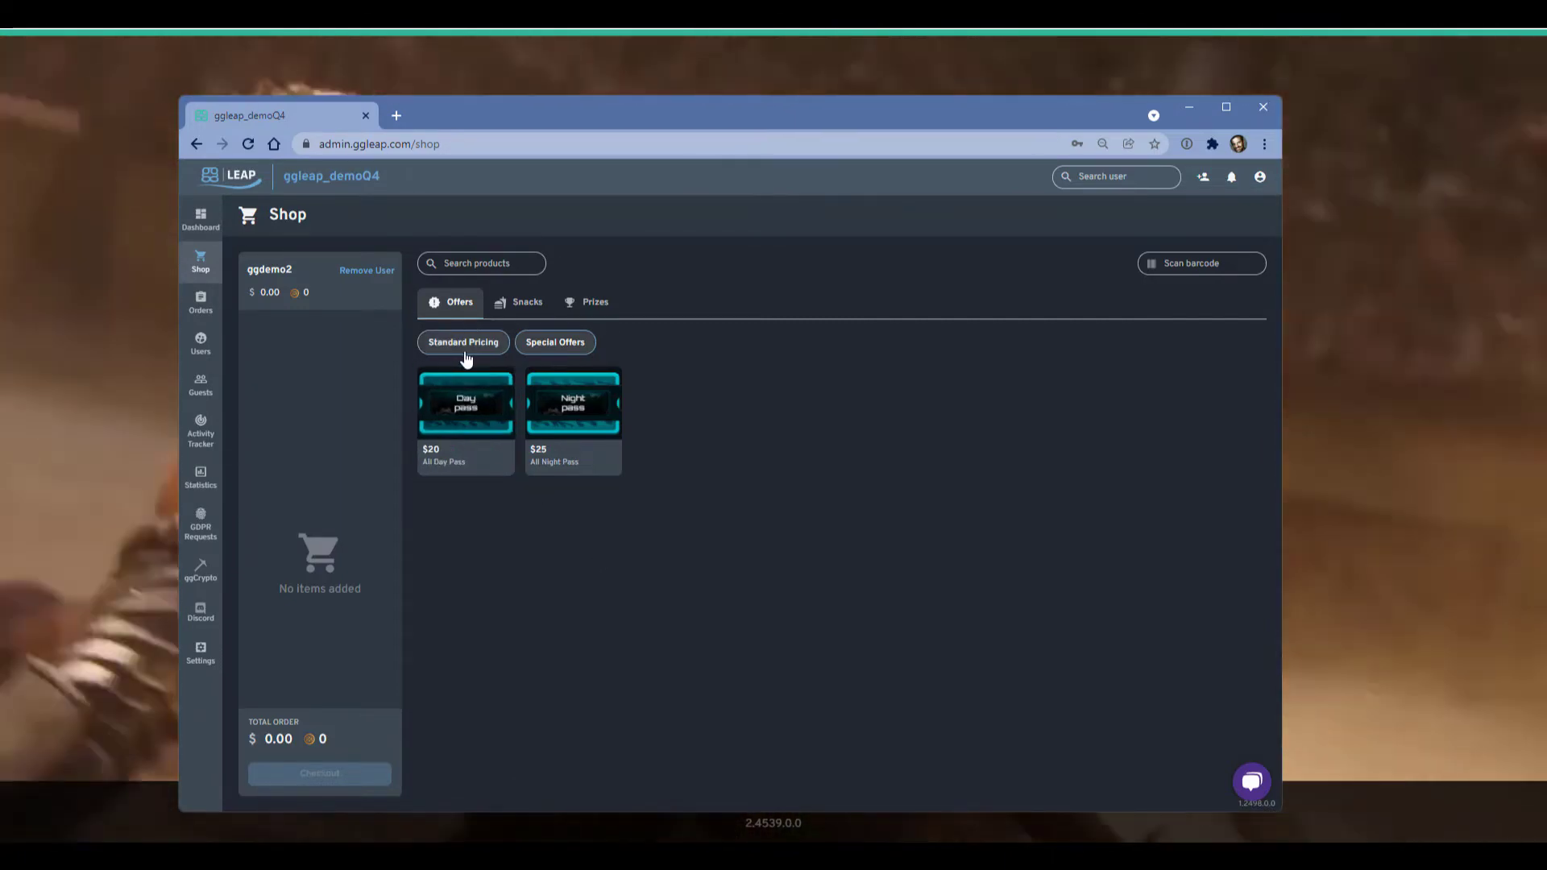
click(463, 342)
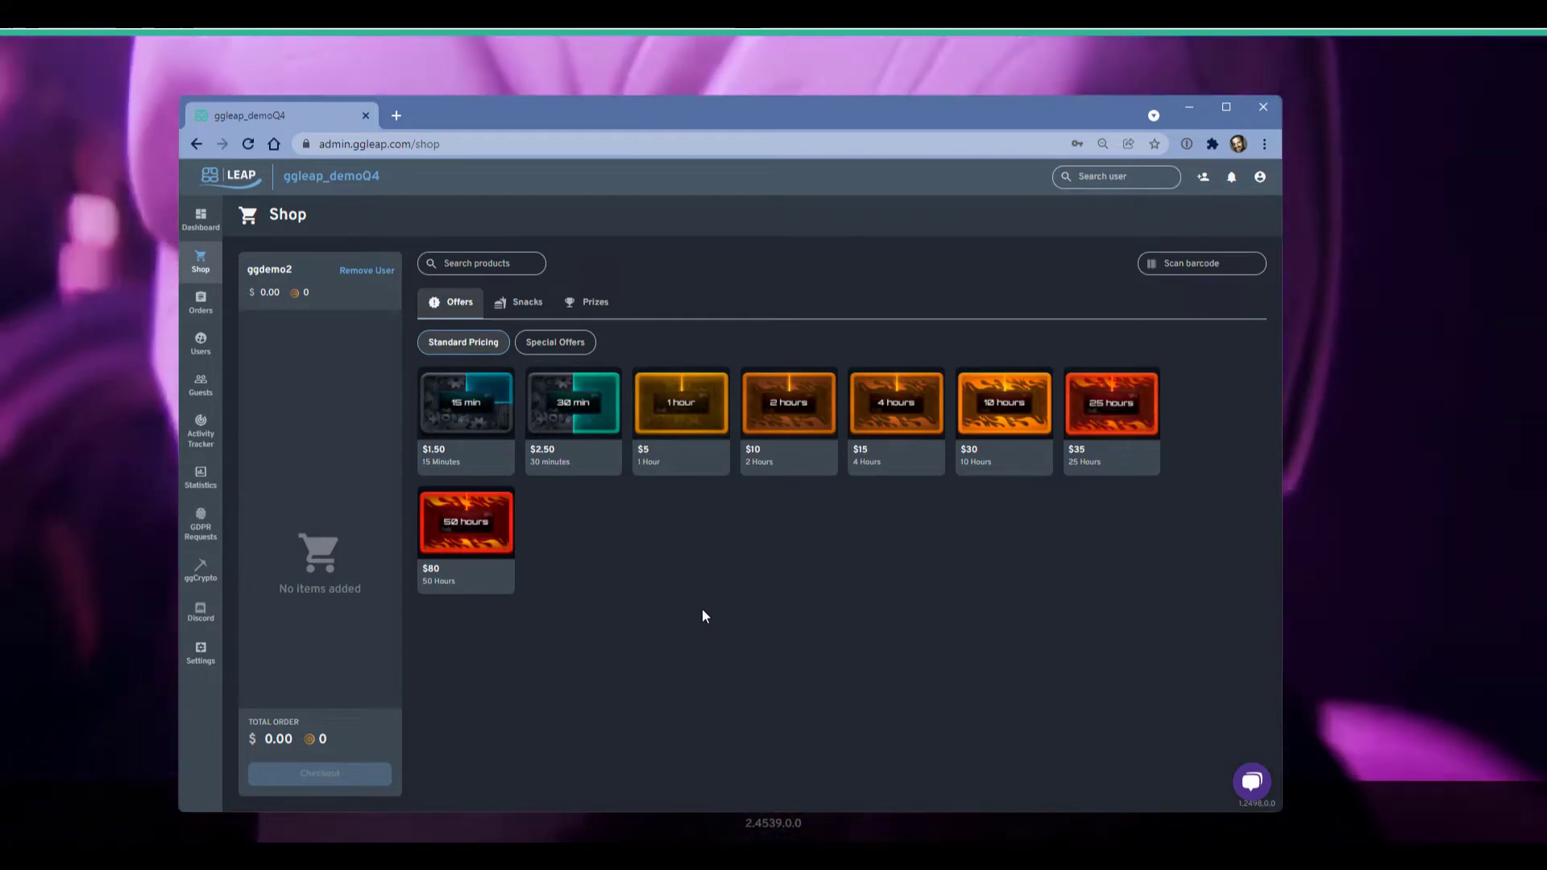
Step: Buy the 4 Hours offer for $15 and pay it in cash
click(894, 403)
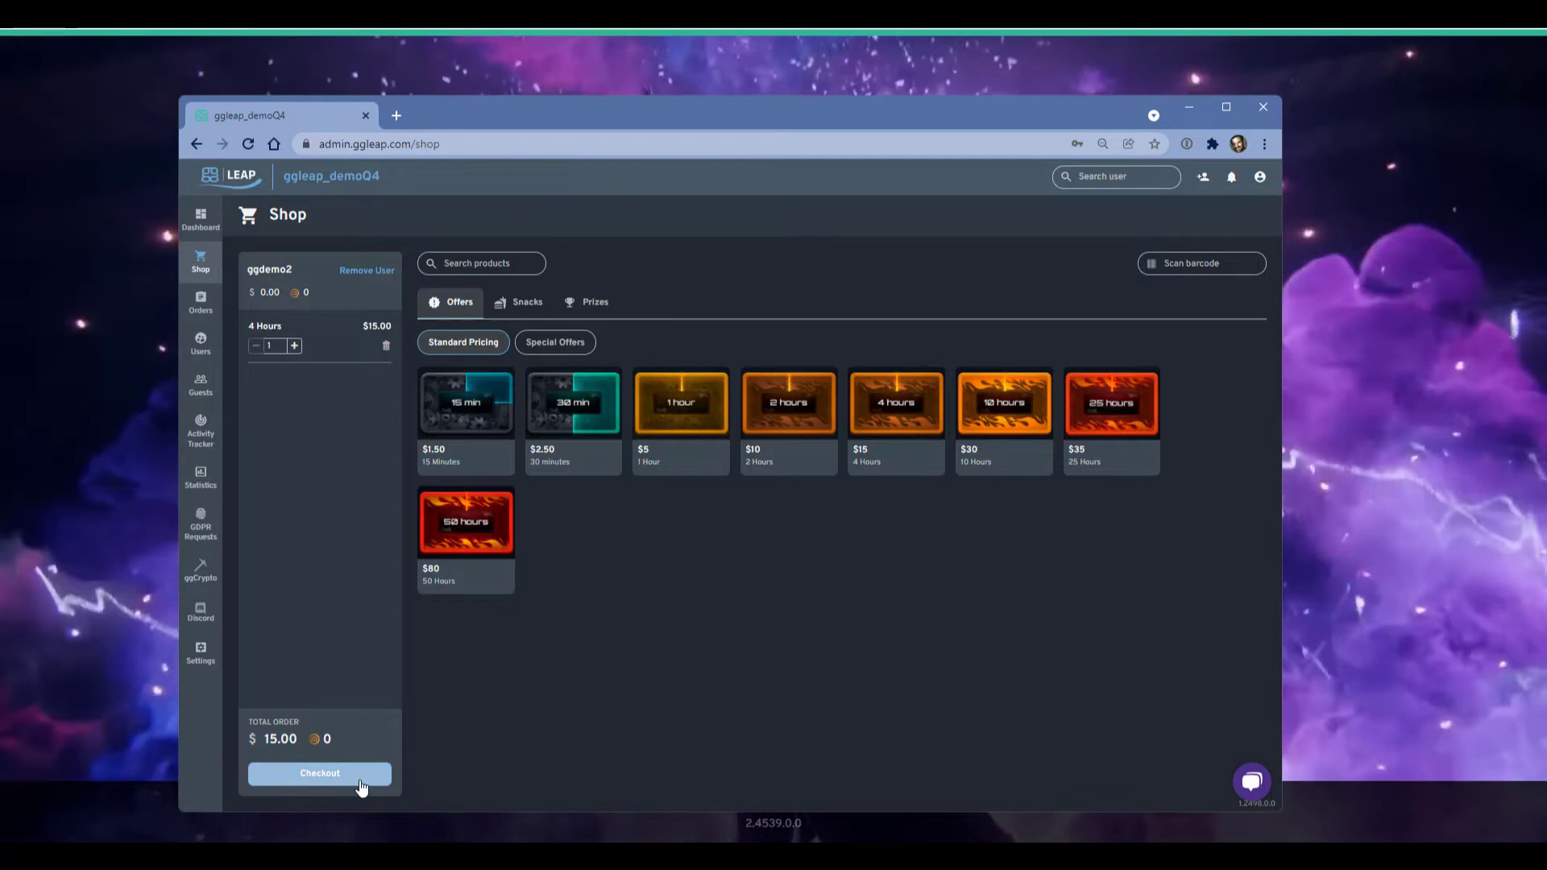
click(319, 773)
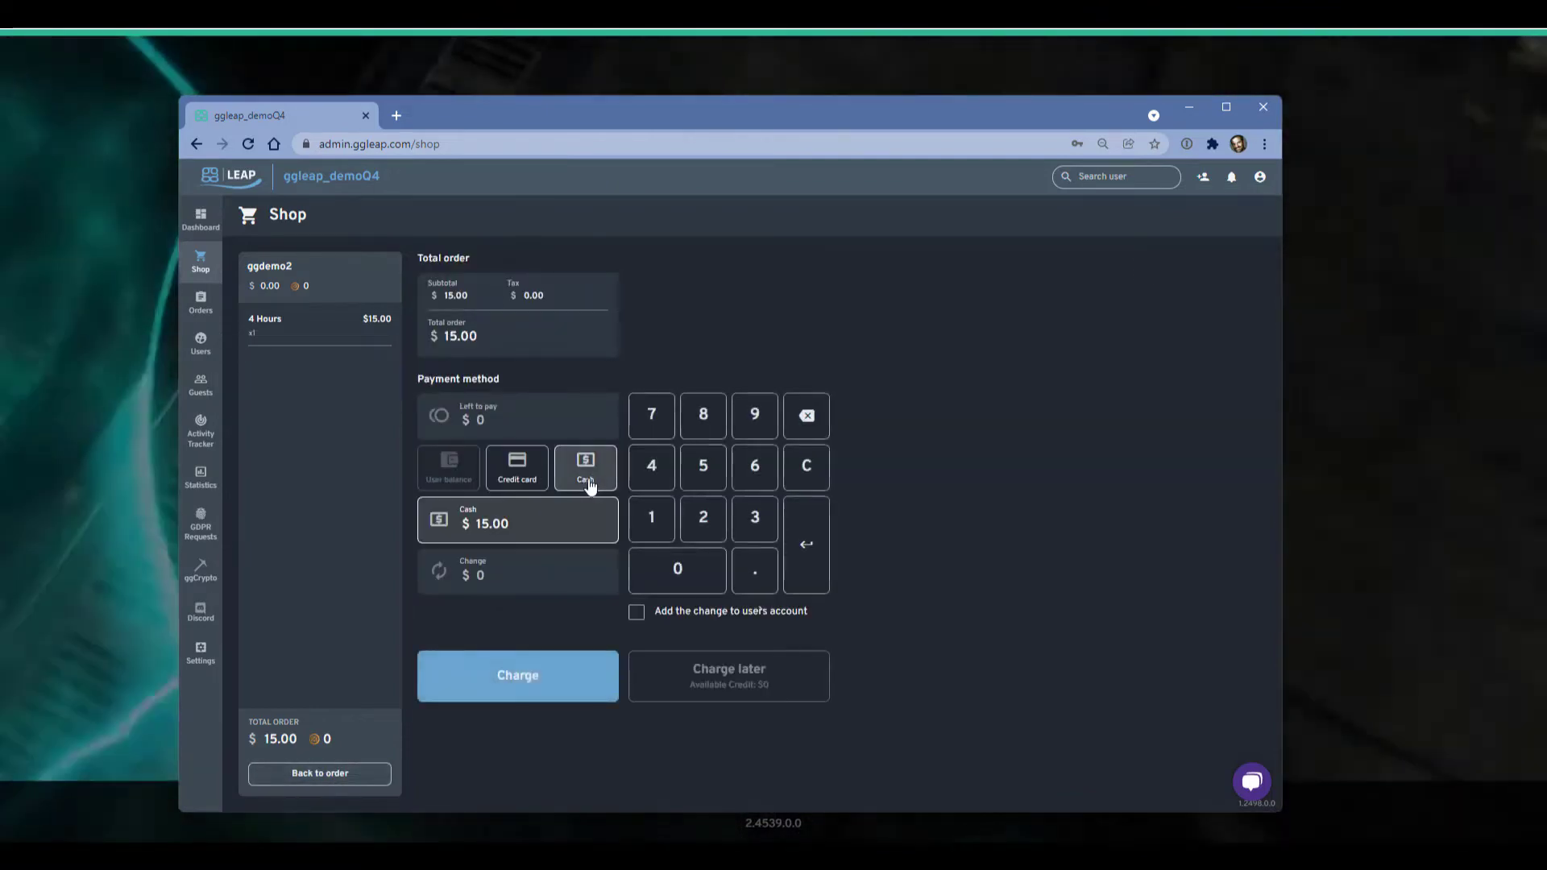
click(517, 675)
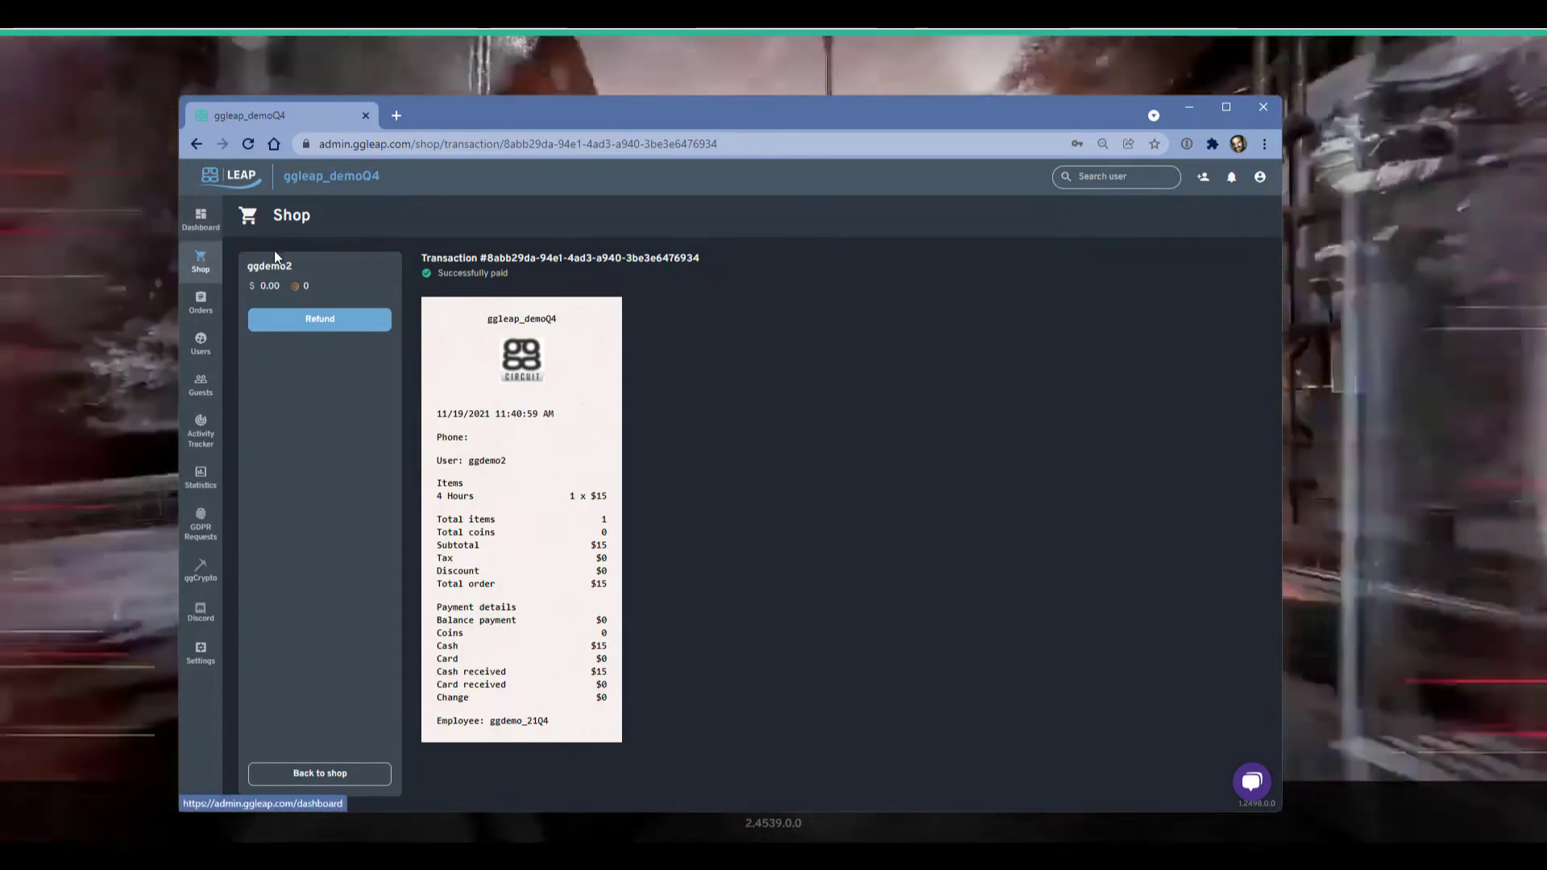
click(200, 221)
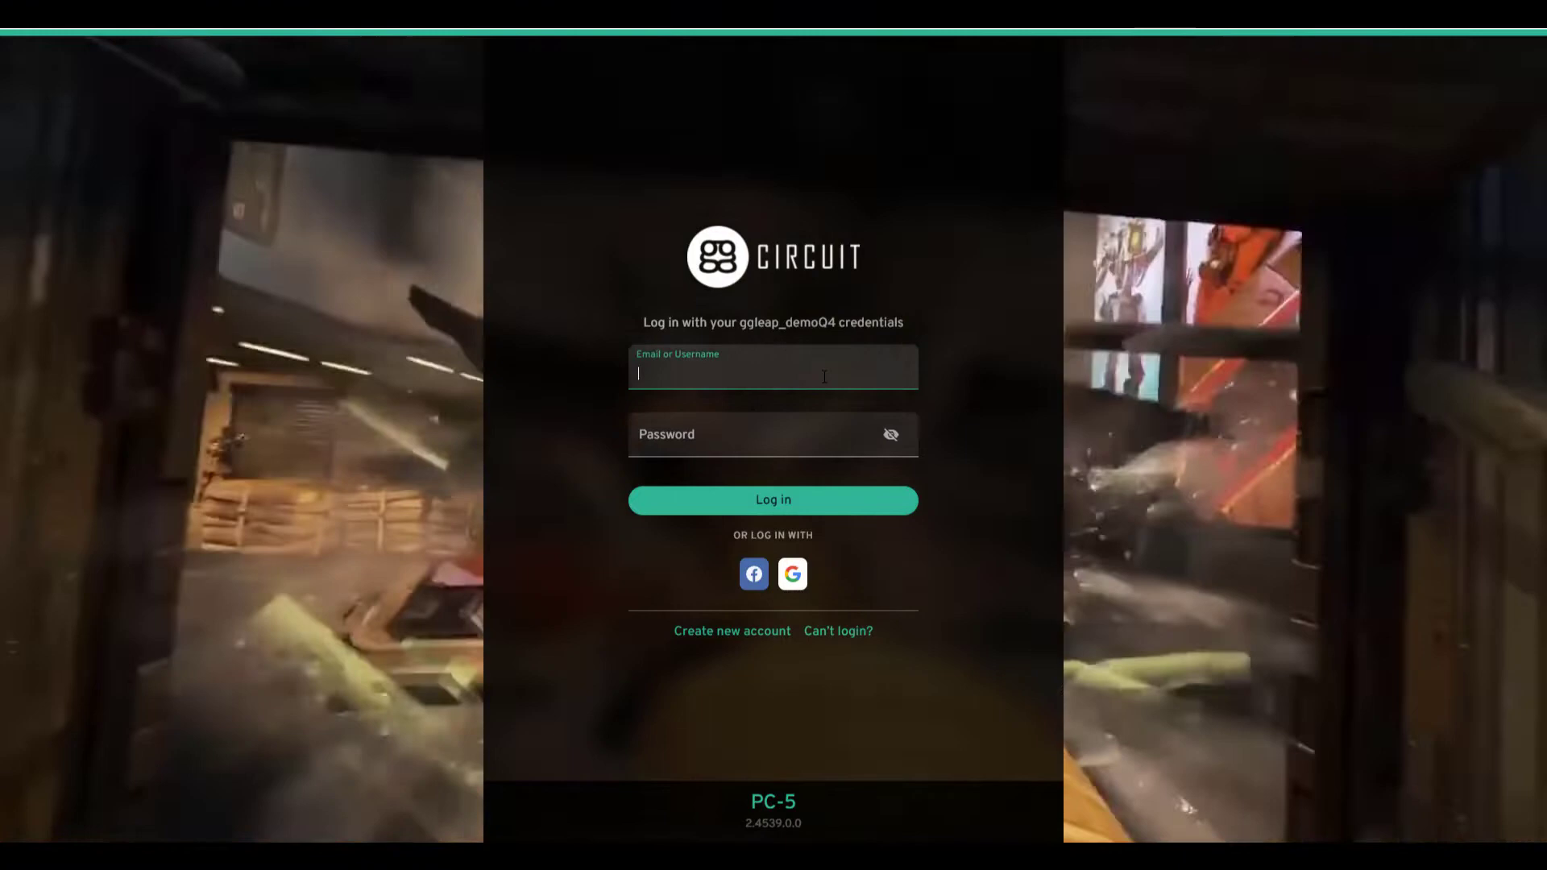
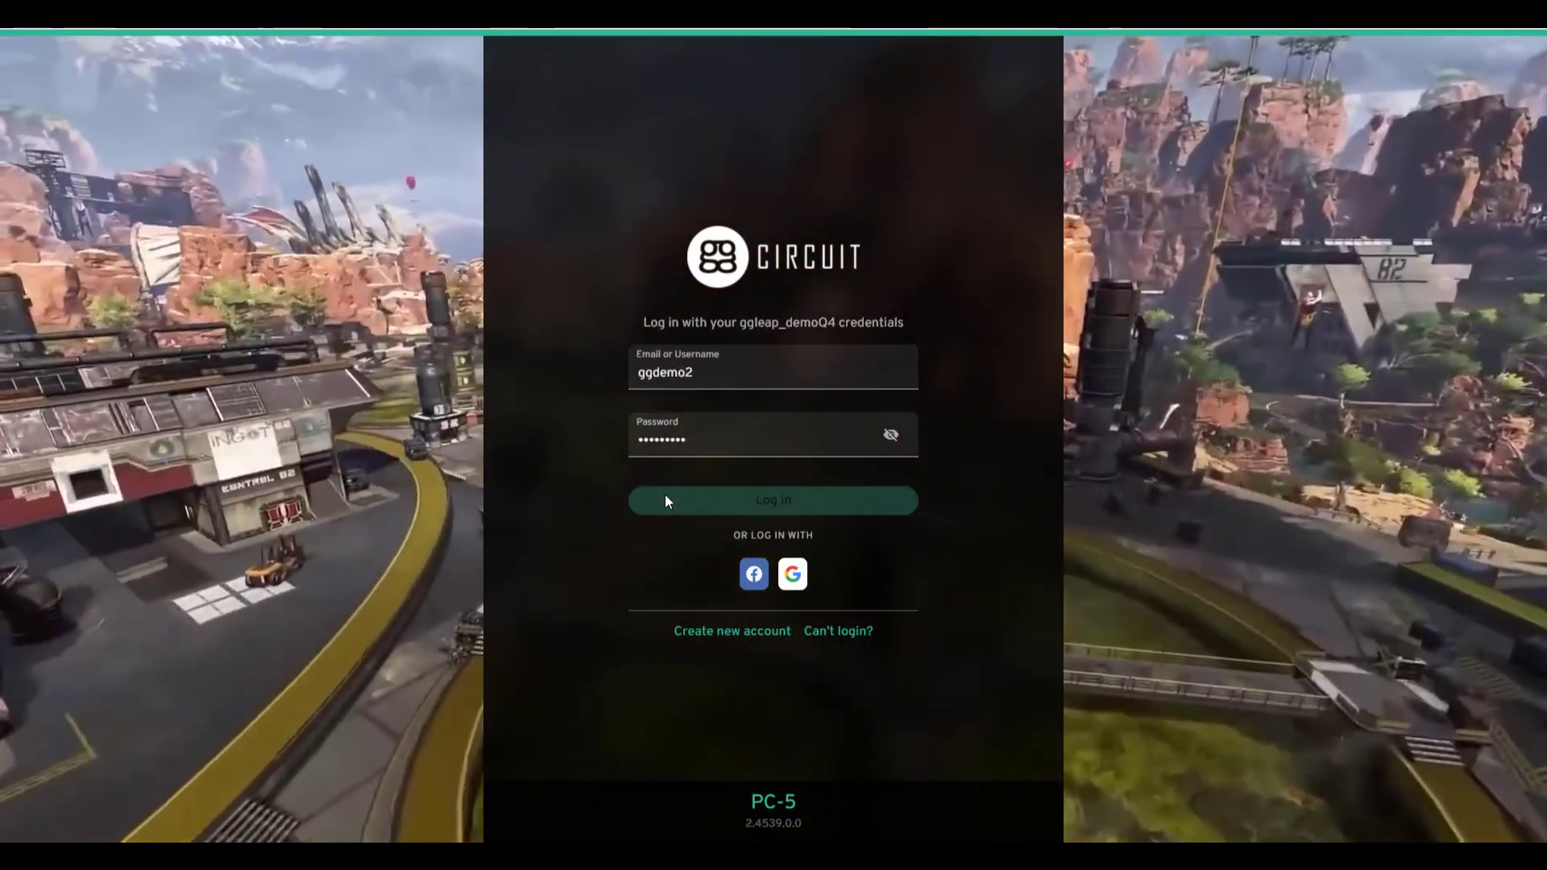
Step: Log in to the PC-5 client as ggdemo2 with the password
click(773, 500)
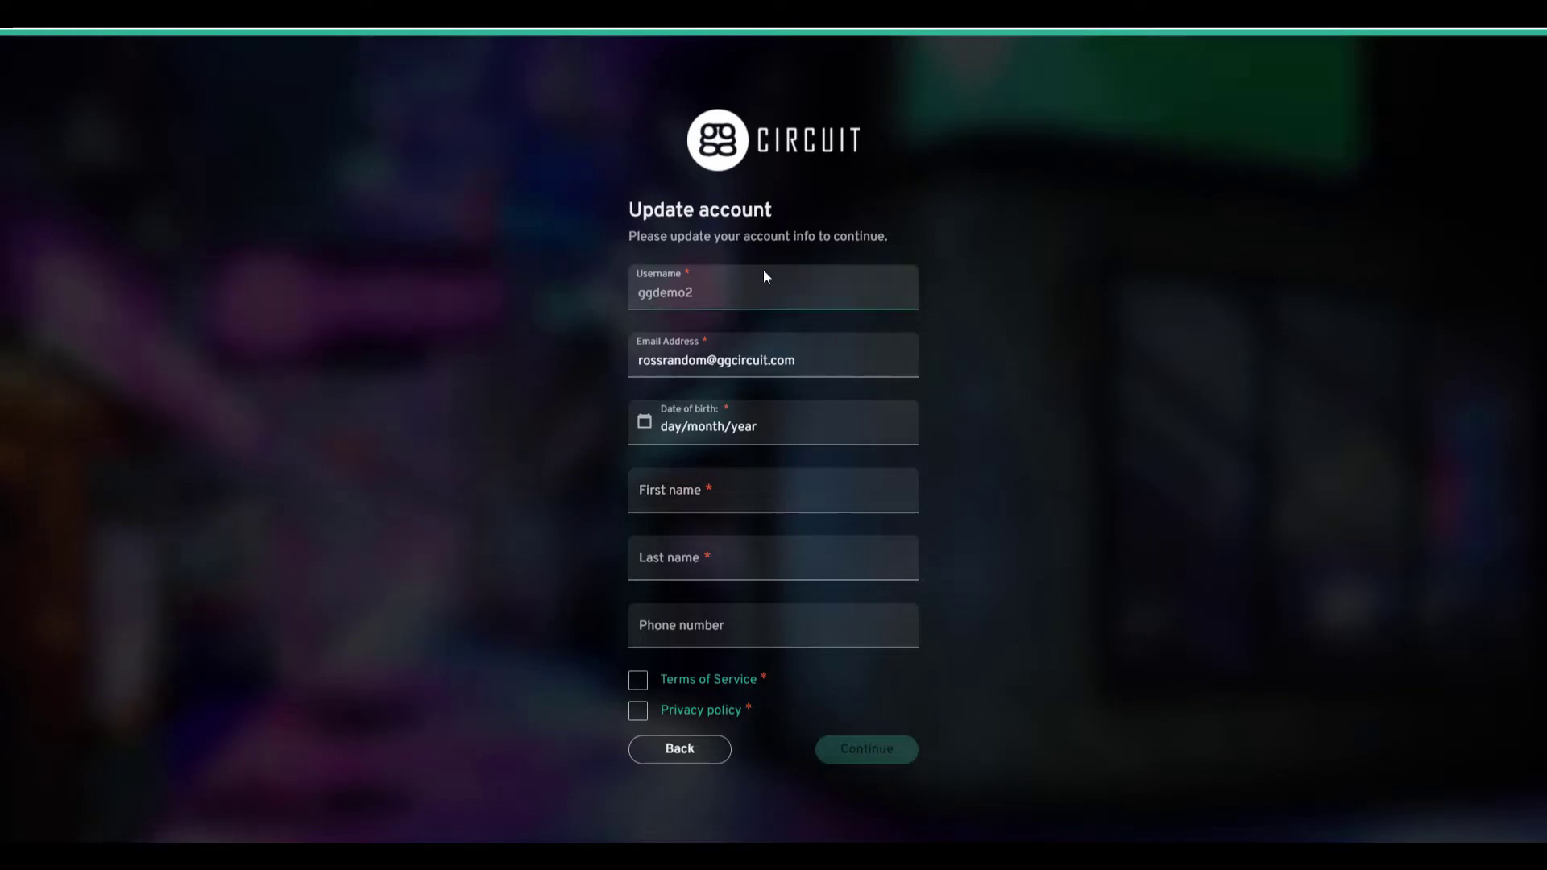
mouse_move(812, 262)
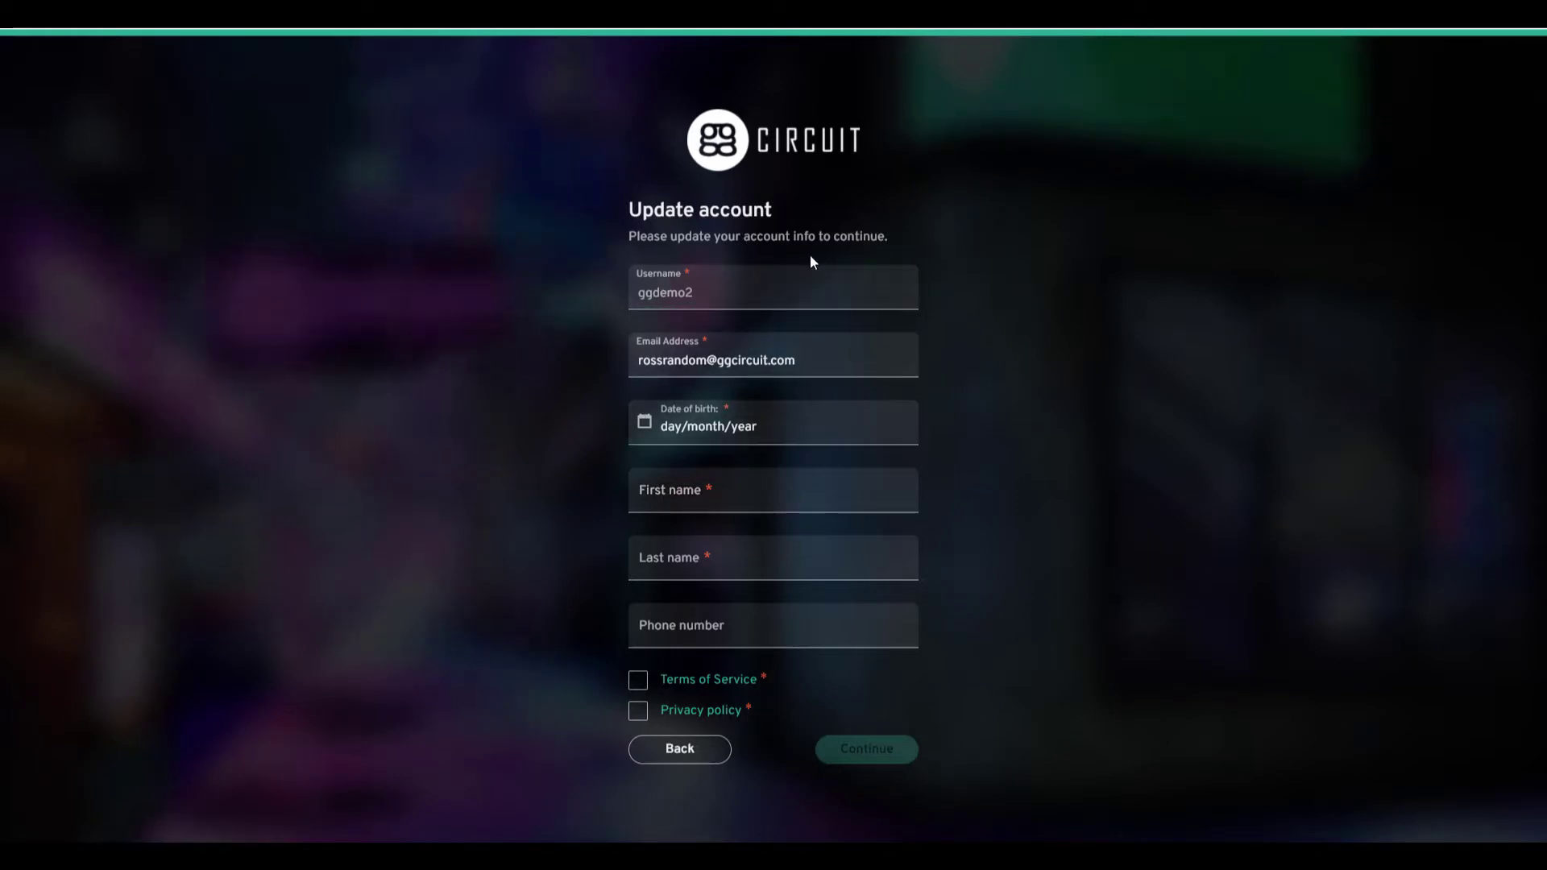
mouse_move(800, 460)
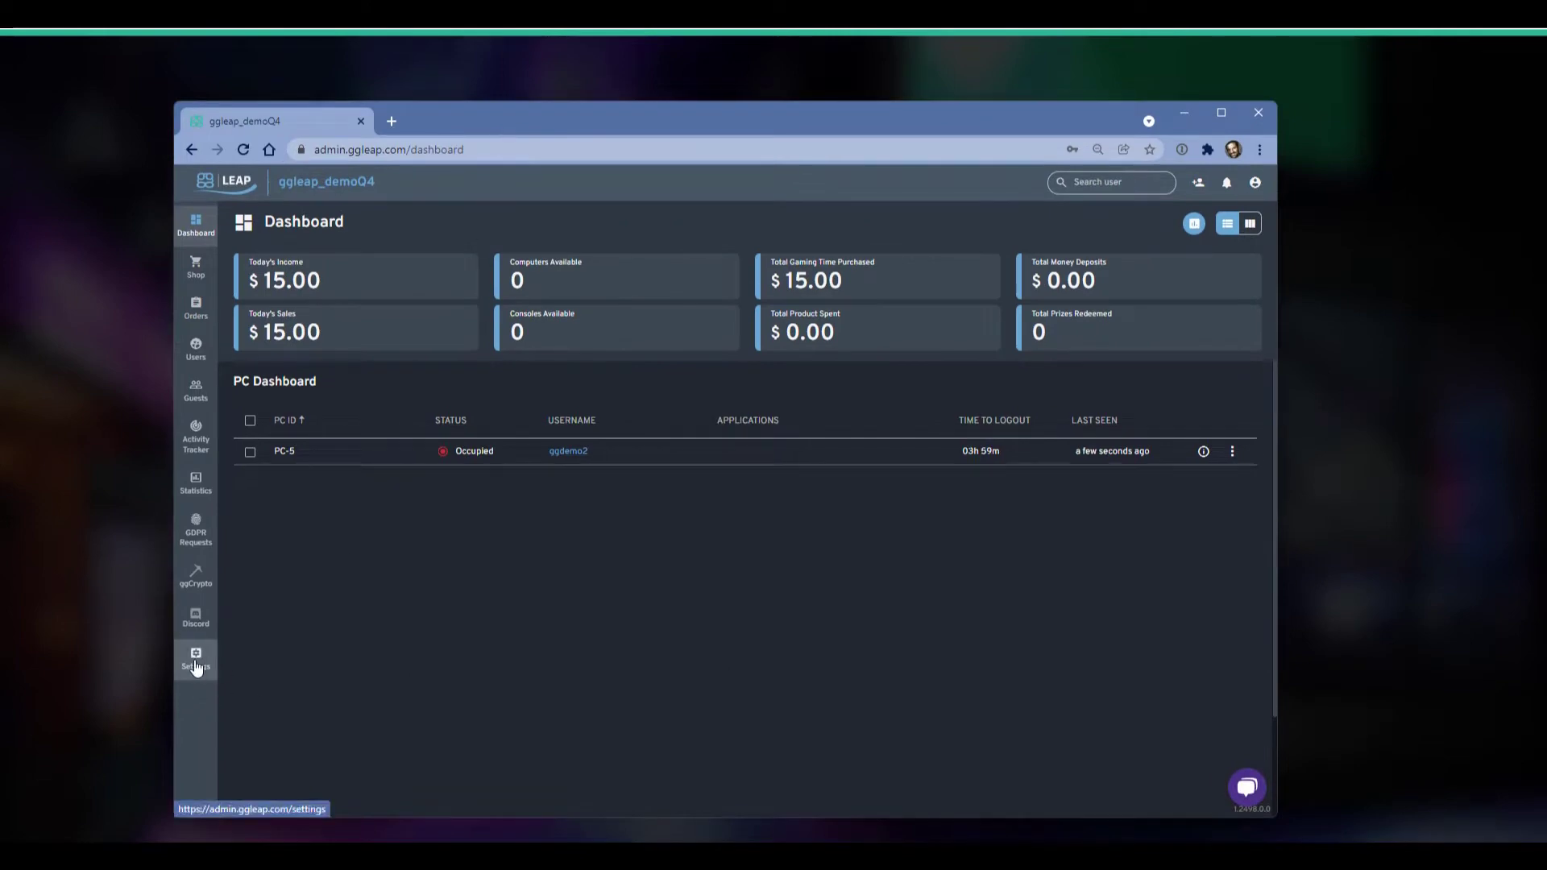
Step: Open Settings' User Details Configuration and scroll through the visible/required field options
click(194, 660)
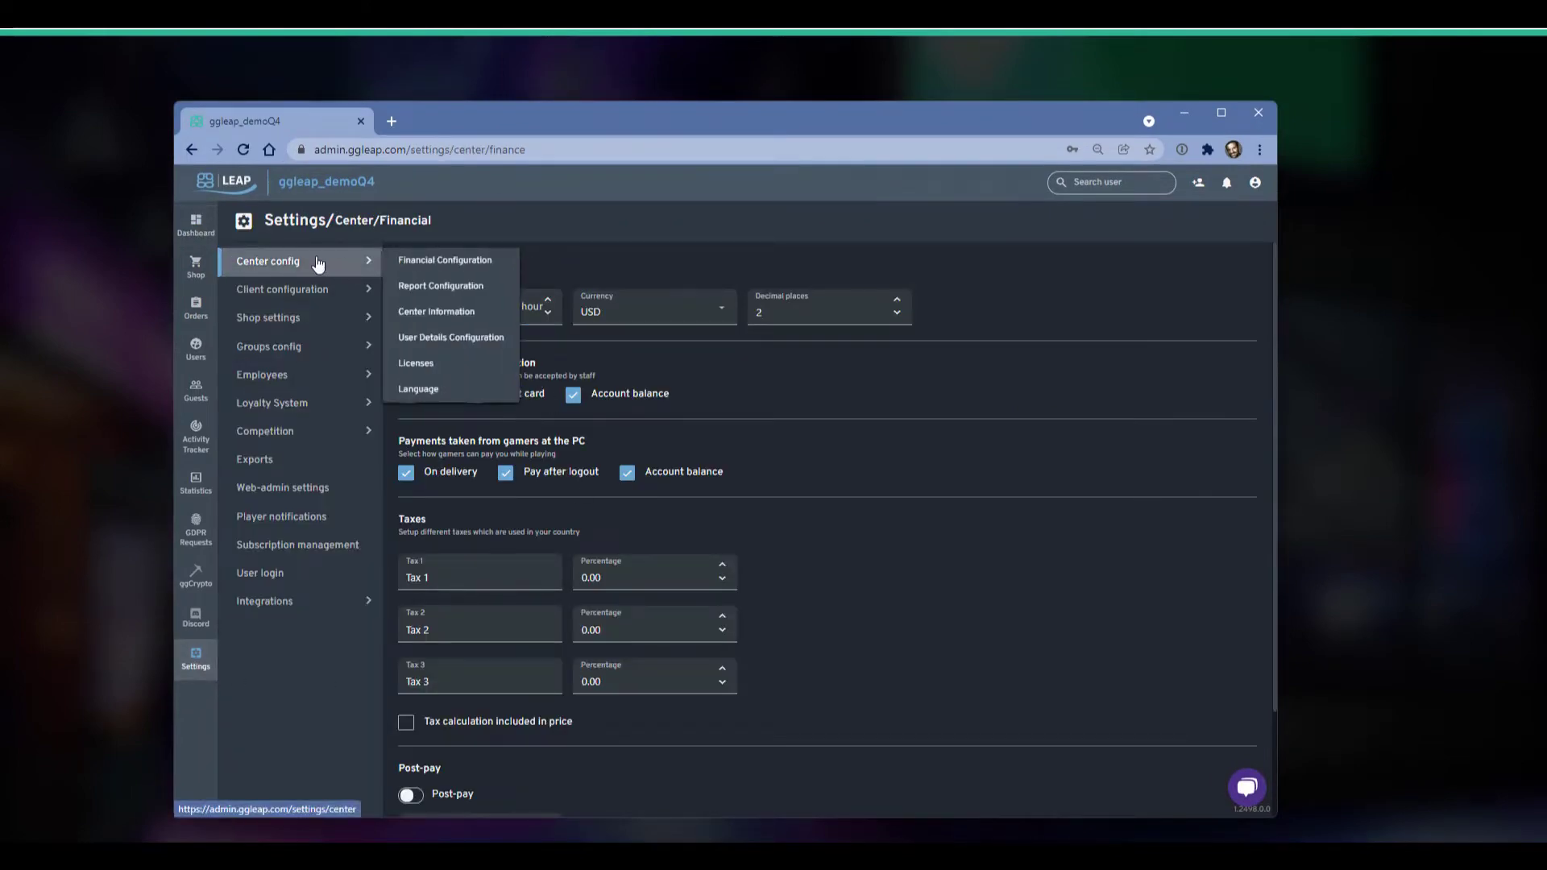
mouse_move(474, 341)
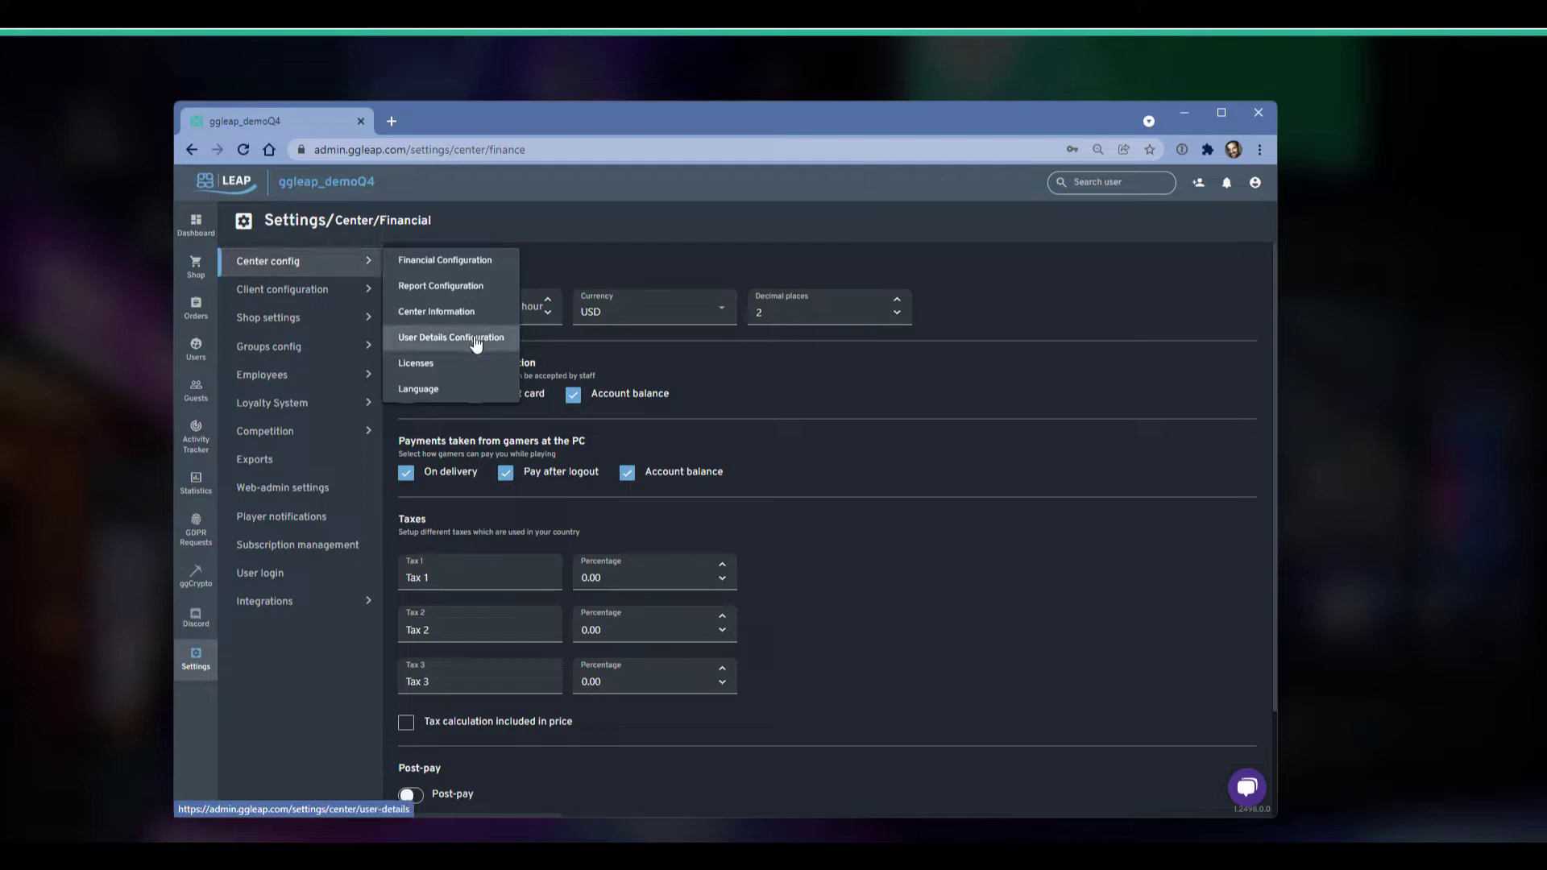
click(450, 338)
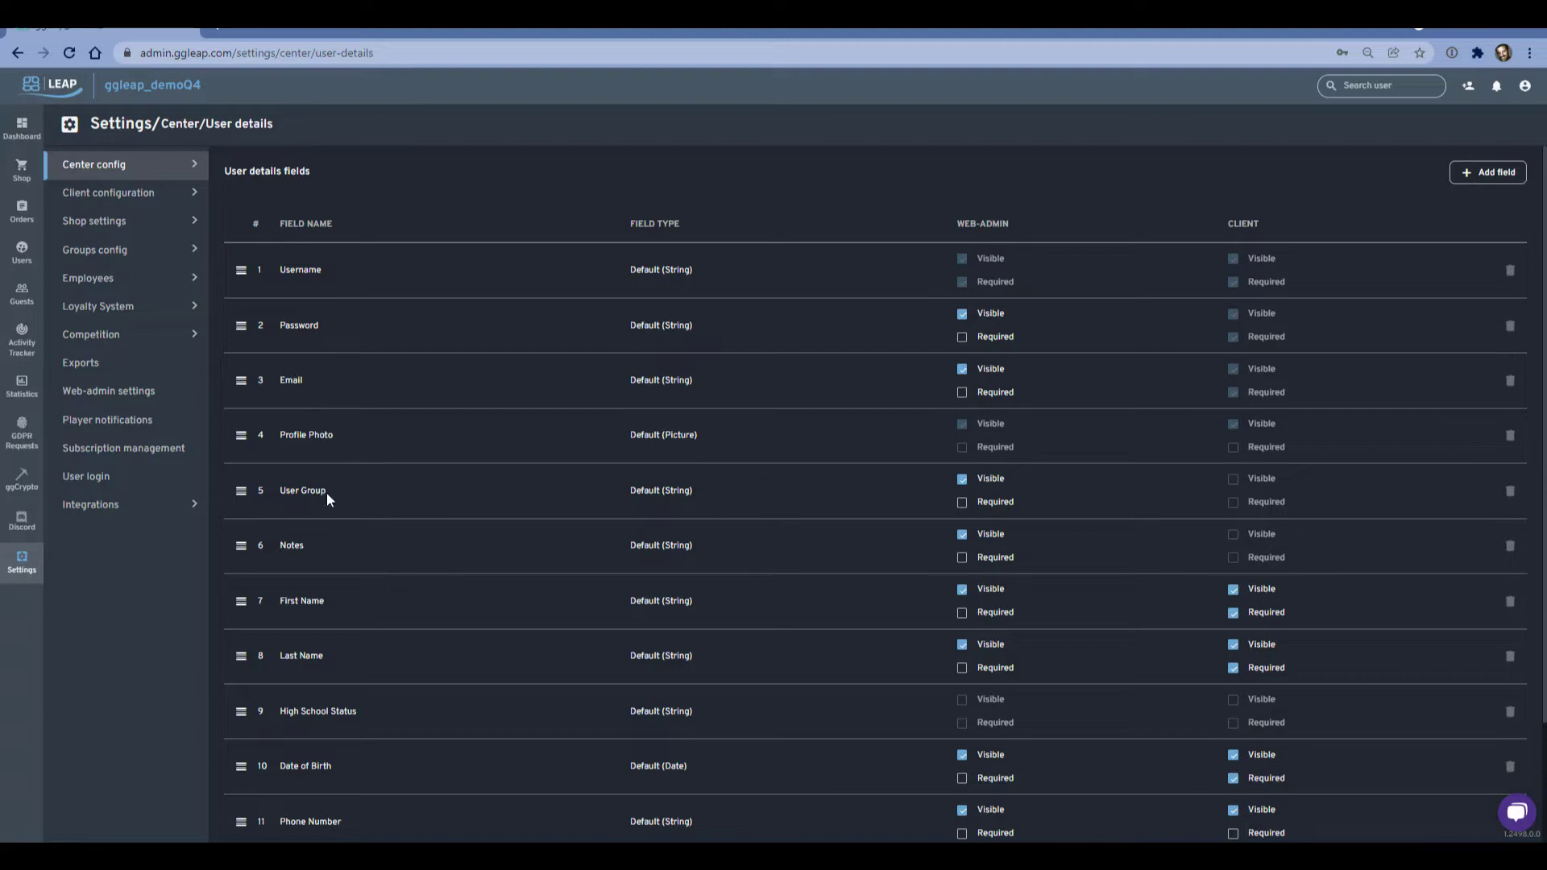
mouse_move(976, 242)
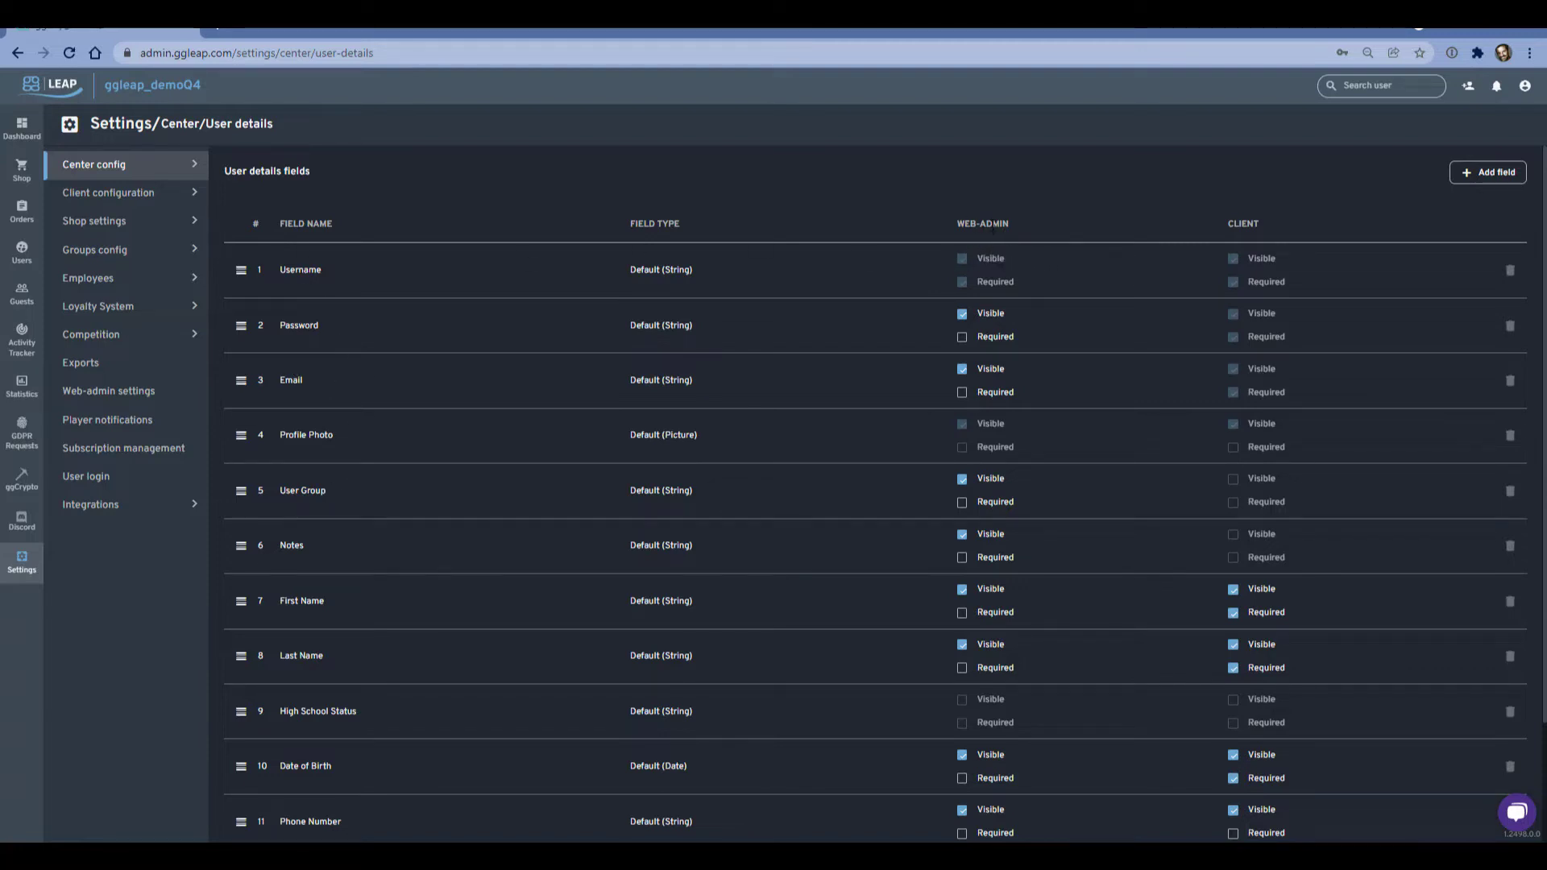
mouse_move(1263, 231)
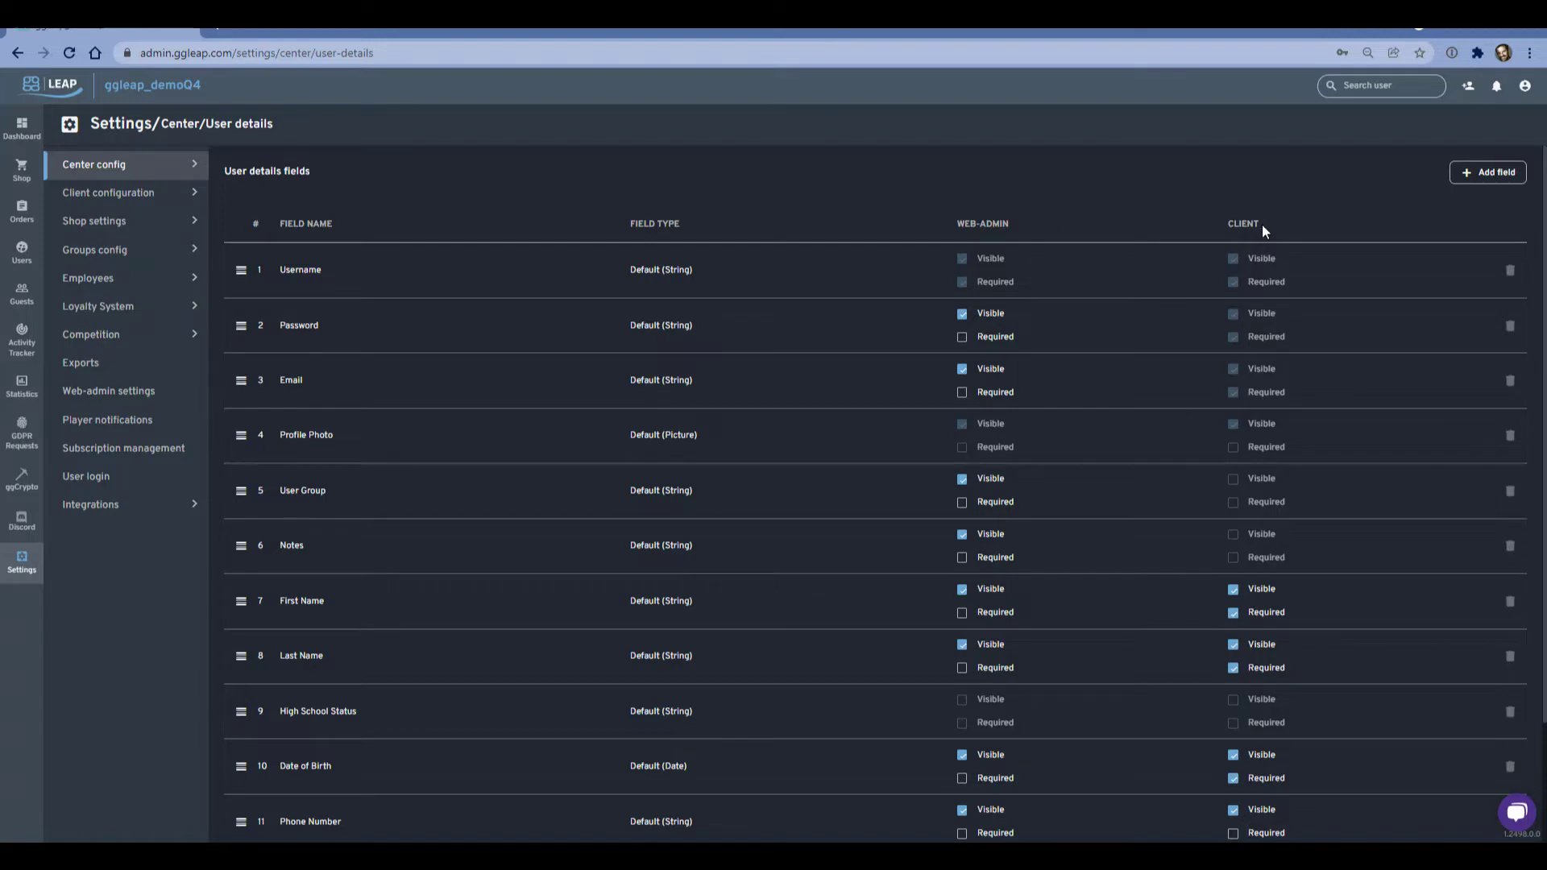
mouse_move(1259, 224)
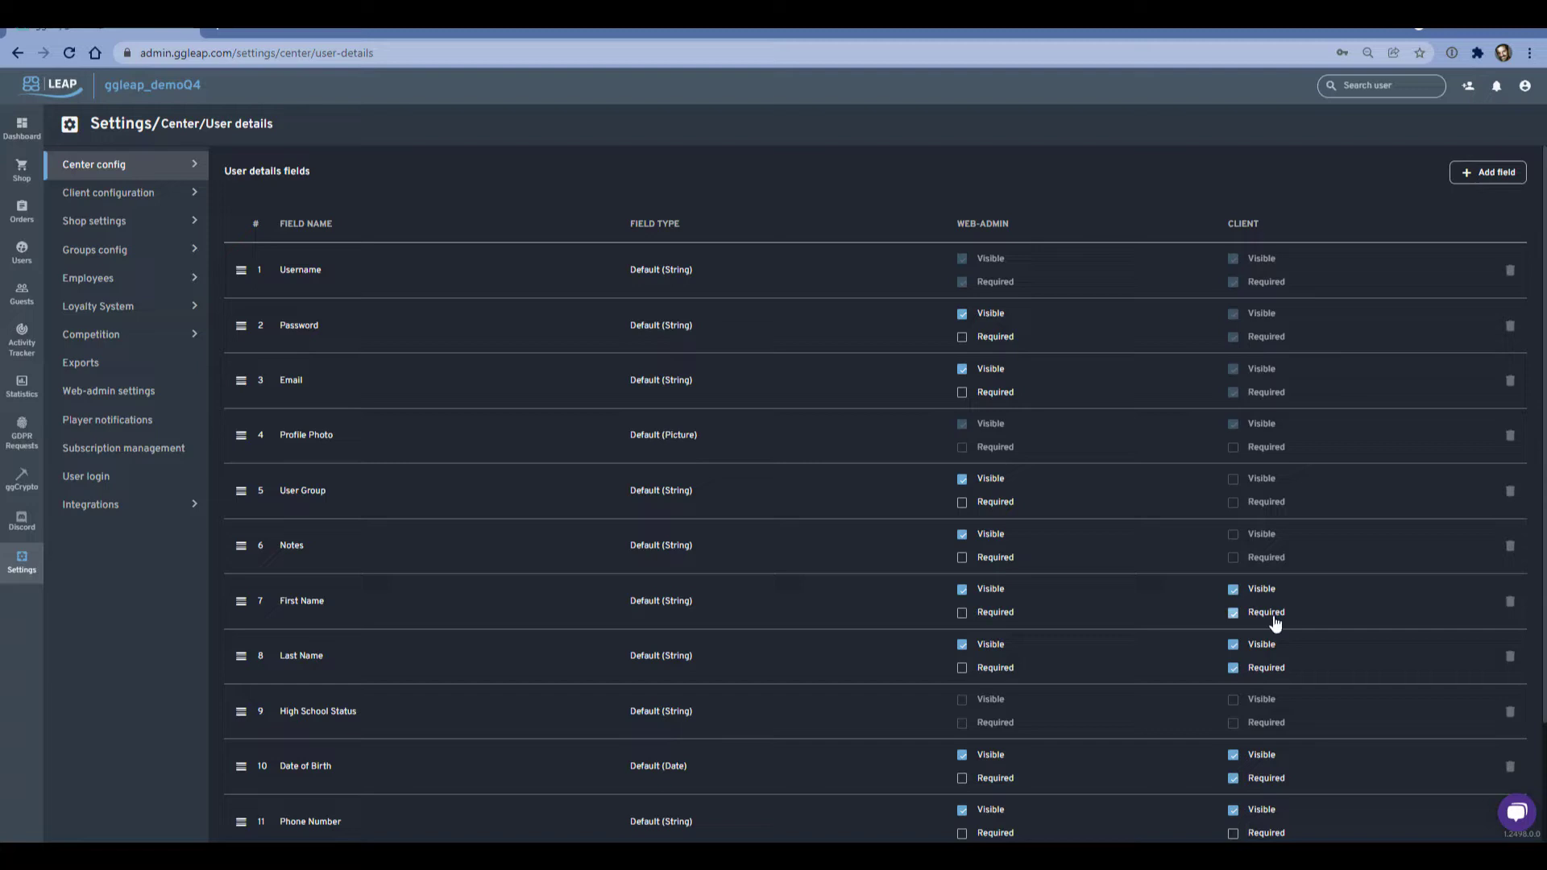
scroll(down, 3)
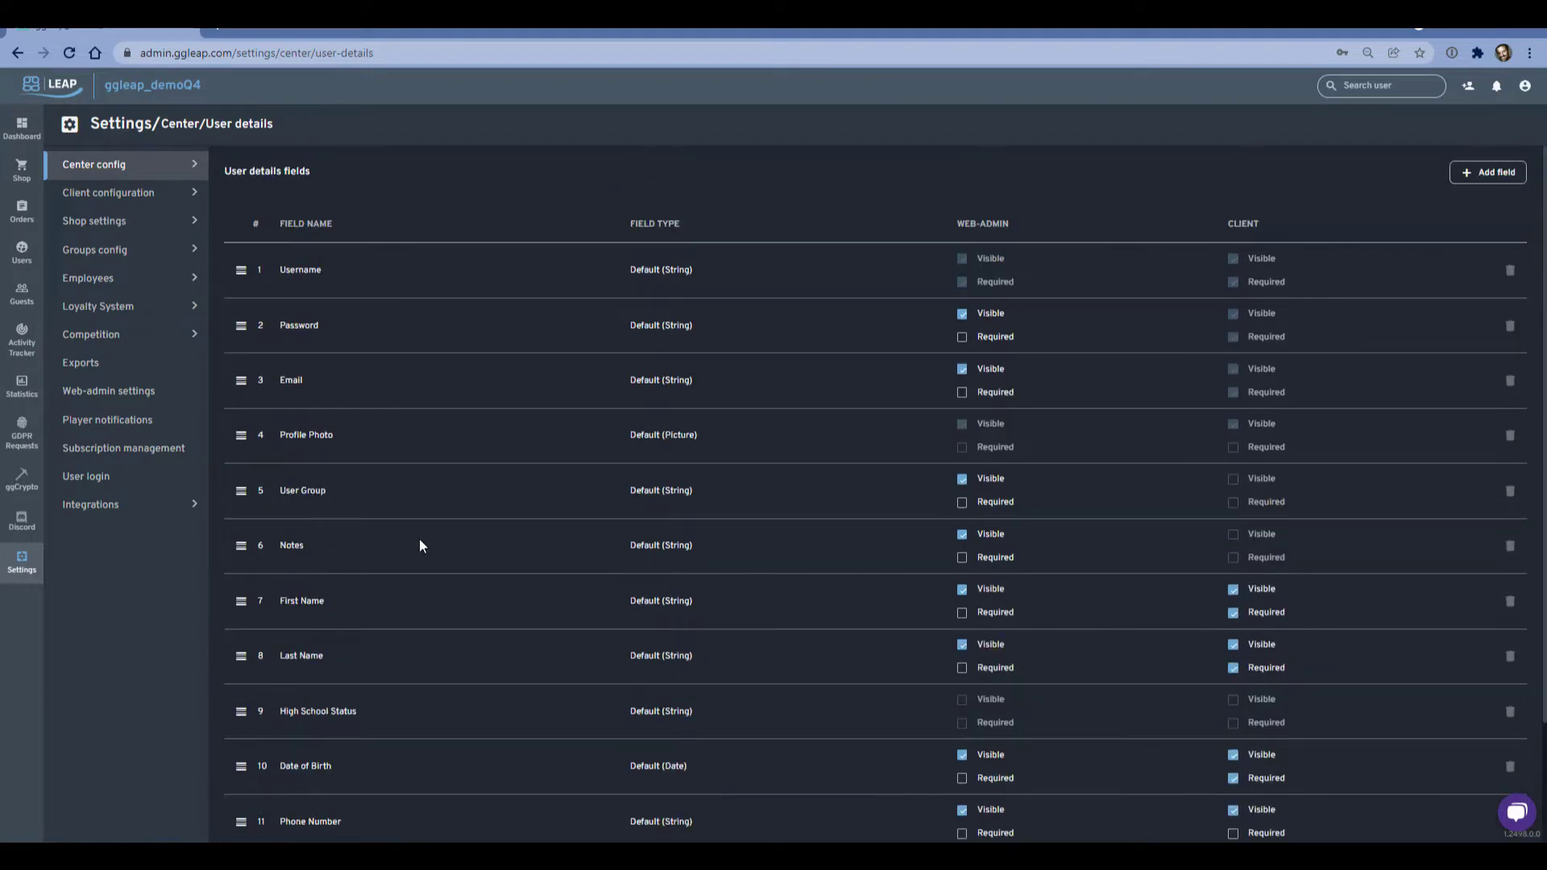
mouse_move(1001, 556)
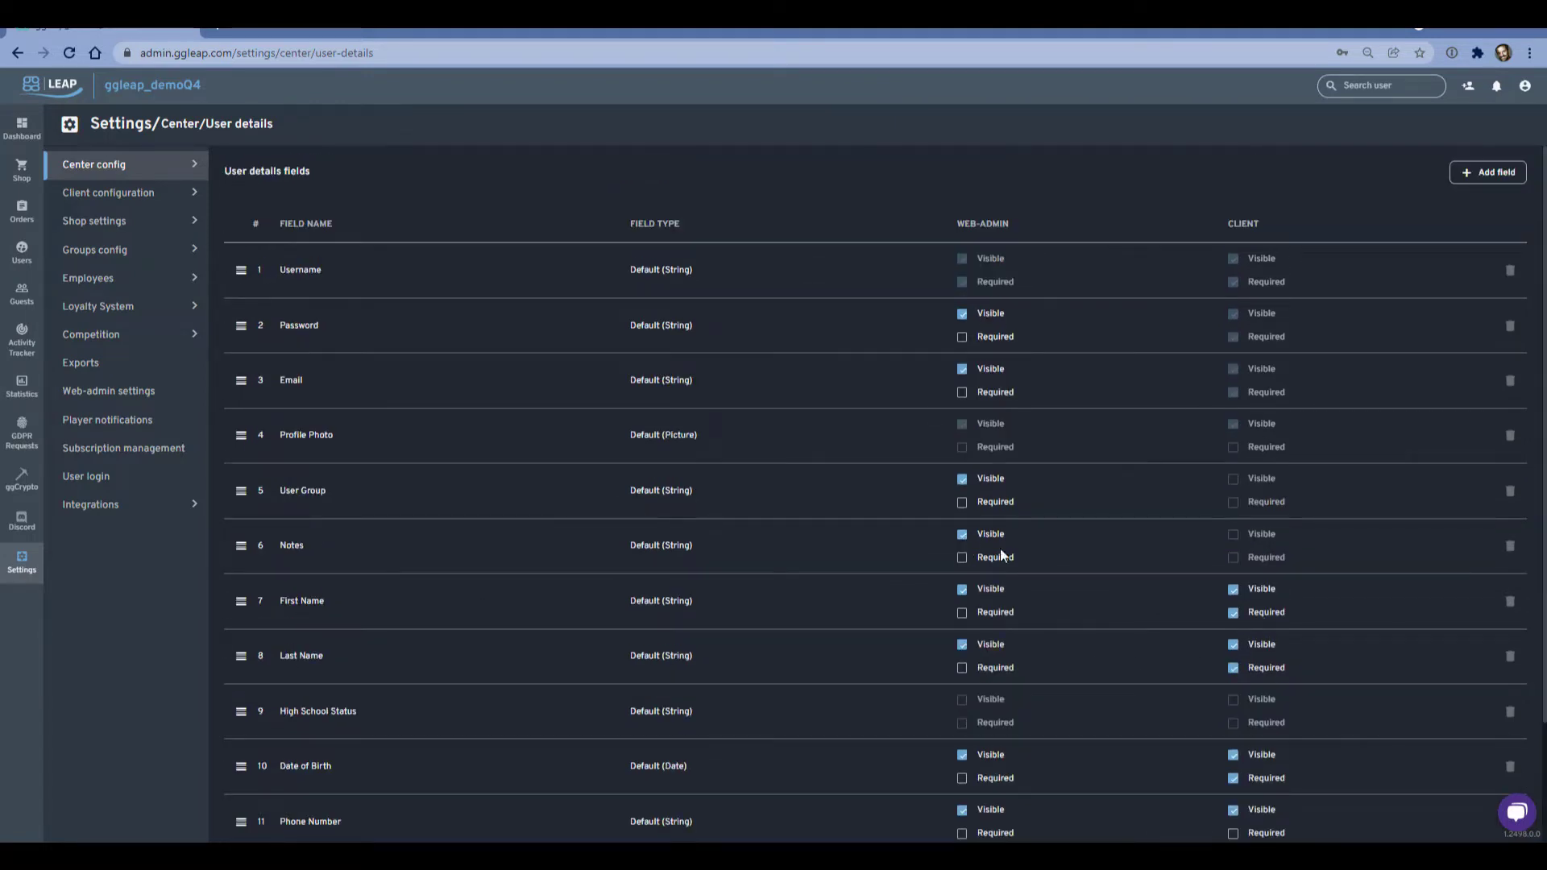
mouse_move(1116, 129)
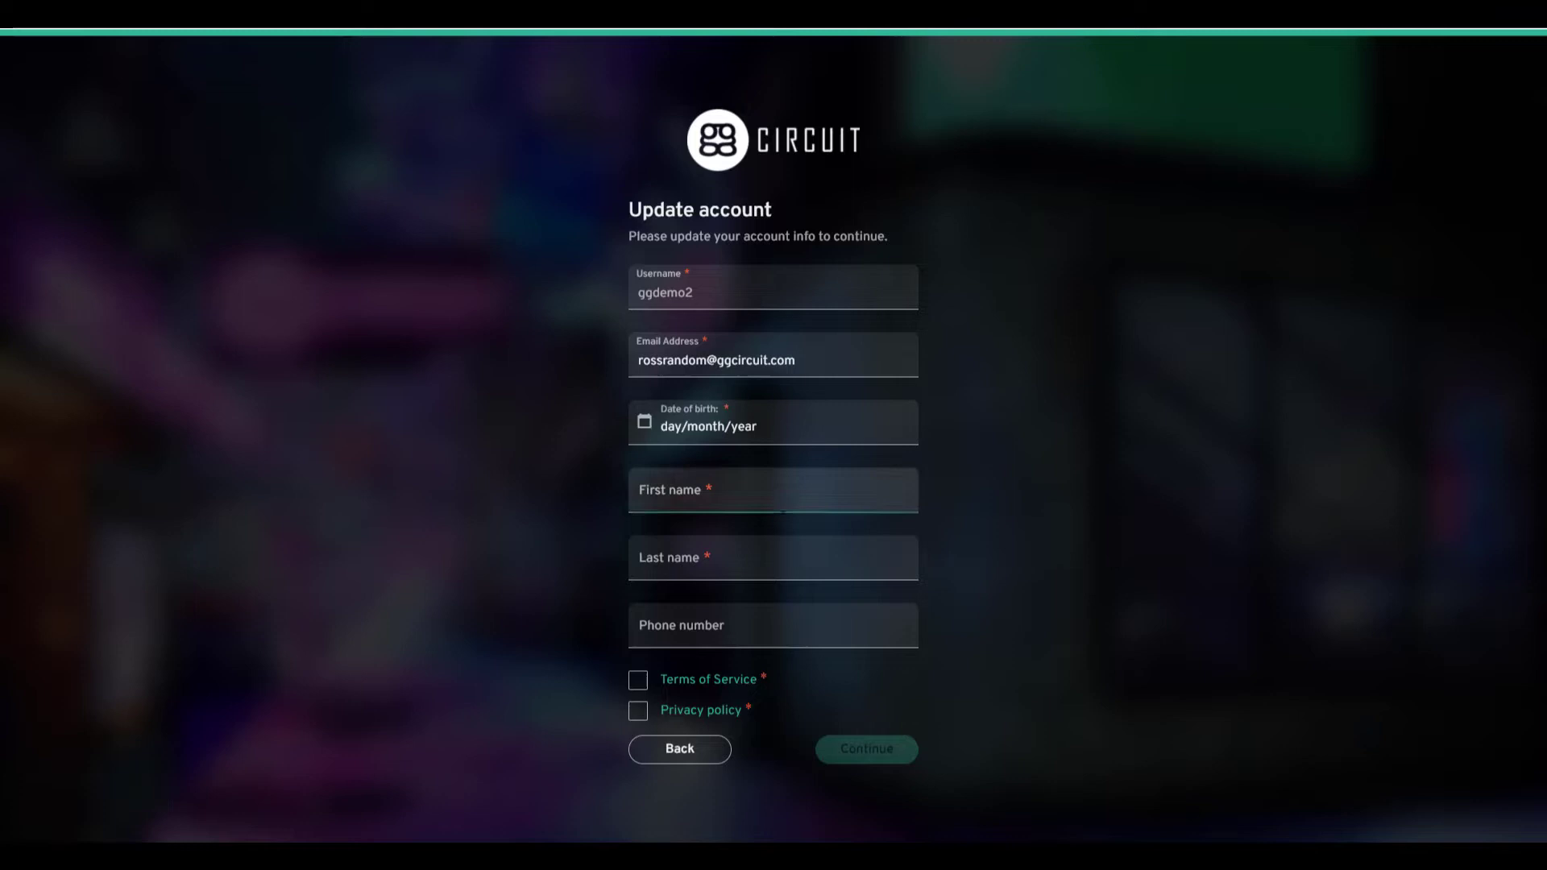
Step: Enter birth date 07/Jul/1988 and names demo, accept both policies, and submit
click(671, 426)
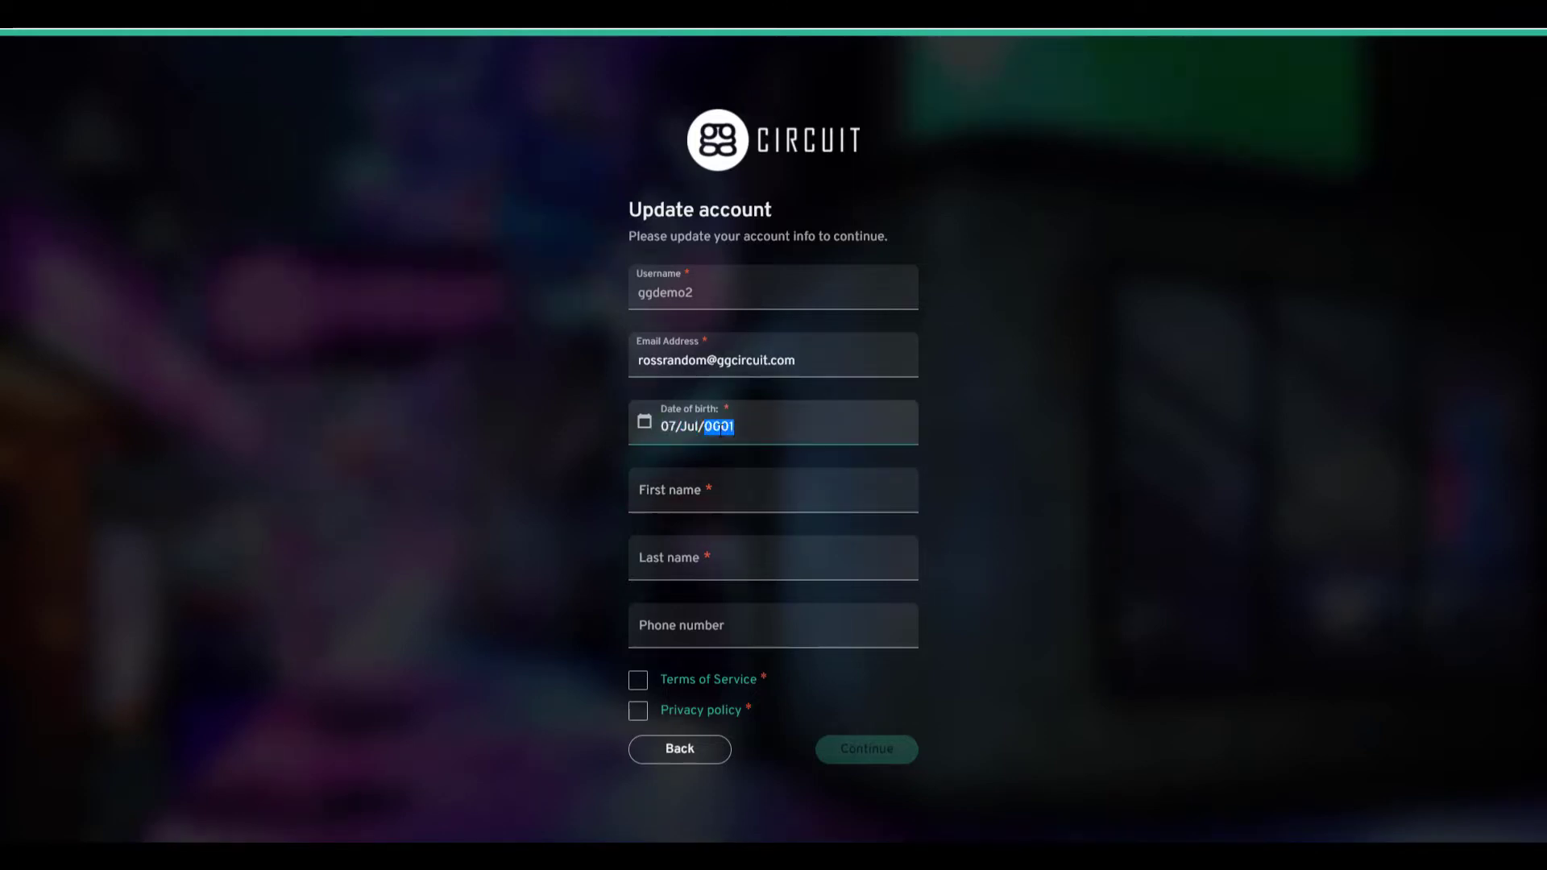
text(1988)
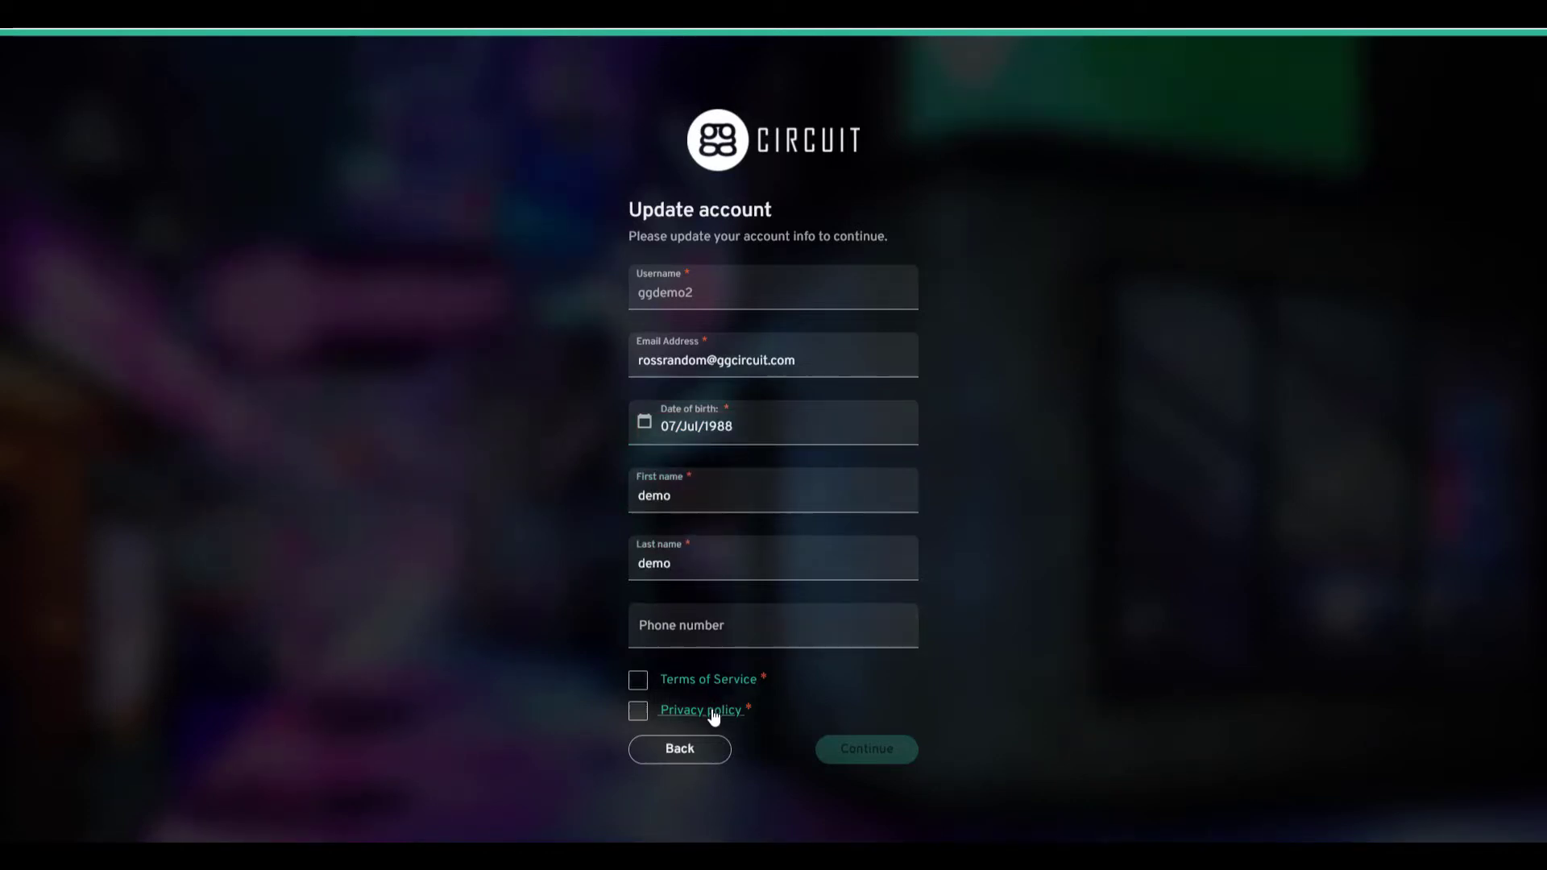
click(707, 679)
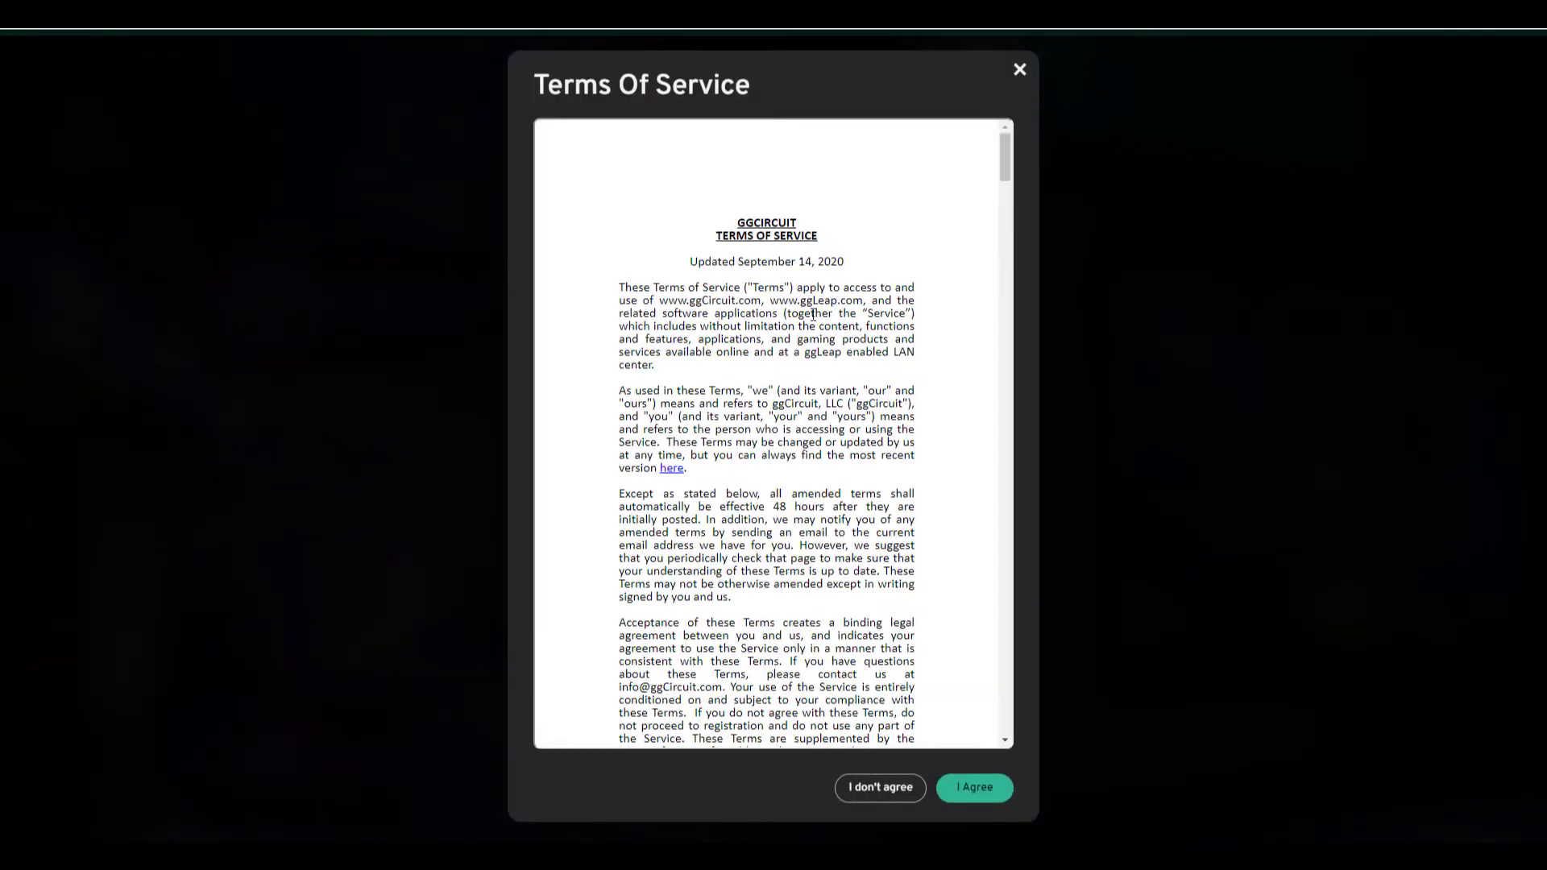
click(974, 787)
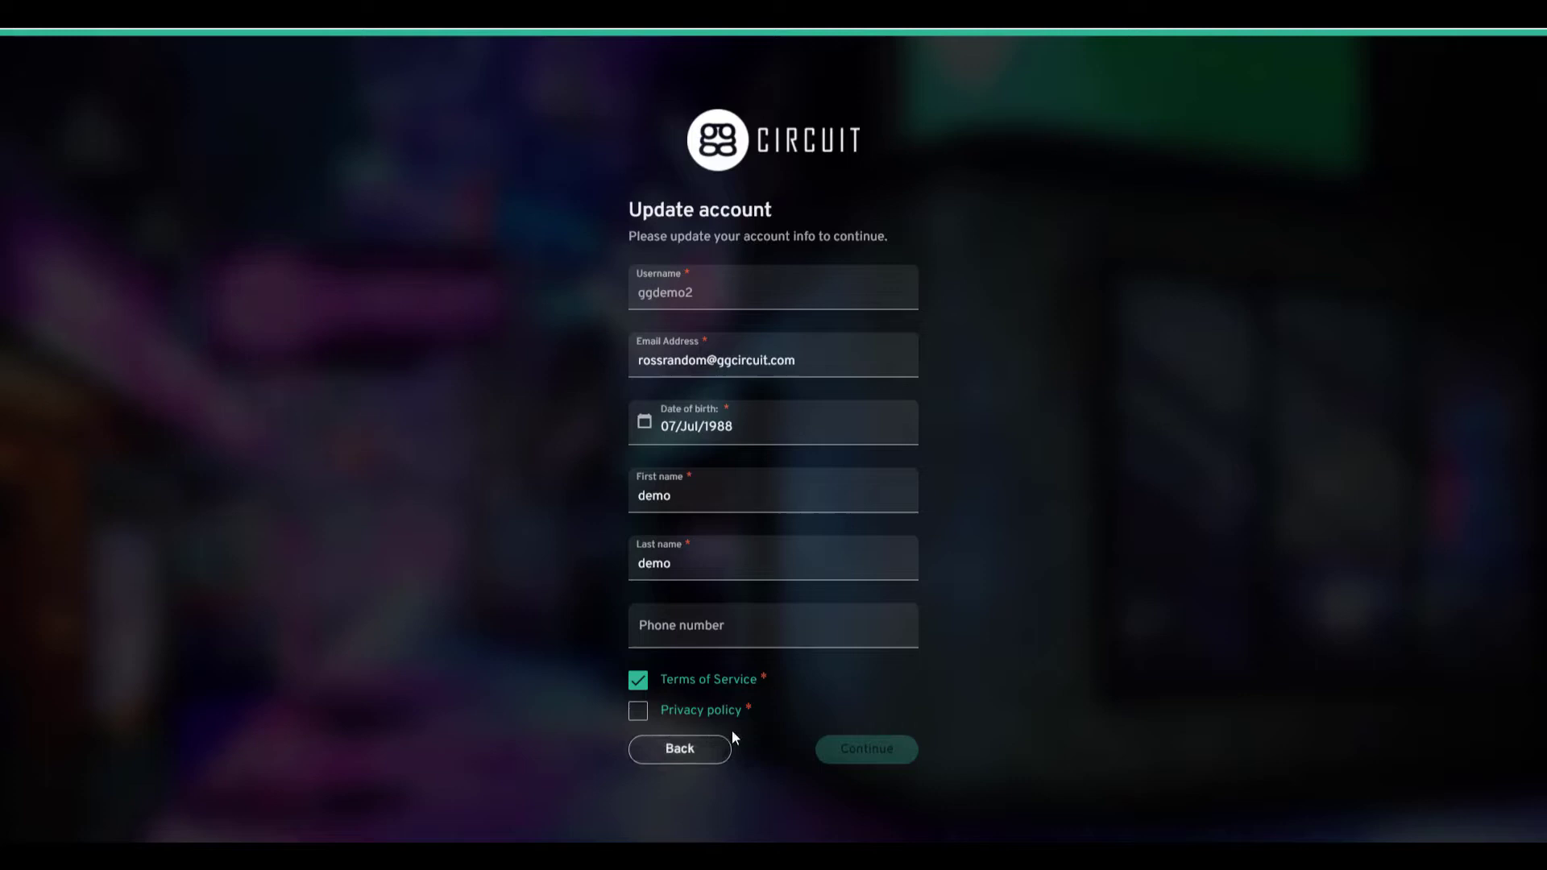
click(638, 709)
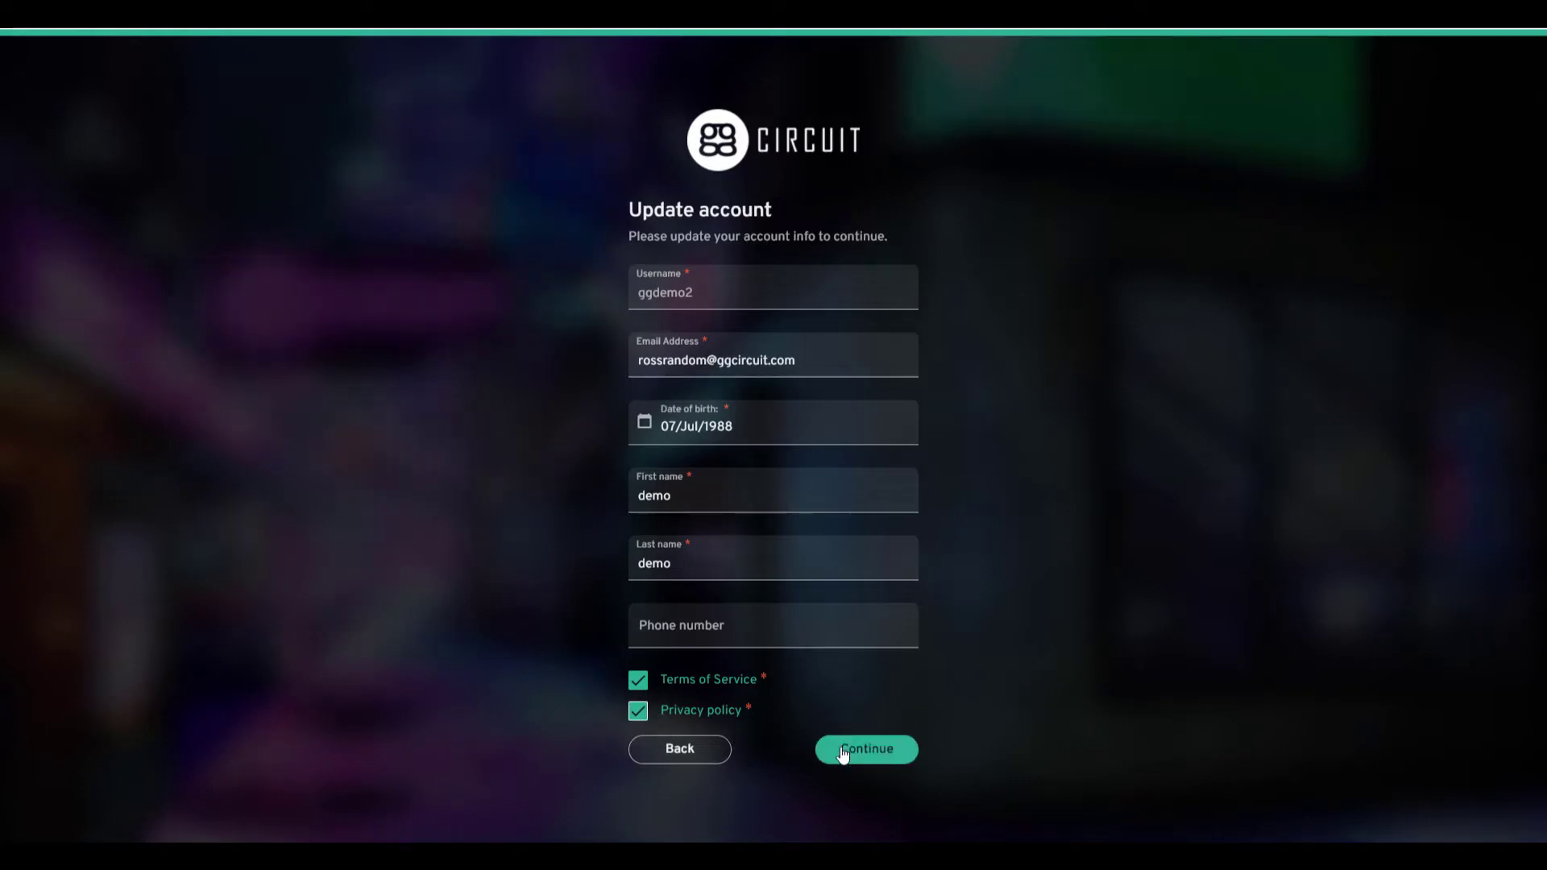
click(843, 755)
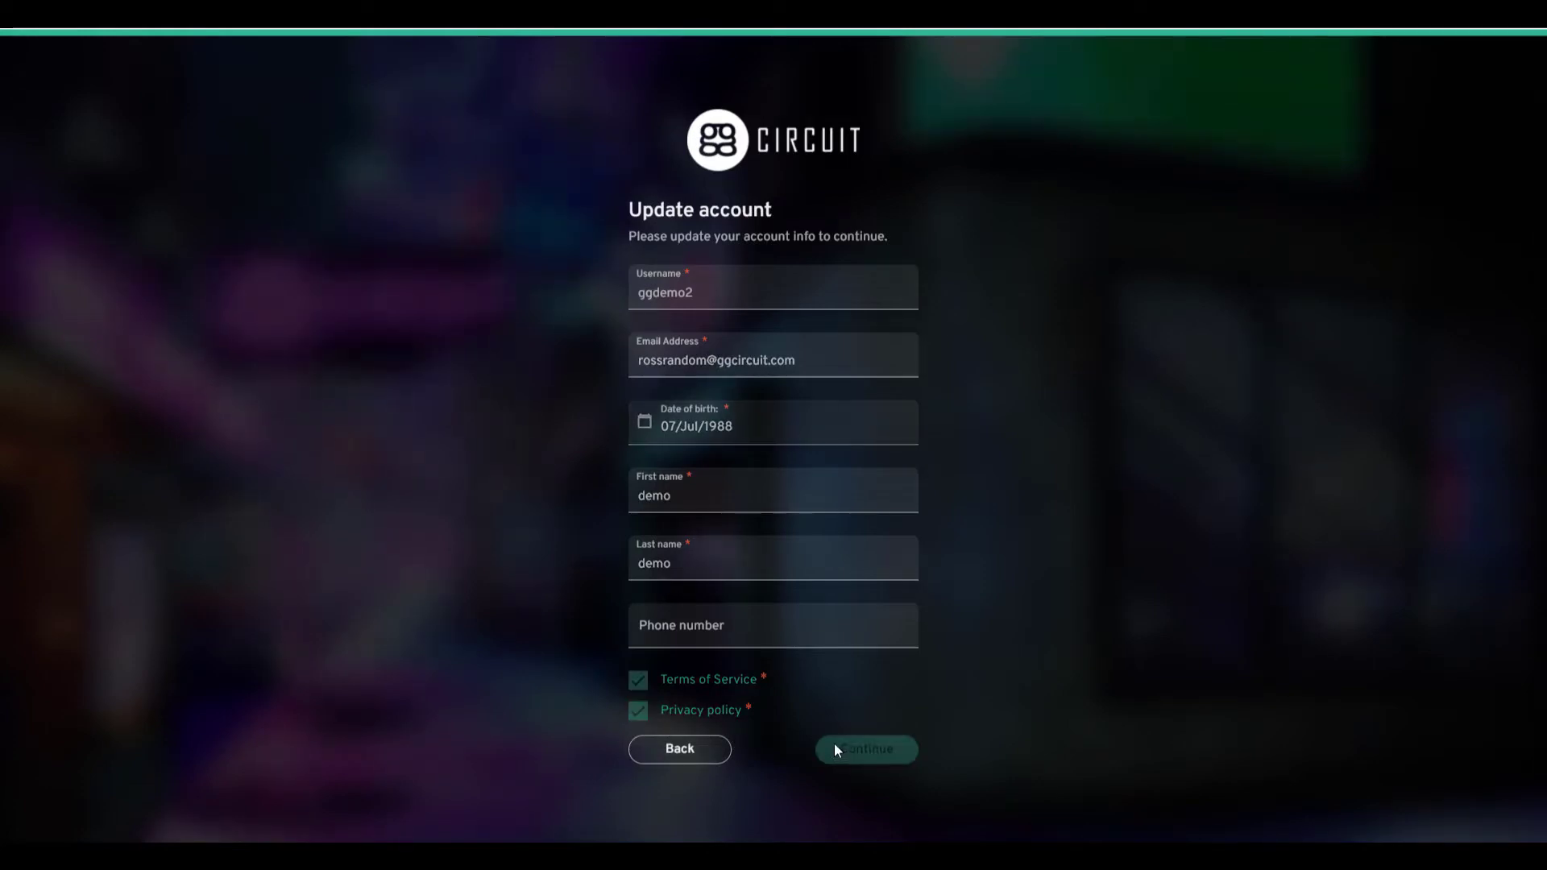
click(866, 750)
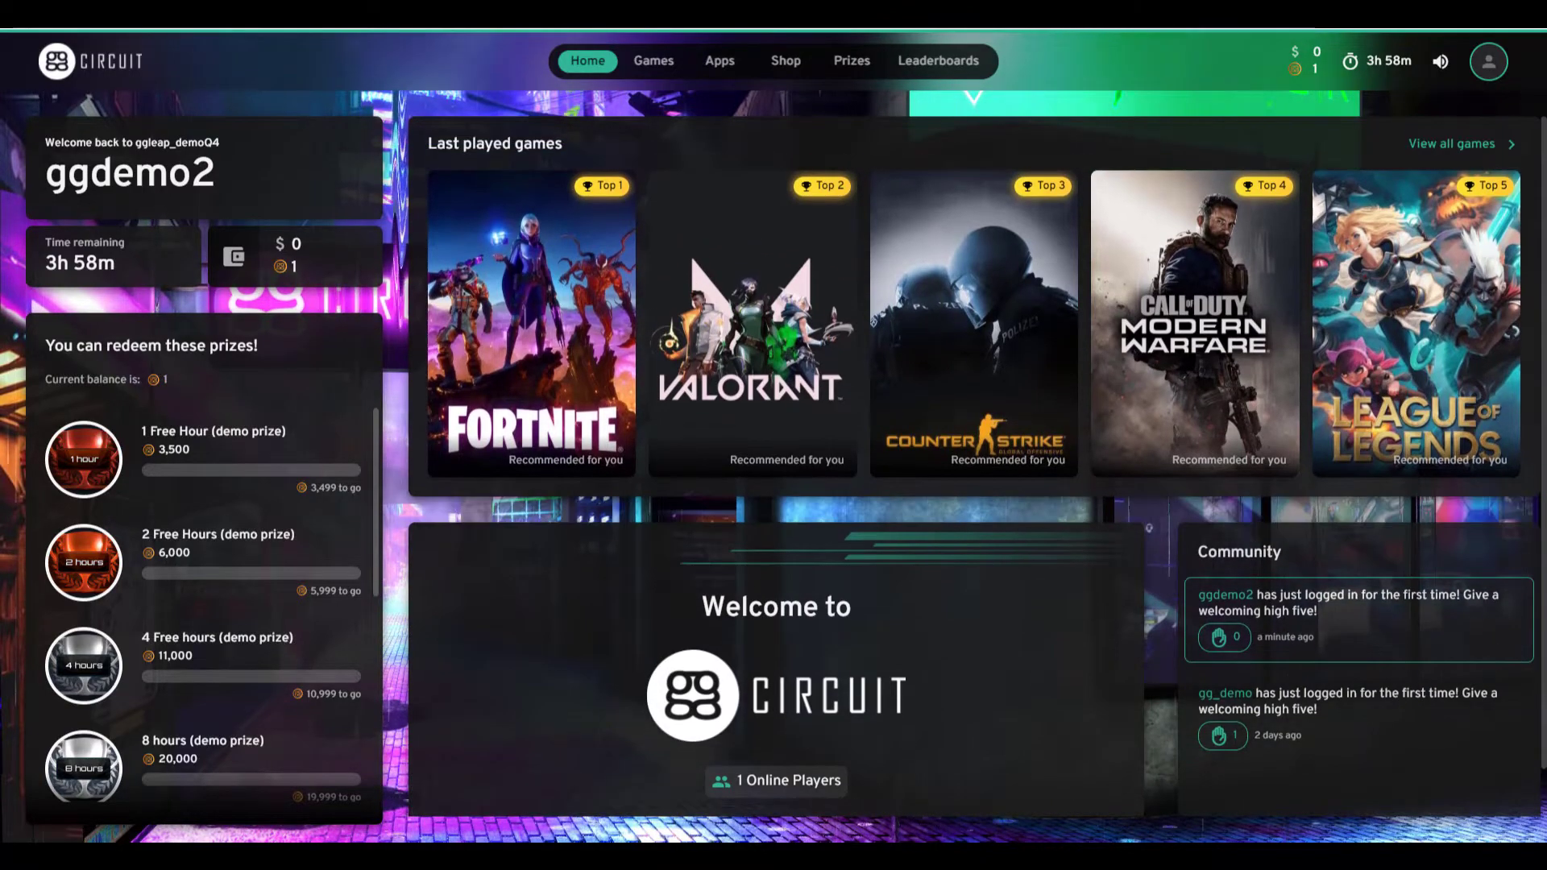
mouse_move(759, 521)
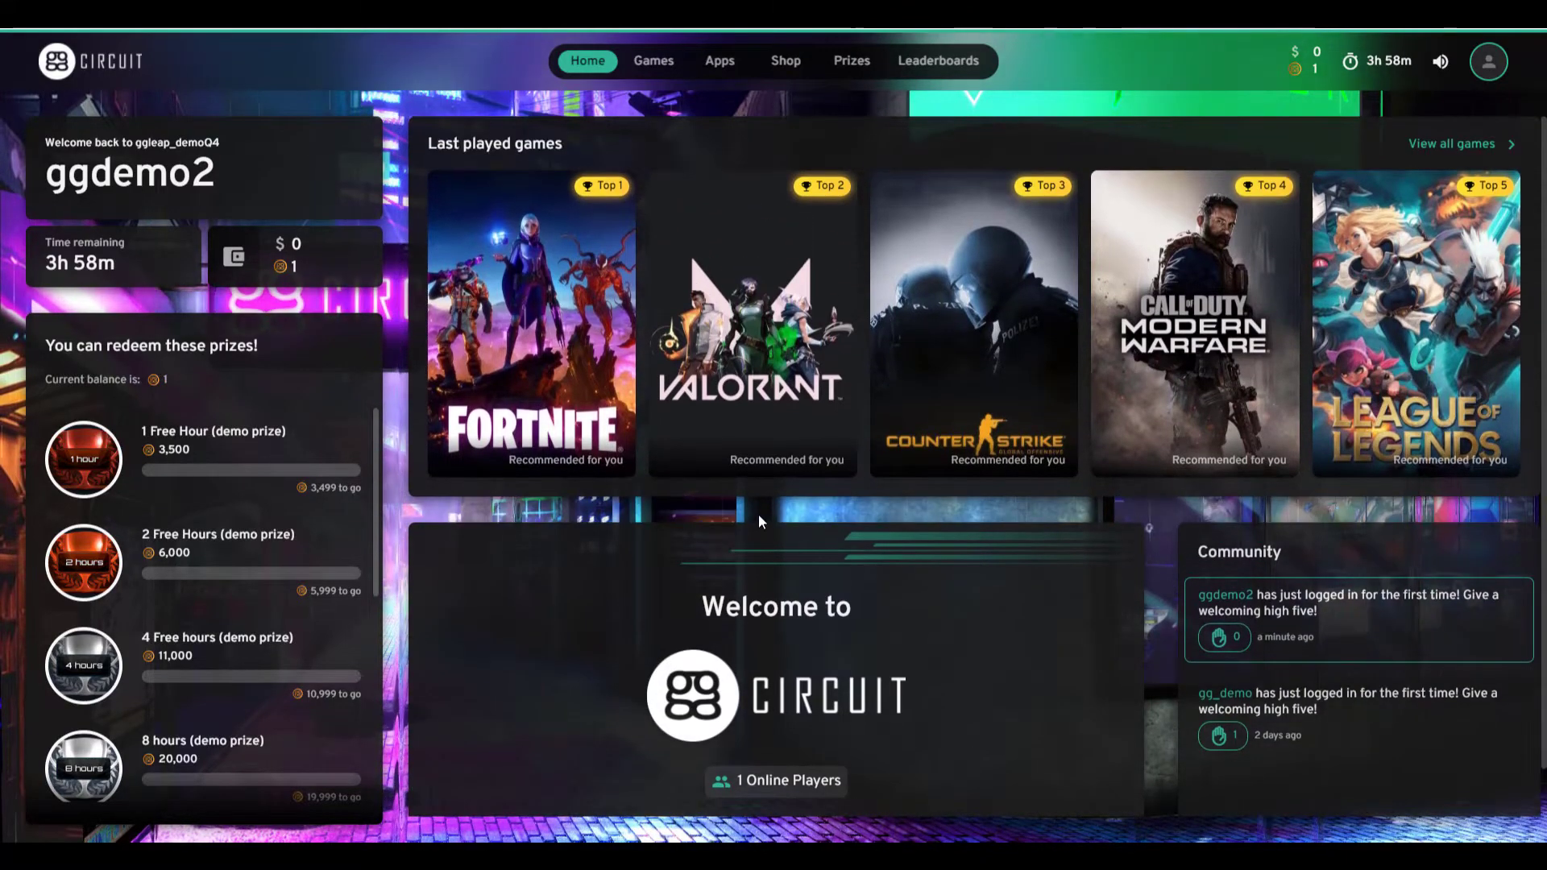
Step: Scroll down Home to view last played games, redeemable prizes and the community feed
scroll(down, 3)
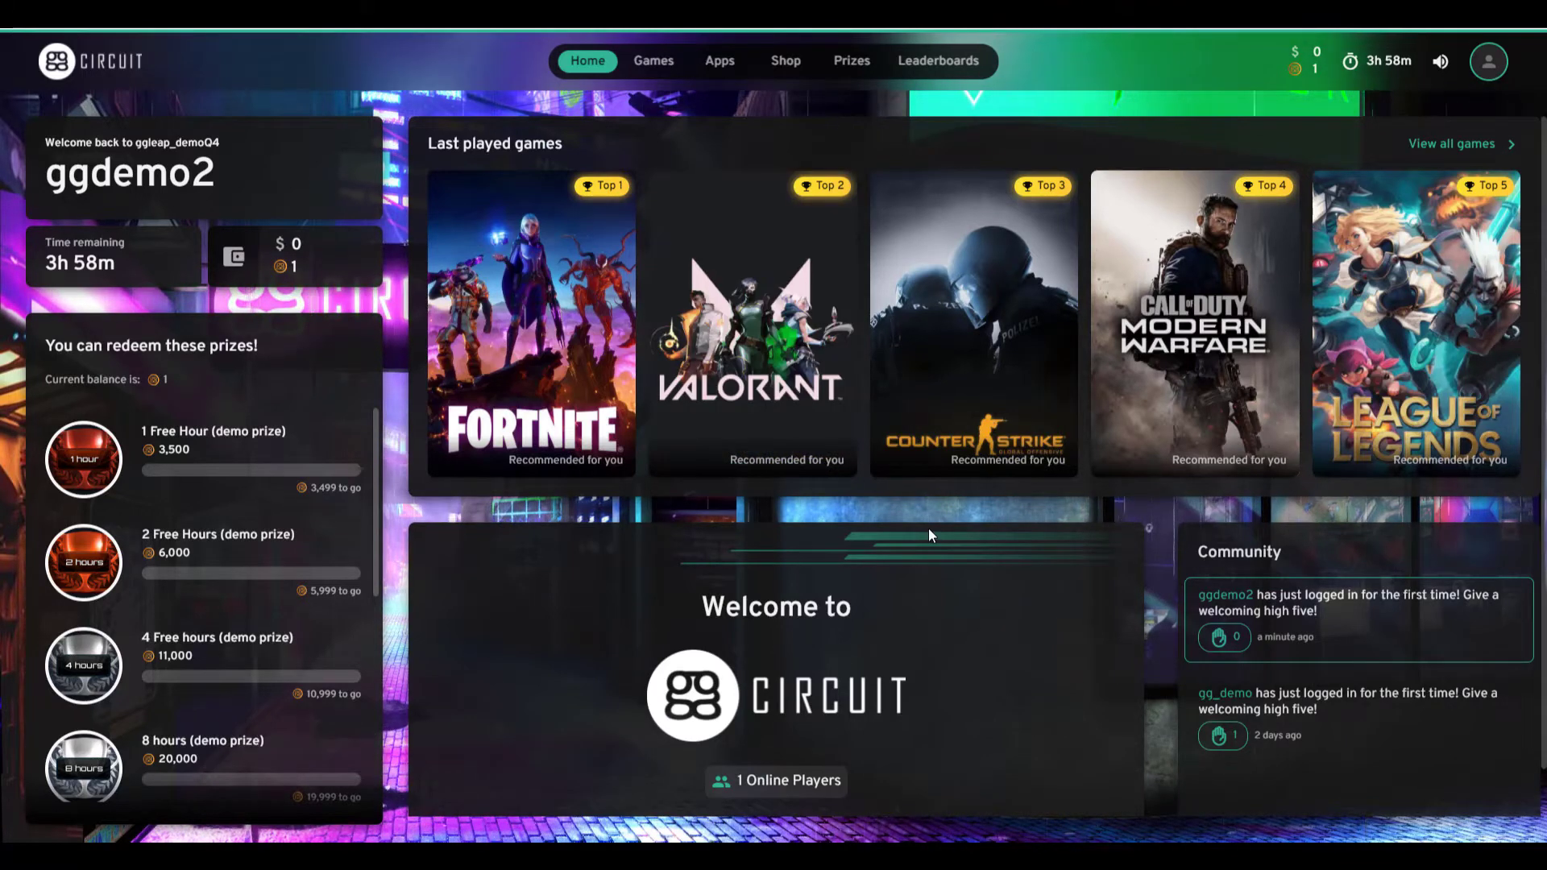
mouse_move(777, 550)
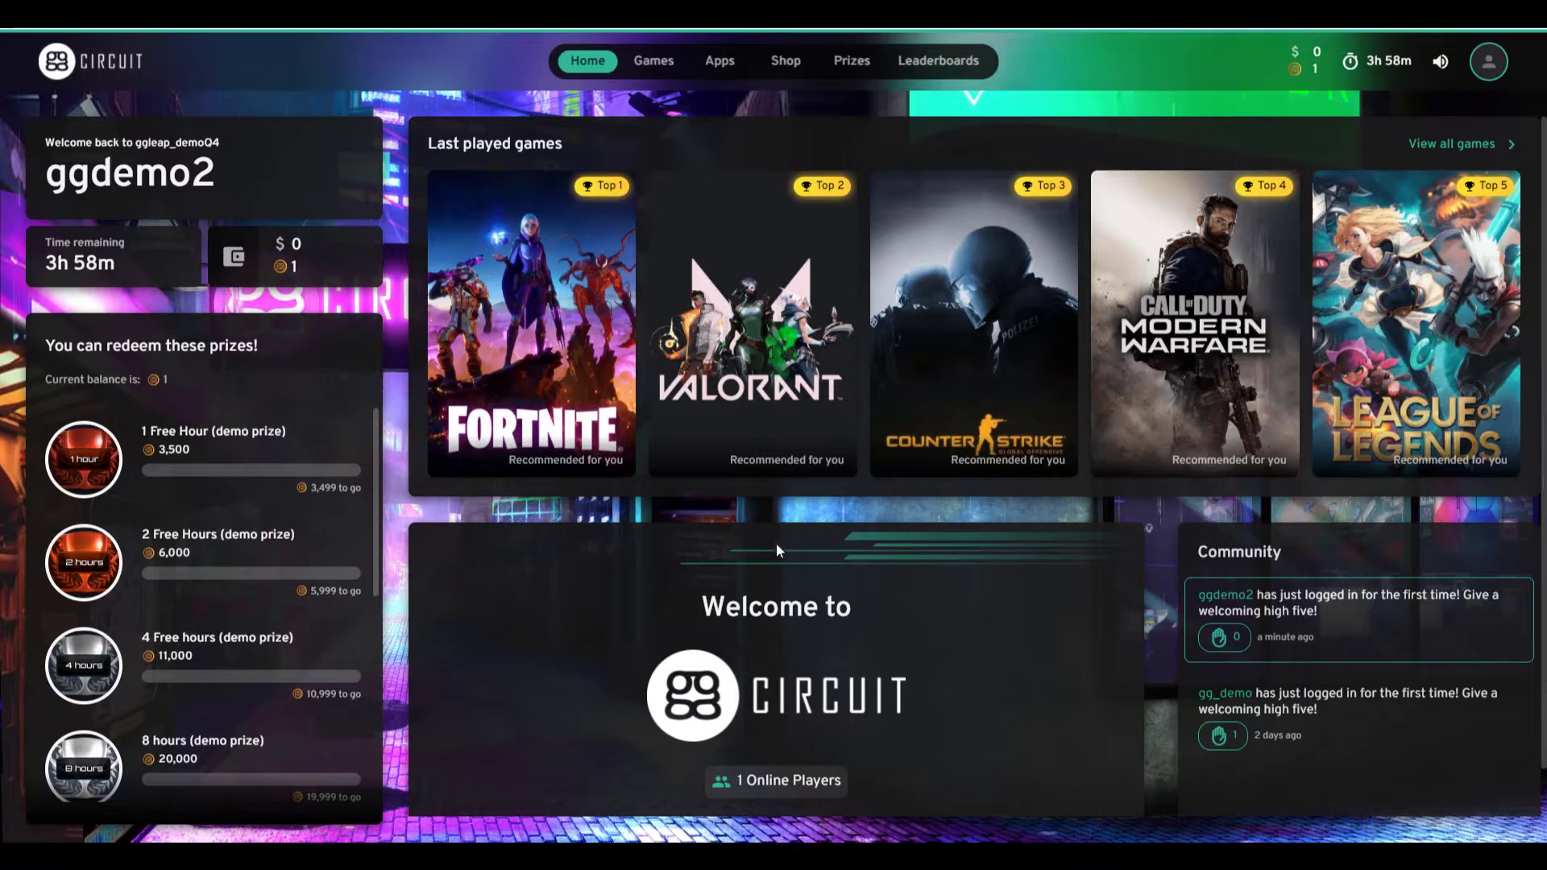
mouse_move(925, 388)
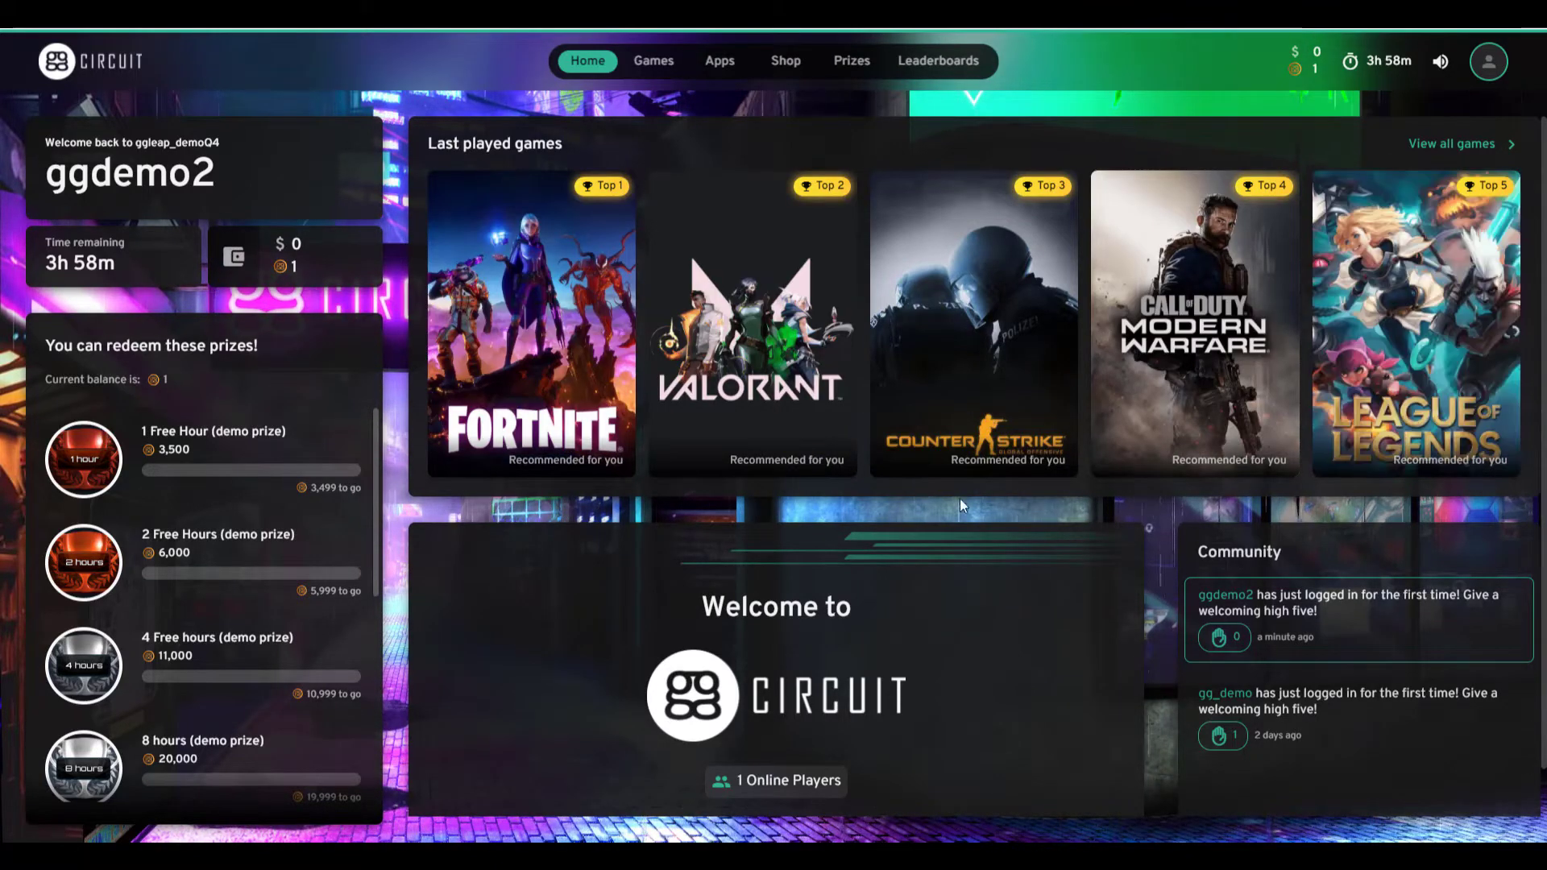
mouse_move(540, 539)
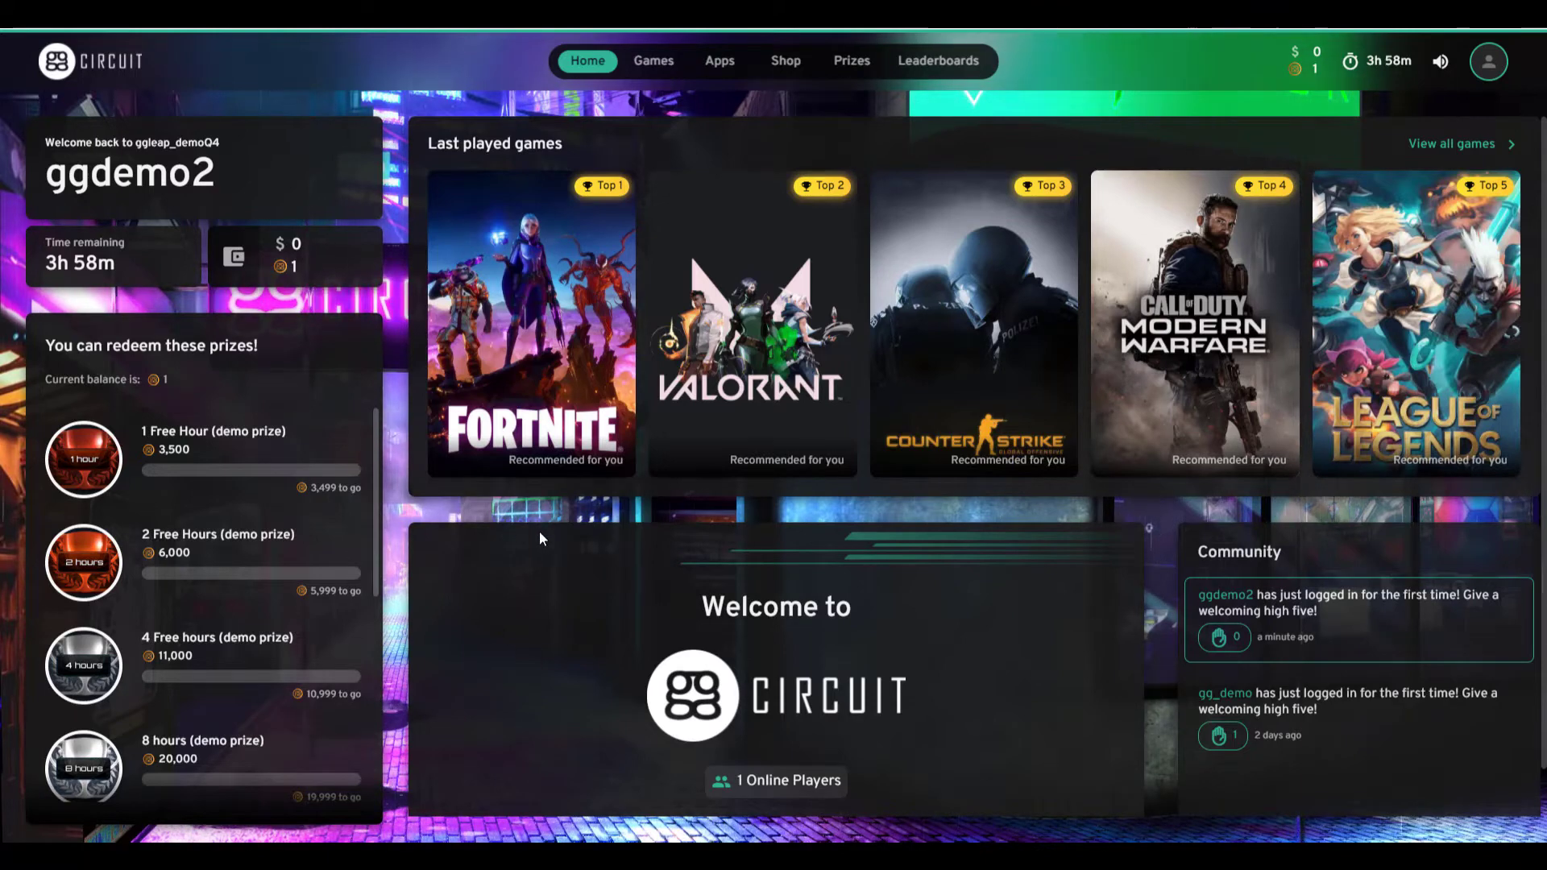
mouse_move(524, 539)
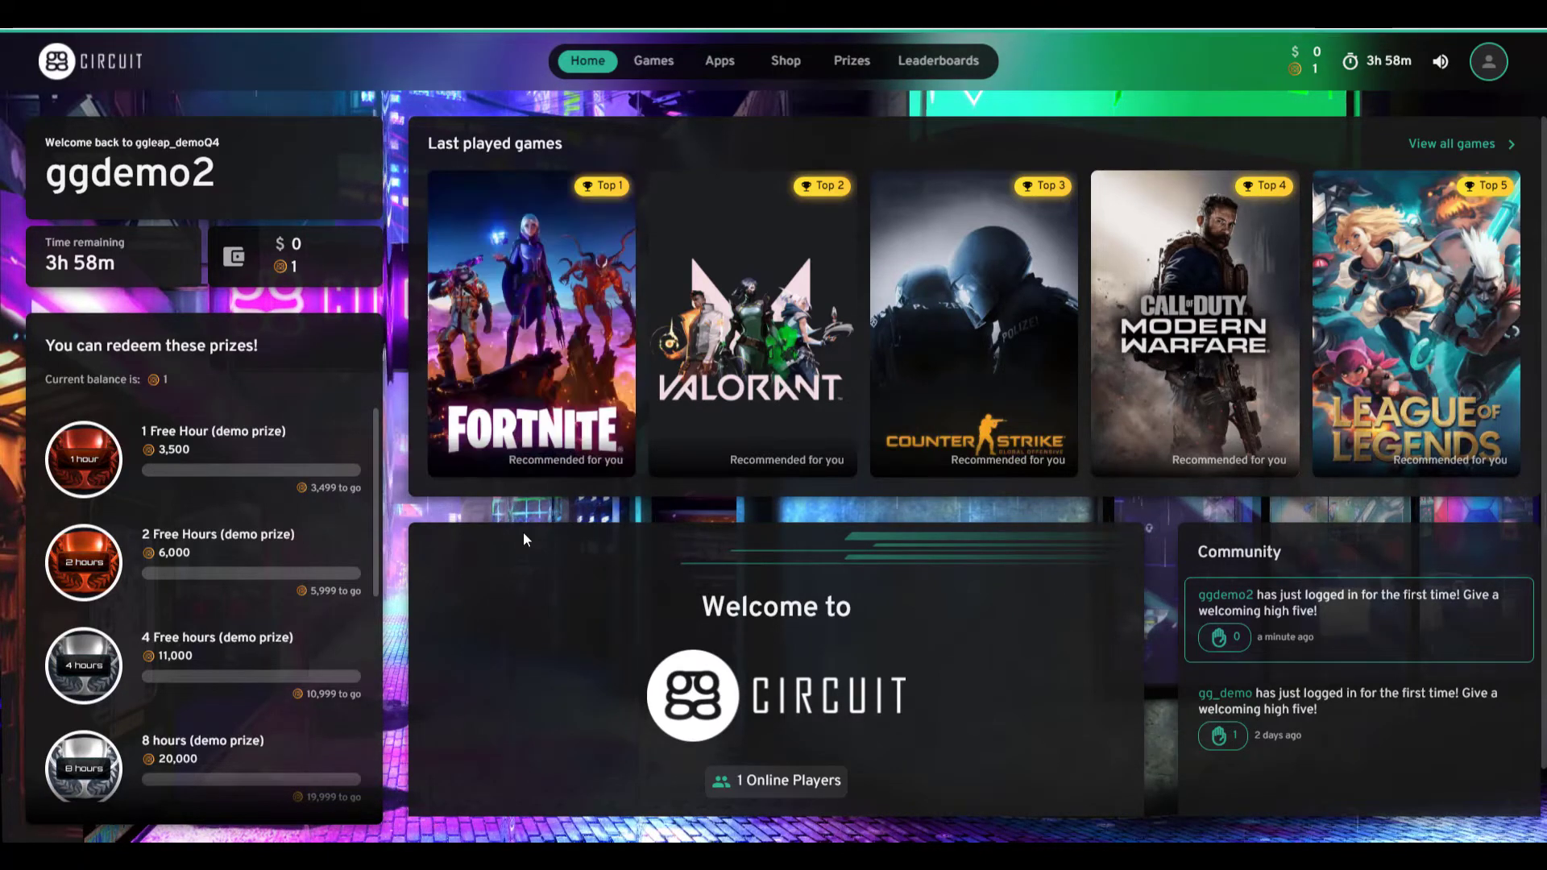
mouse_move(1036, 485)
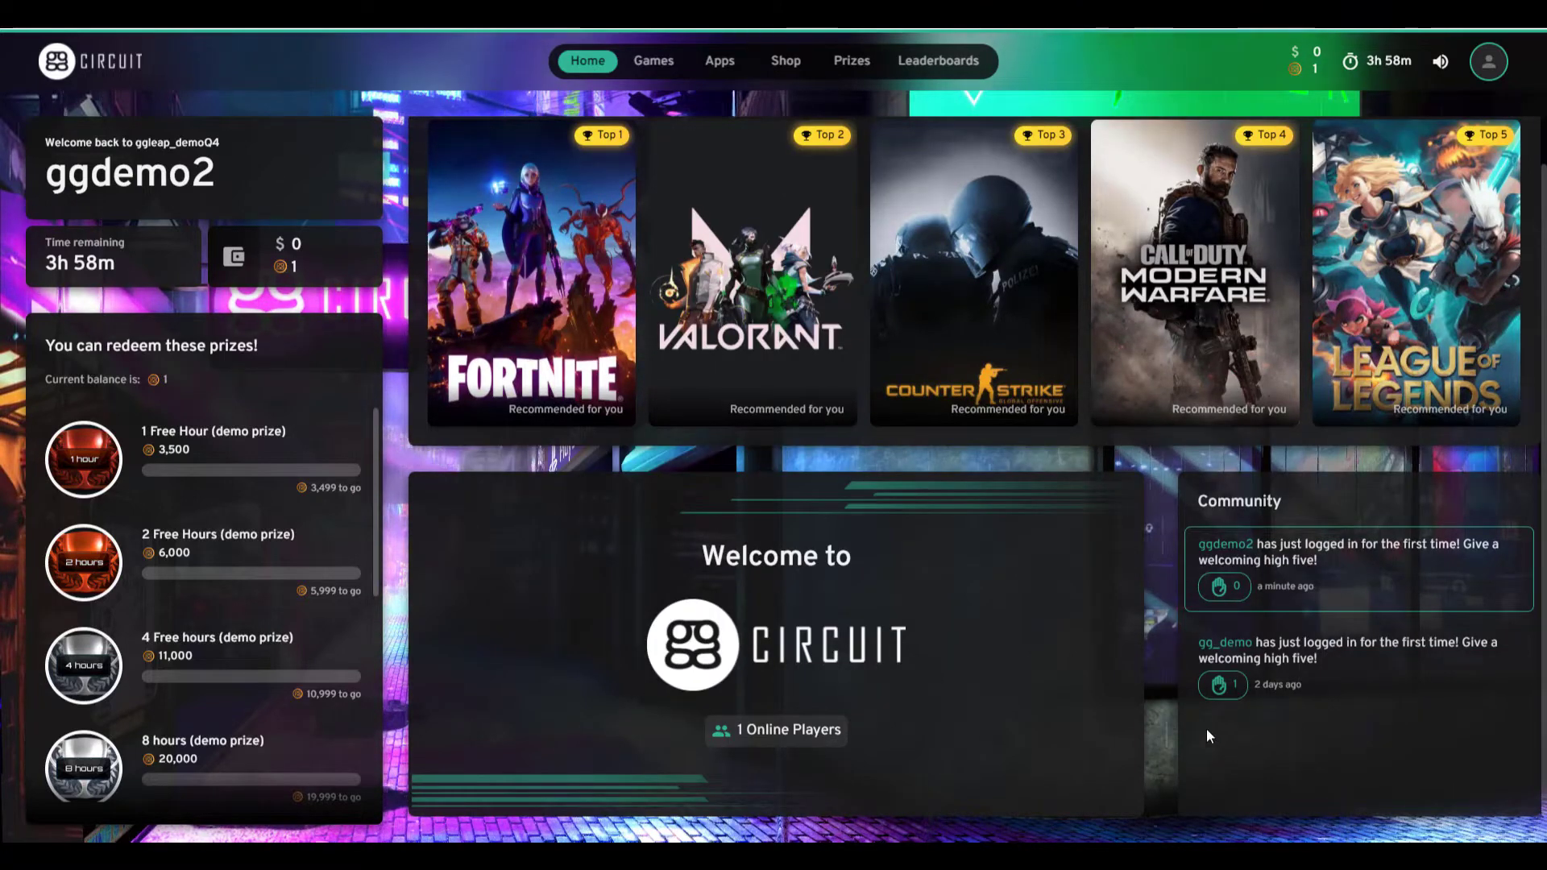
click(1222, 587)
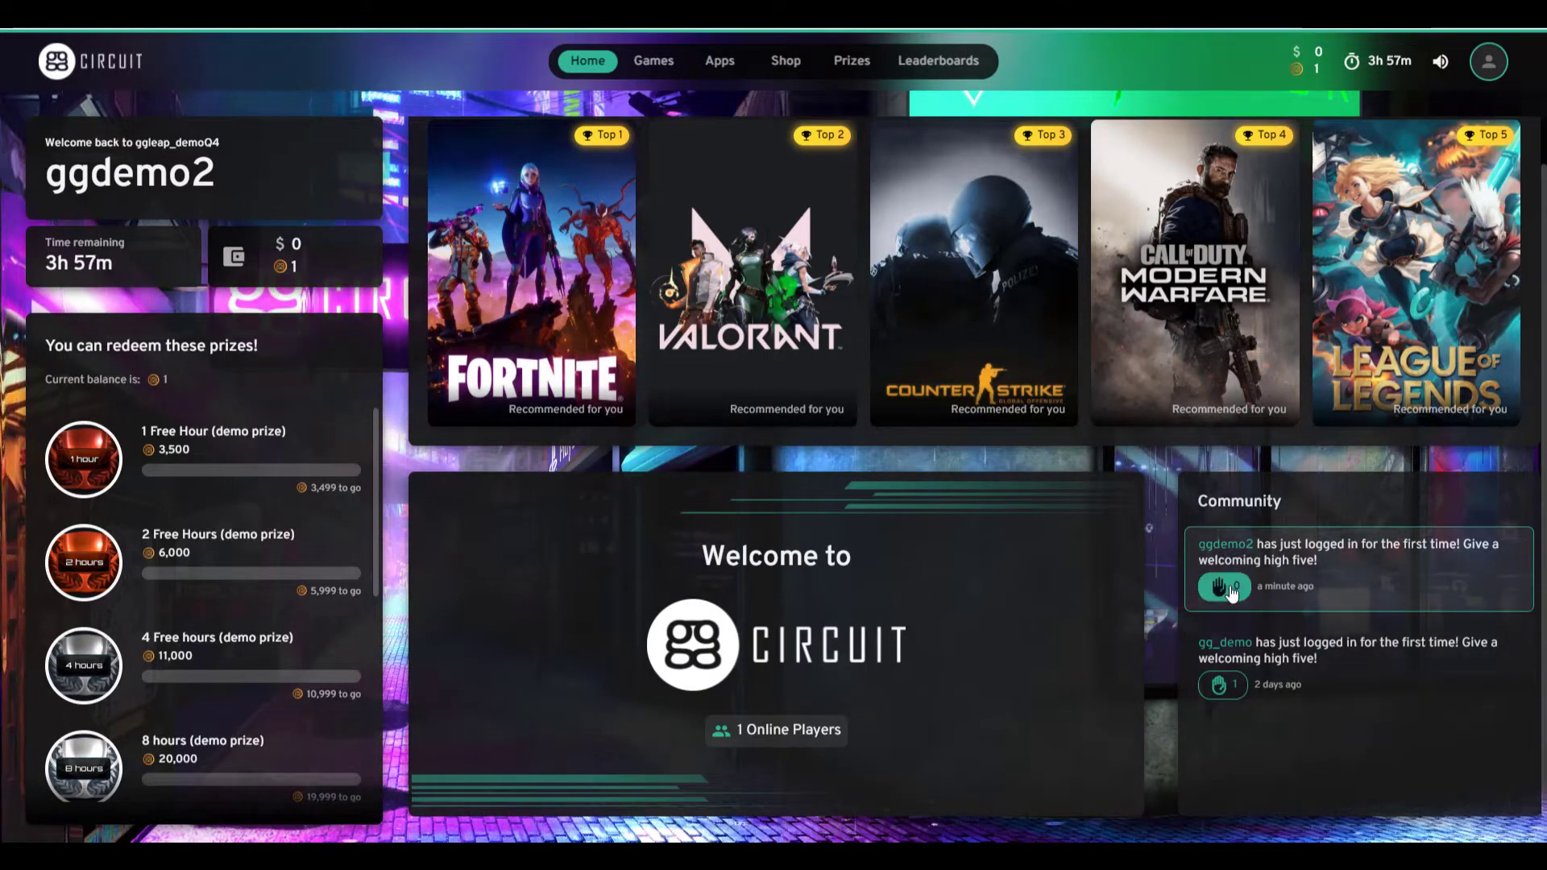
click(1222, 587)
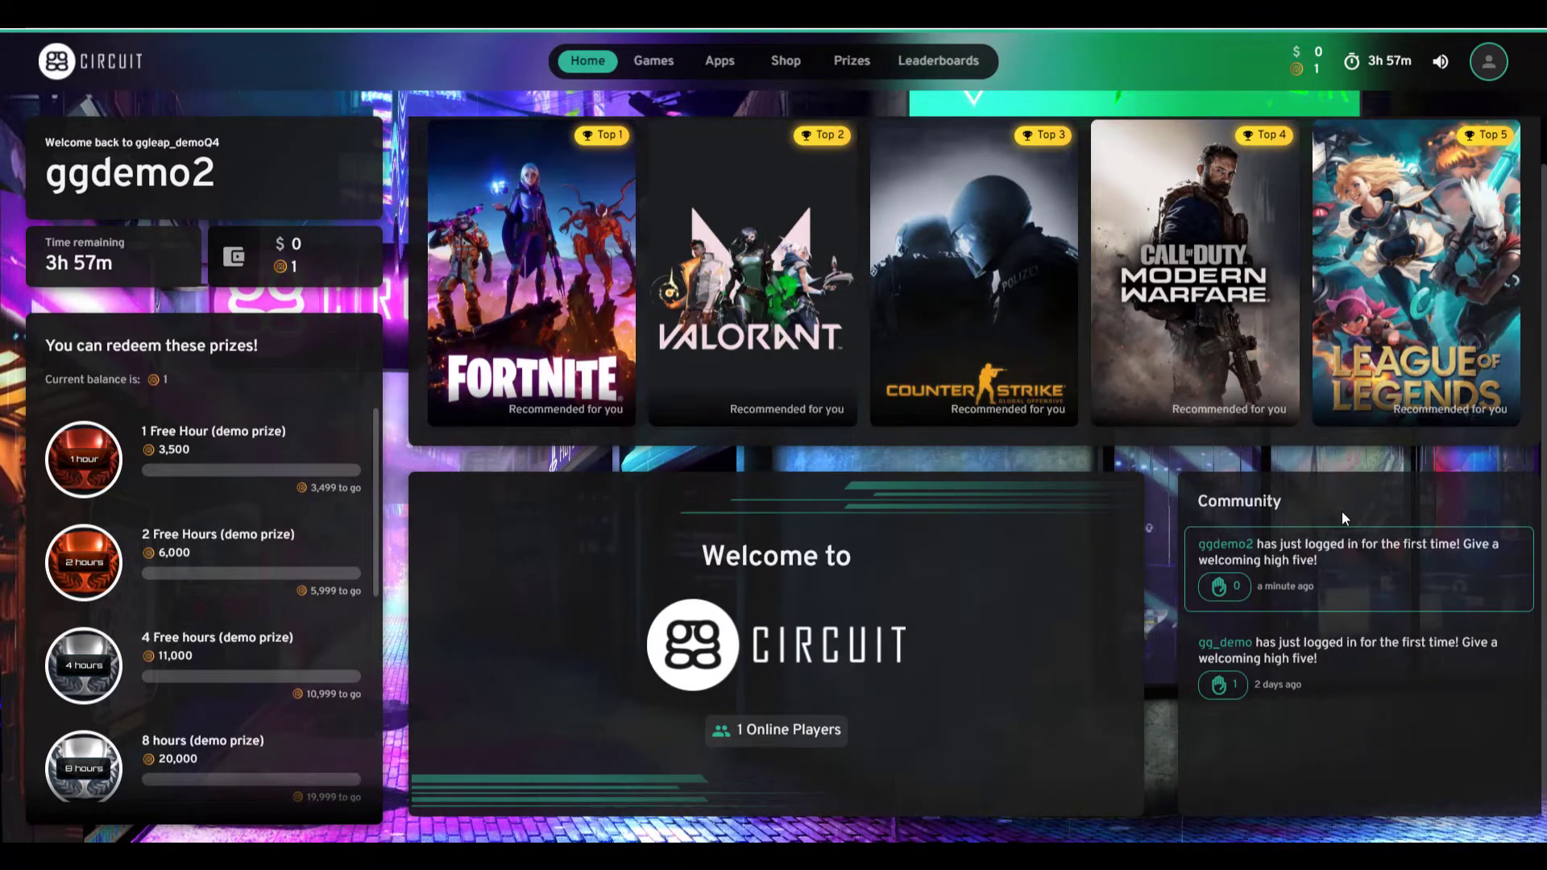
mouse_move(1261, 826)
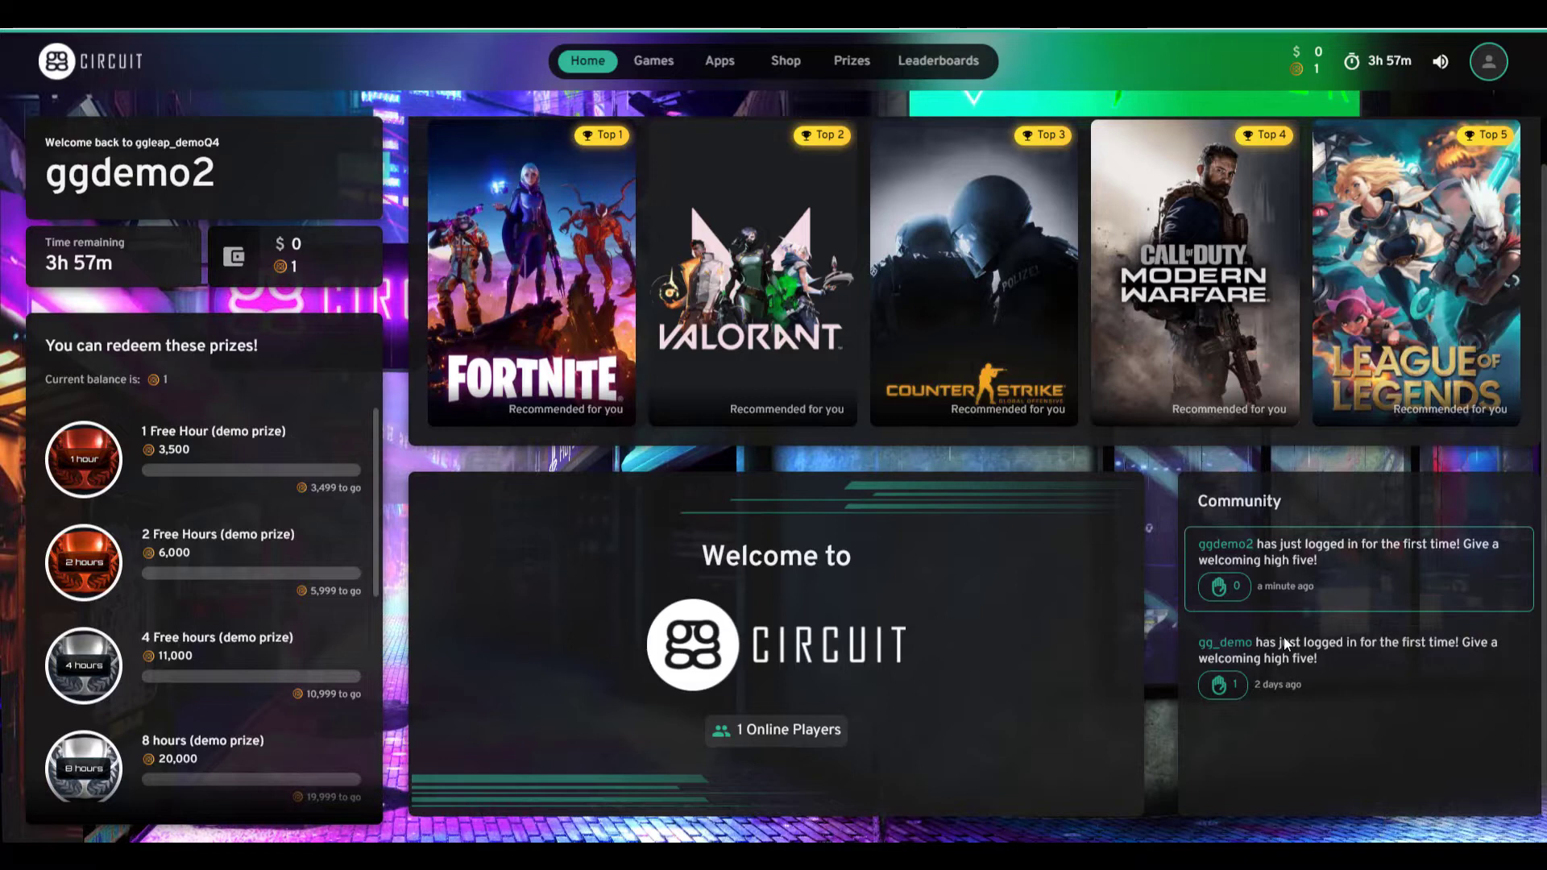
click(1219, 586)
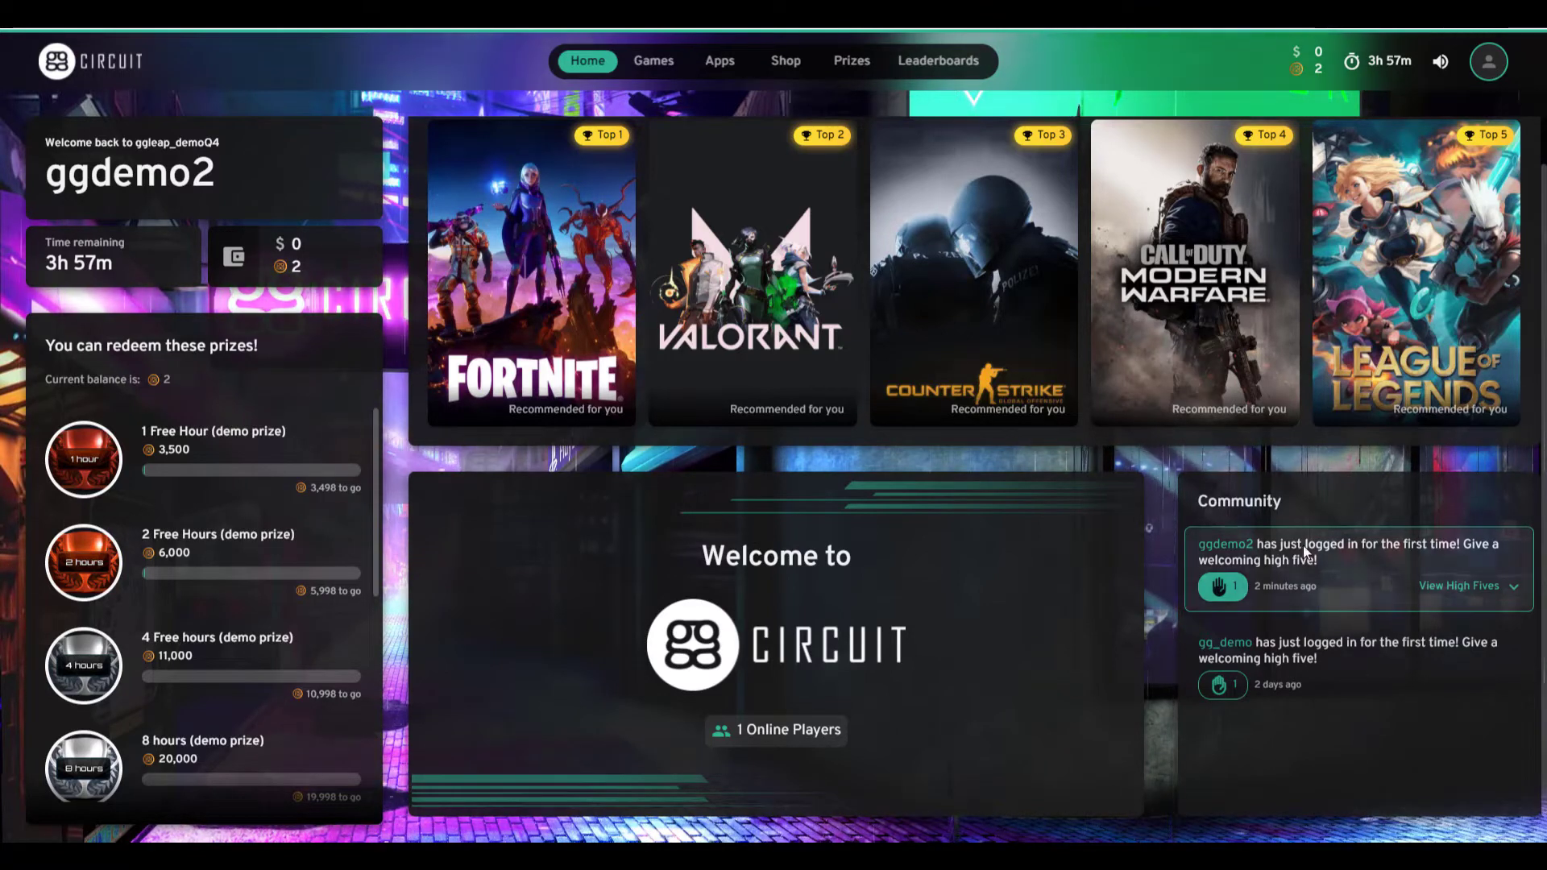
mouse_move(1220, 561)
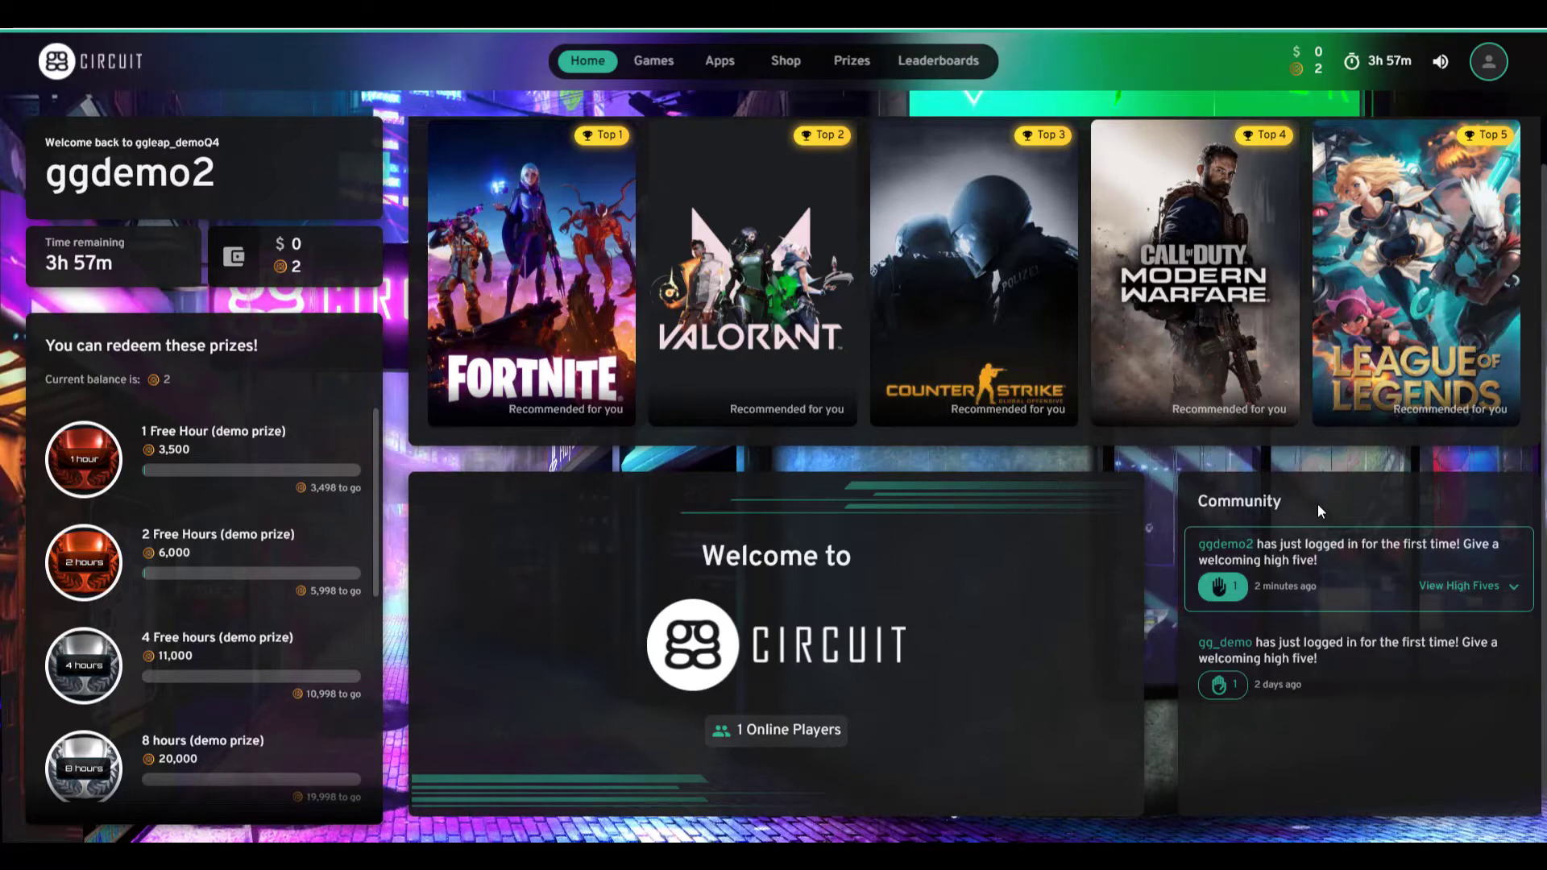
mouse_move(1279, 505)
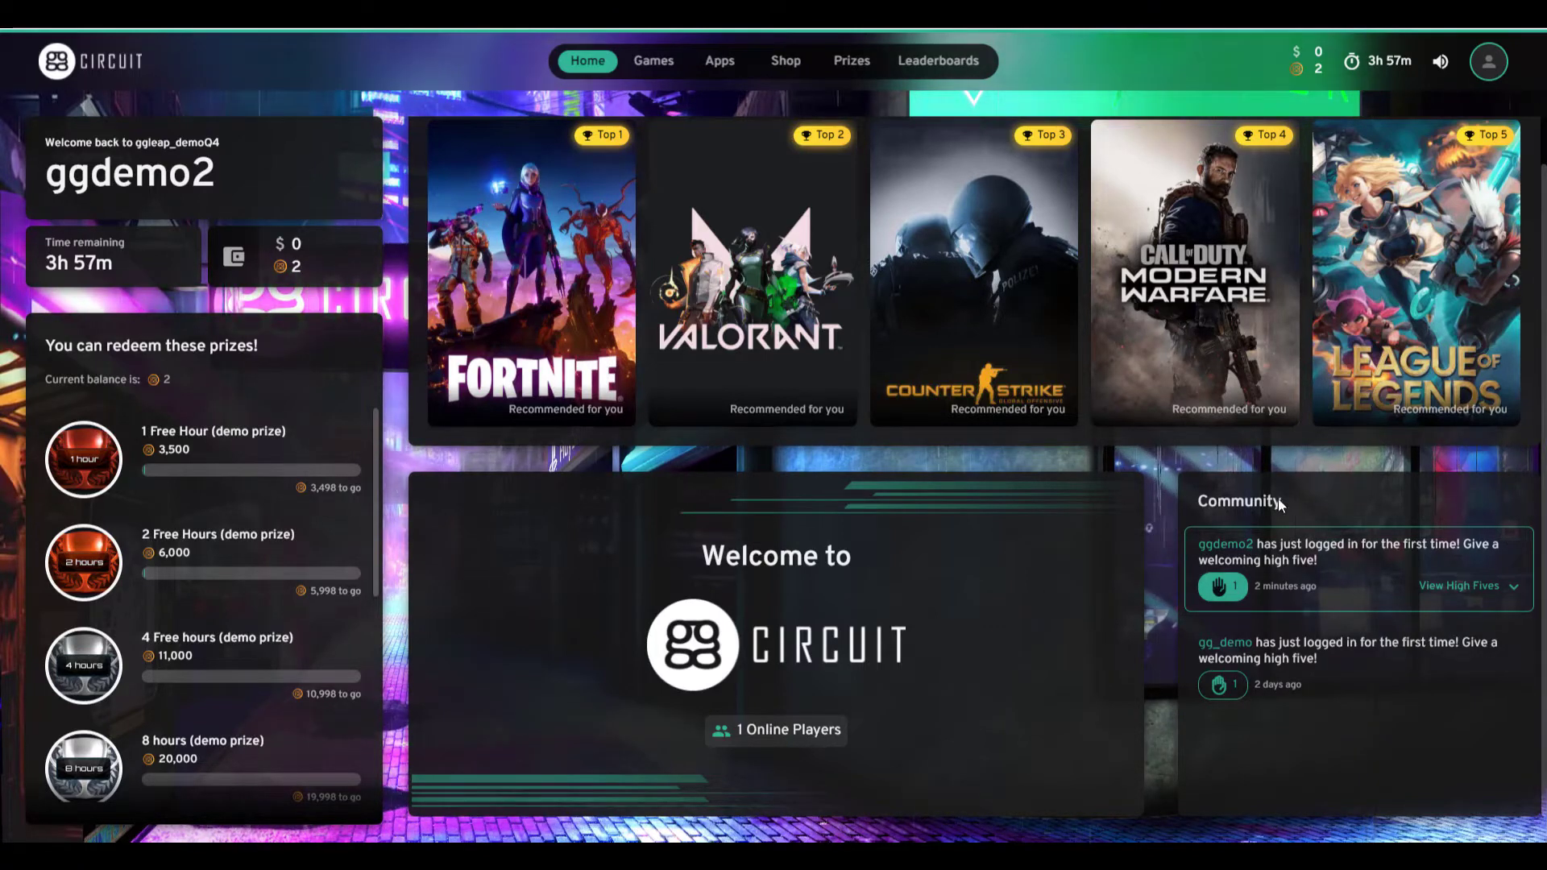
mouse_move(1316, 510)
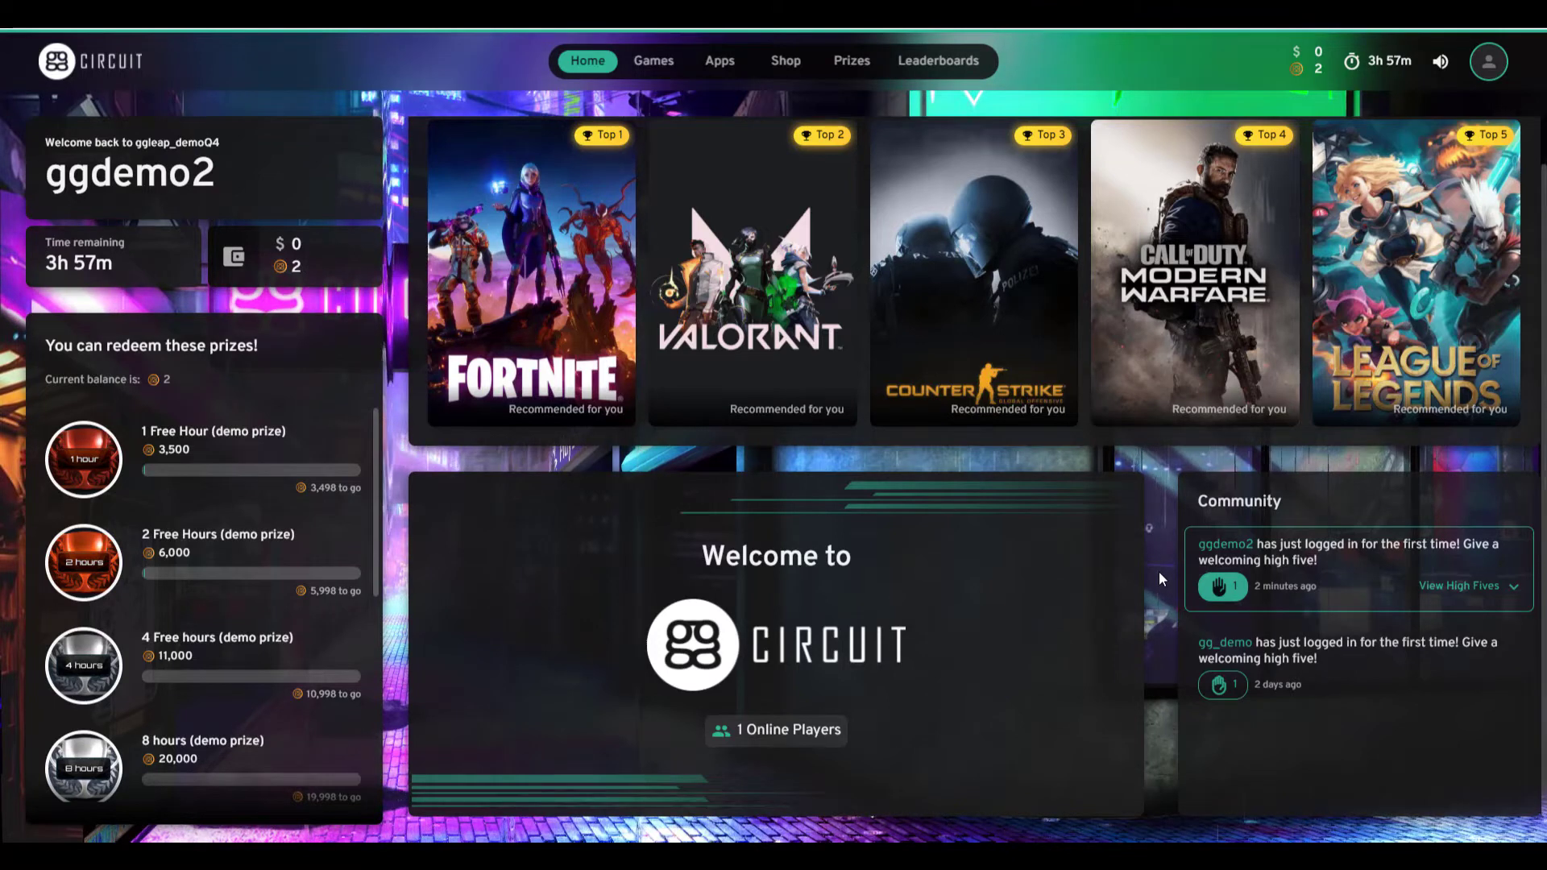
mouse_move(1296, 503)
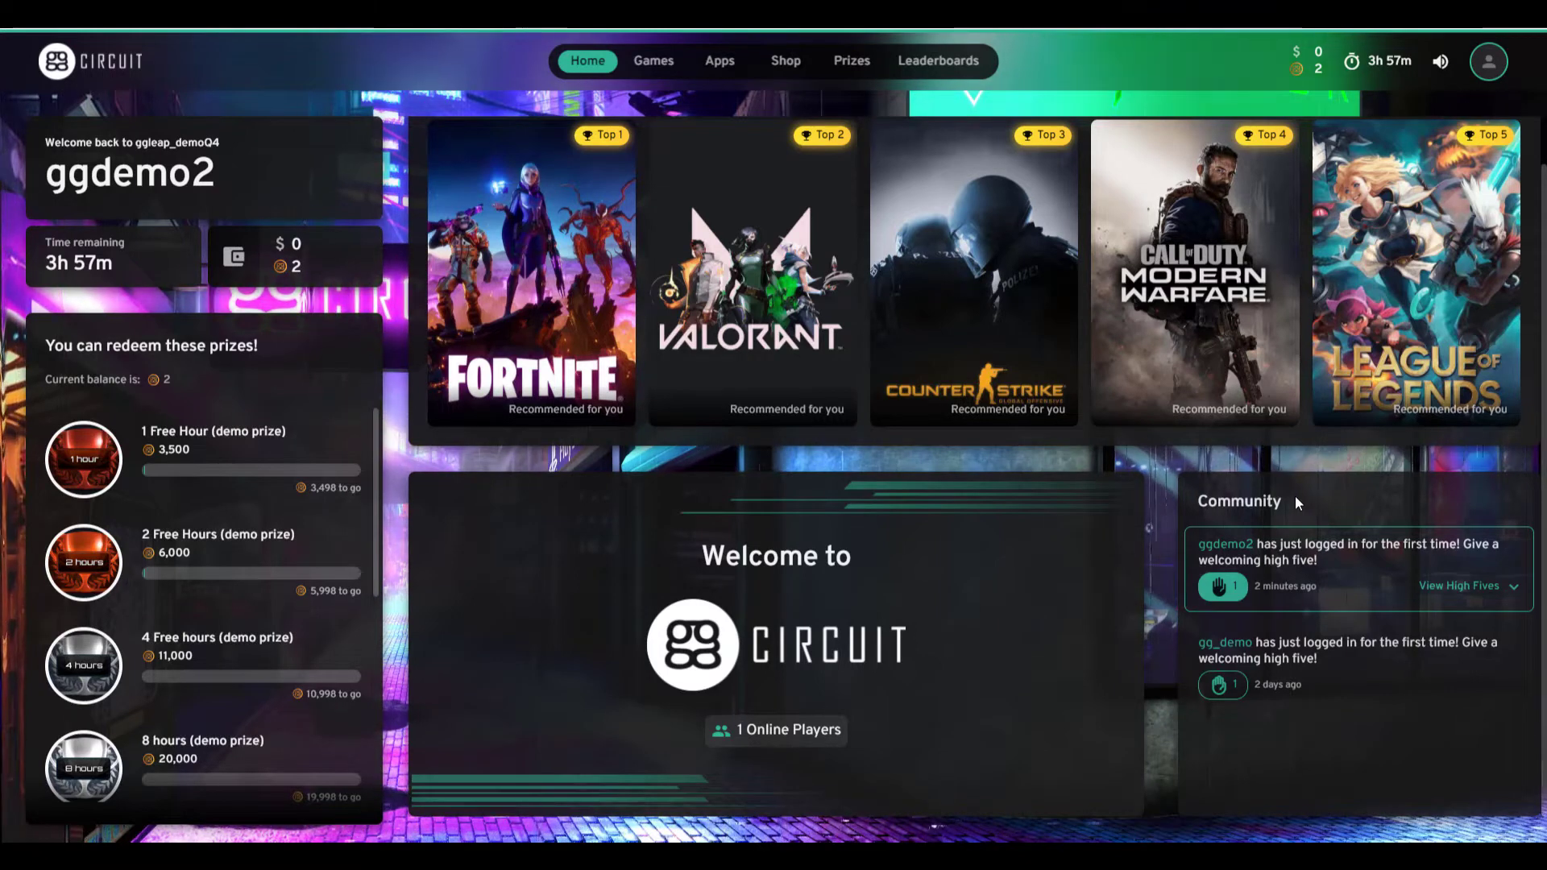
mouse_move(401, 467)
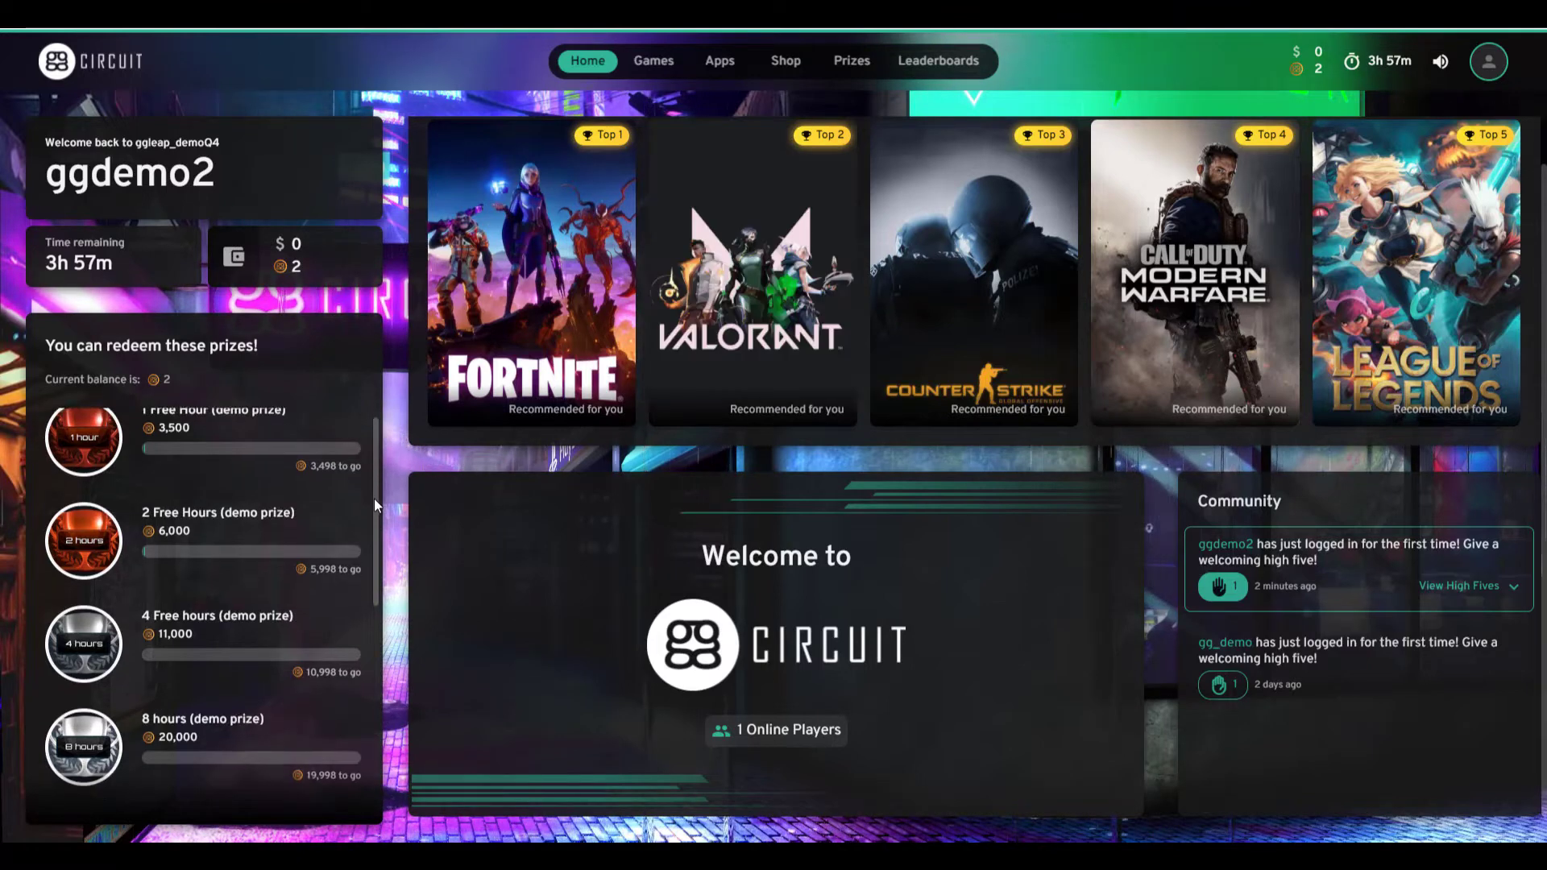
scroll(down, 3)
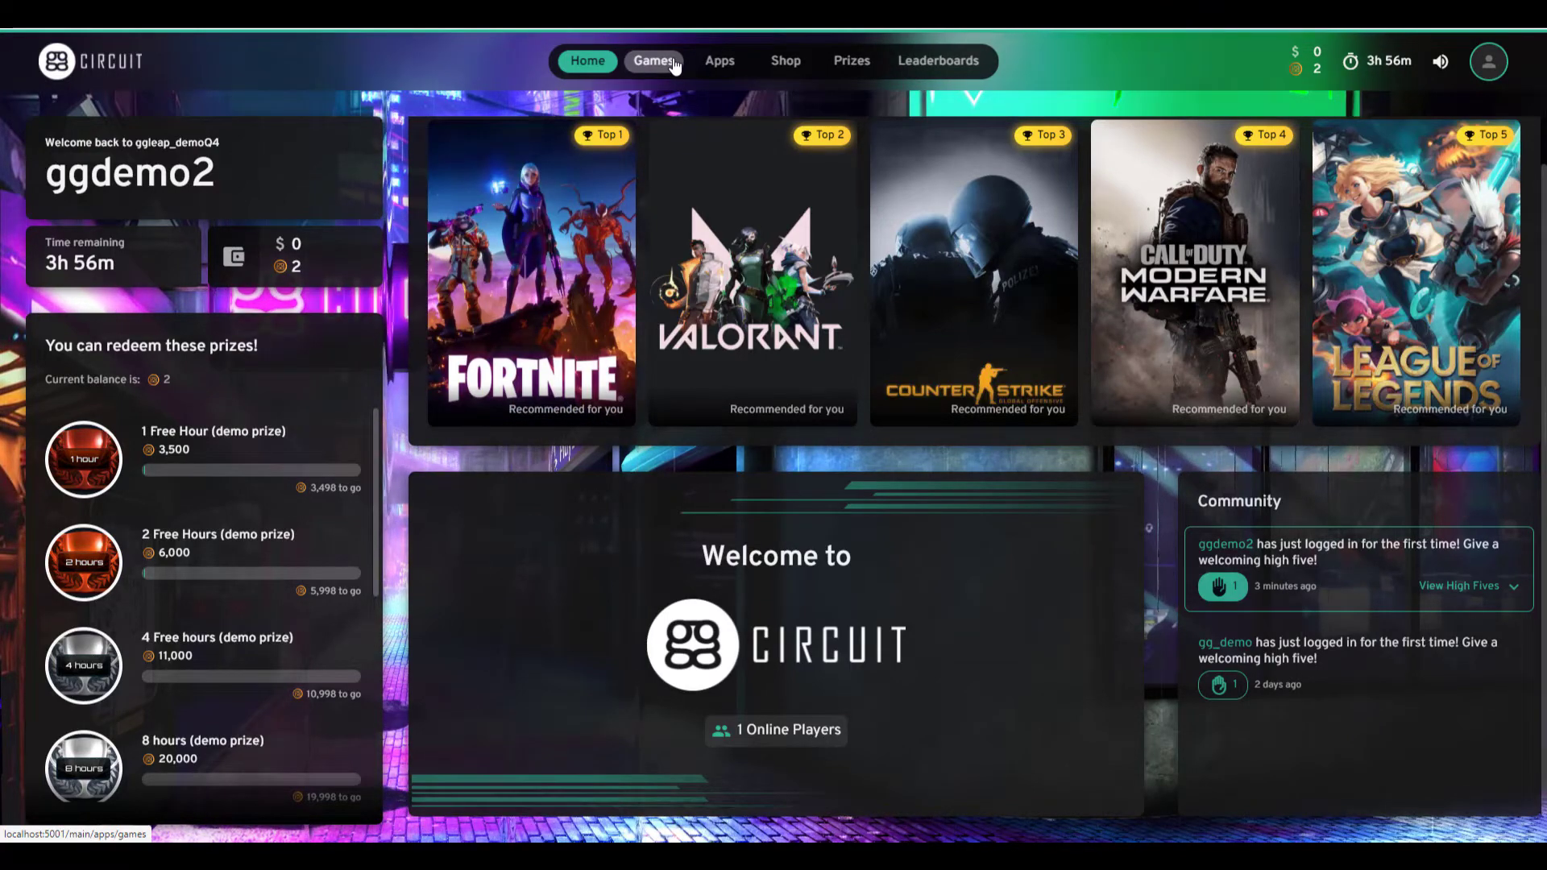
click(586, 60)
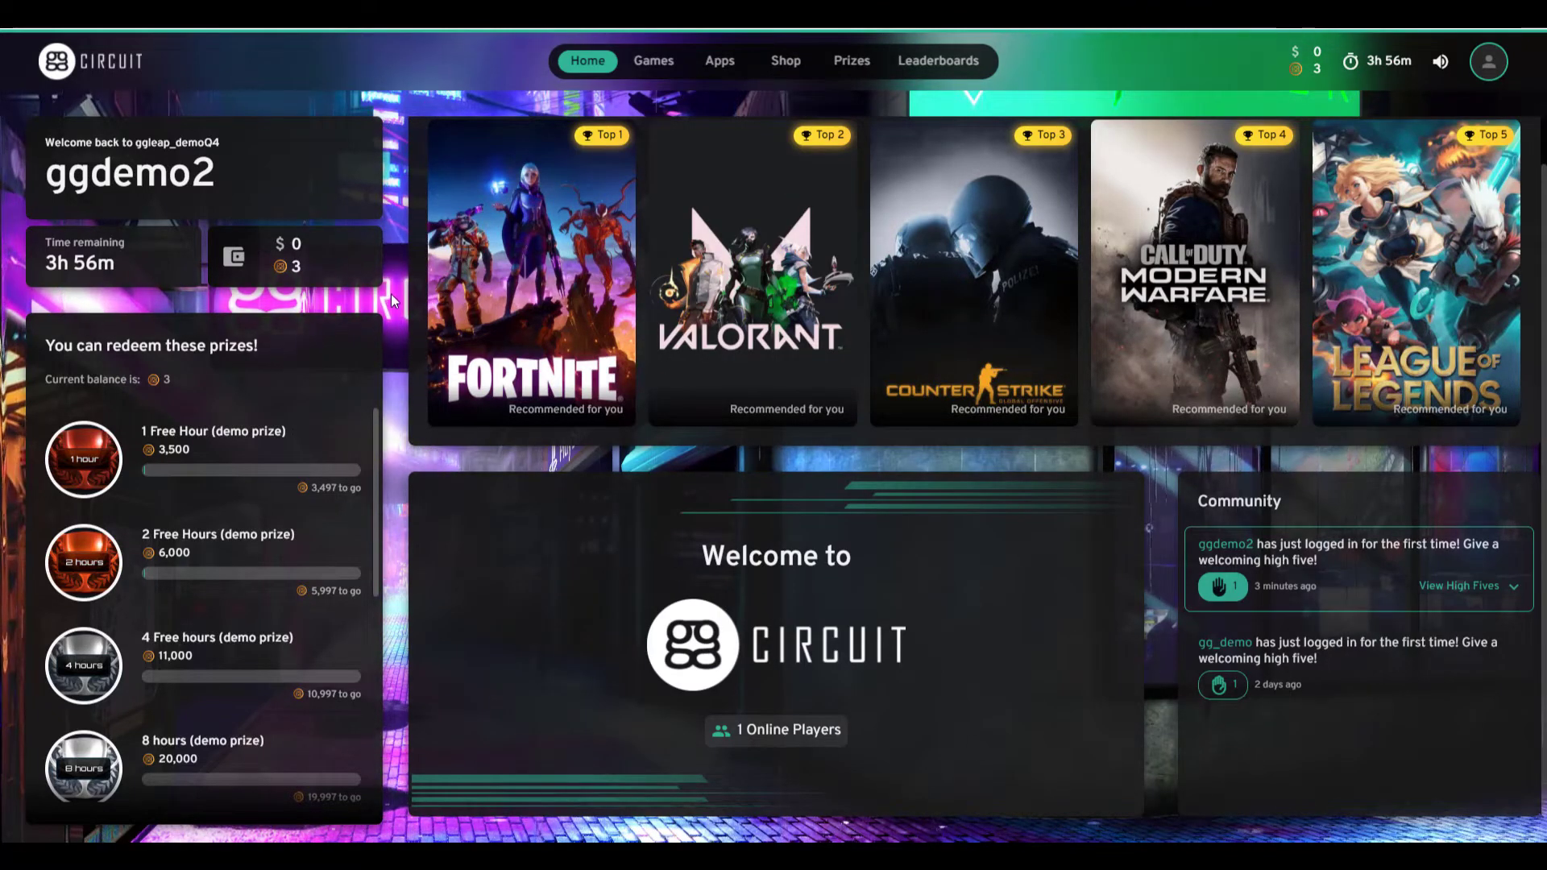
mouse_move(401, 466)
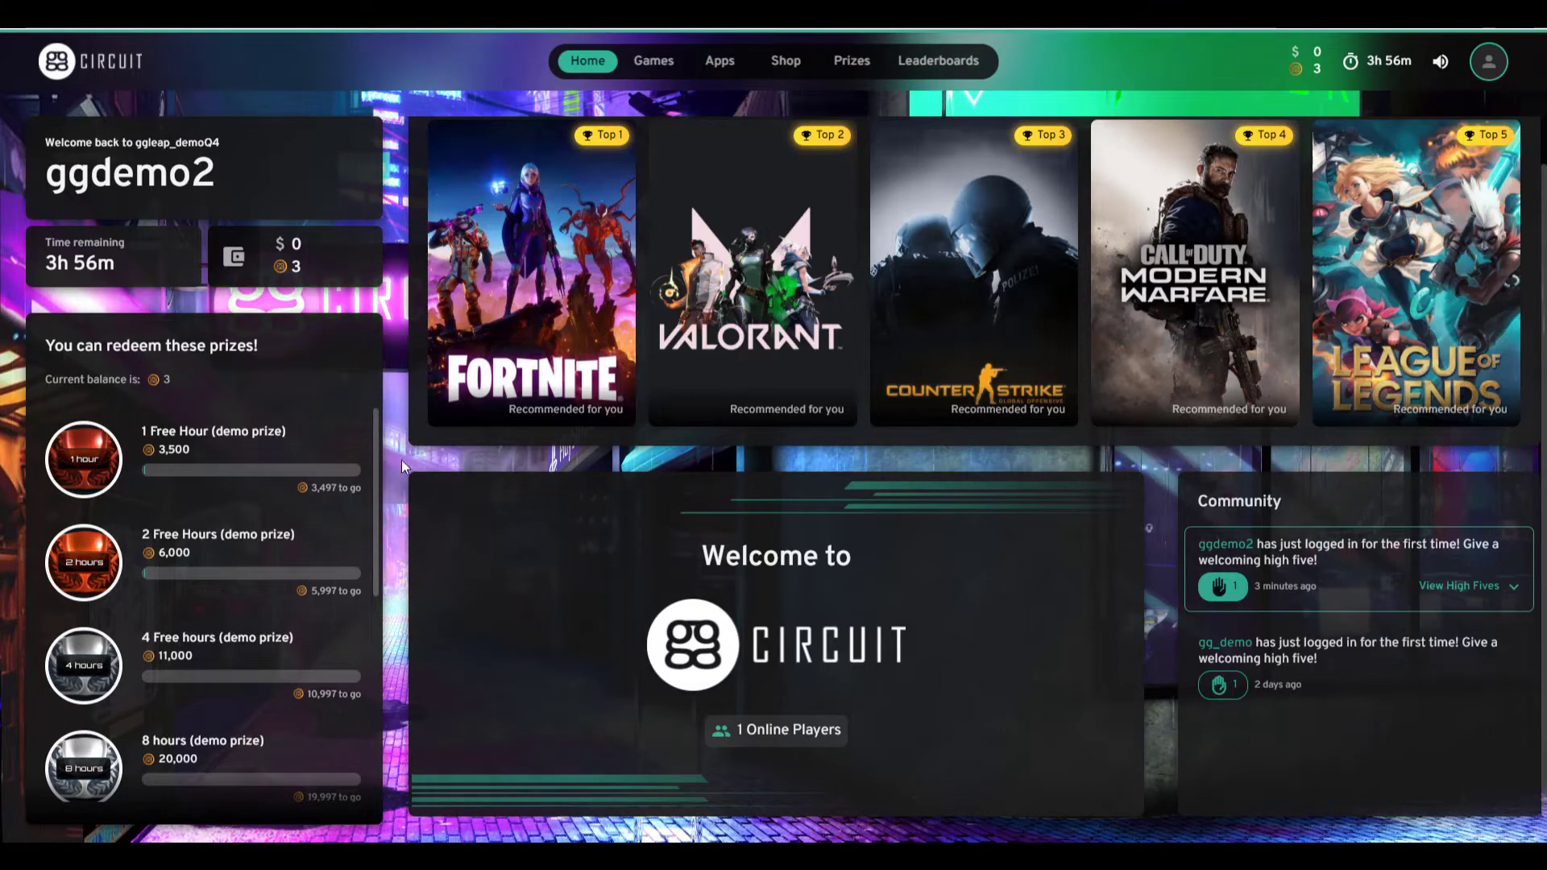
mouse_move(519, 664)
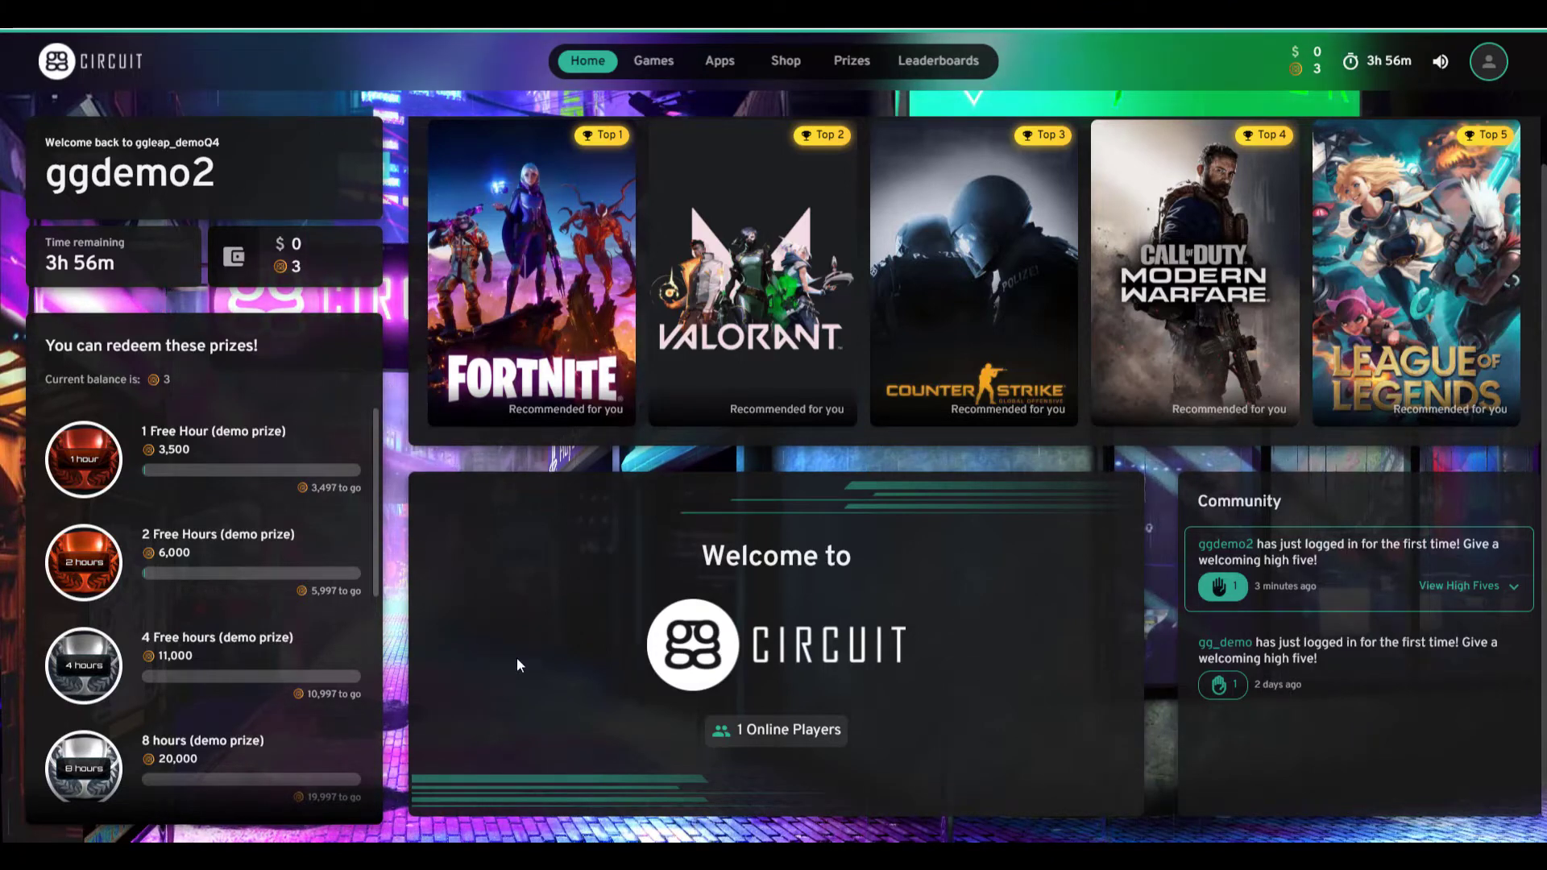
mouse_move(743, 518)
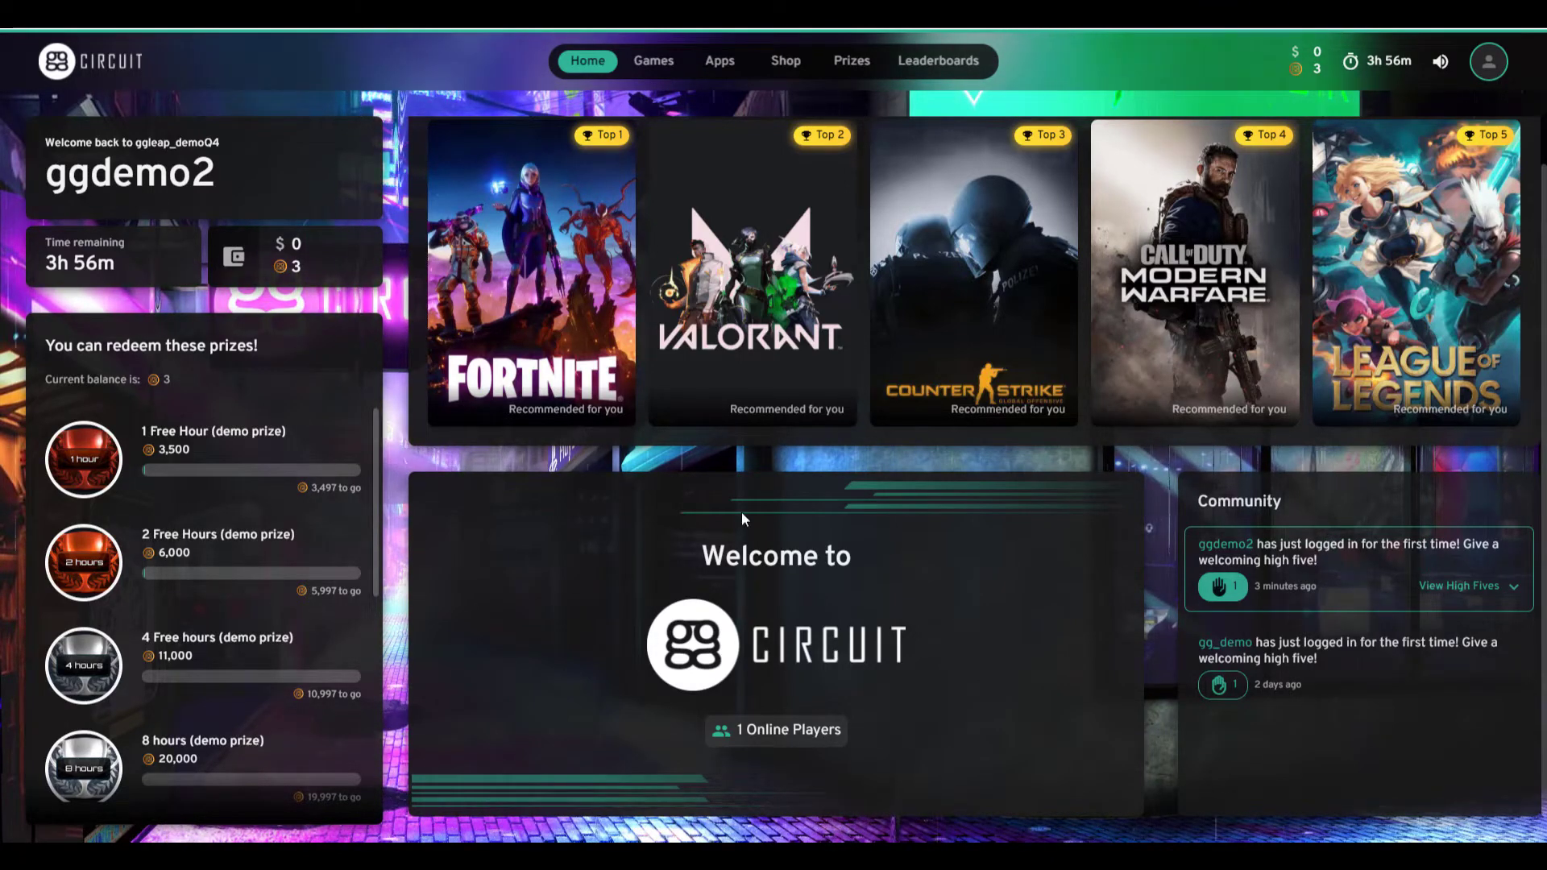
mouse_move(993, 546)
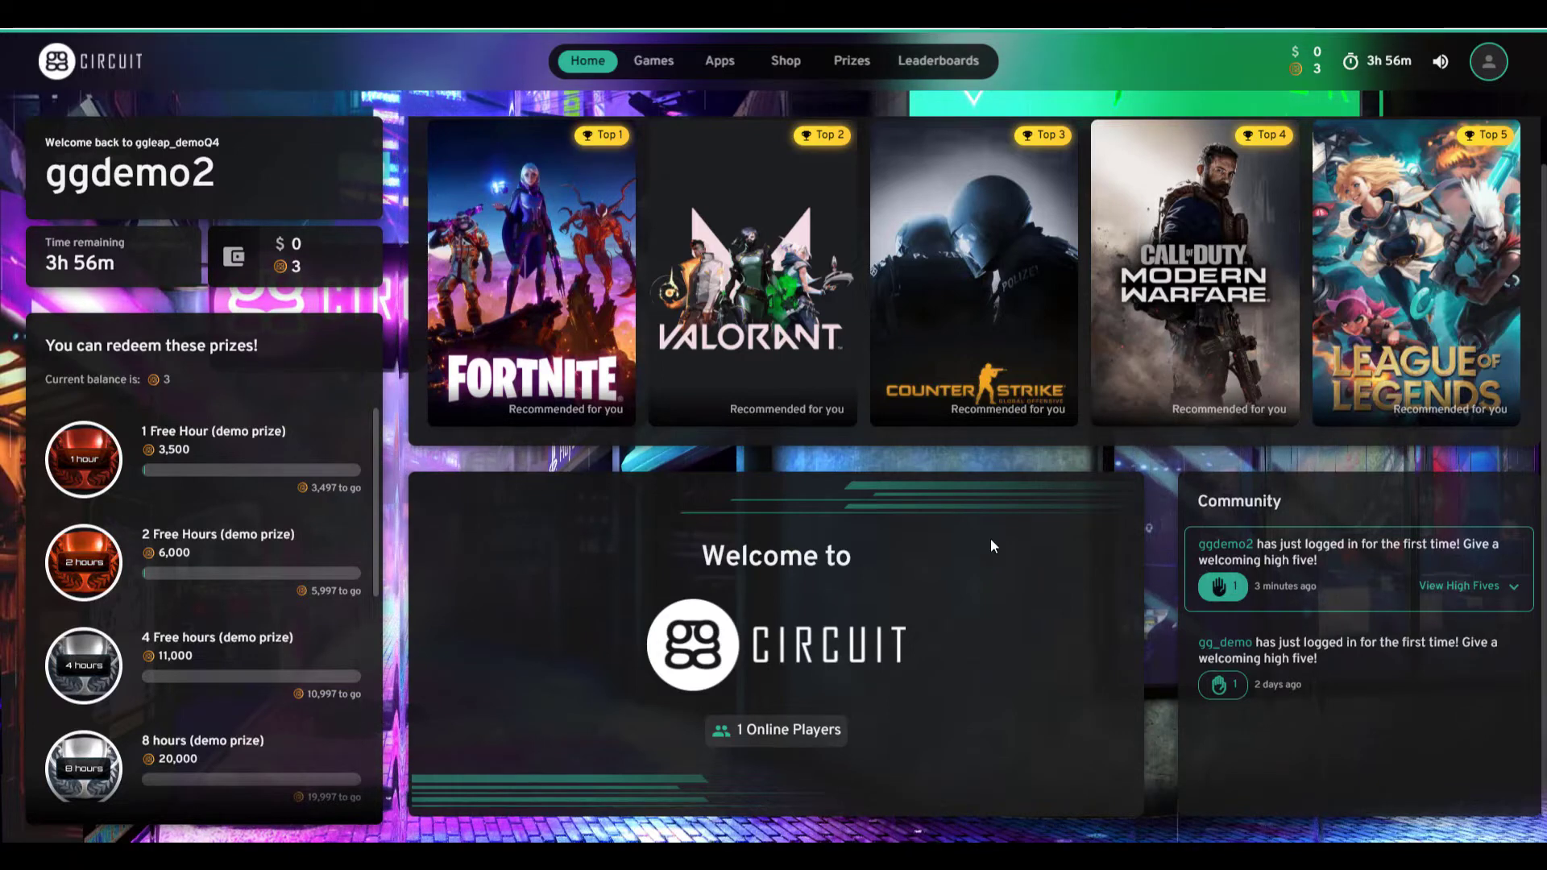
mouse_move(941, 597)
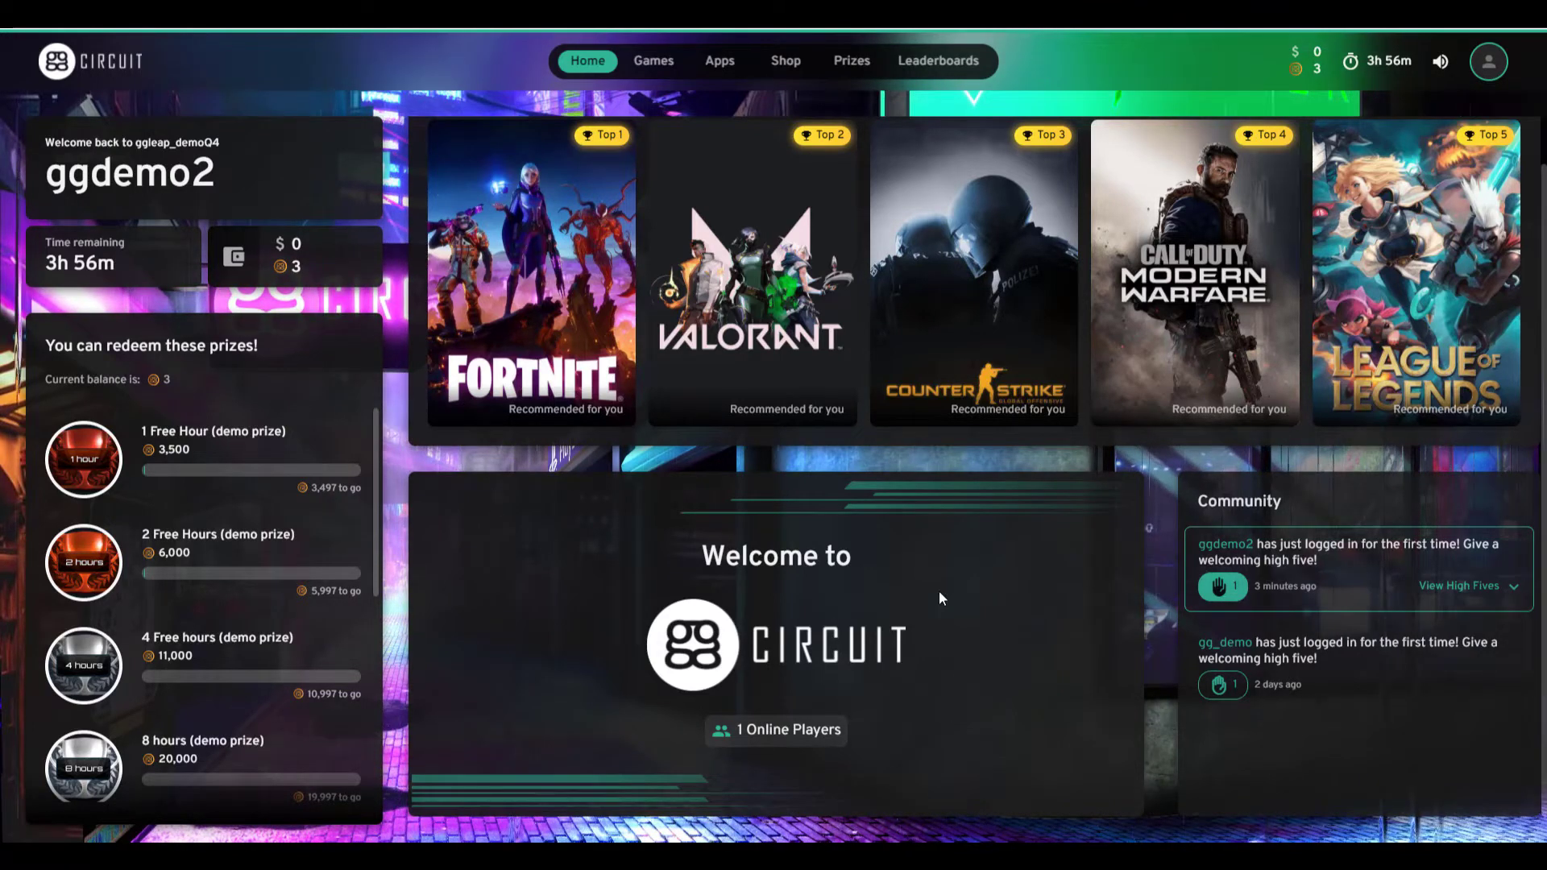
mouse_move(598, 575)
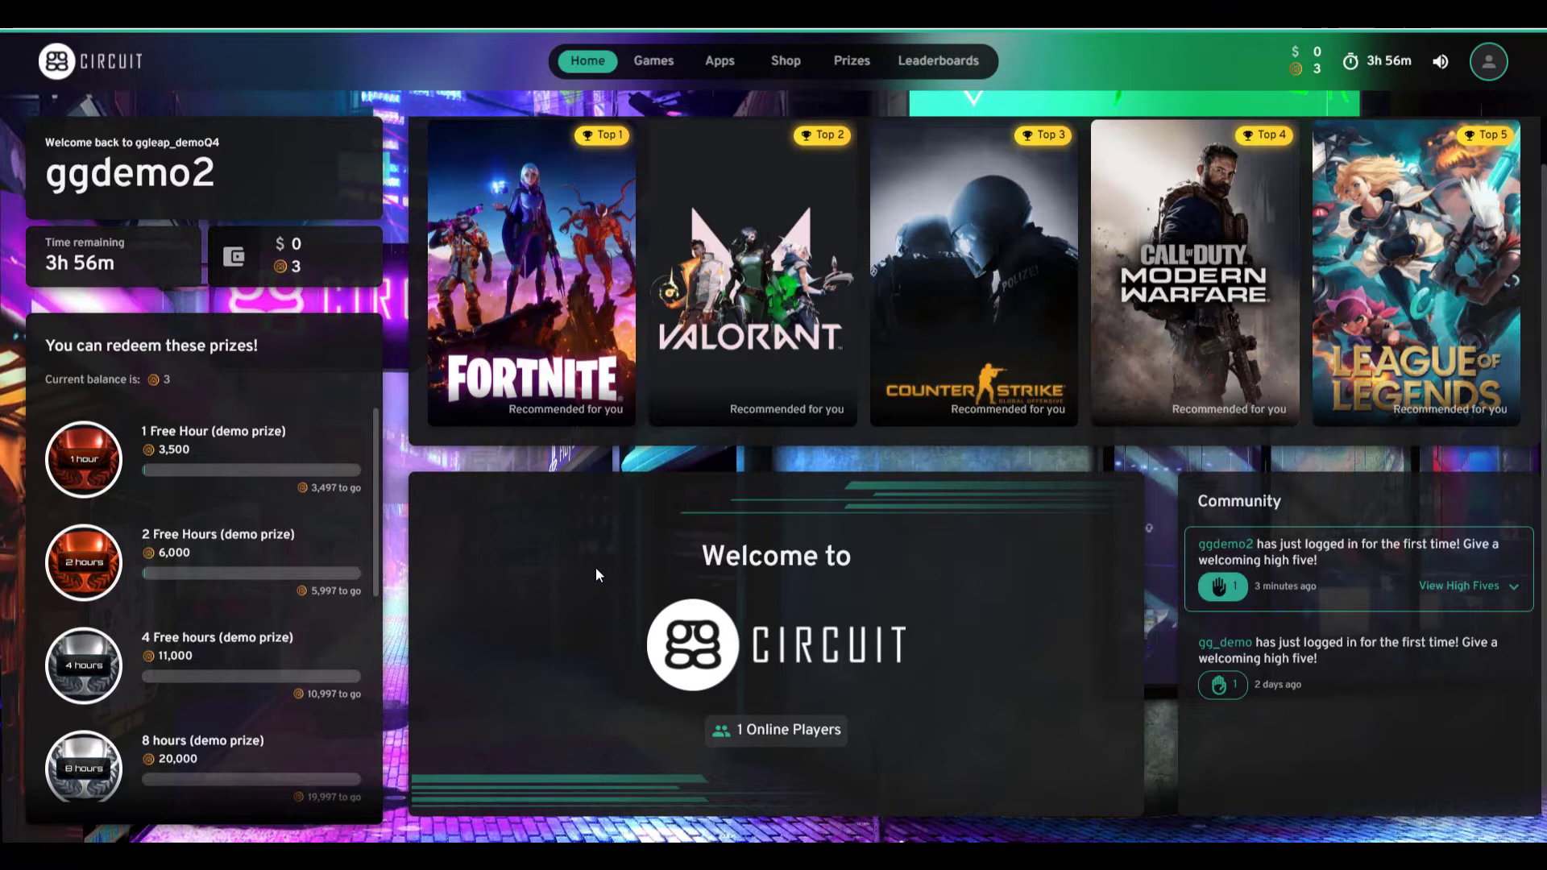
mouse_move(454, 681)
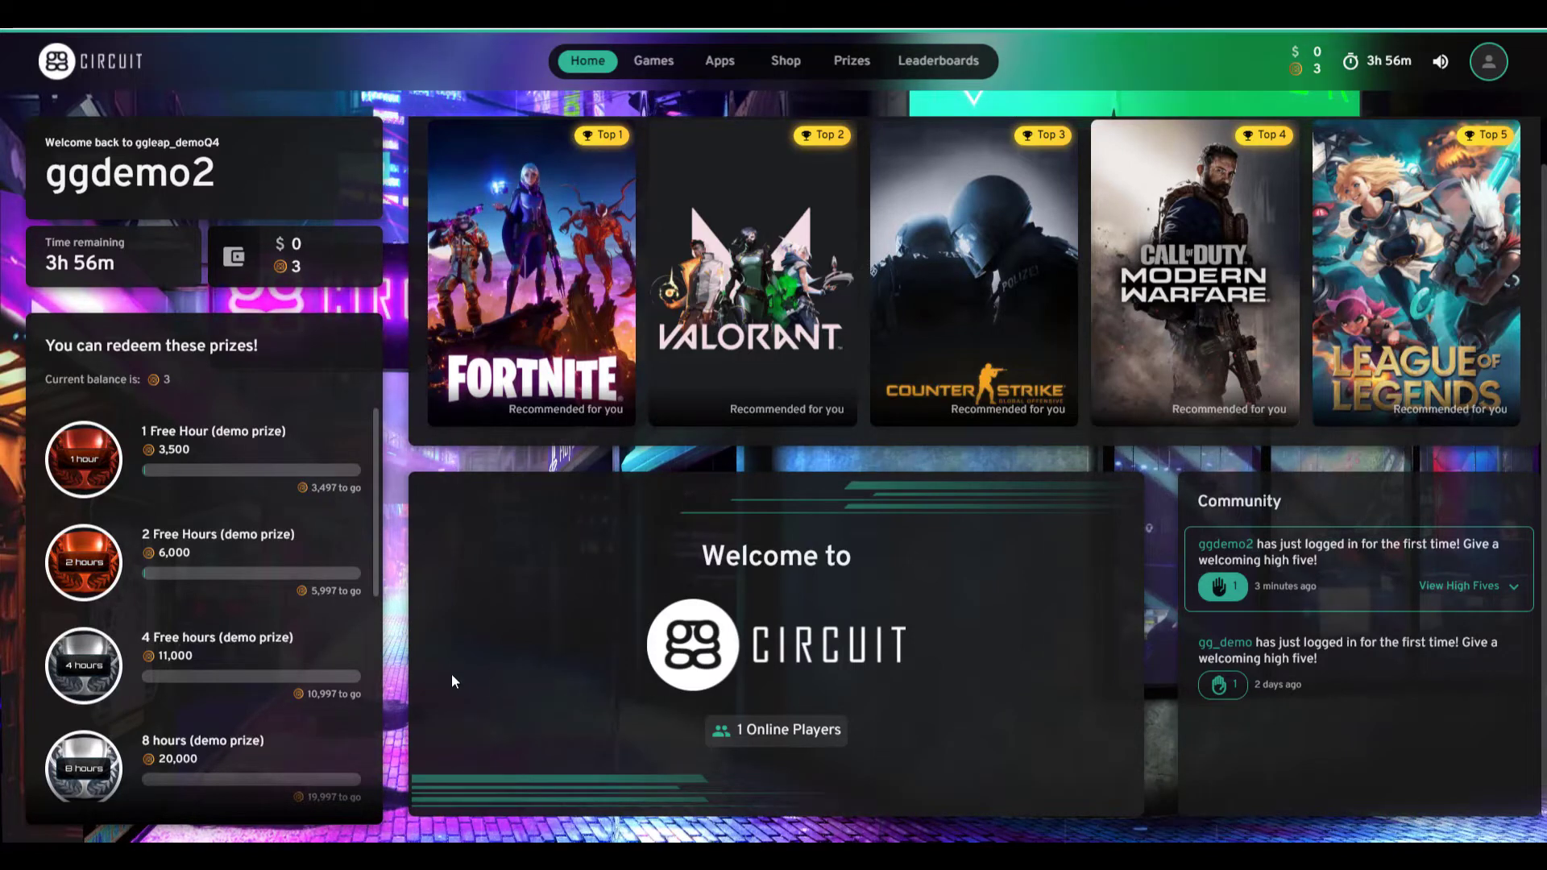
mouse_move(808, 599)
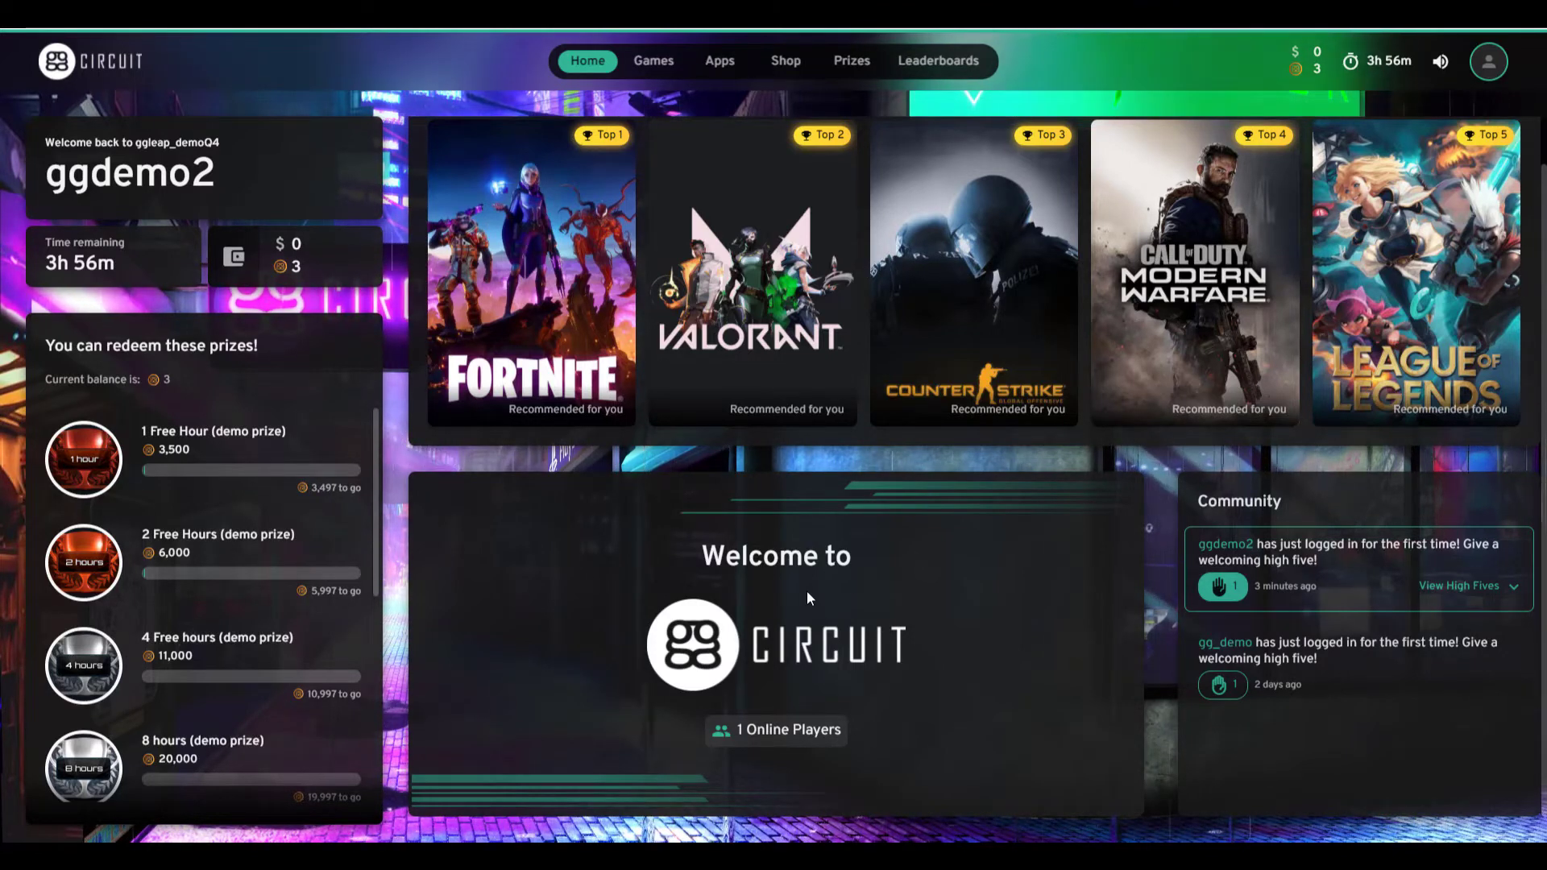
mouse_move(494, 459)
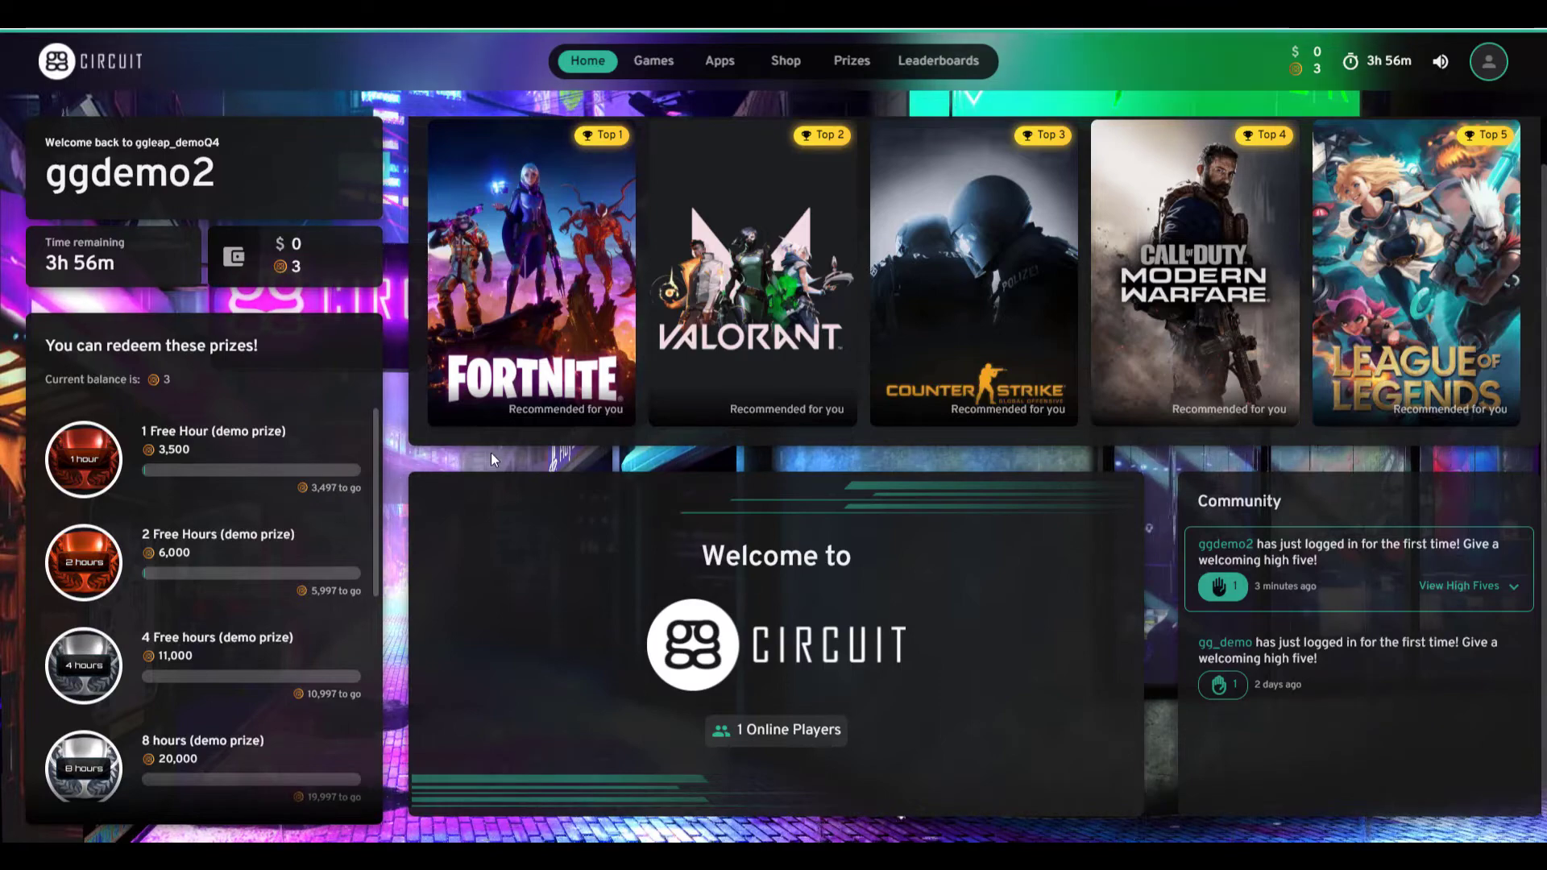
mouse_move(952, 621)
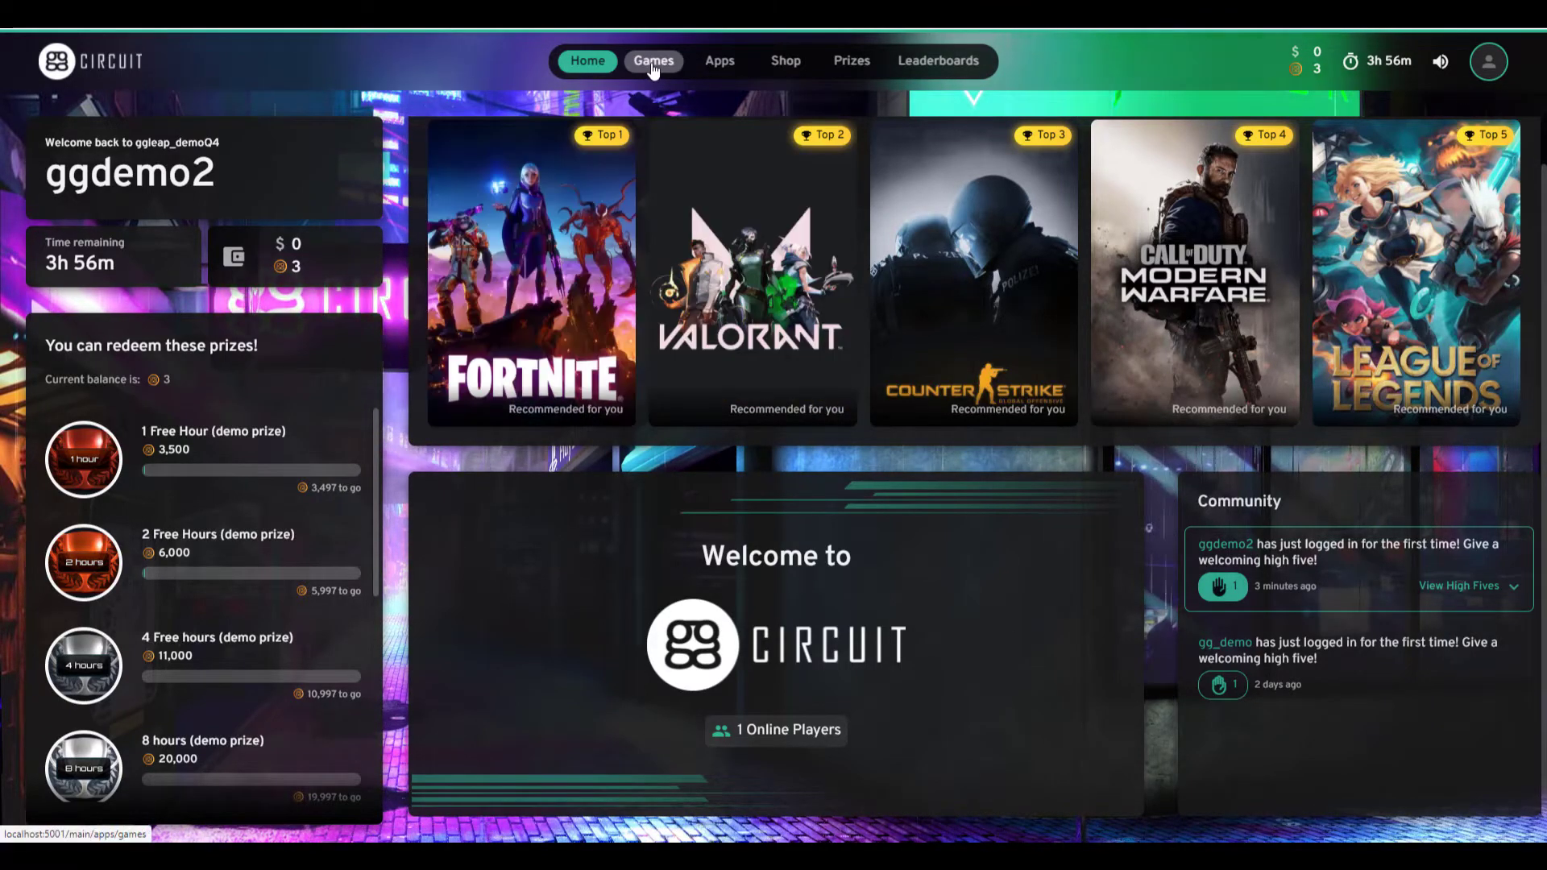
click(653, 61)
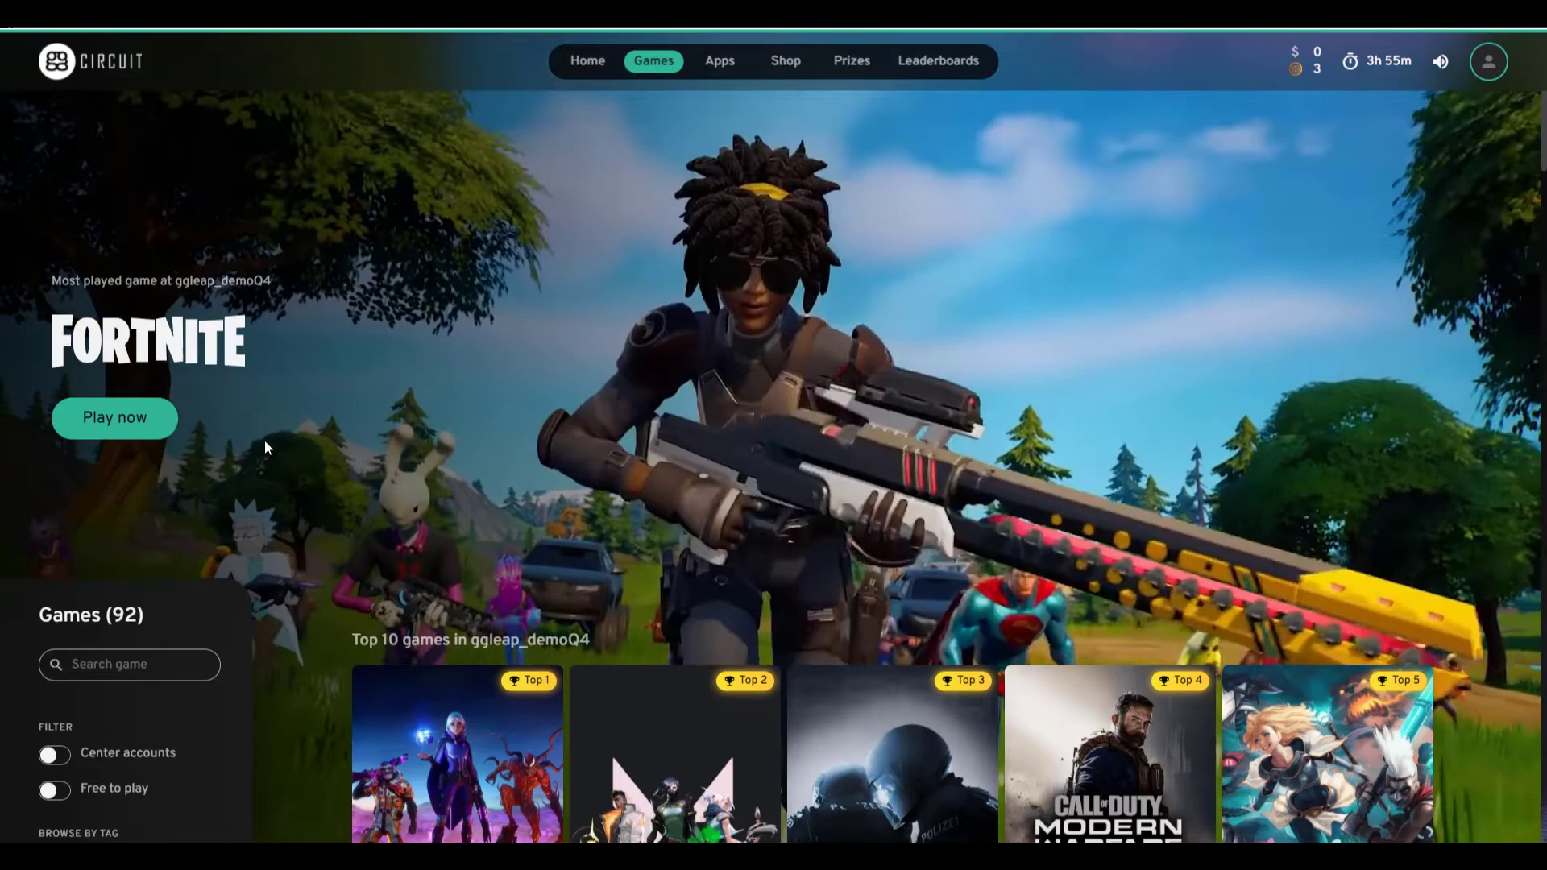
Step: Scroll down to the Top 10 games grid and open Fall Guys' game page
scroll(down, 3)
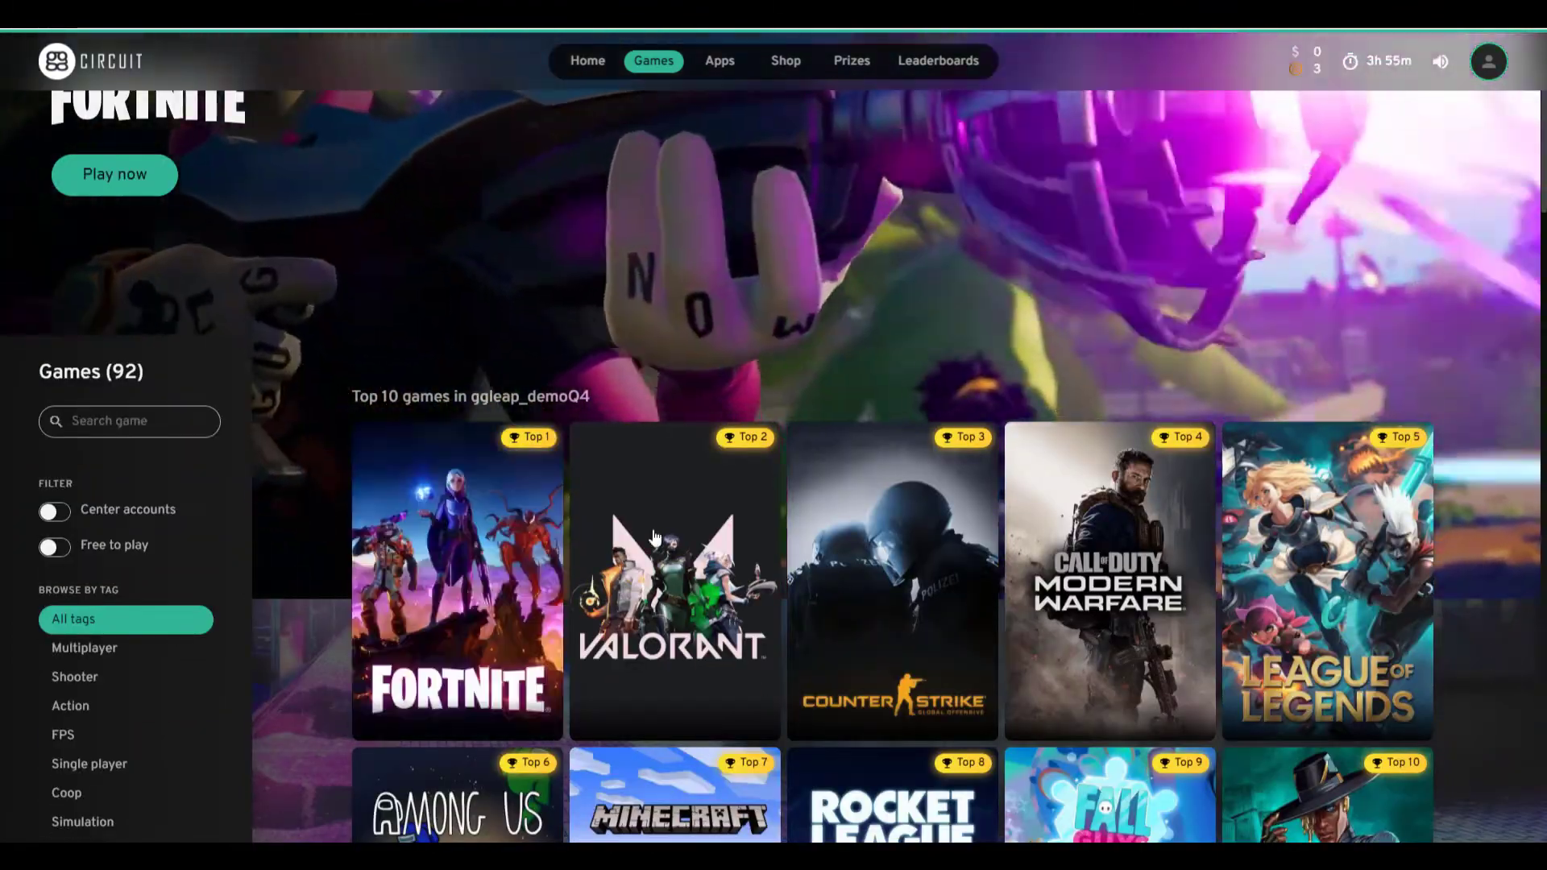
scroll(down, 3)
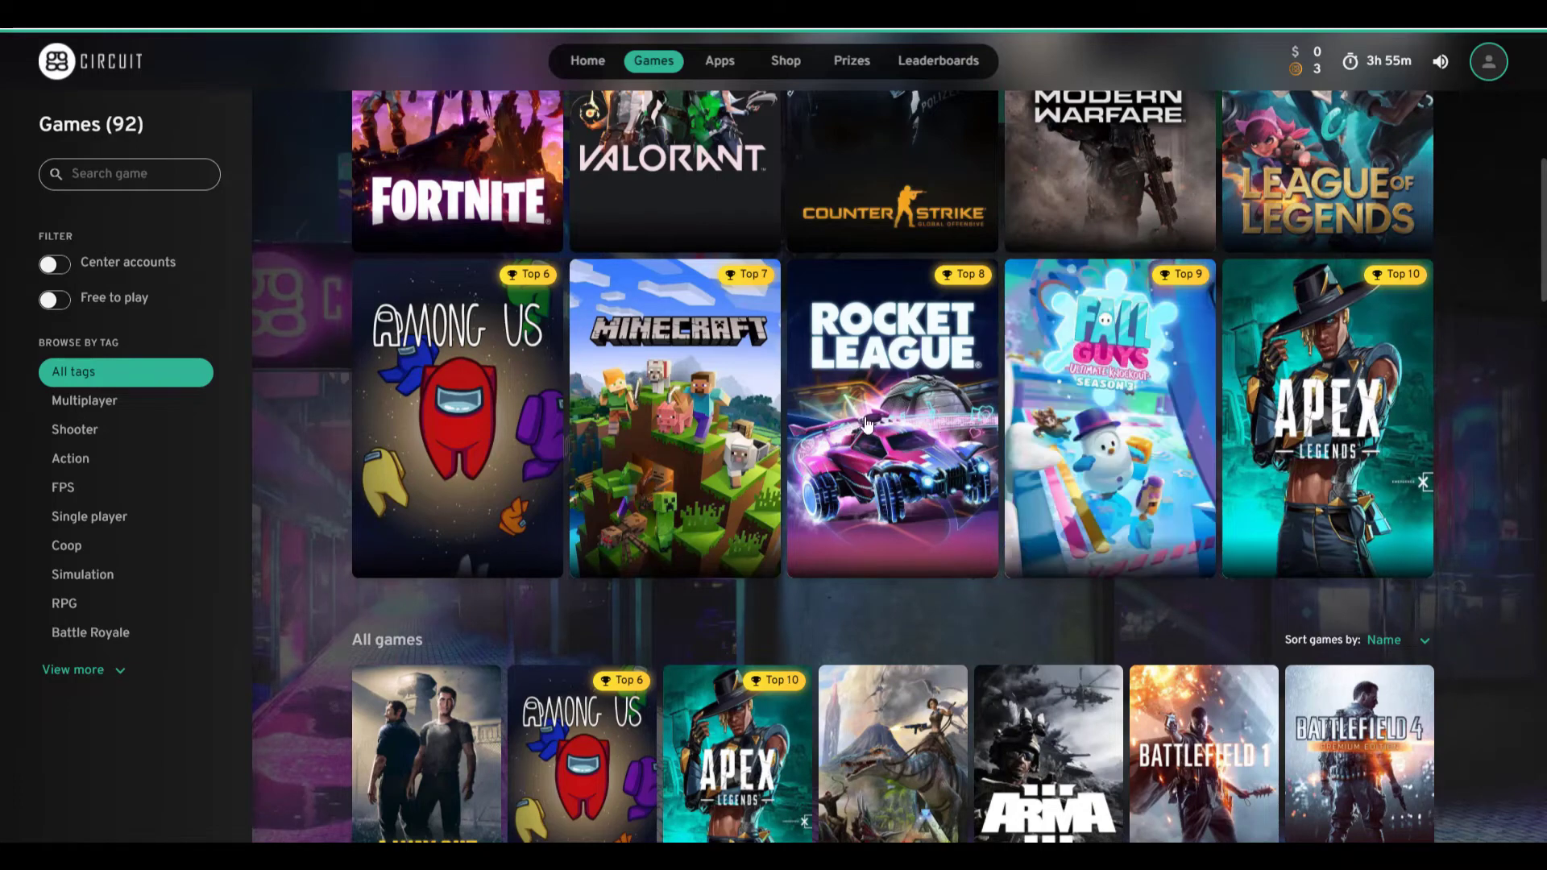
mouse_move(649, 428)
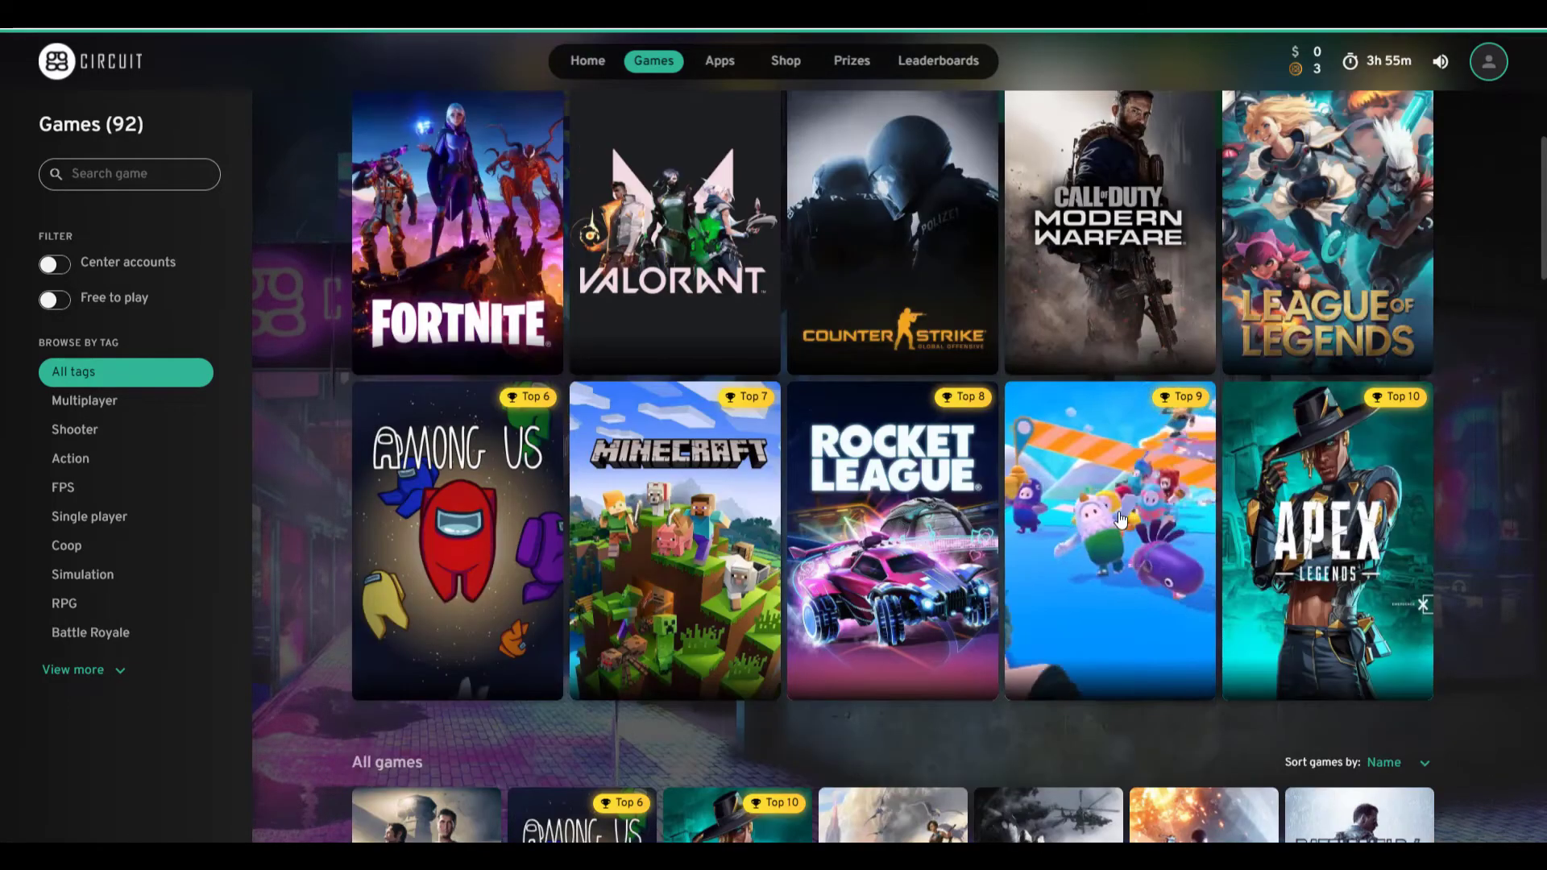
click(1118, 519)
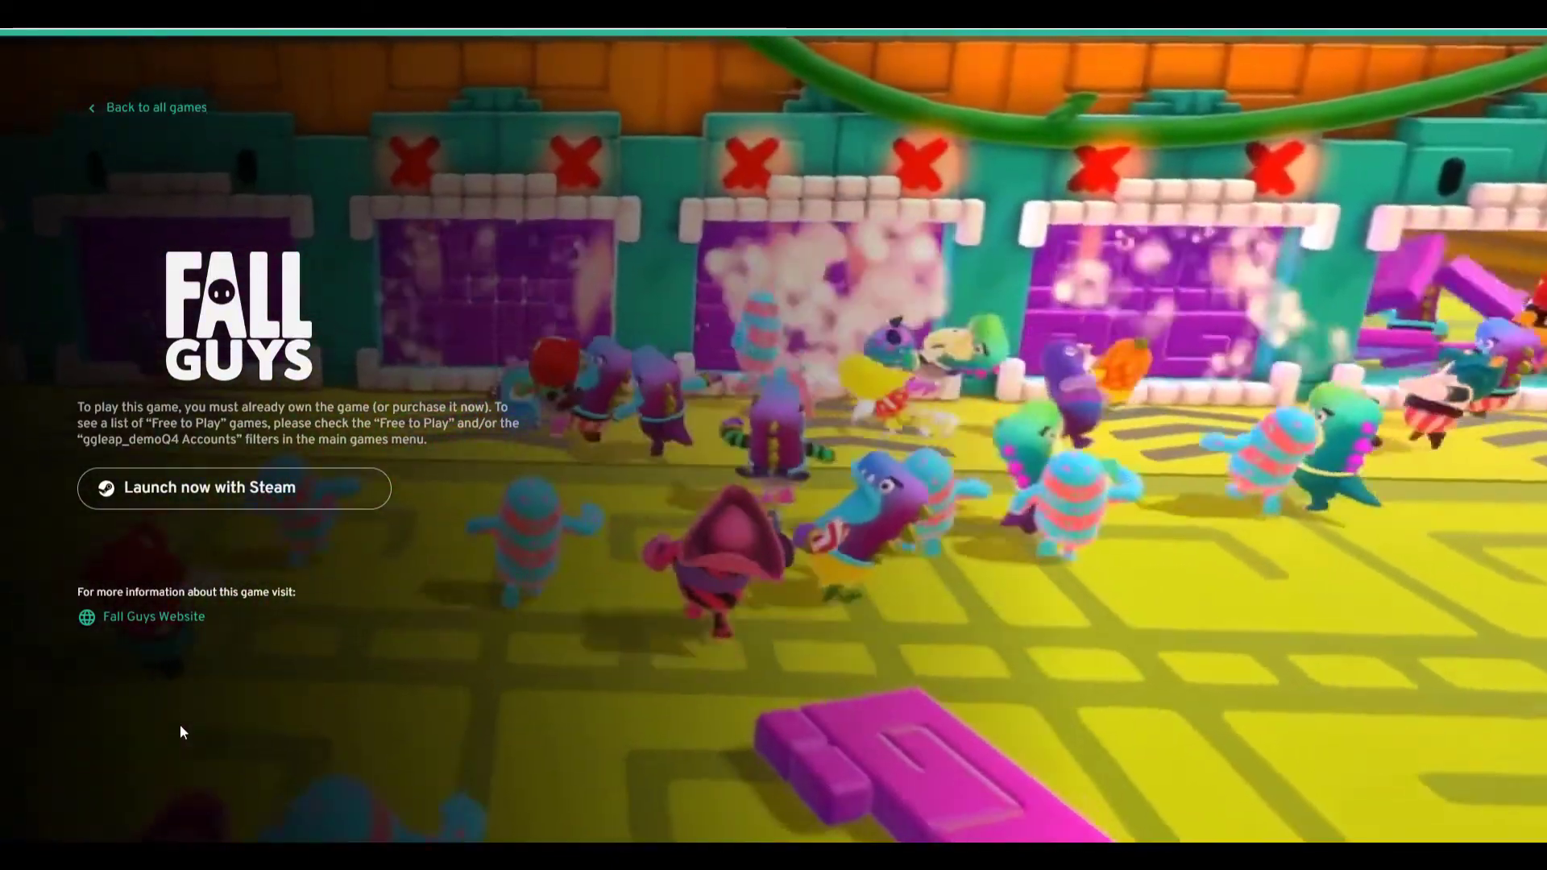
mouse_move(649, 487)
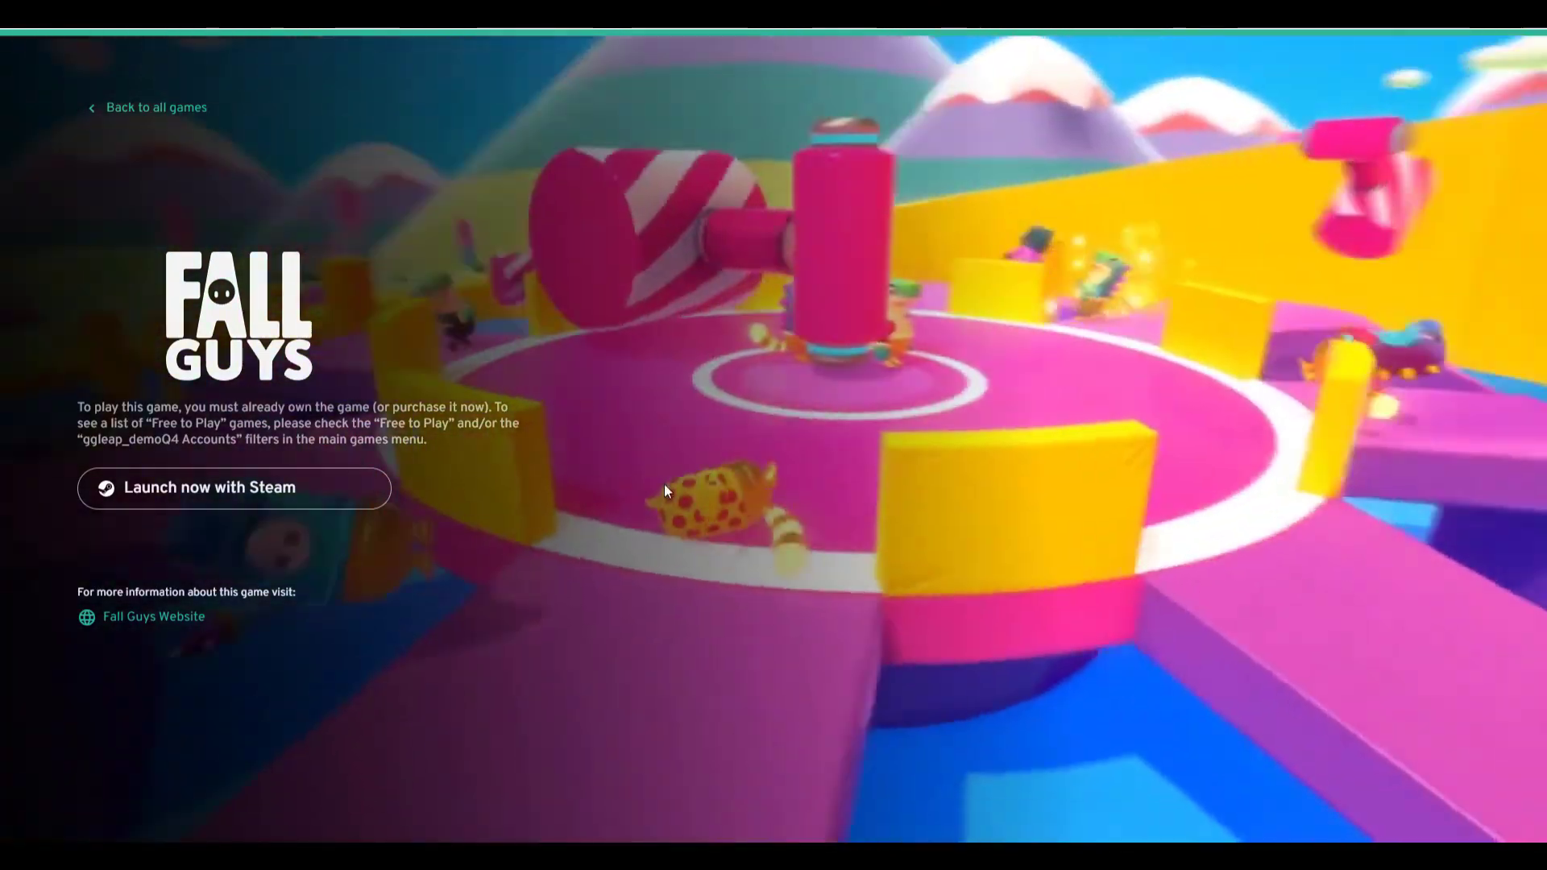
mouse_move(167, 128)
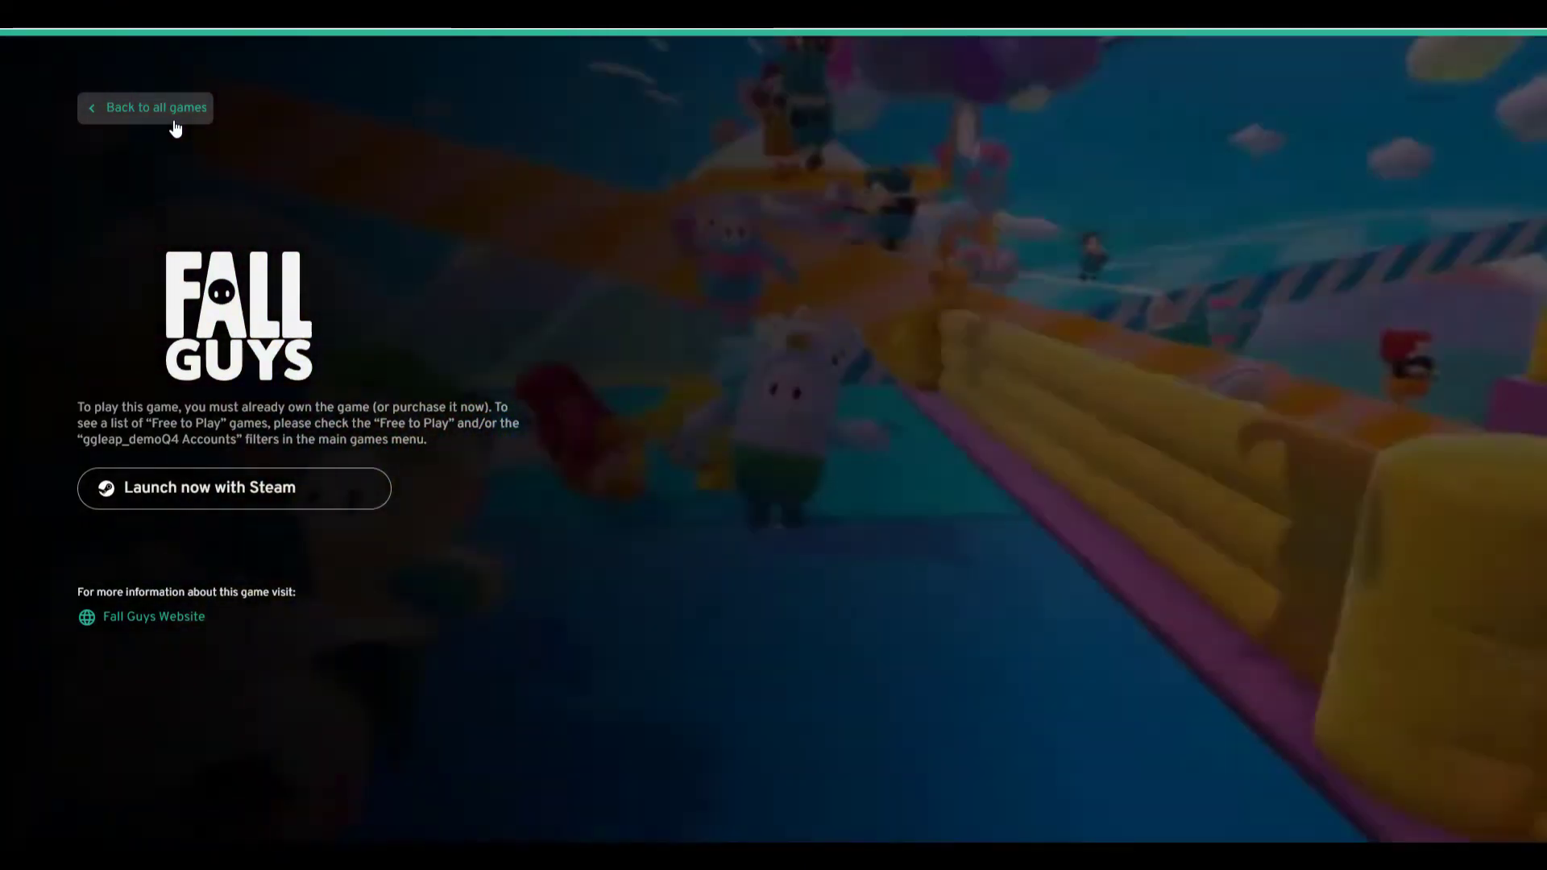
click(155, 107)
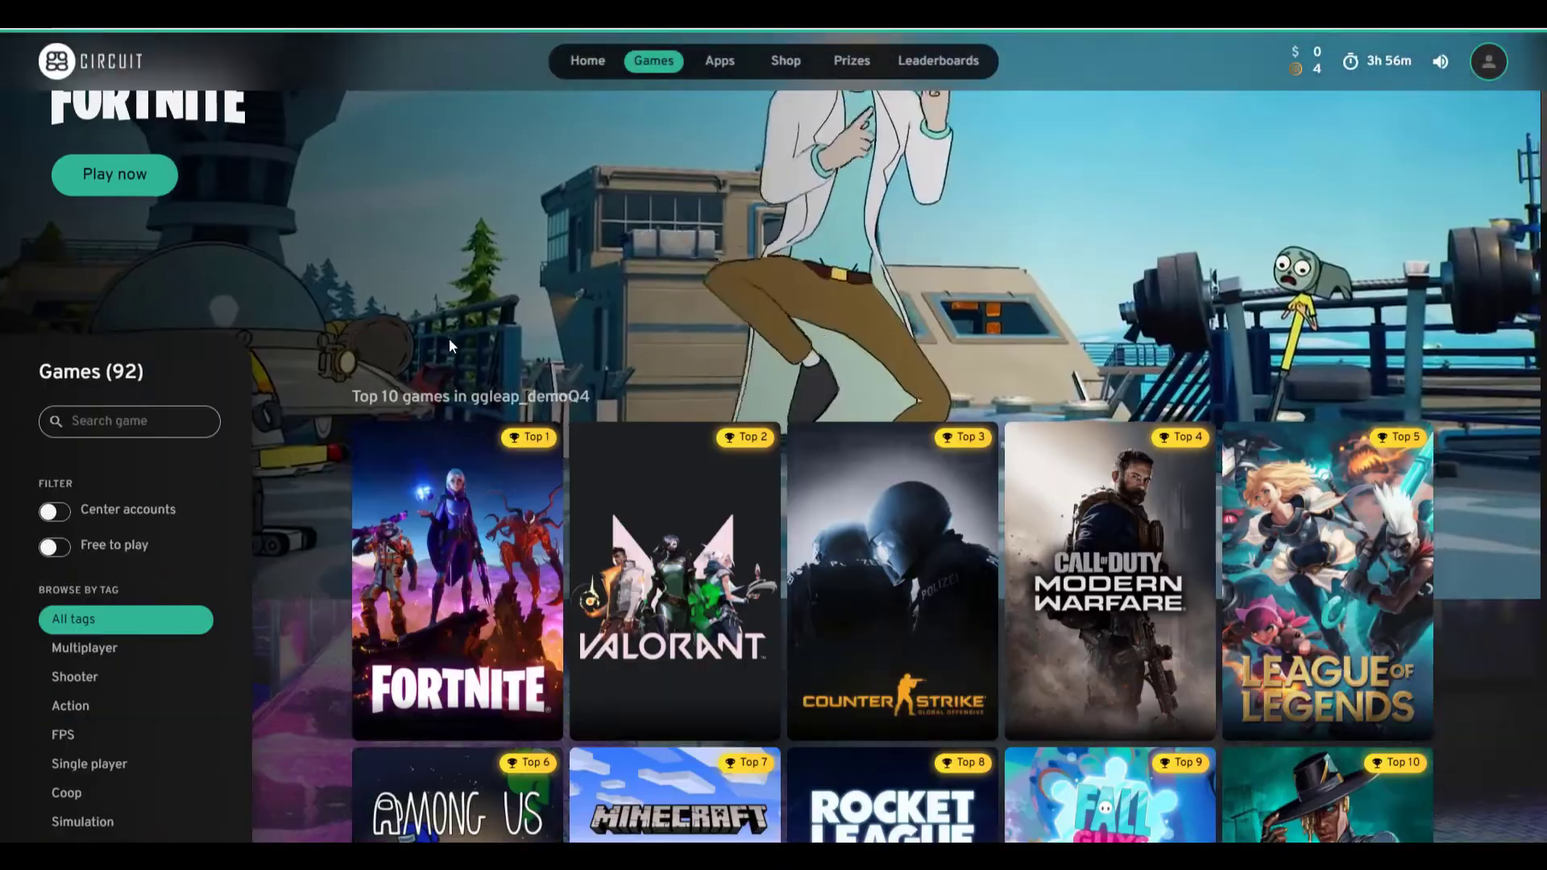
Step: Browse the 92-game library's Top 10 list and tags, then go to Apps
scroll(down, 3)
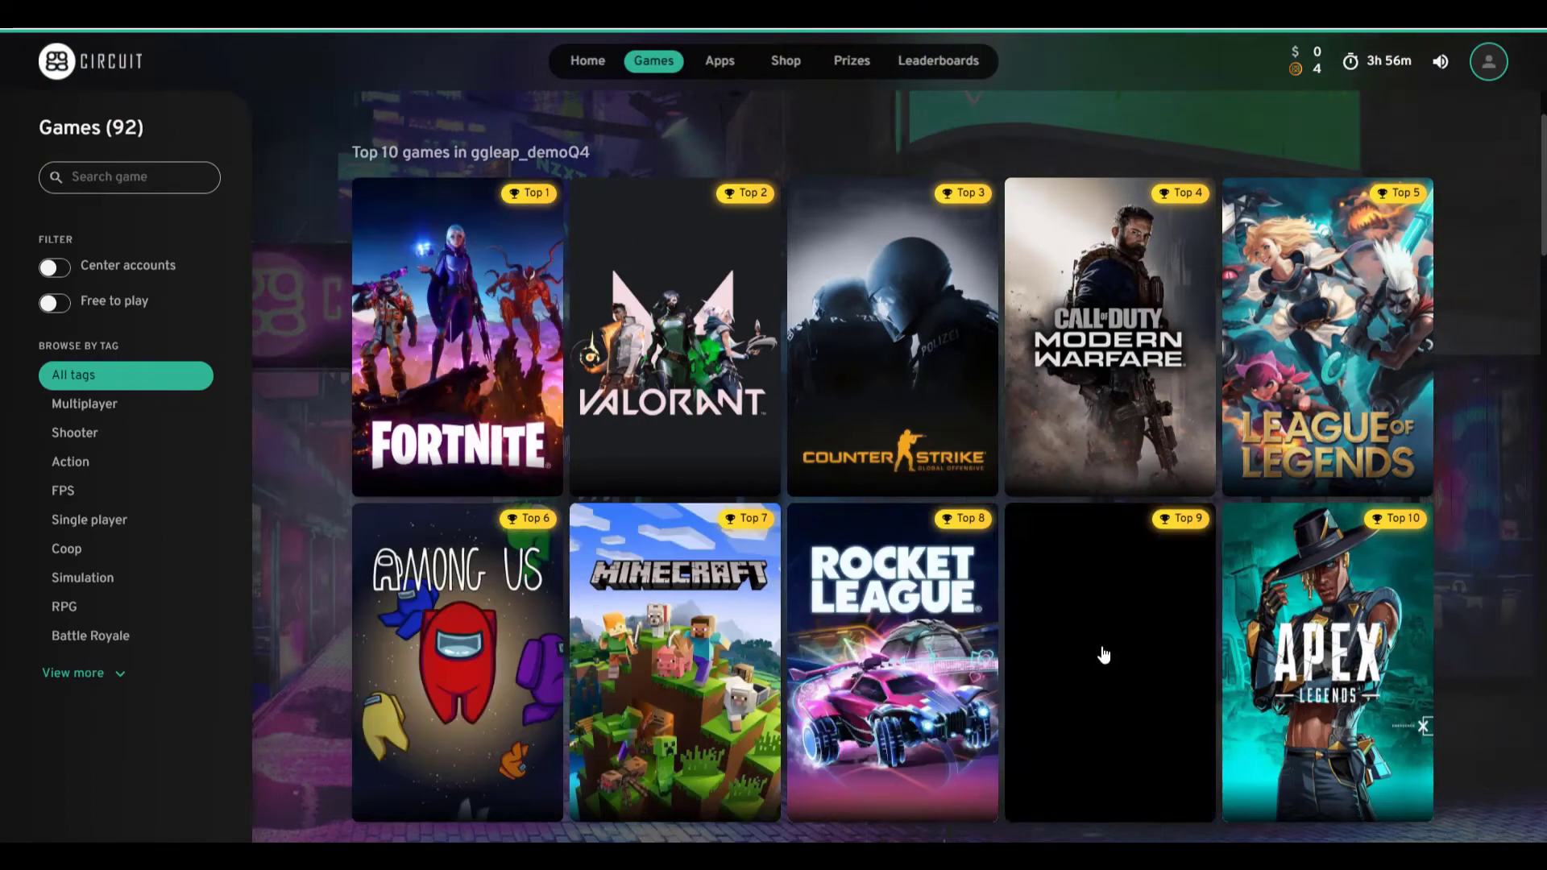
scroll(down, 3)
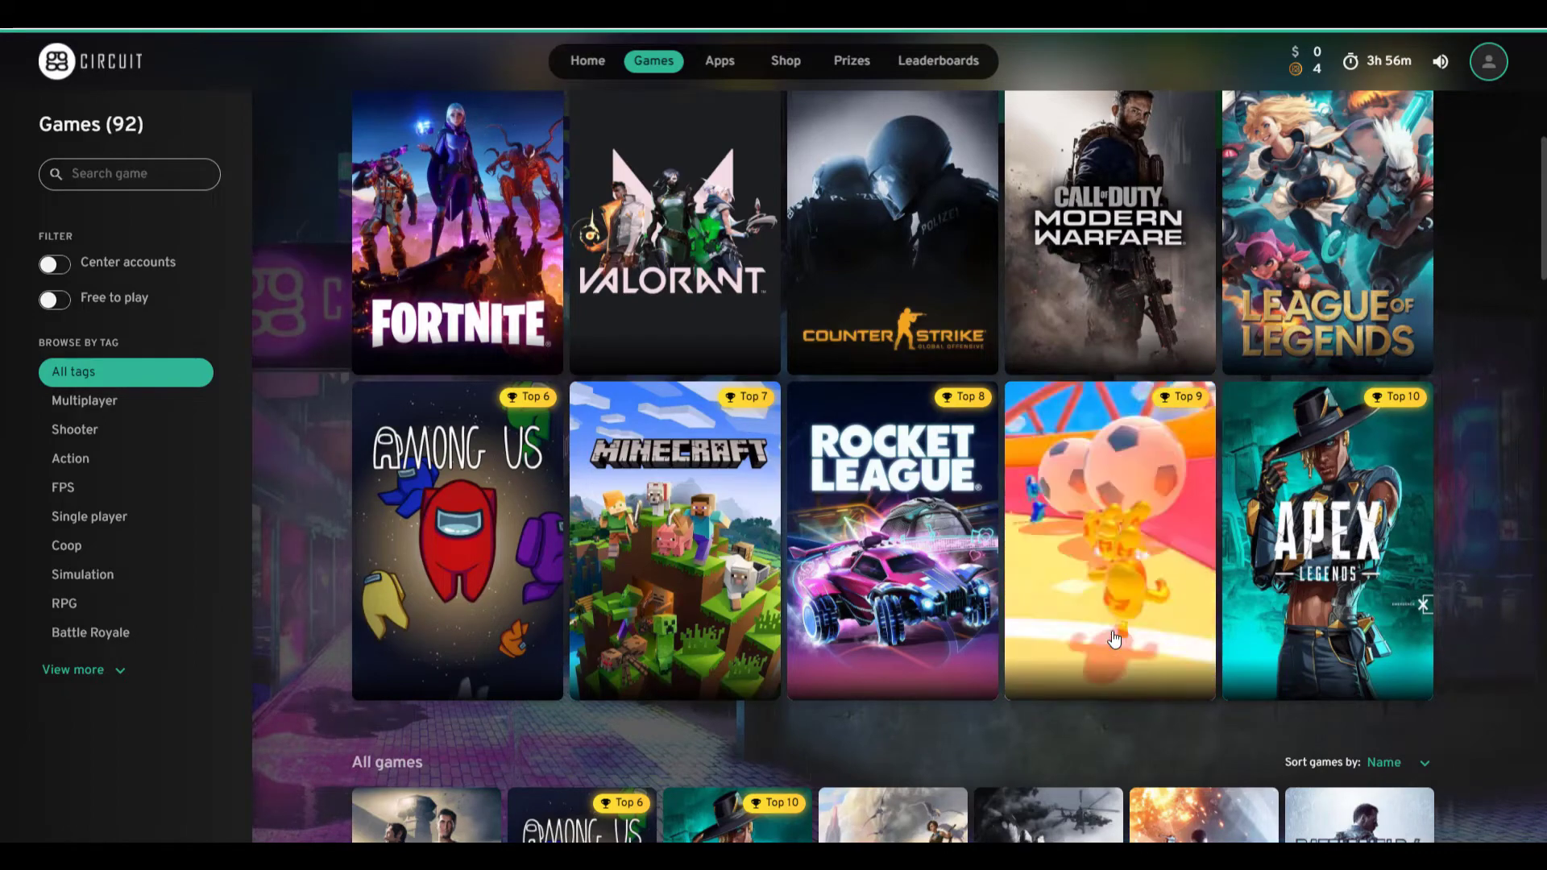
scroll(down, 3)
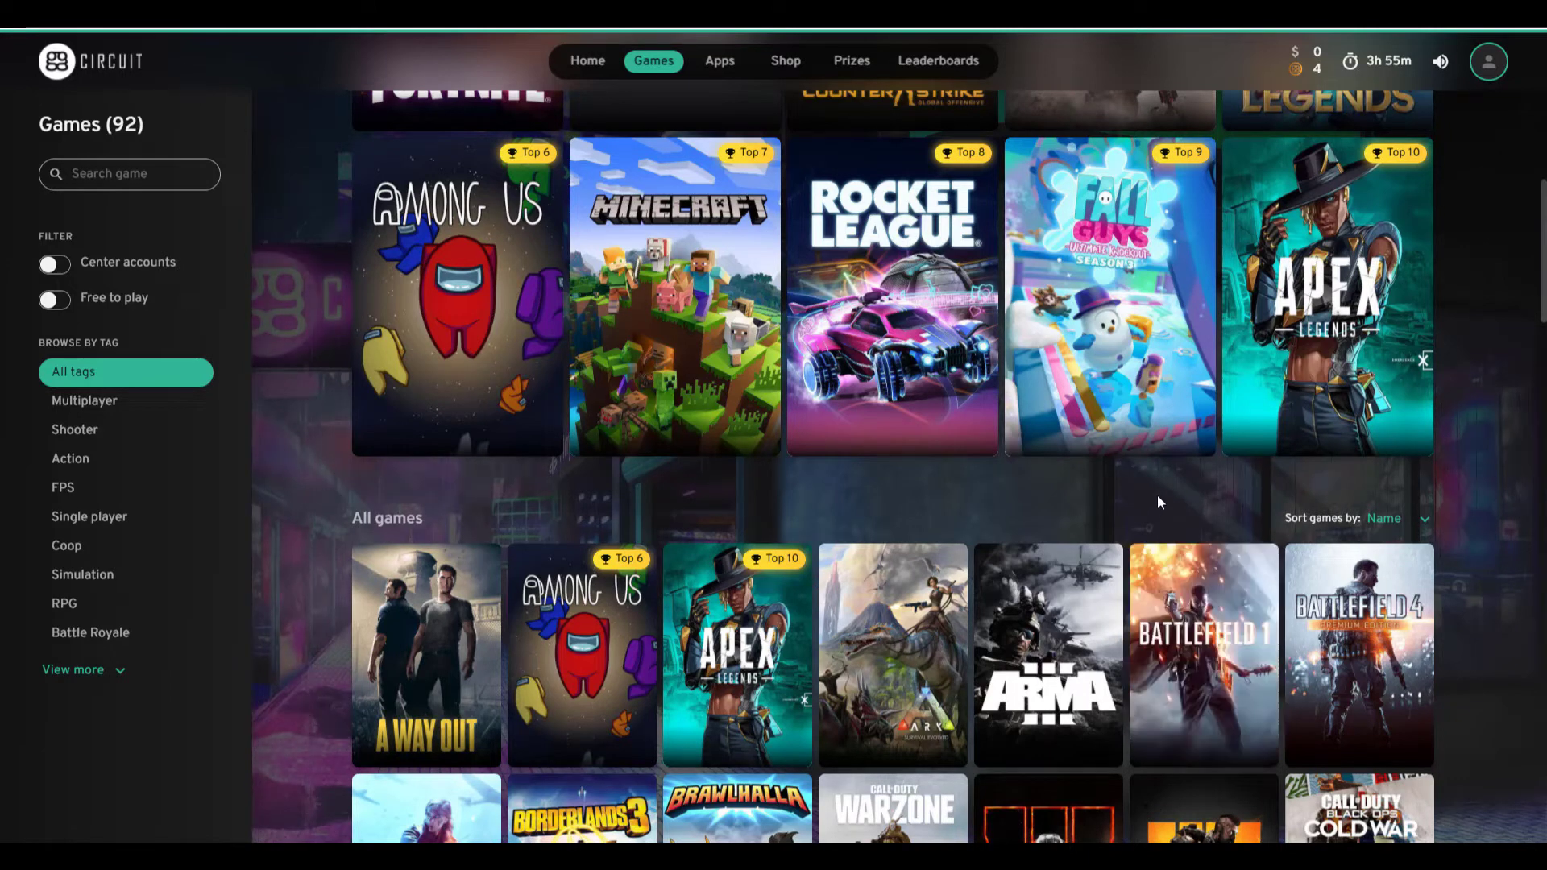
mouse_move(628, 484)
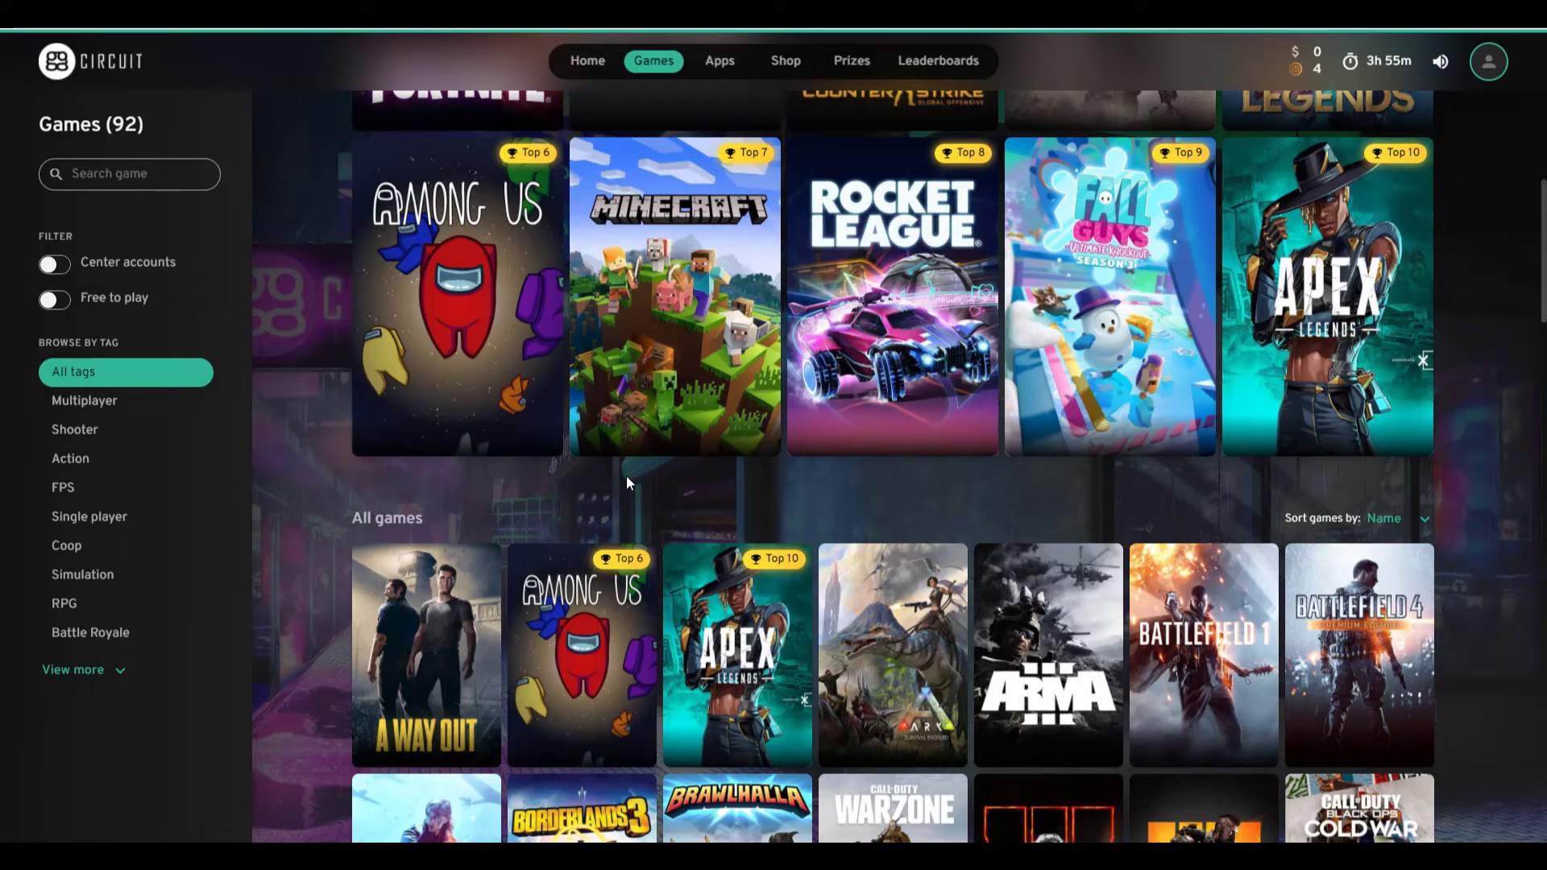
scroll(down, 3)
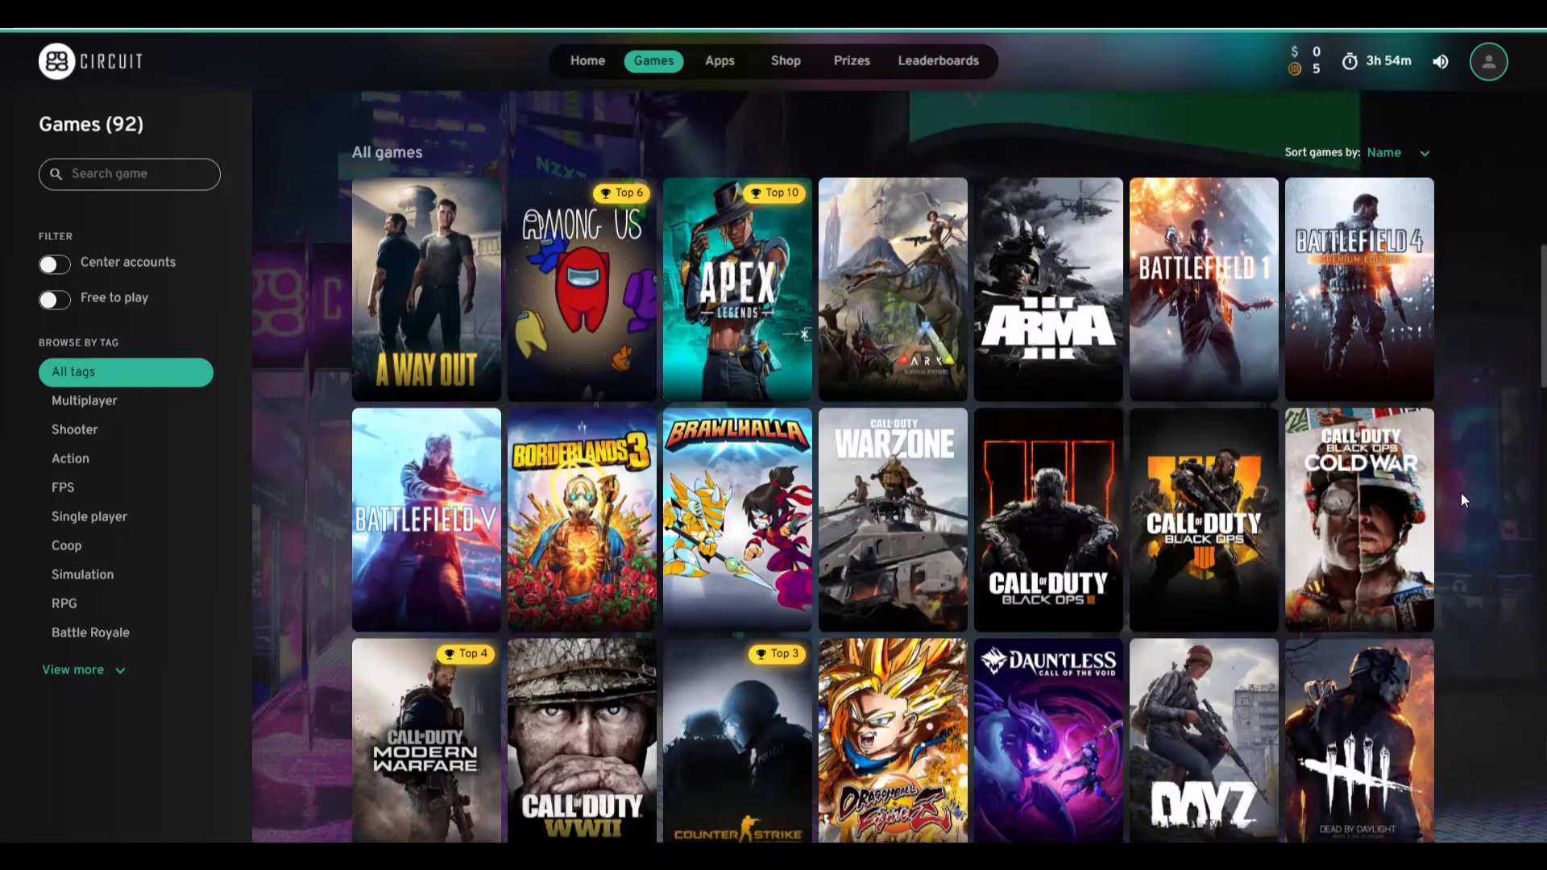
scroll(down, 3)
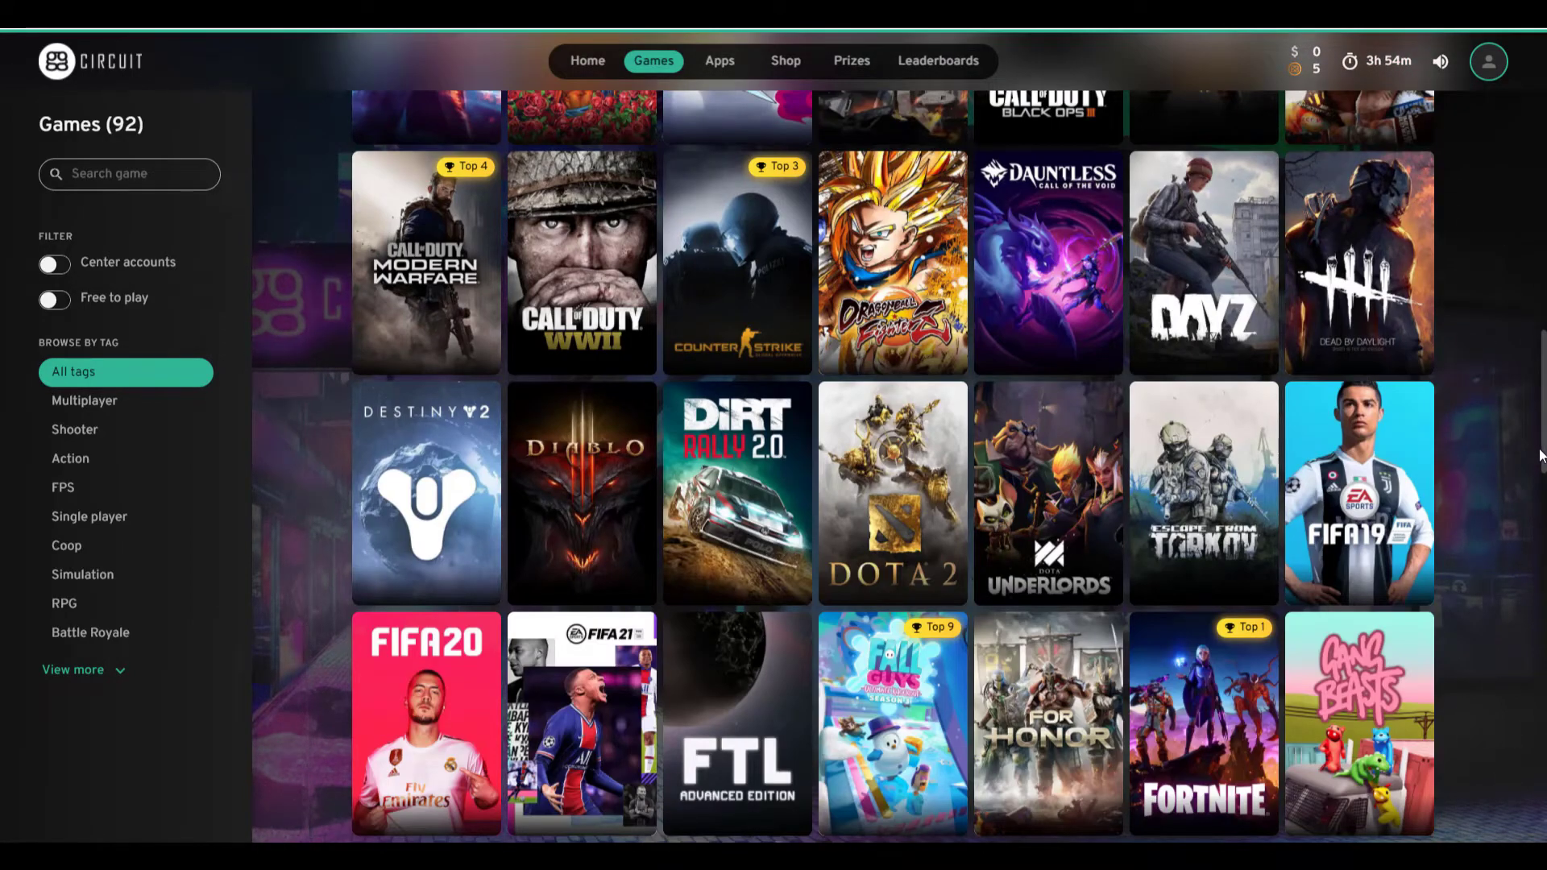
scroll(down, 3)
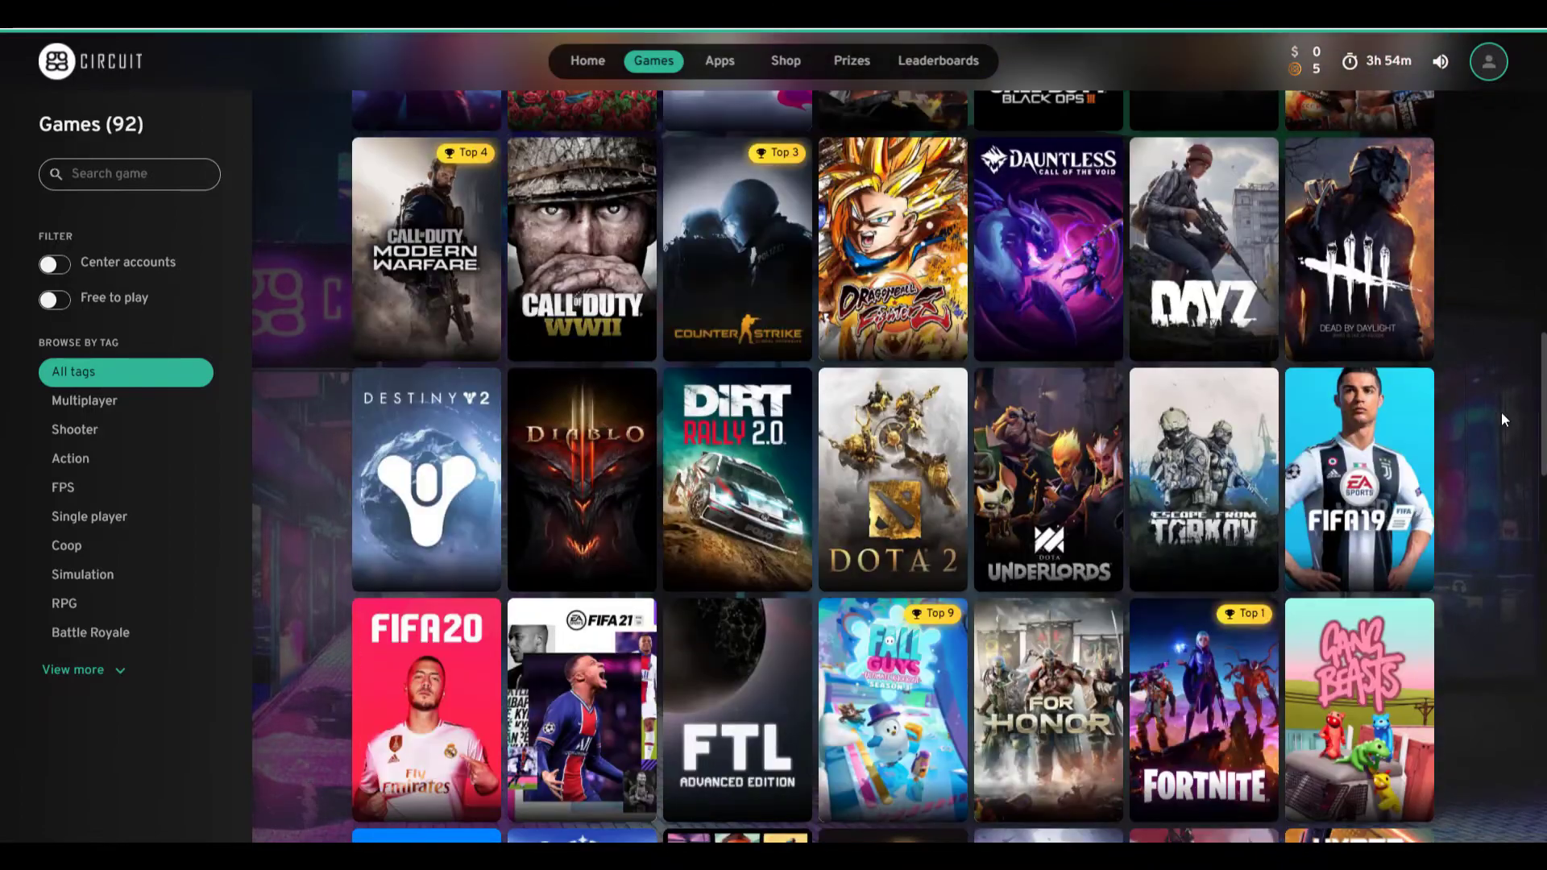
scroll(up, 3)
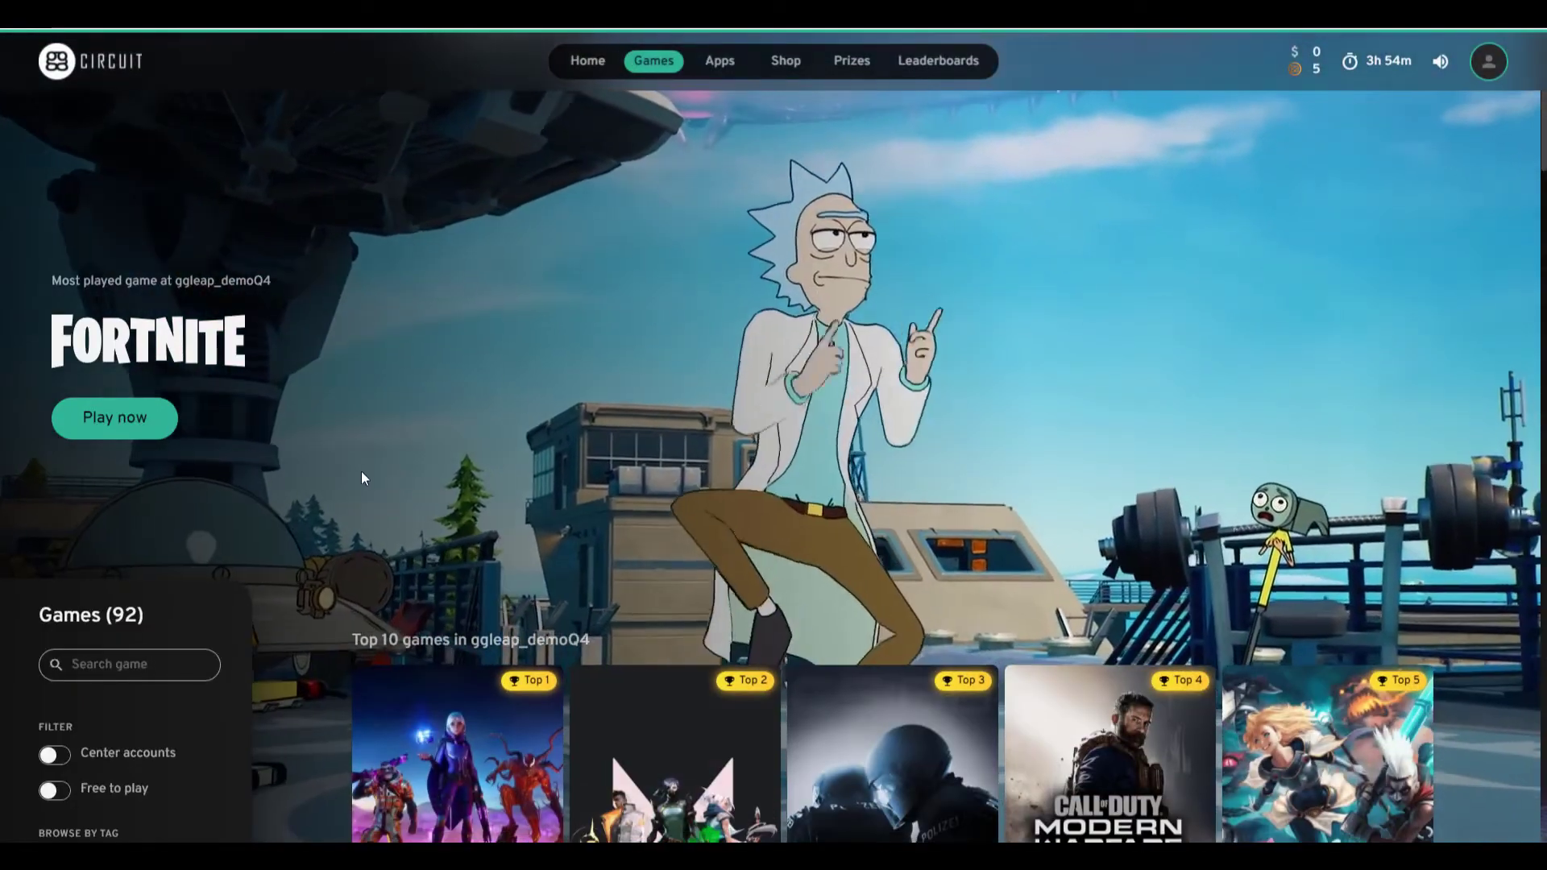
scroll(down, 3)
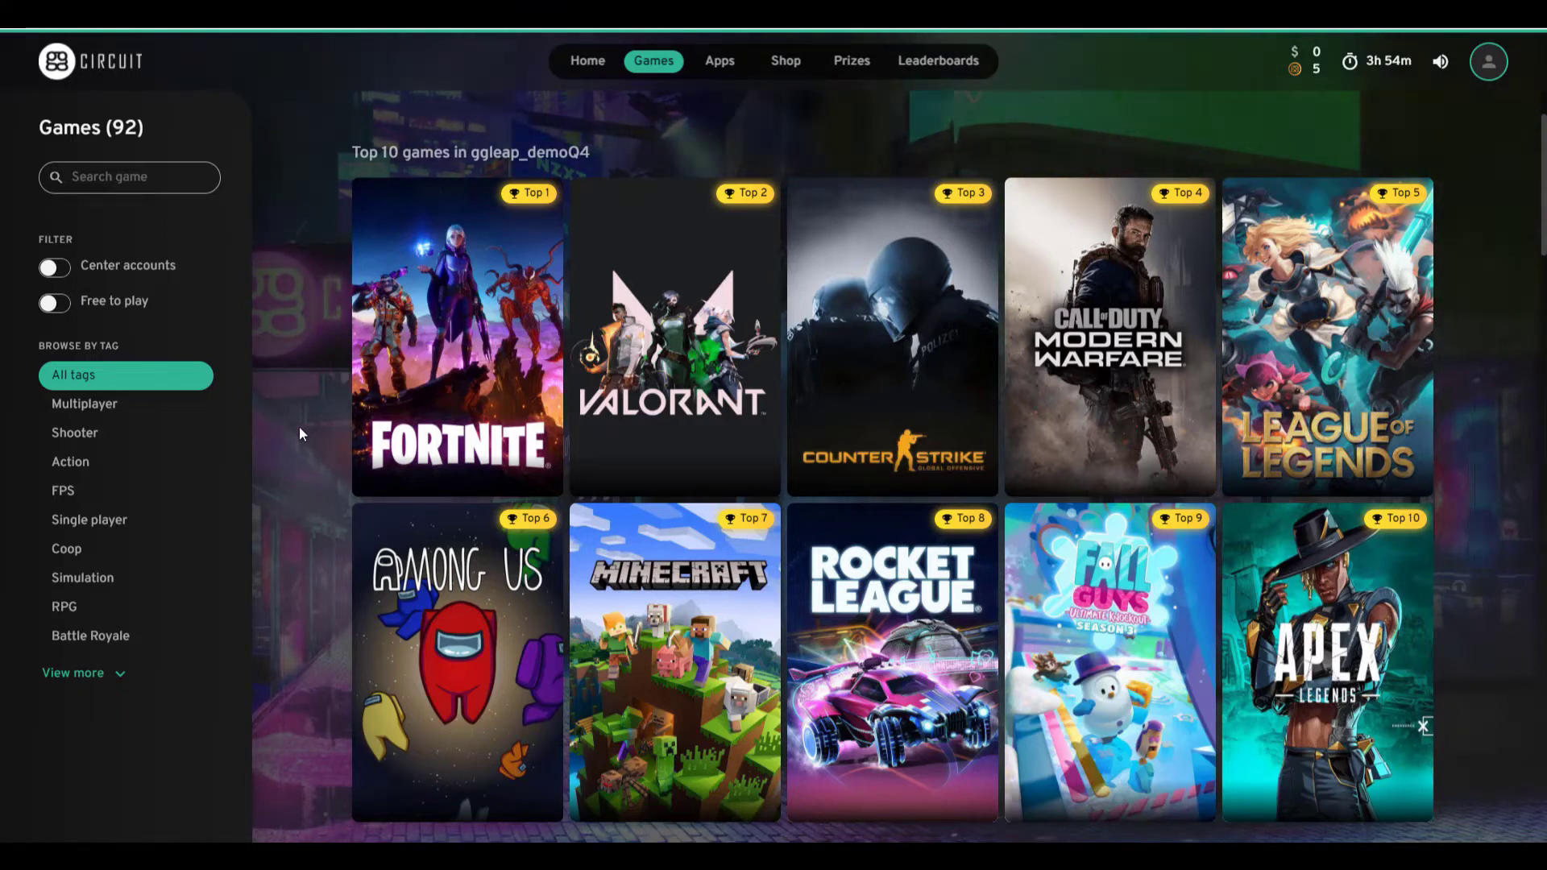
mouse_move(89, 438)
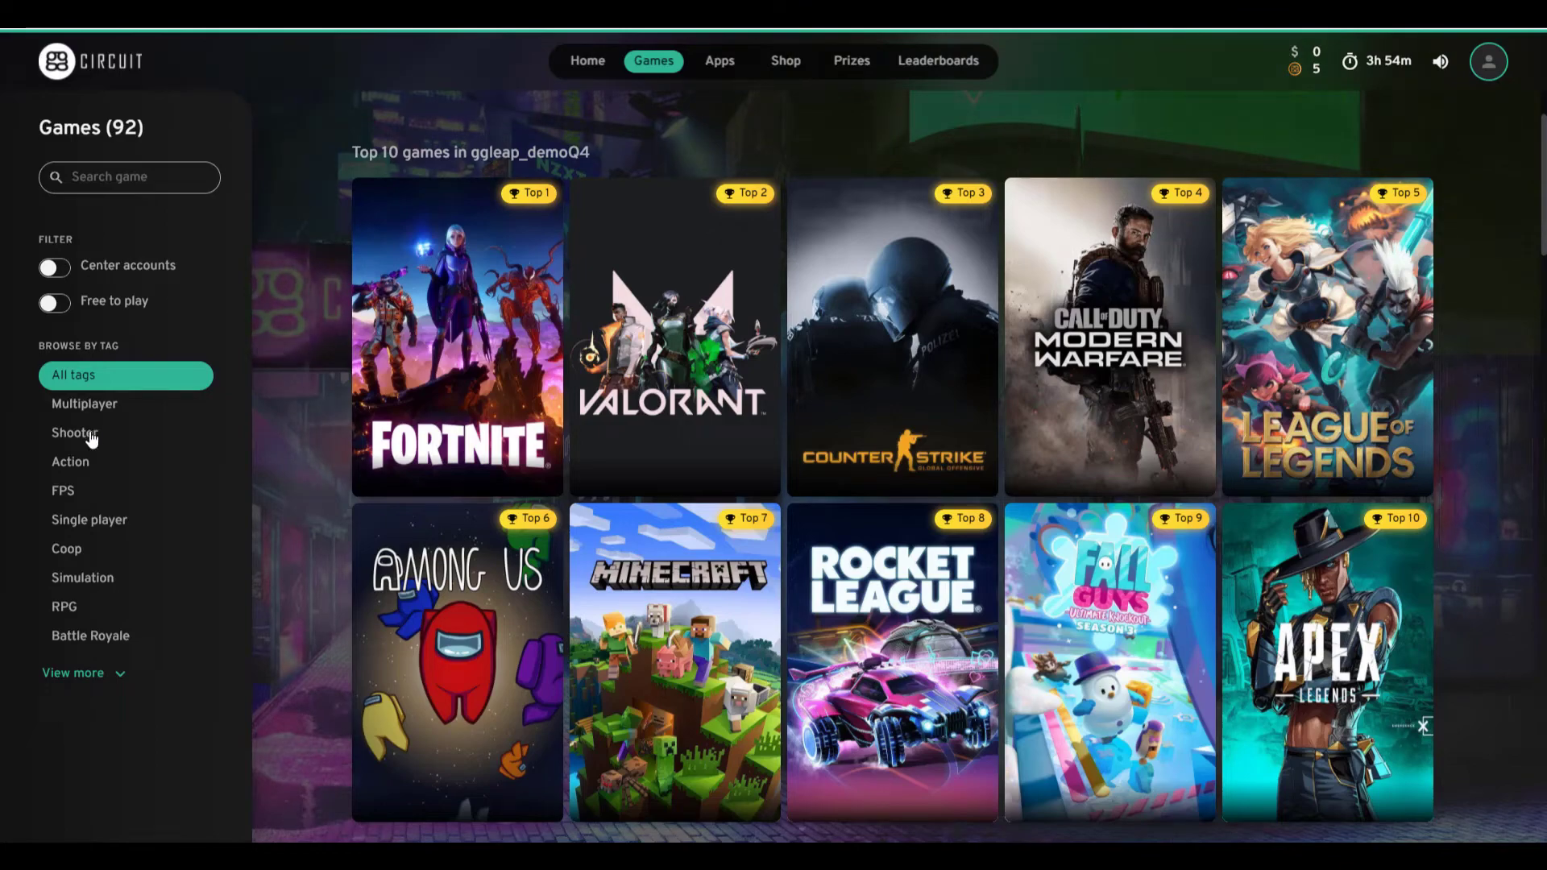
mouse_move(191, 634)
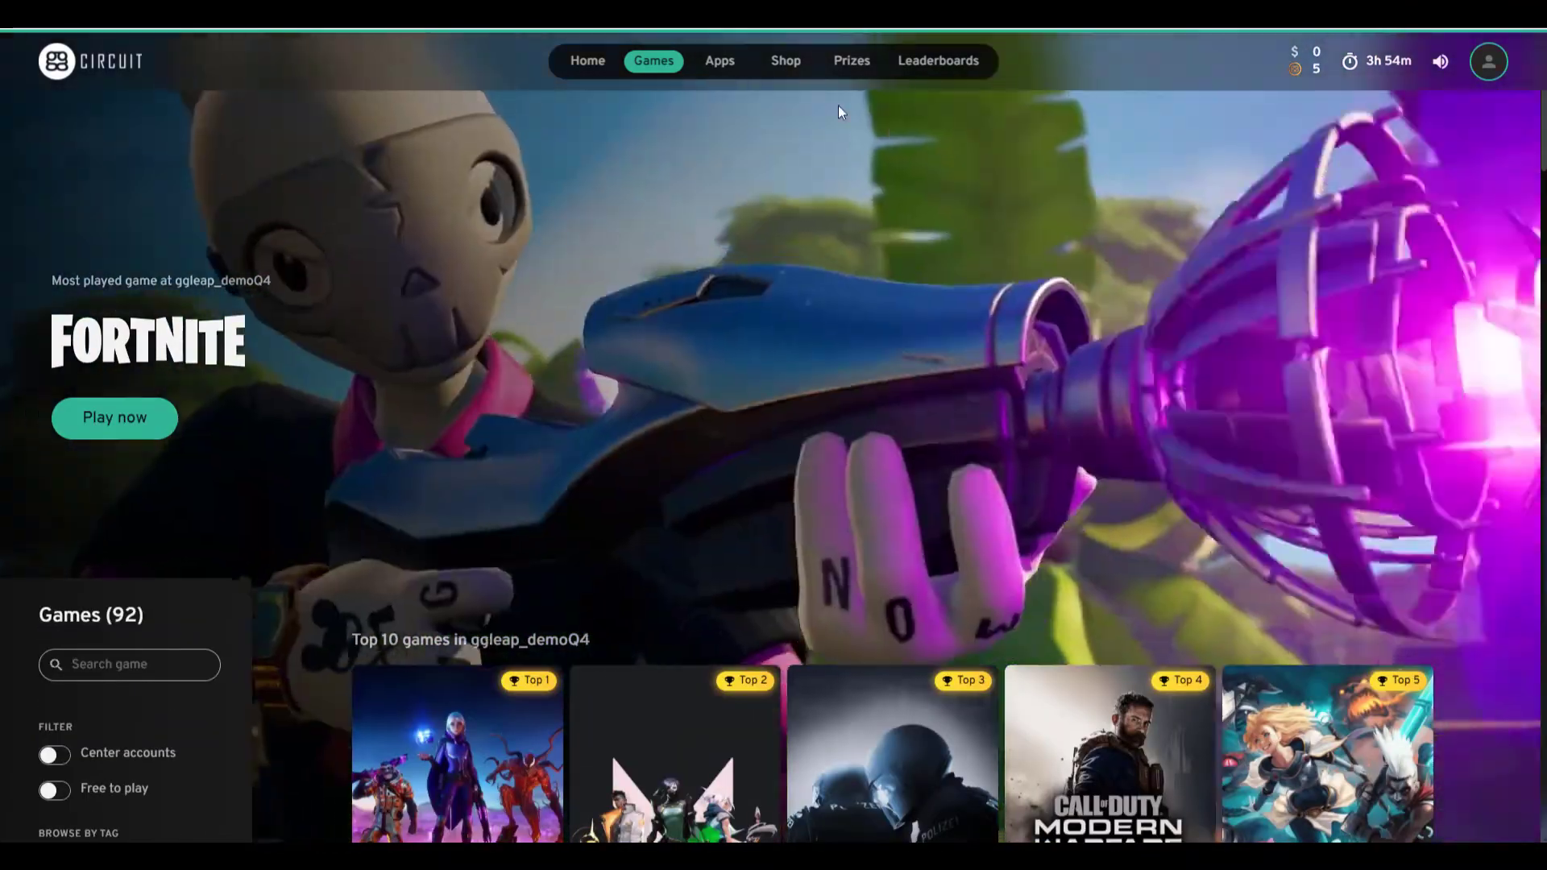
click(719, 61)
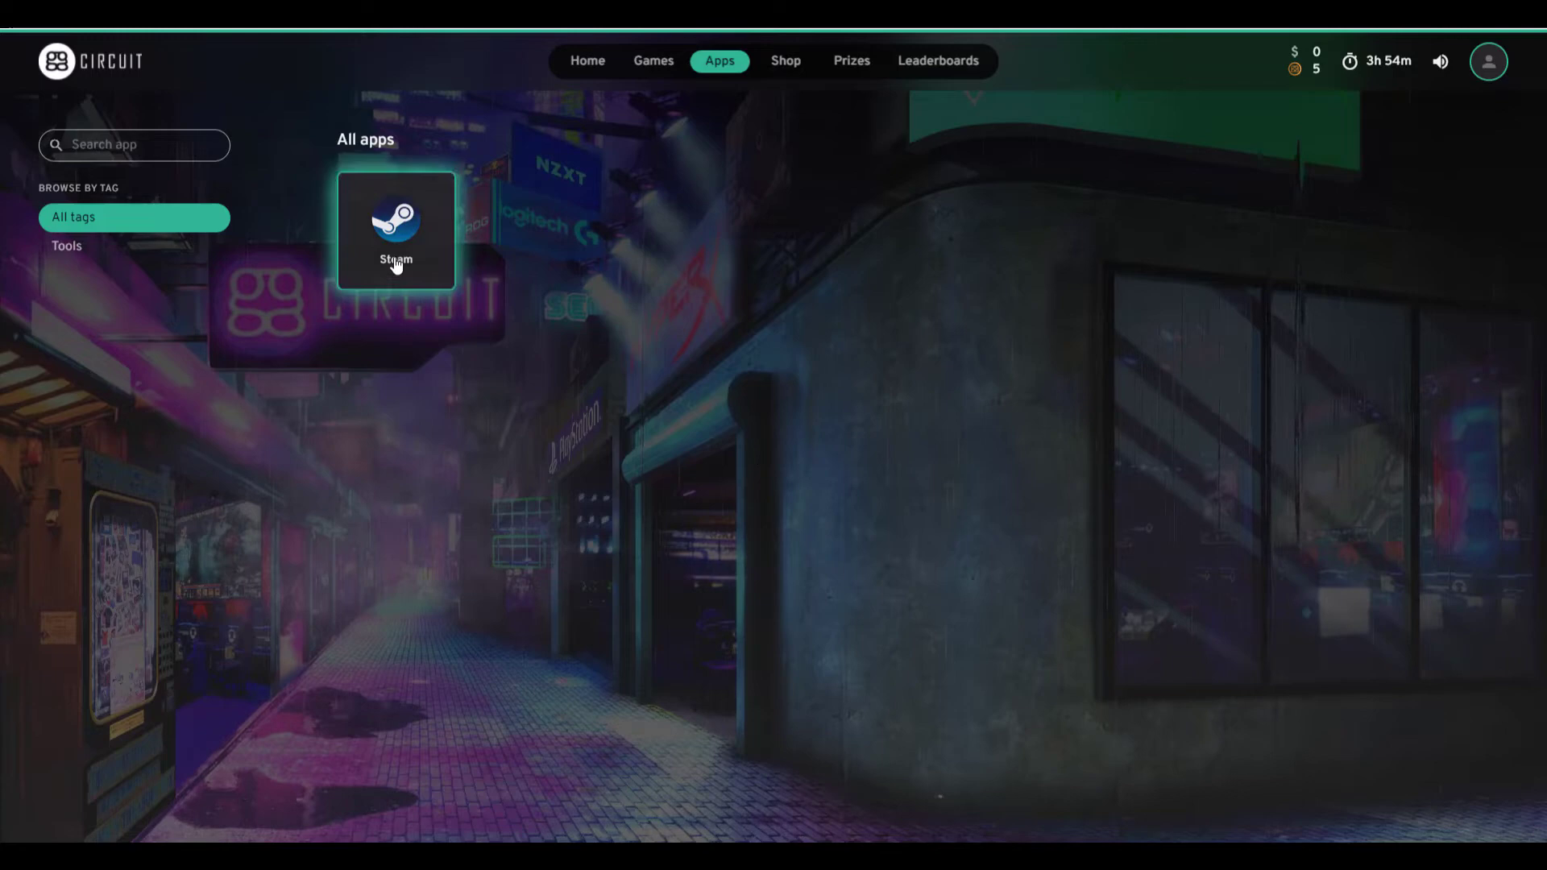
mouse_move(628, 439)
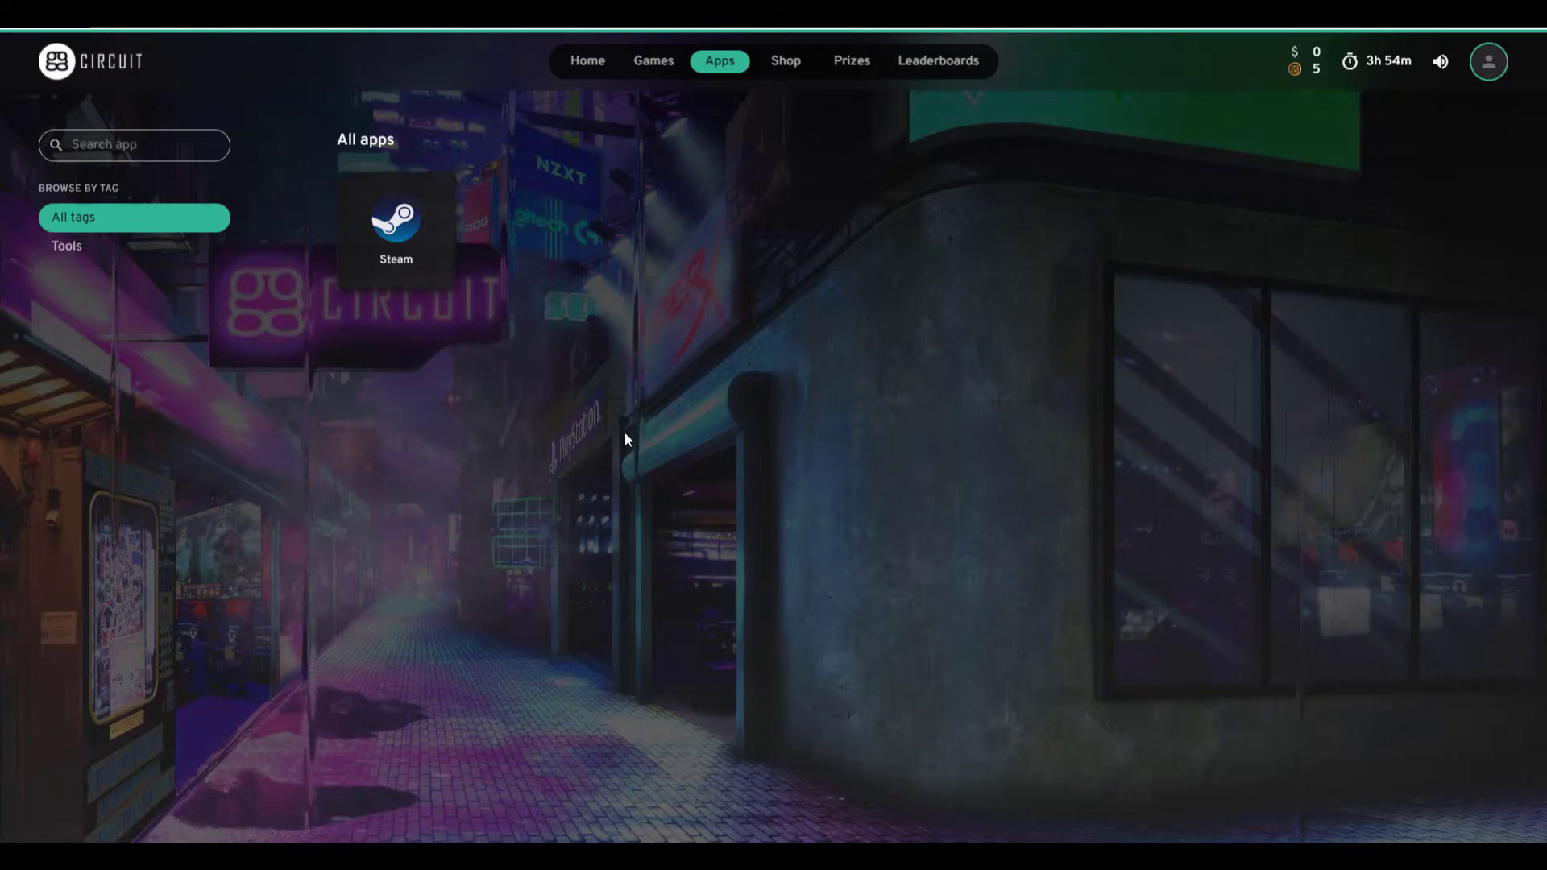
mouse_move(786, 62)
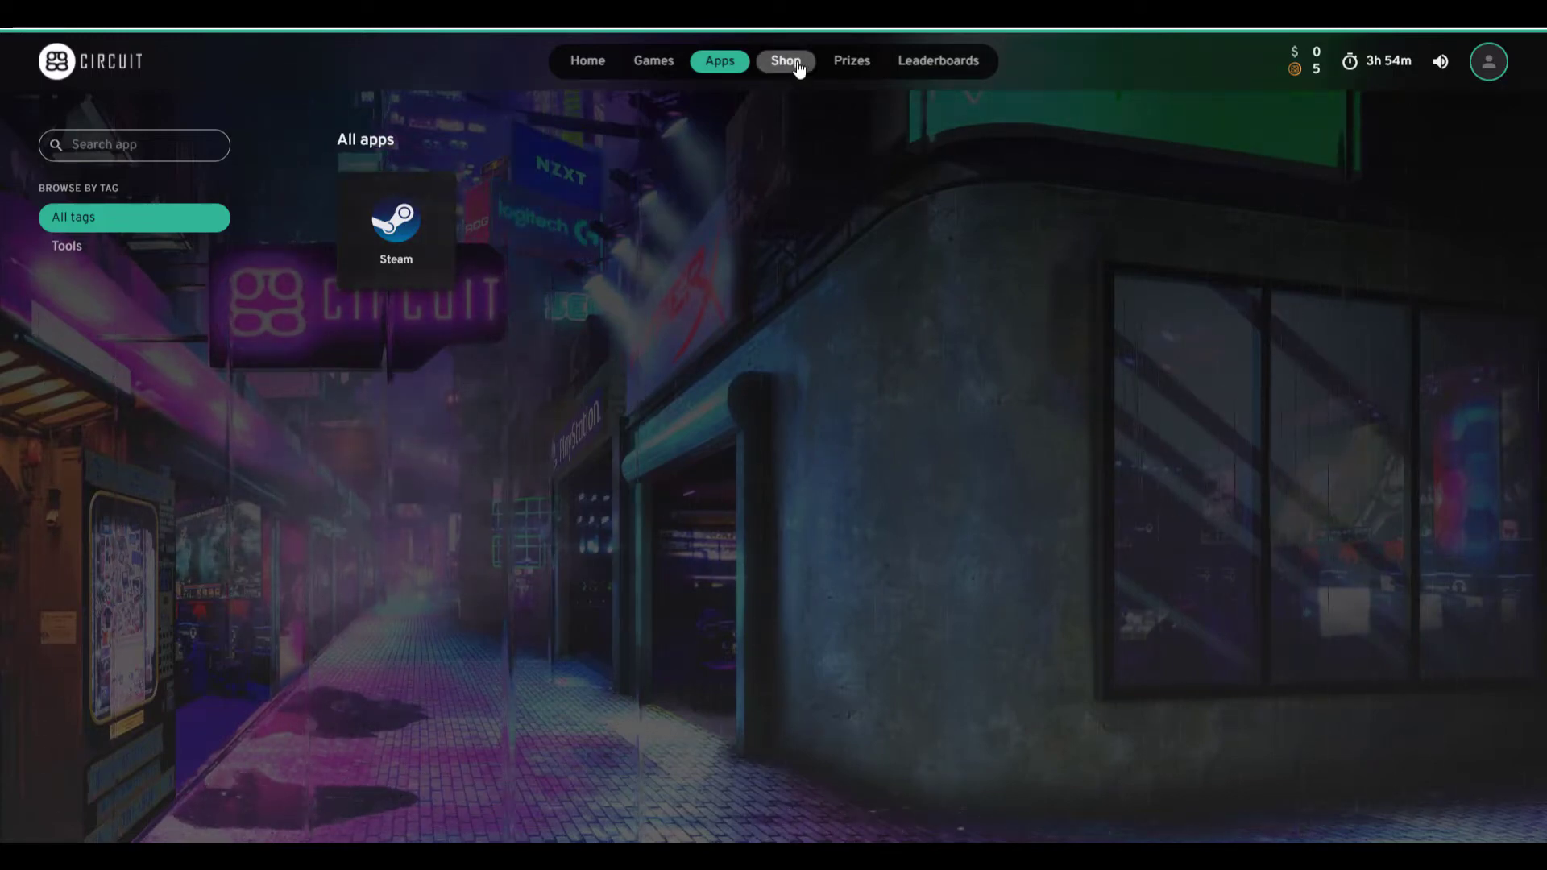
Step: Go from the Steam-only Apps list to the Shop's time packages
click(785, 61)
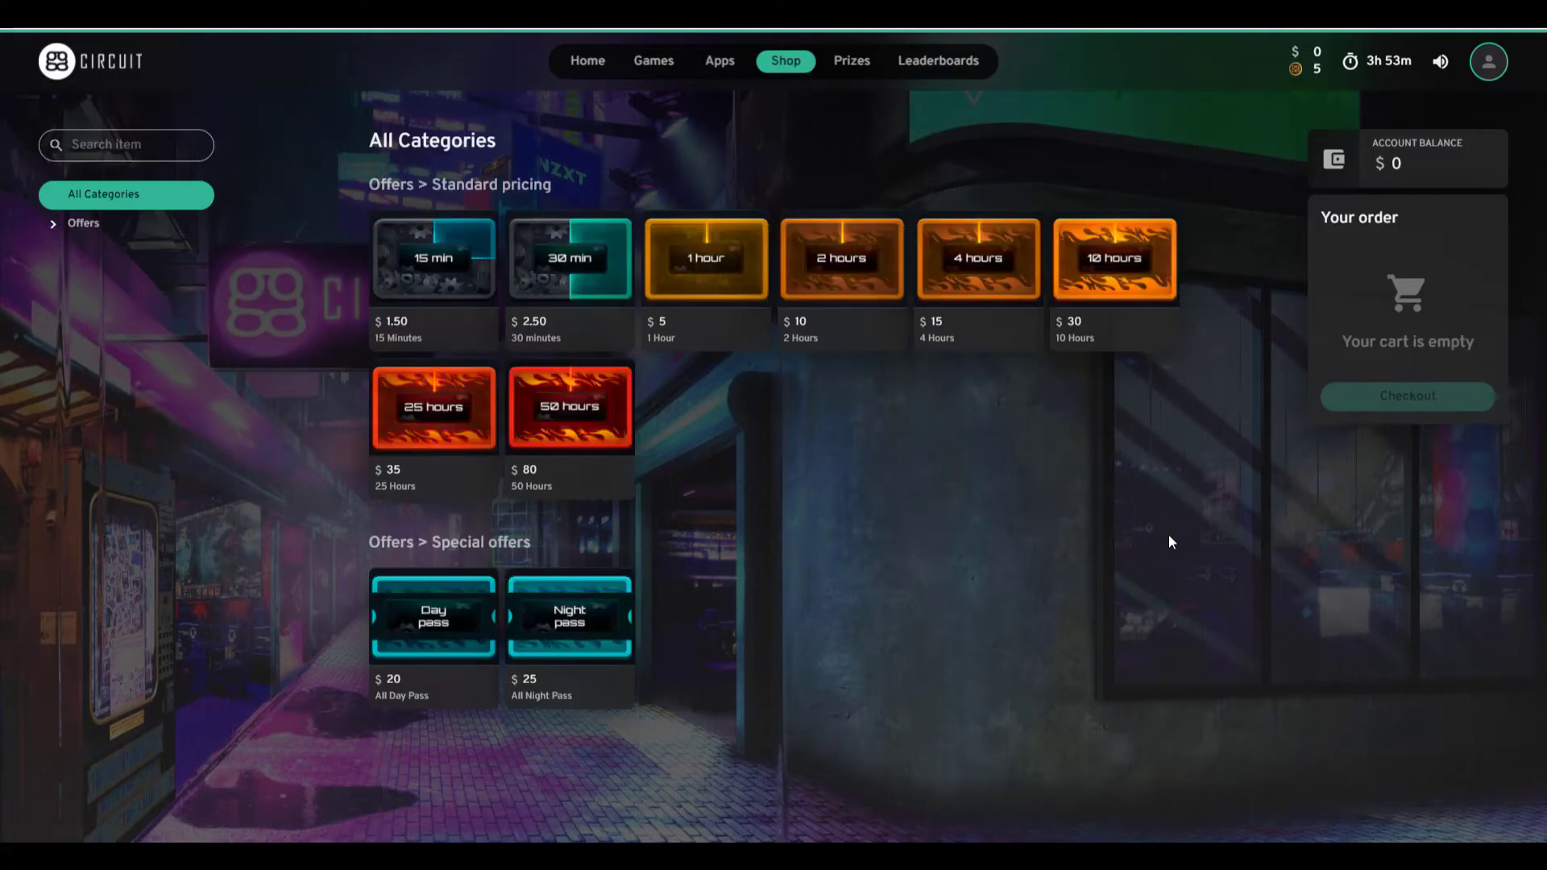
mouse_move(746, 559)
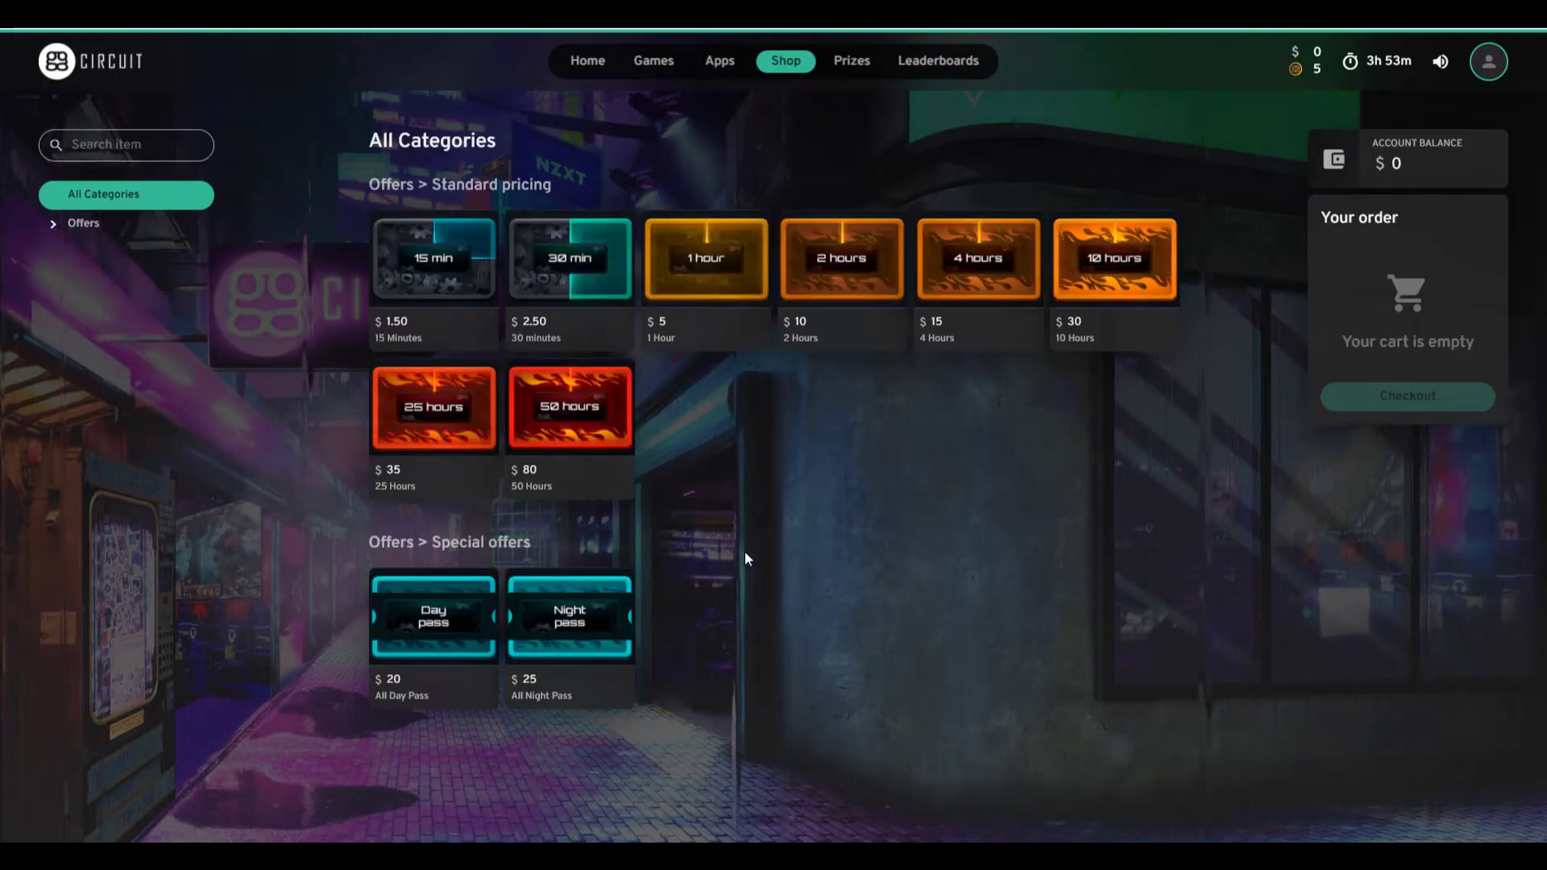
mouse_move(169, 411)
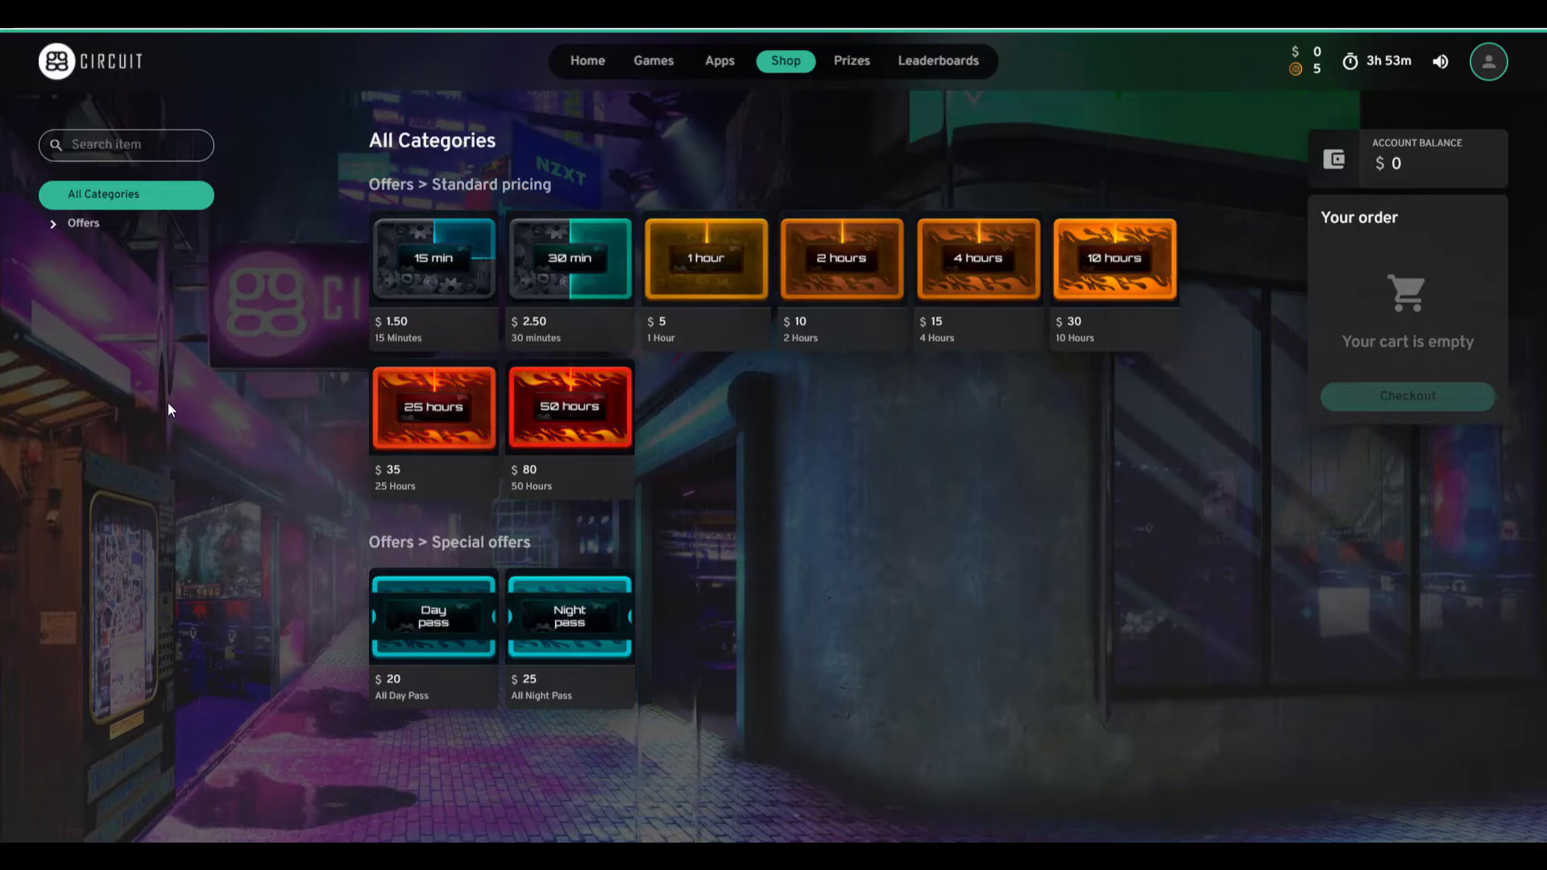
mouse_move(600, 633)
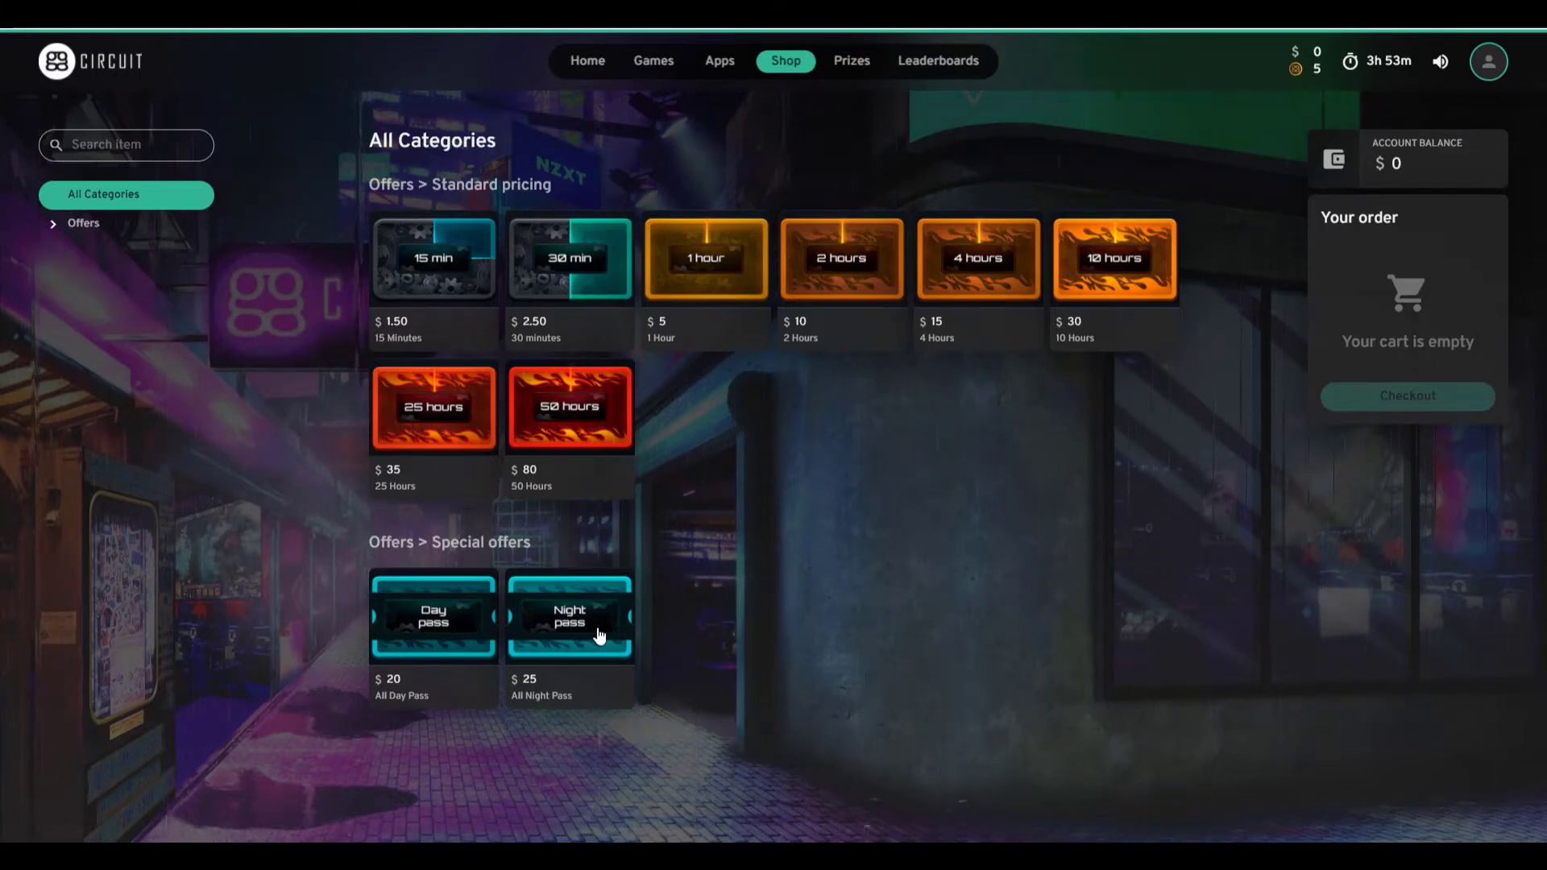
mouse_move(695, 522)
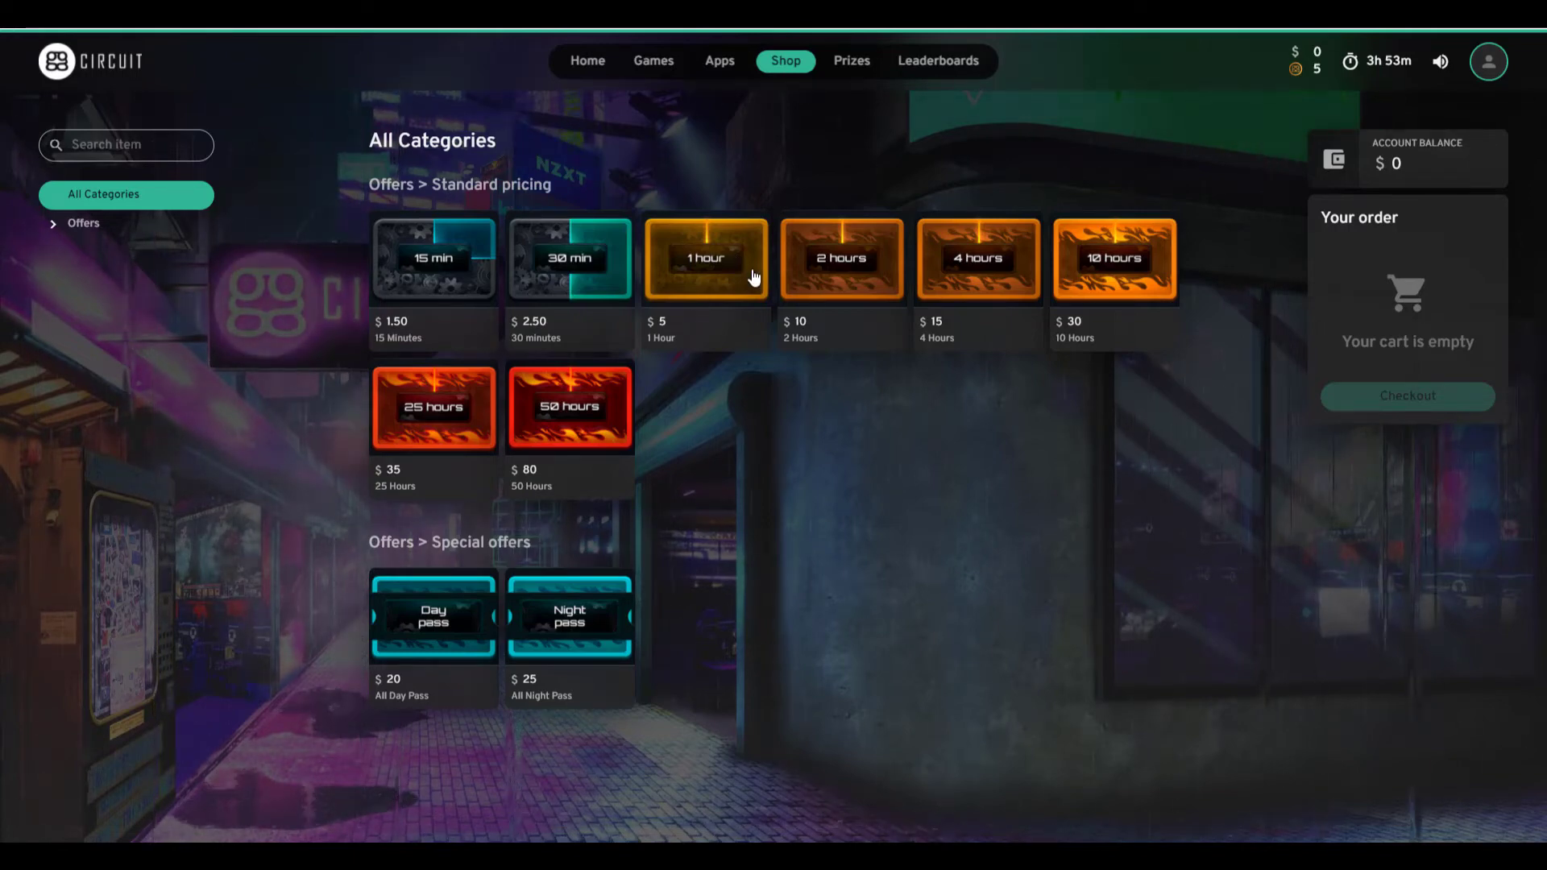
Step: Add the $5 1 Hour offer to the order, then dismiss checkout unpaid
click(705, 257)
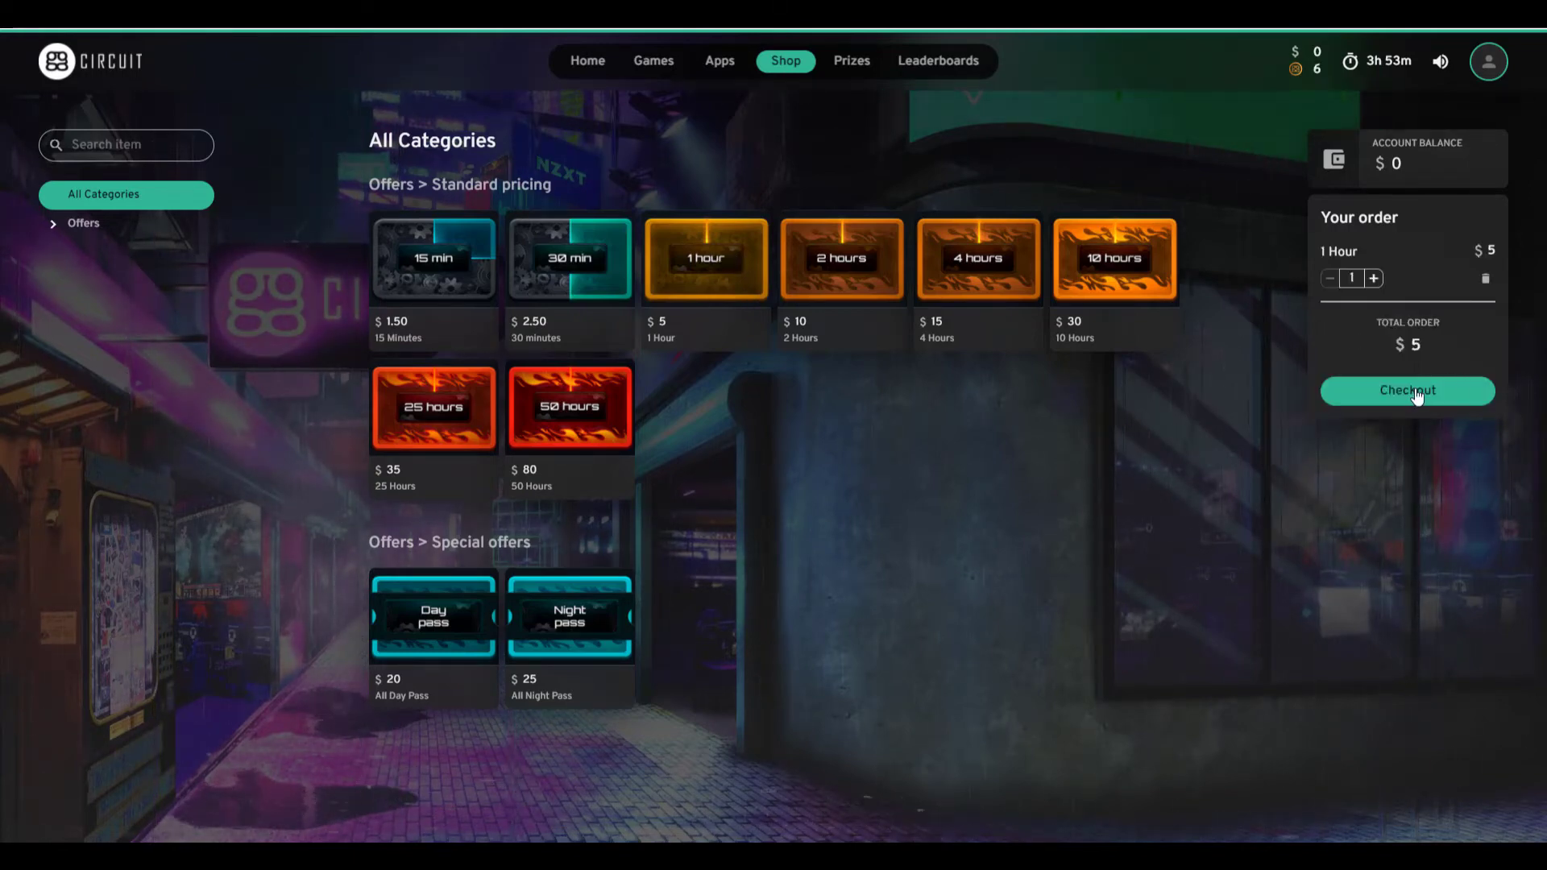
click(1407, 390)
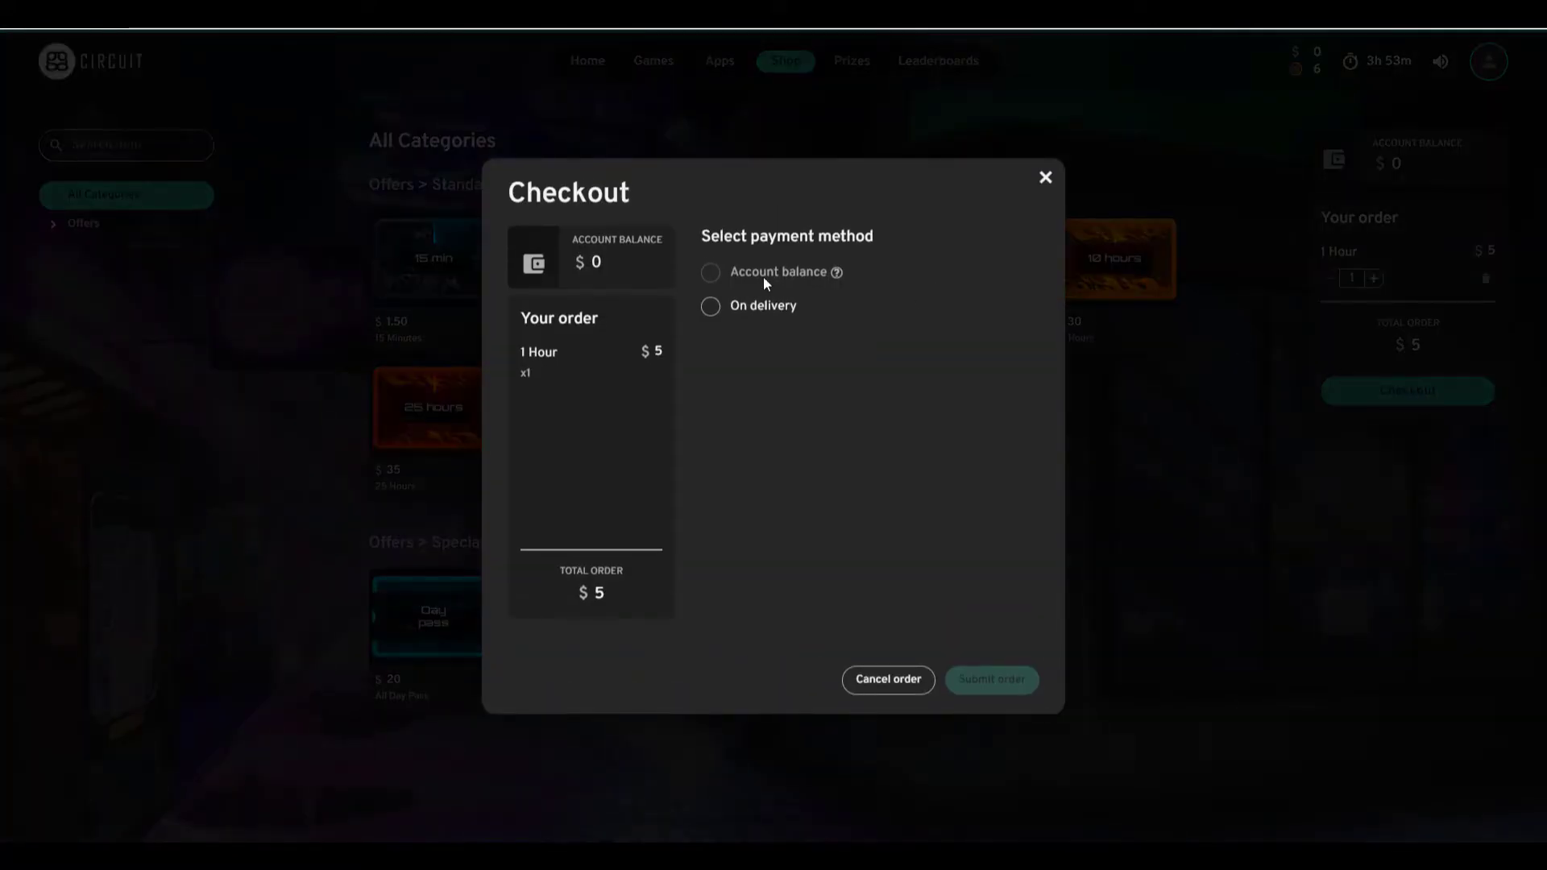
click(1045, 176)
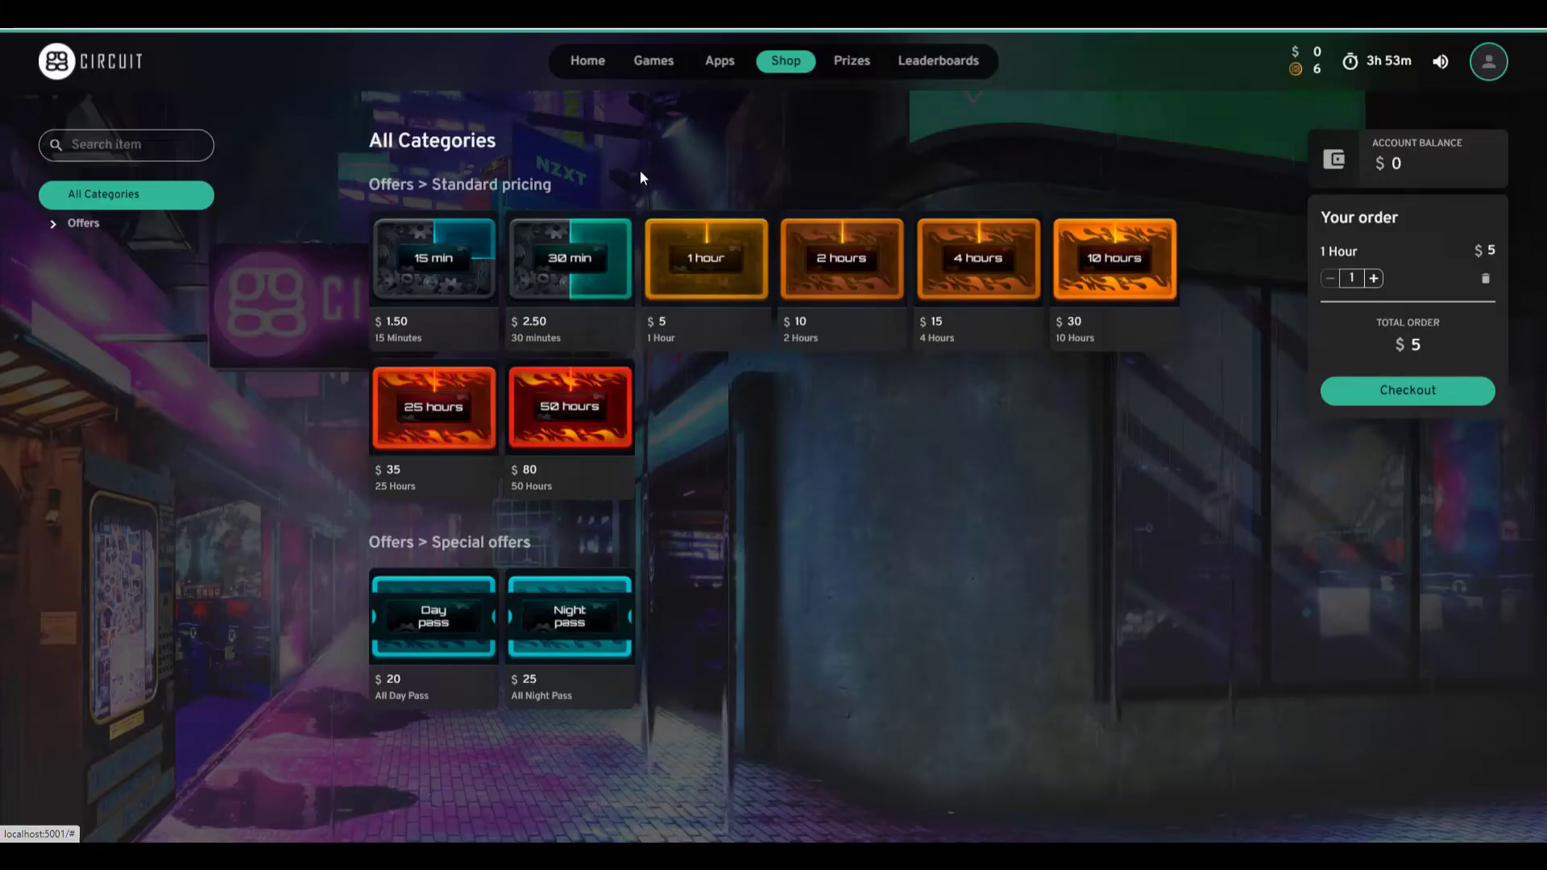
mouse_move(809, 472)
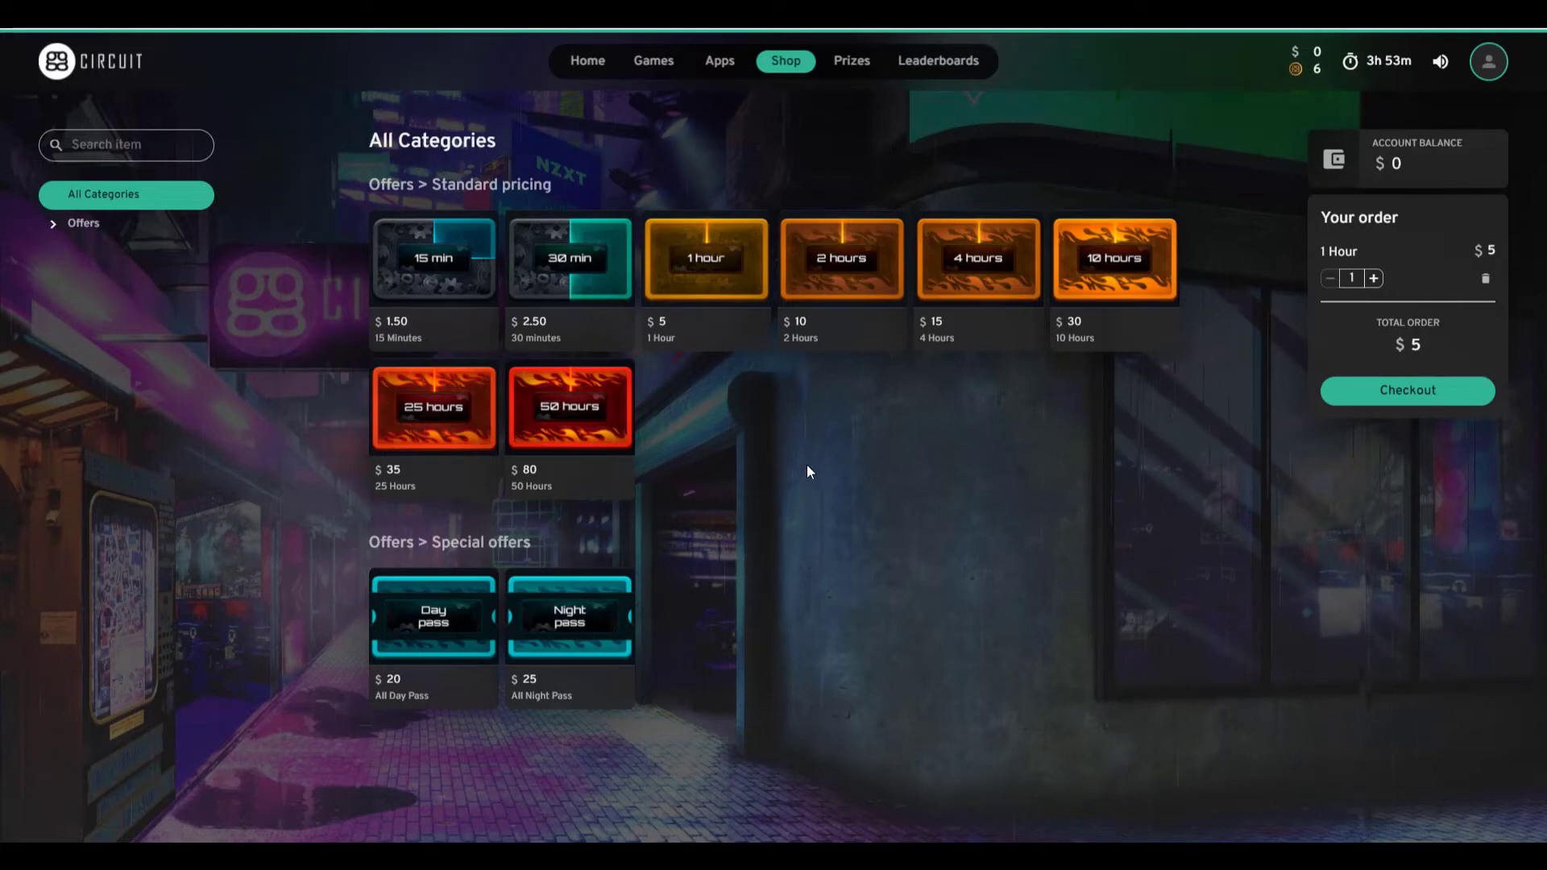
mouse_move(729, 471)
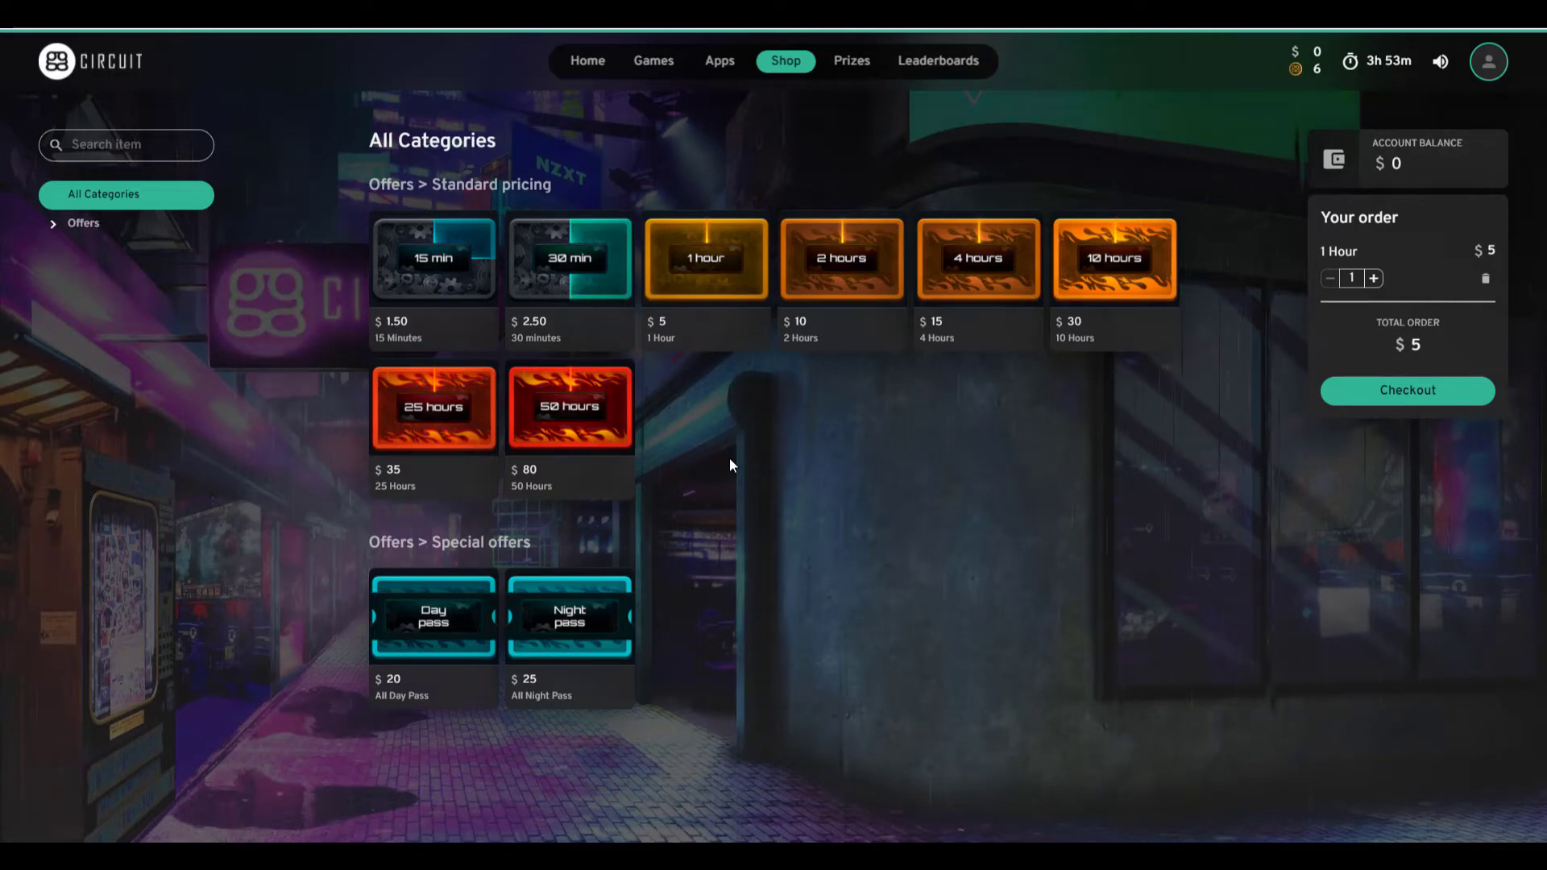
mouse_move(851, 61)
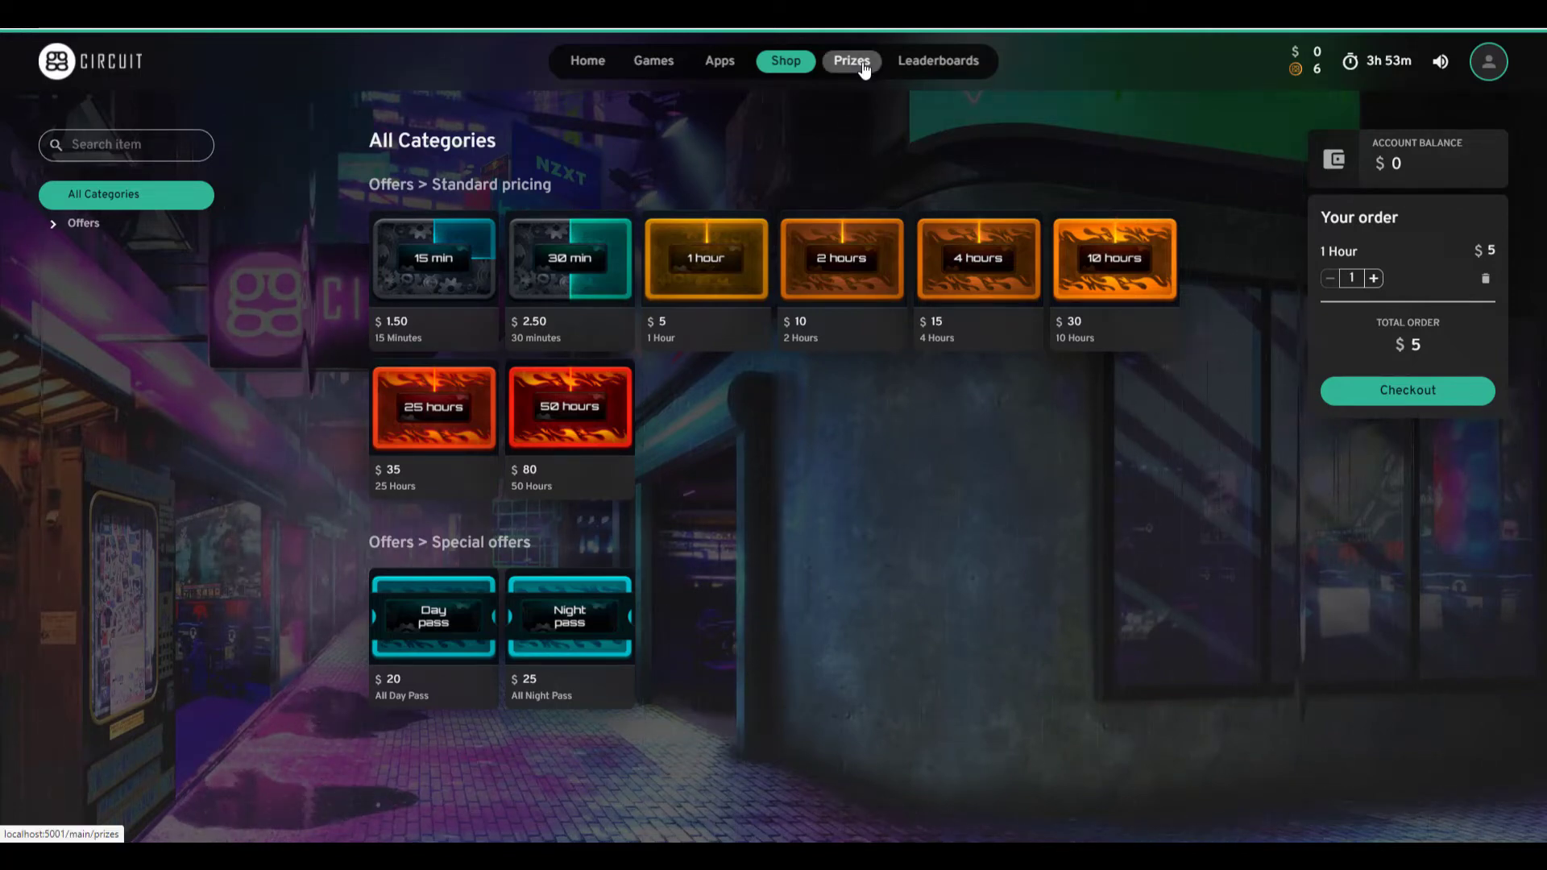
Step: Open the Prizes catalogue, where a 6-coin balance affords no prize
click(851, 61)
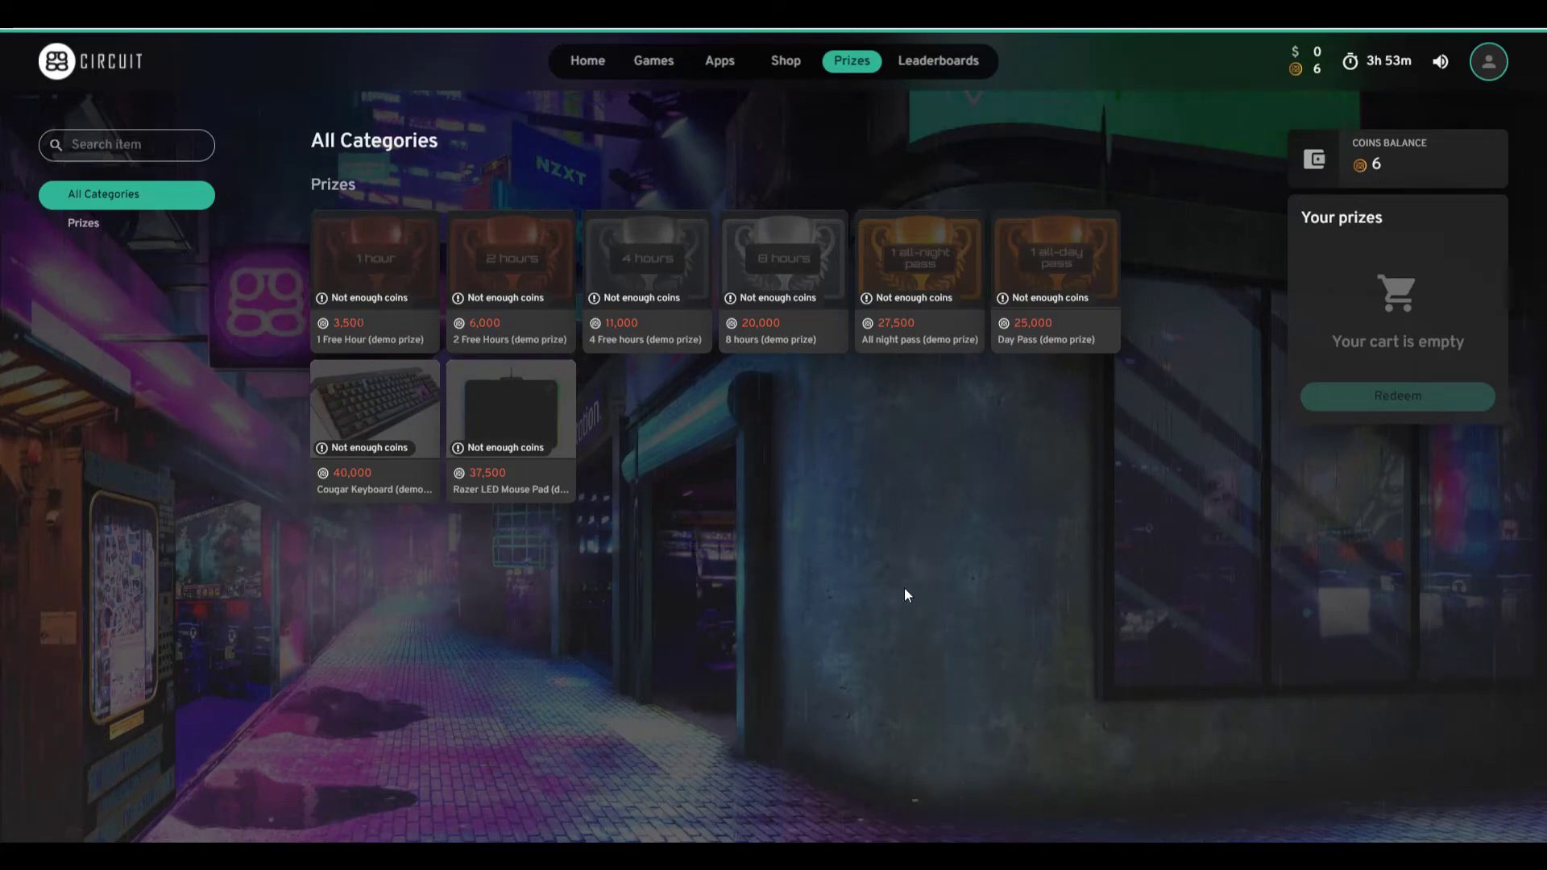
mouse_move(397, 370)
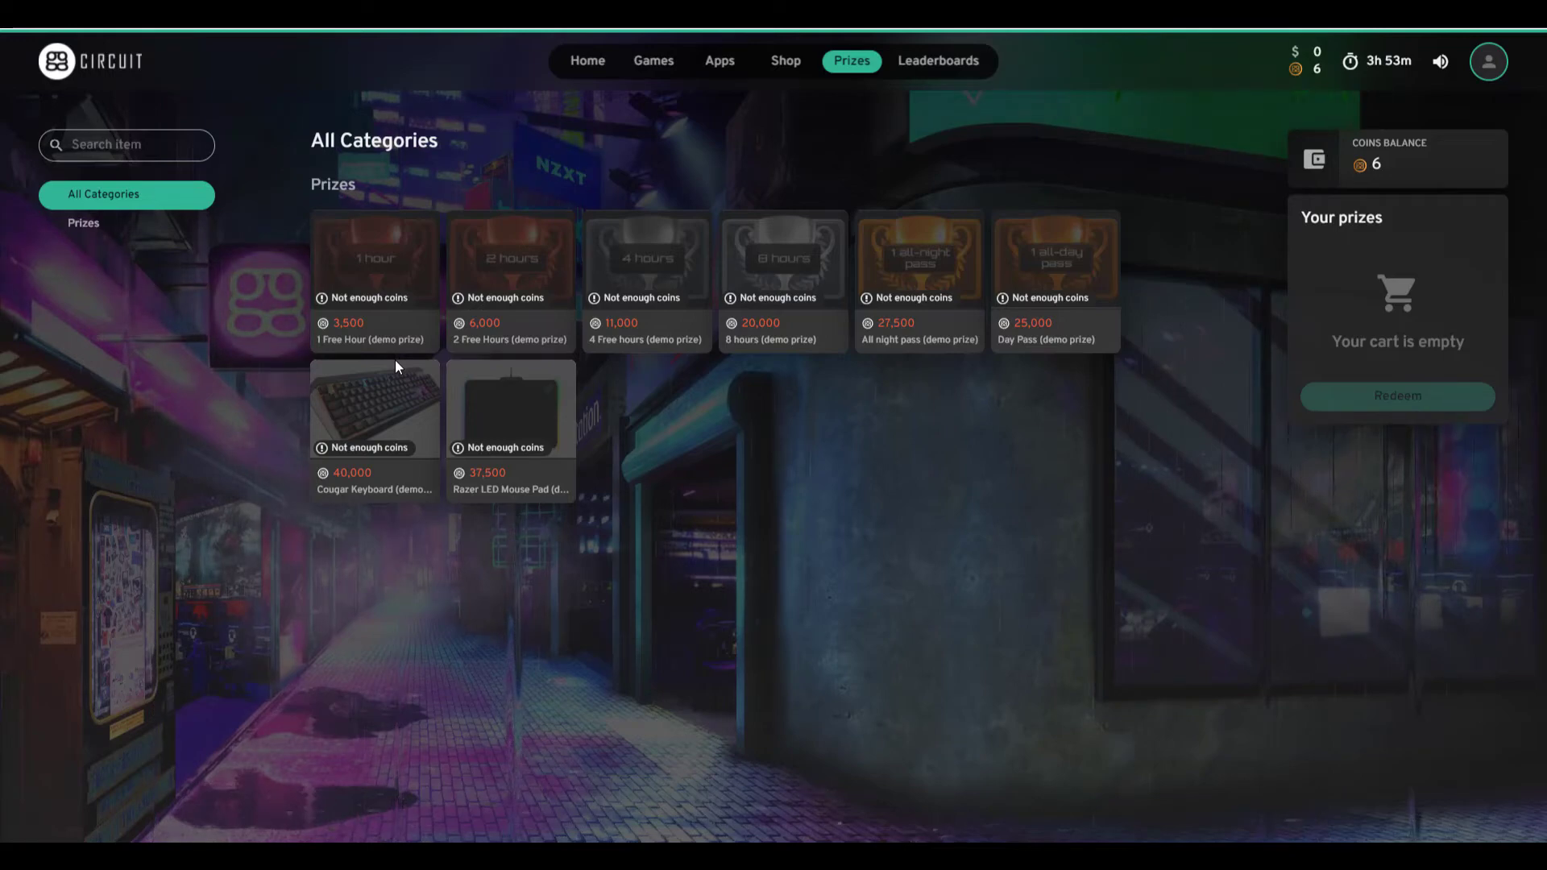
mouse_move(1035, 341)
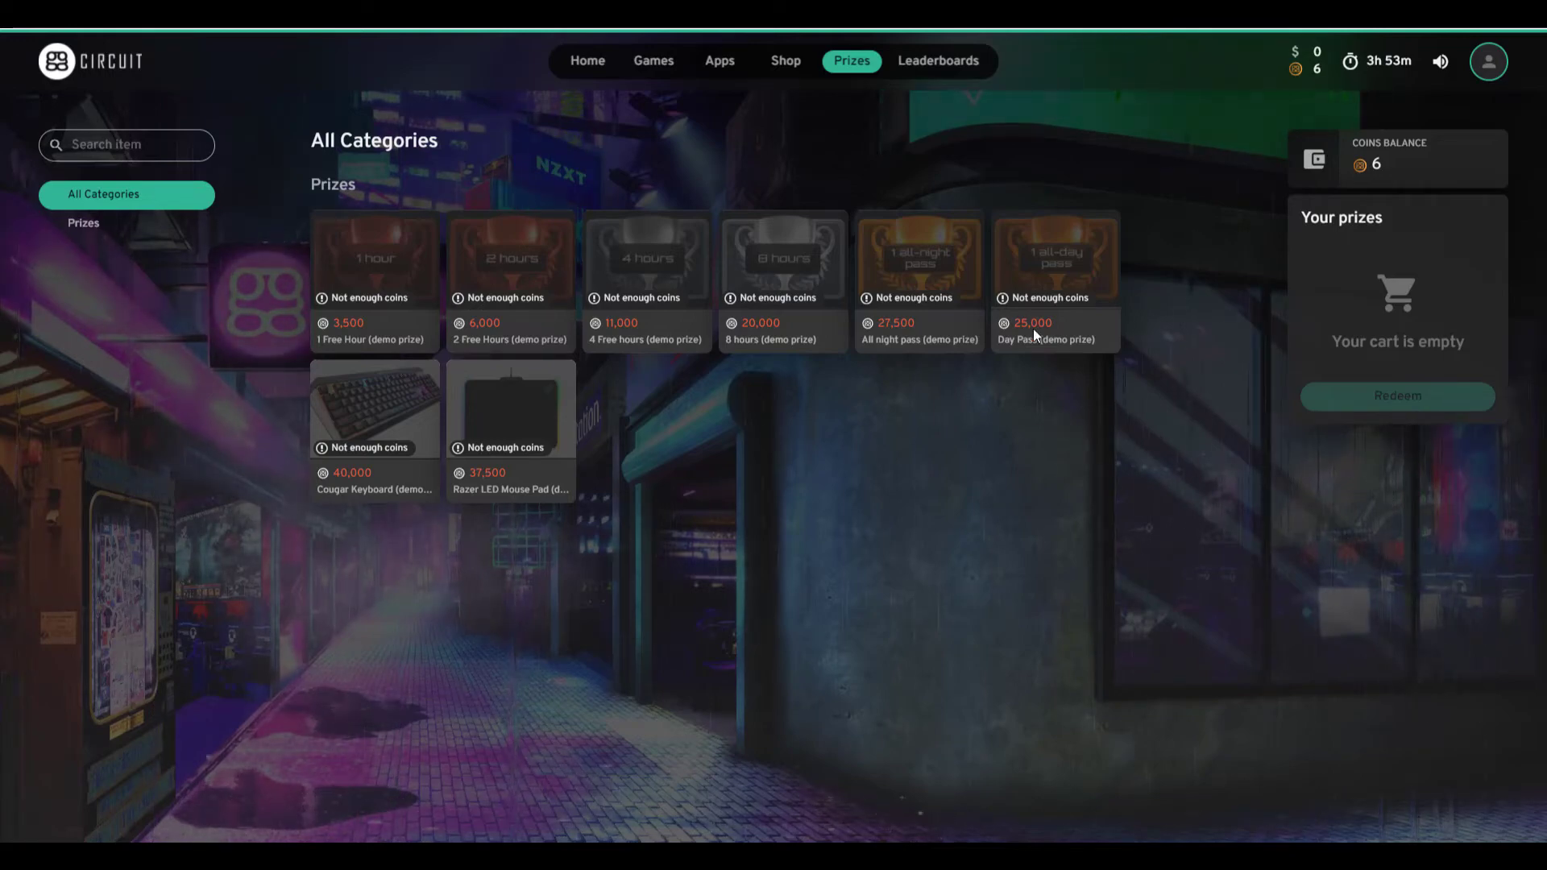
Step: Switch Leaderboards from Weekly to Monthly and open League of Legends' region dropdown
click(938, 60)
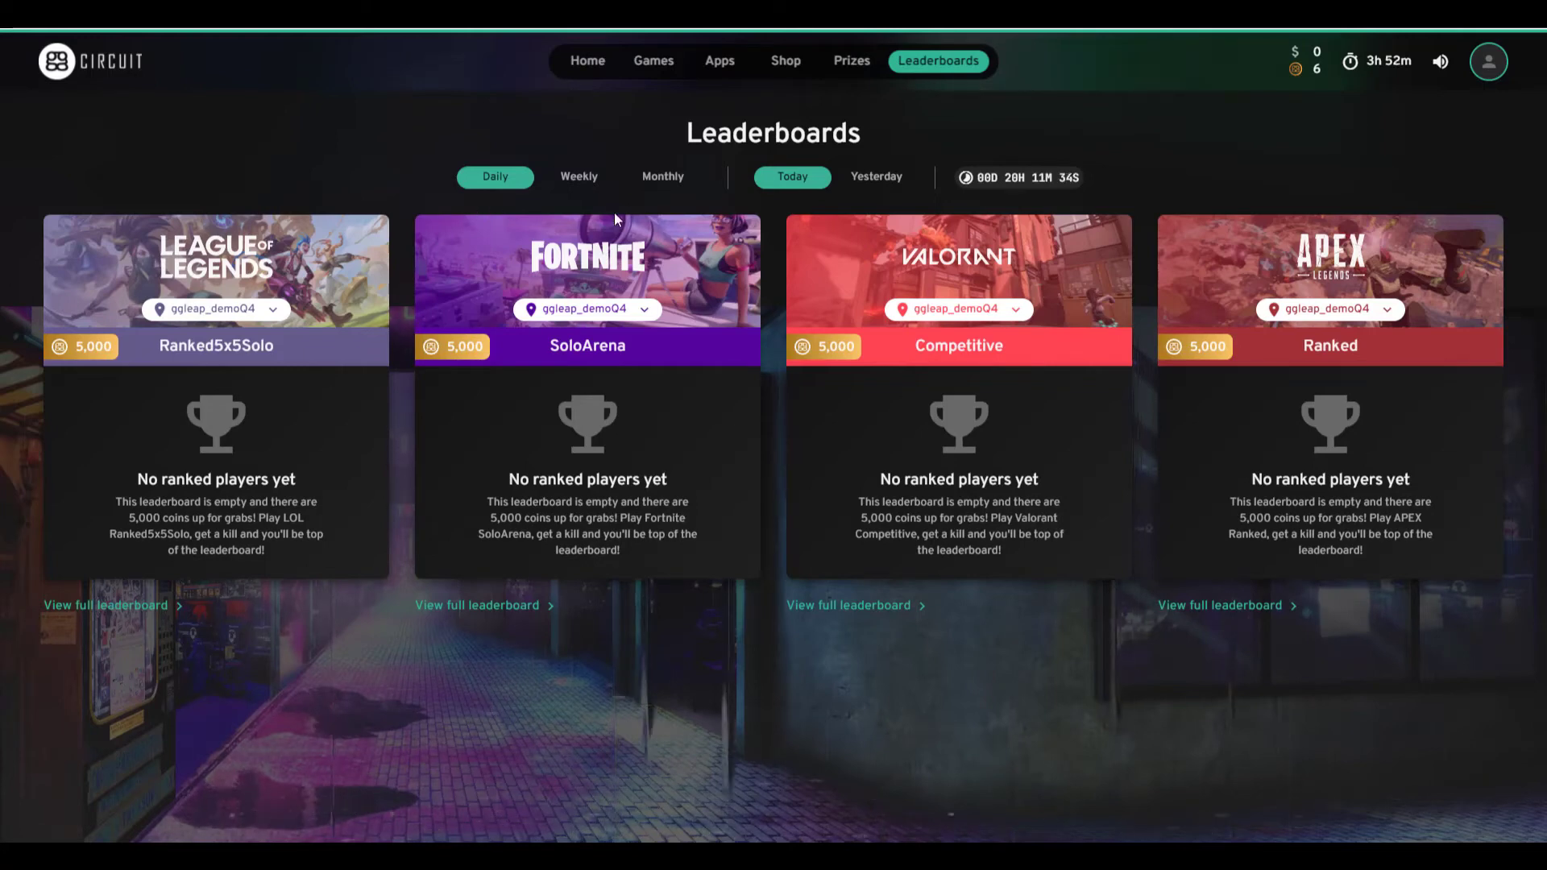
mouse_move(295, 624)
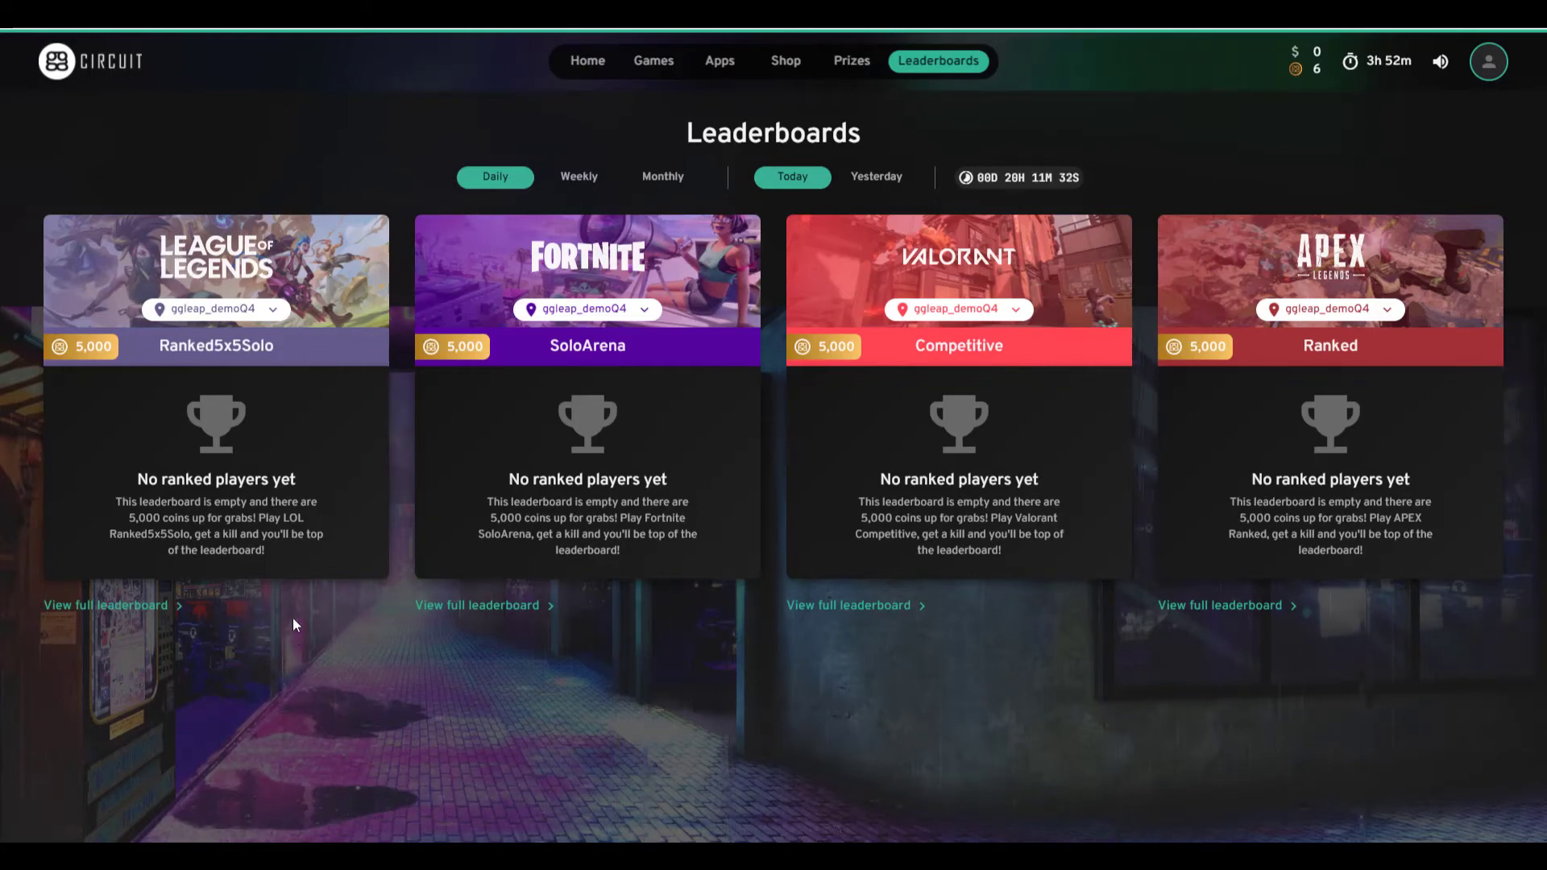
mouse_move(306, 251)
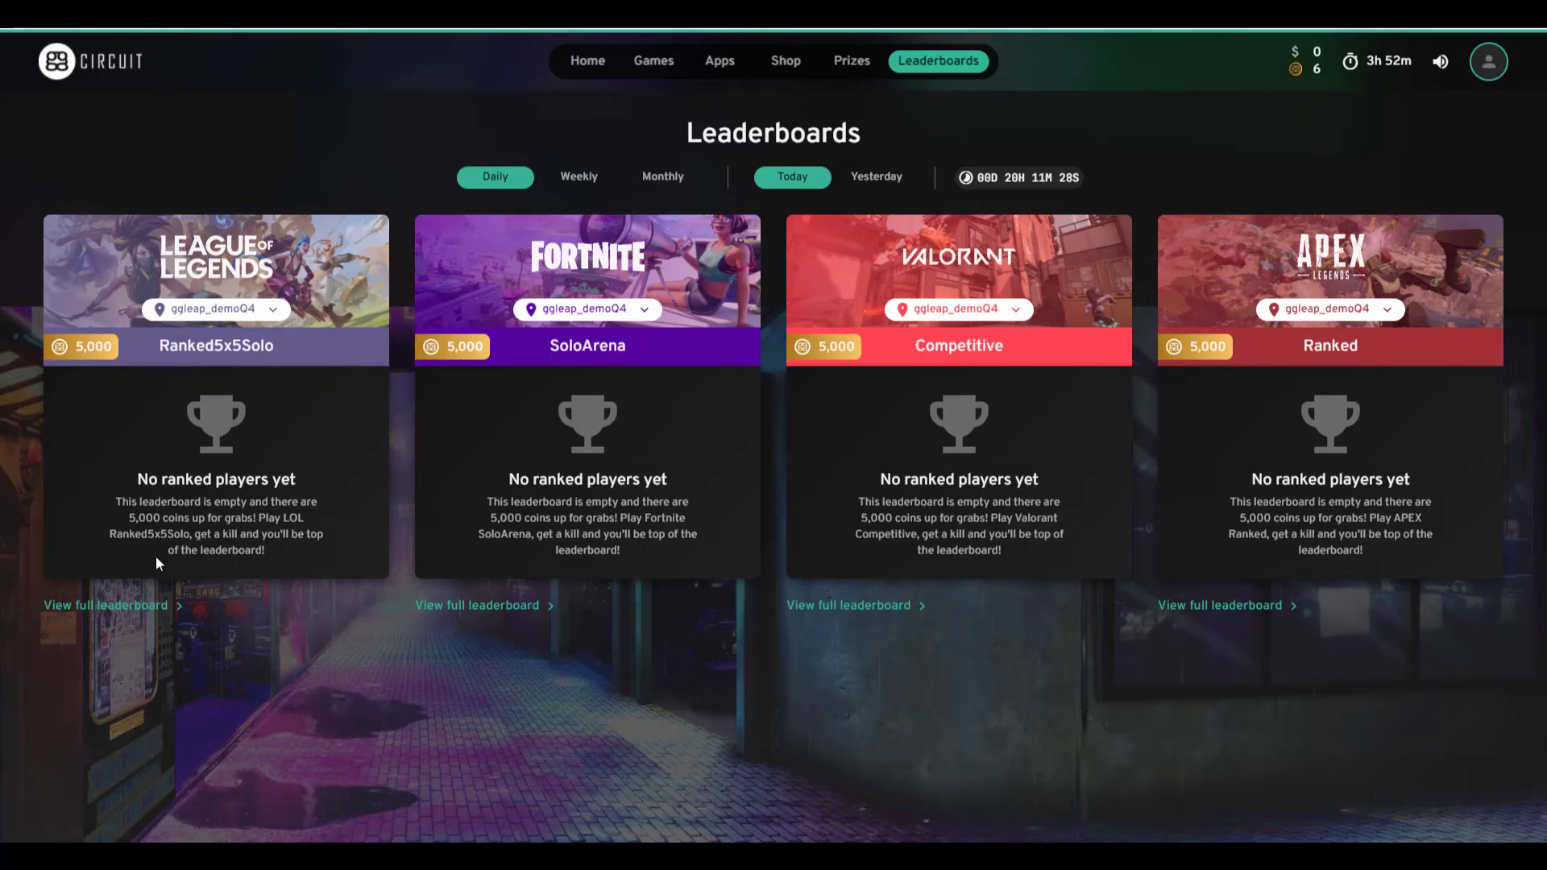
mouse_move(506, 293)
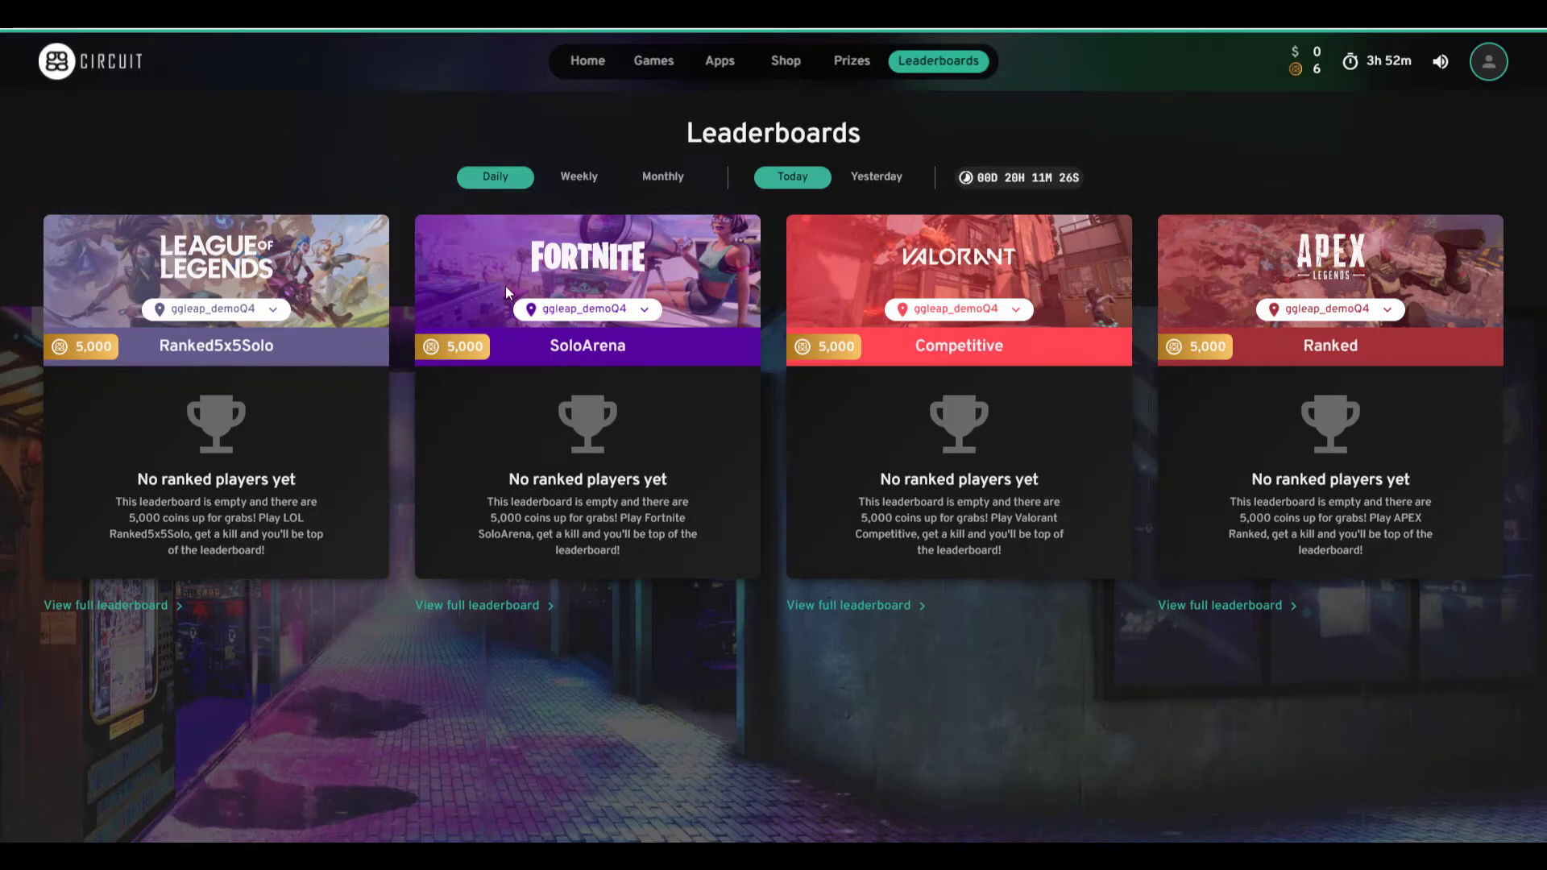
mouse_move(640, 698)
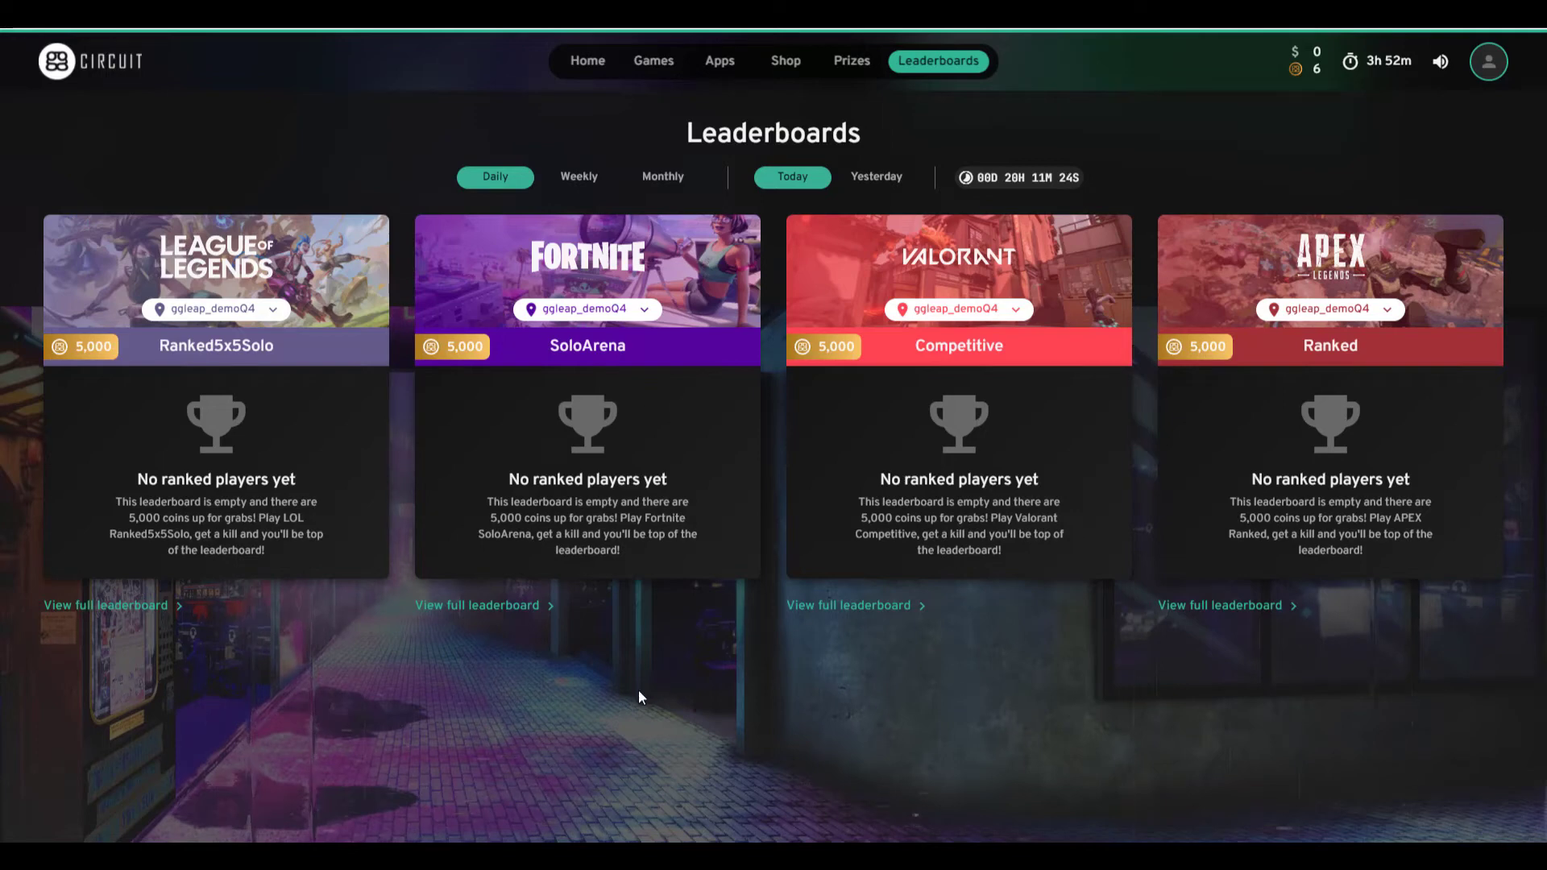
mouse_move(552, 187)
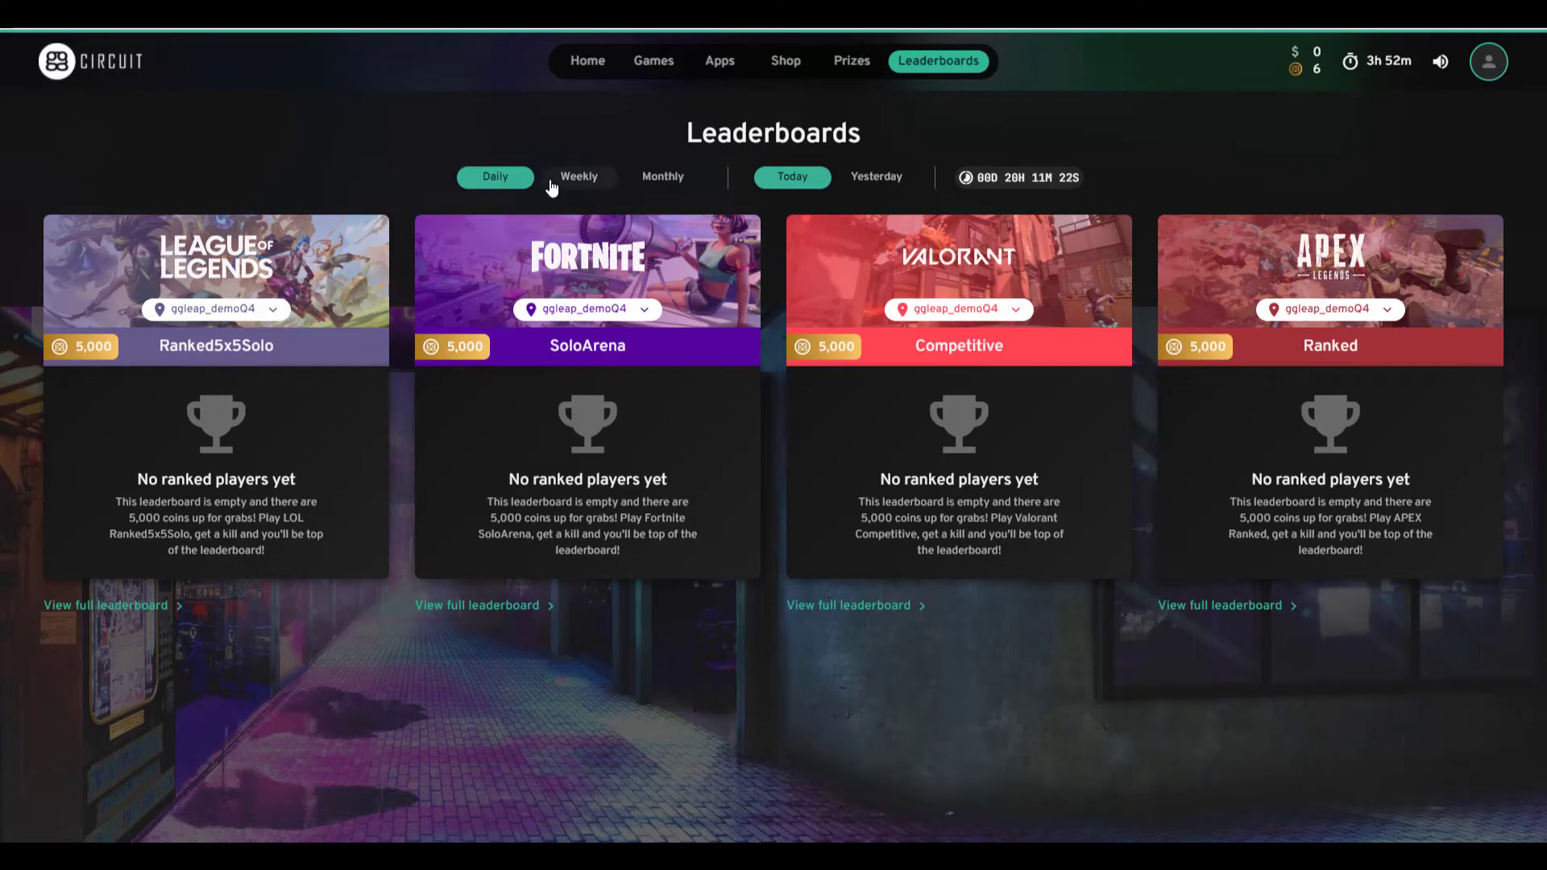
click(579, 177)
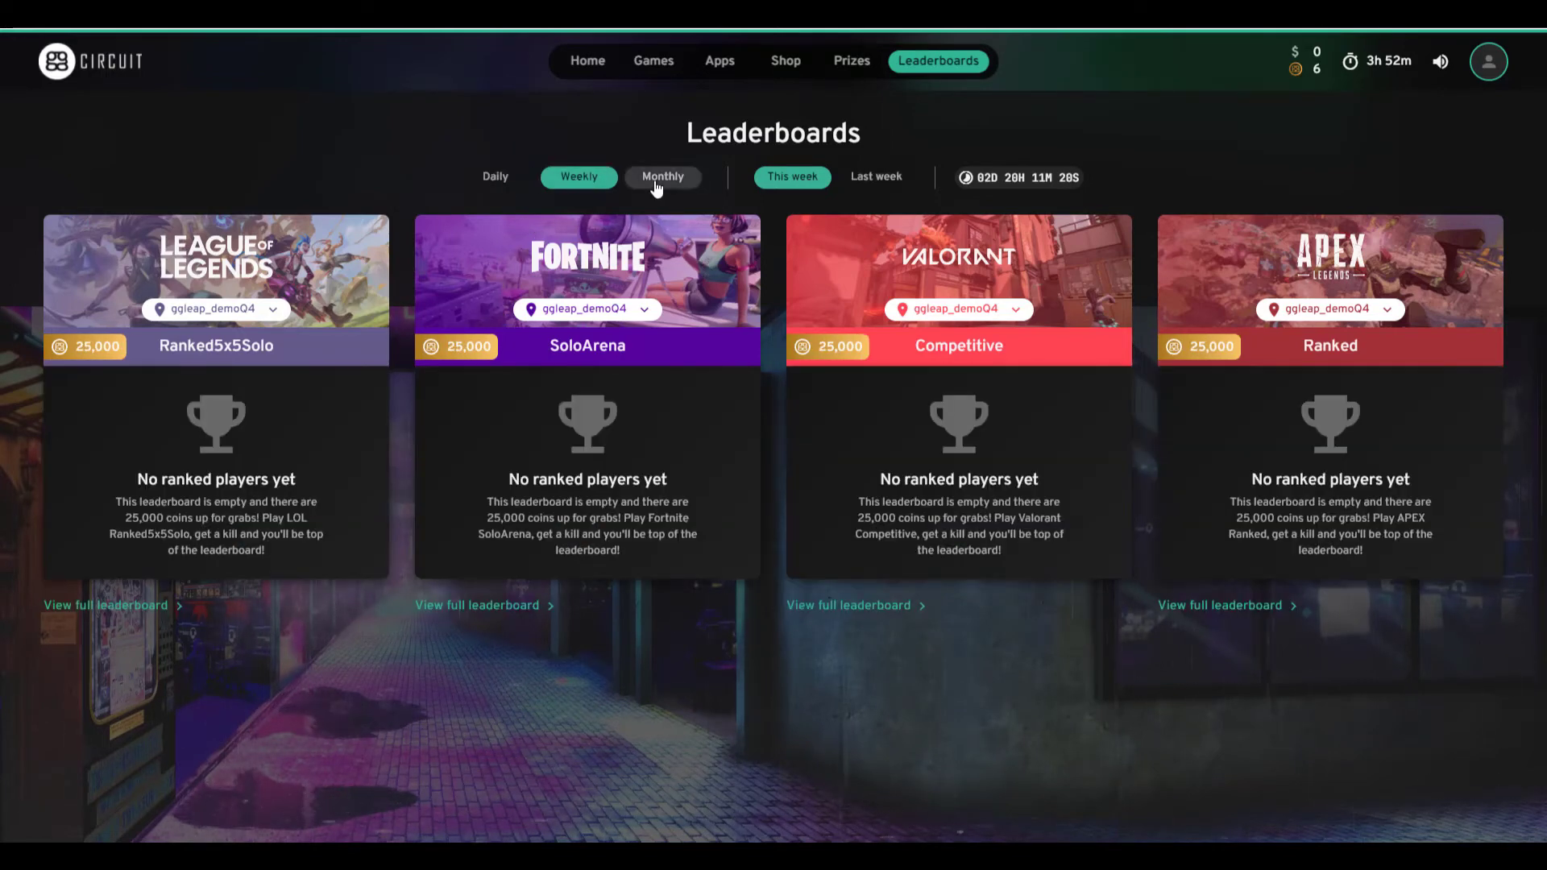
click(662, 176)
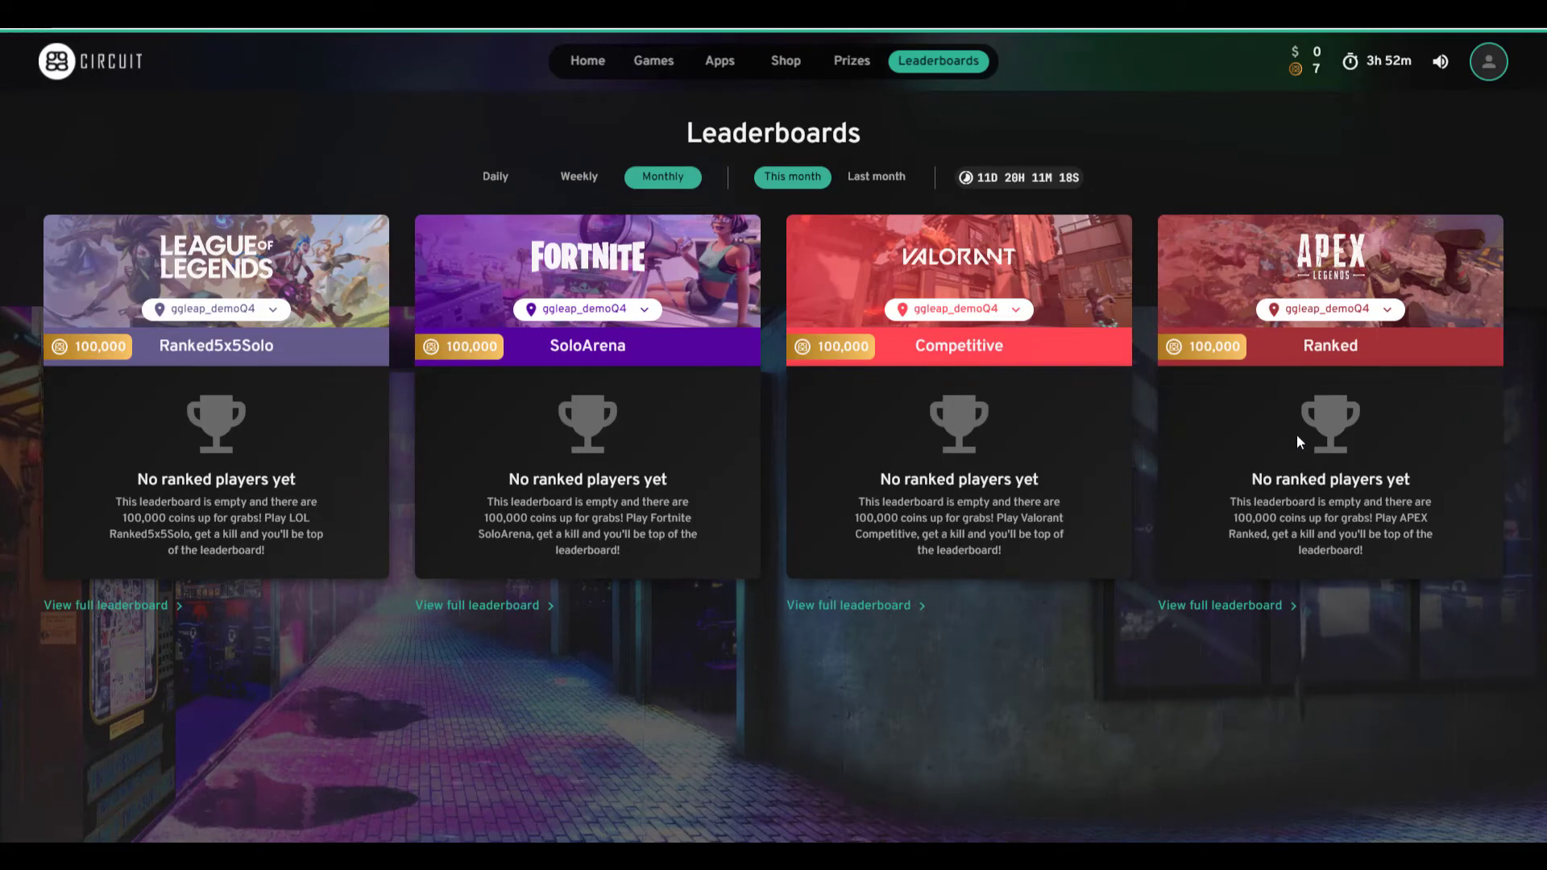
click(216, 308)
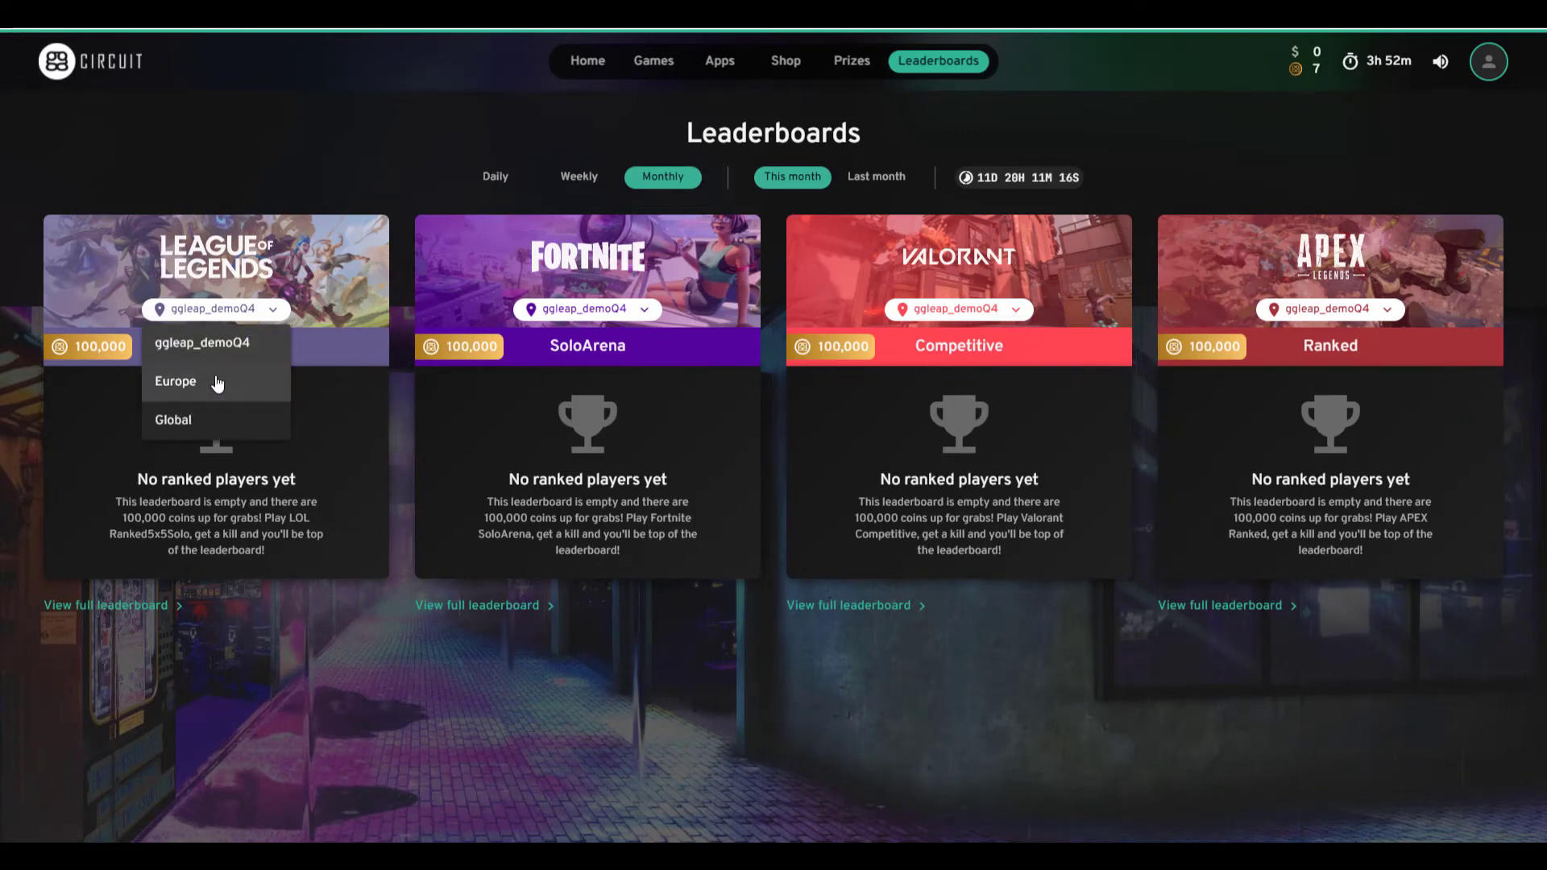
Step: Pick Europe for League of Legends and open the Fortnite region dropdown
click(175, 381)
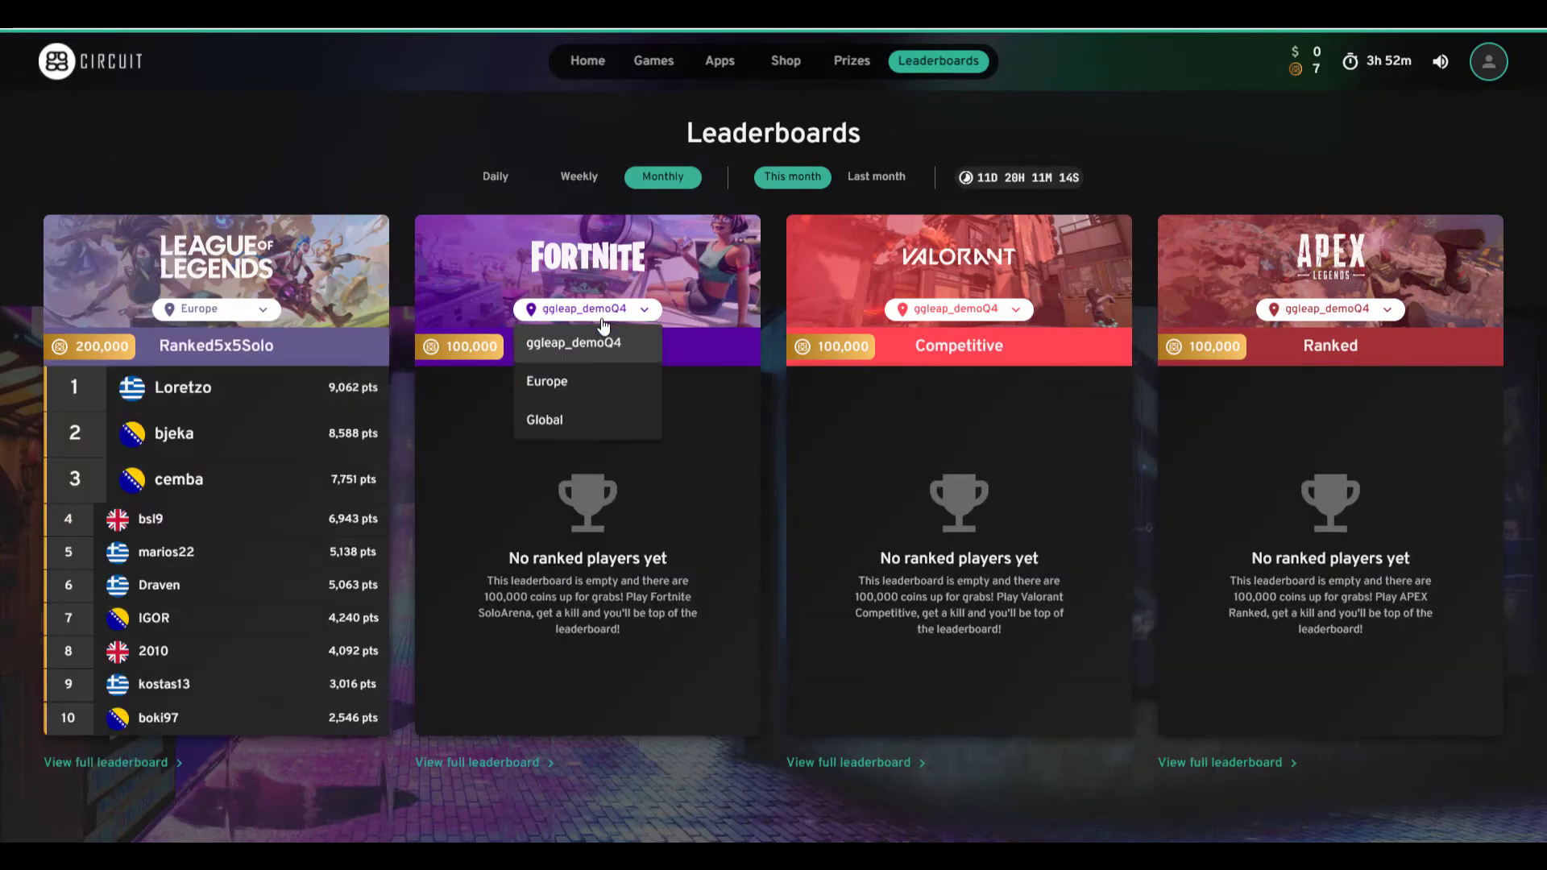
click(546, 381)
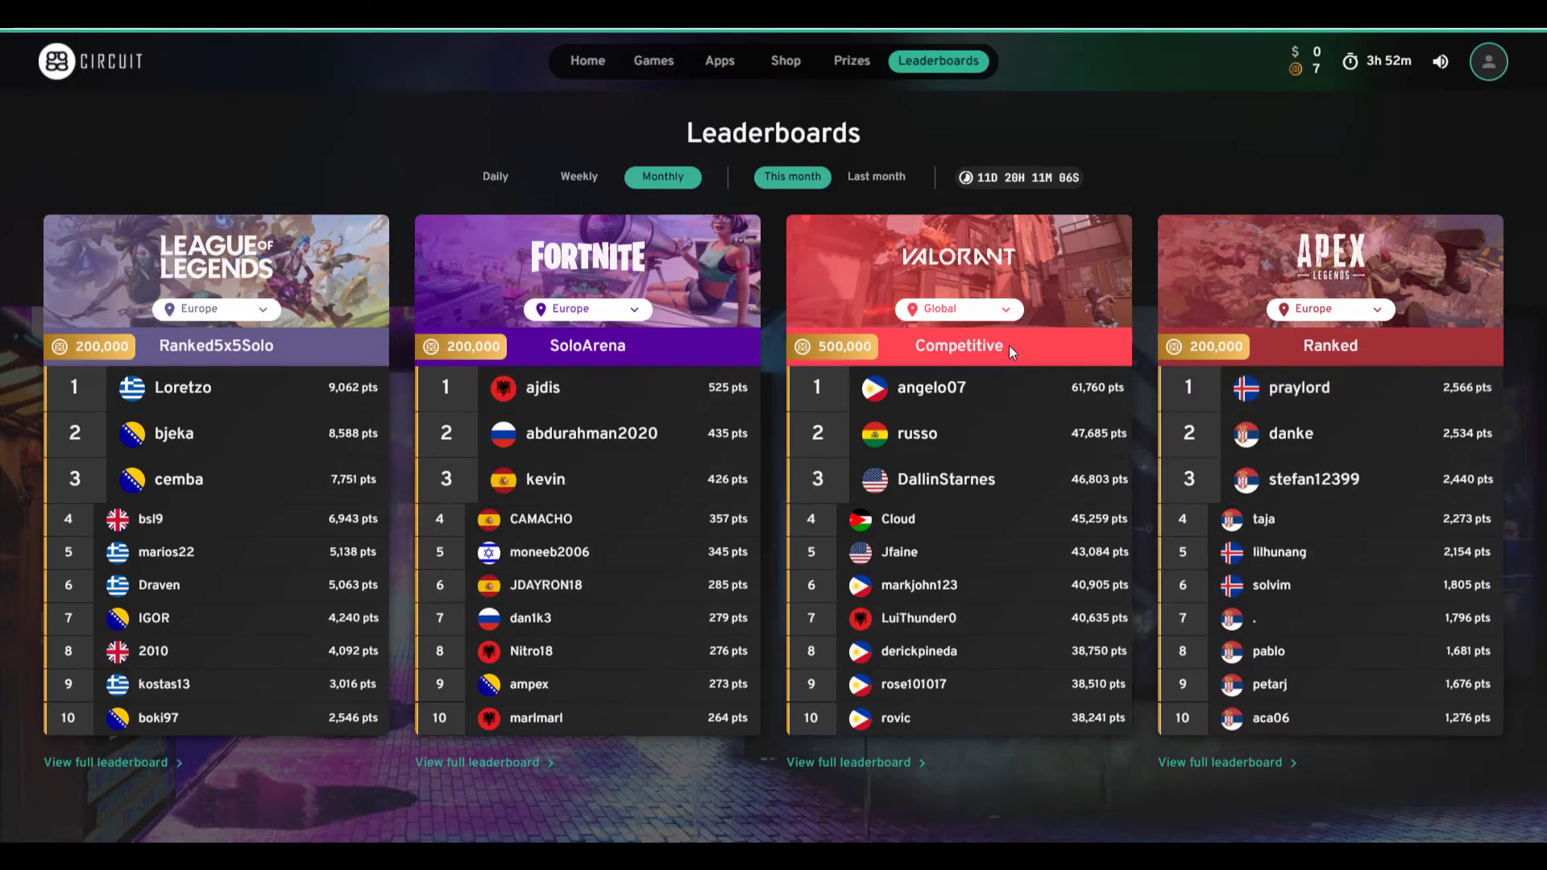
mouse_move(384, 393)
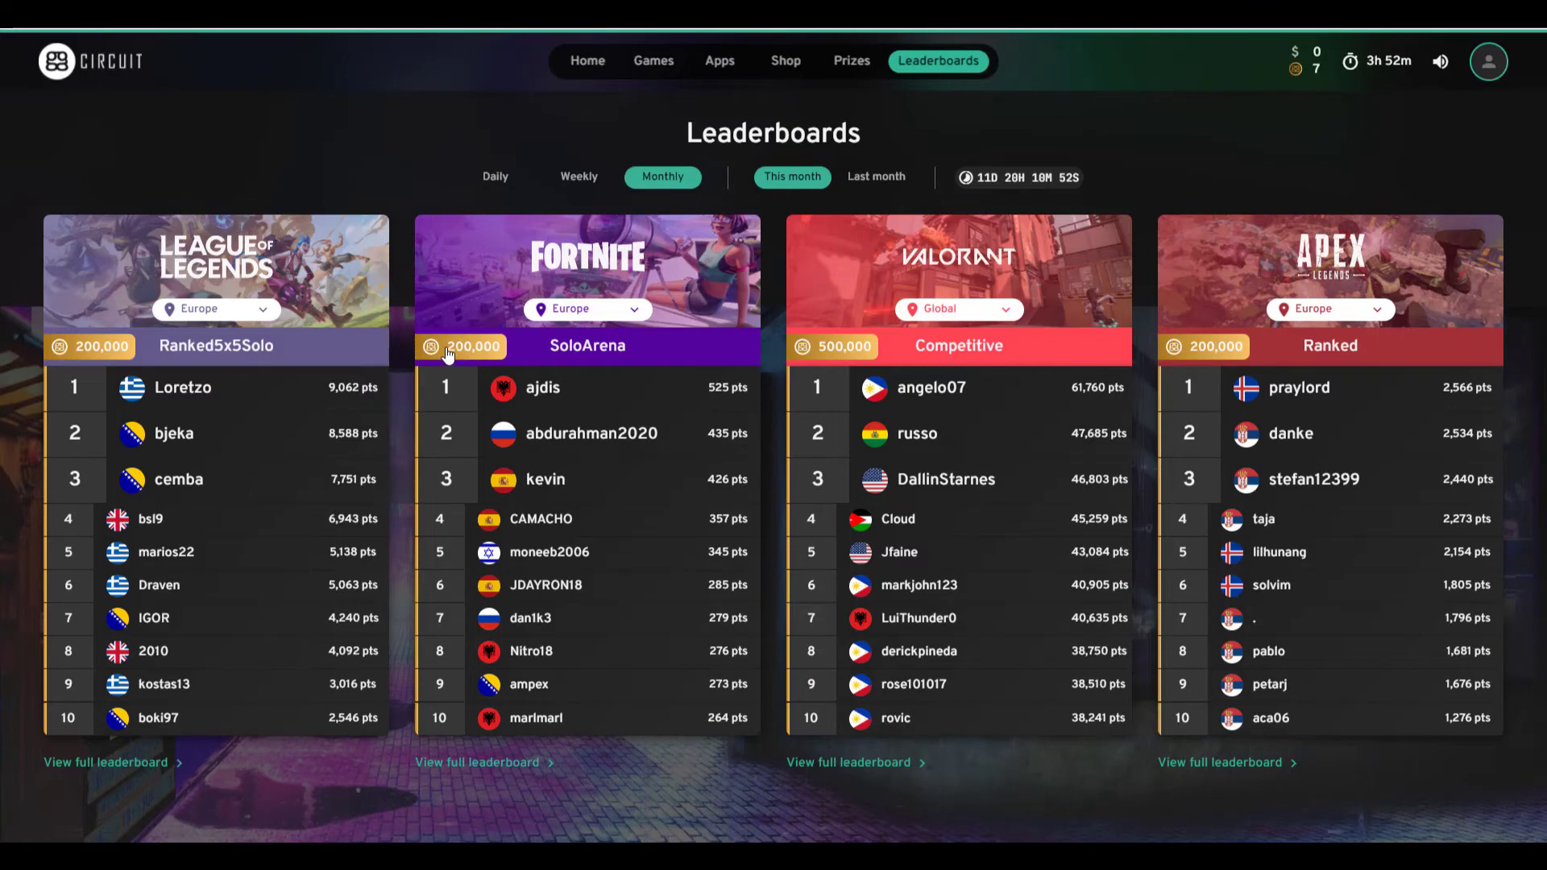
Step: Open the full Fortnite Europe SoloArena board and scroll through its rankings
click(480, 762)
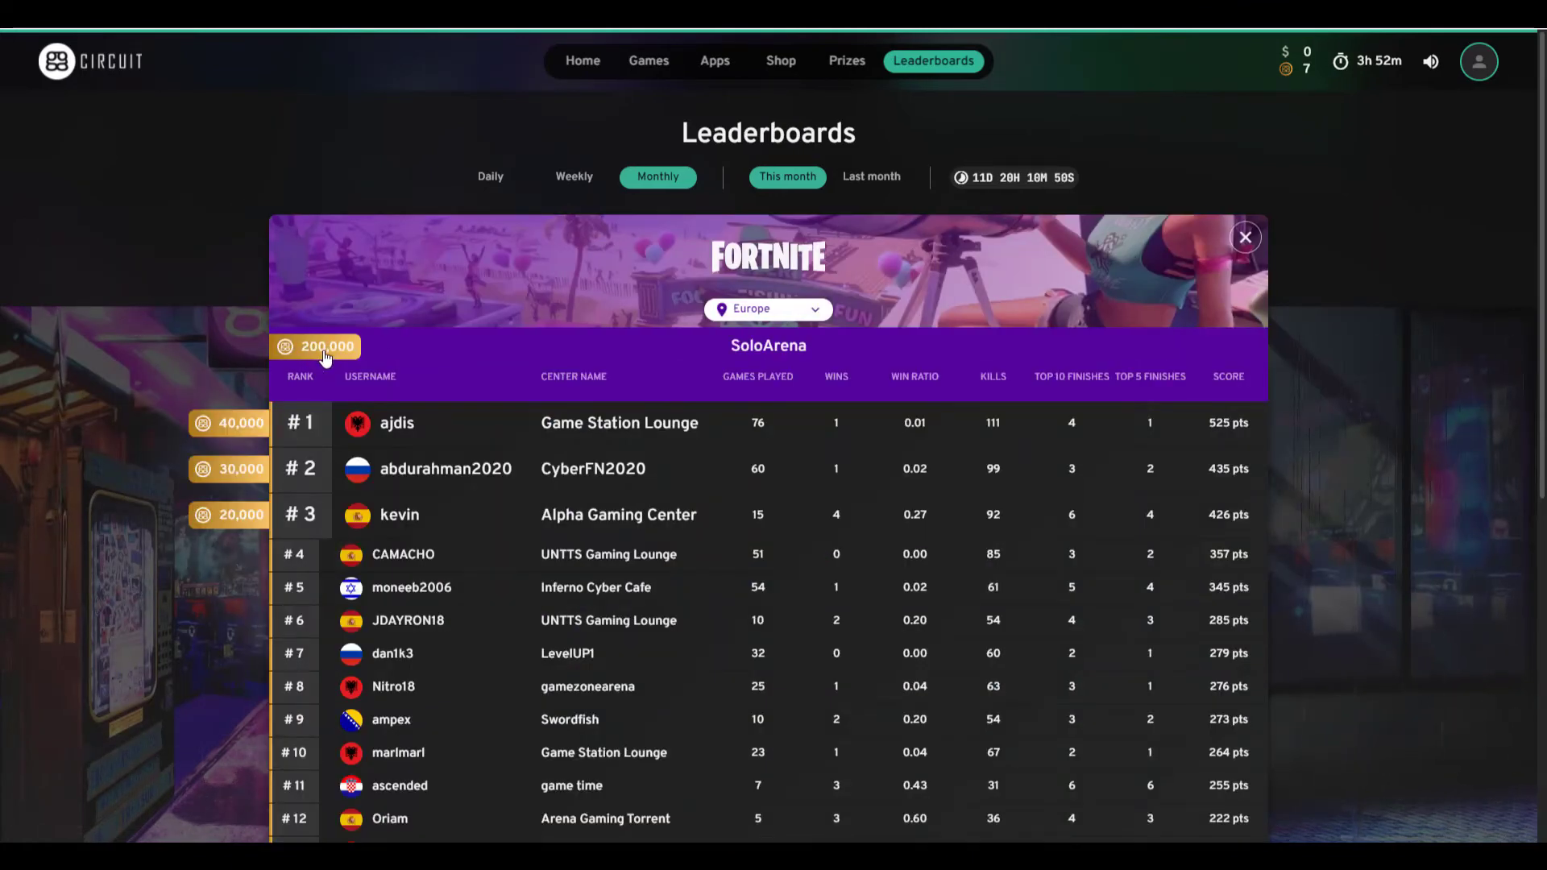
mouse_move(790, 622)
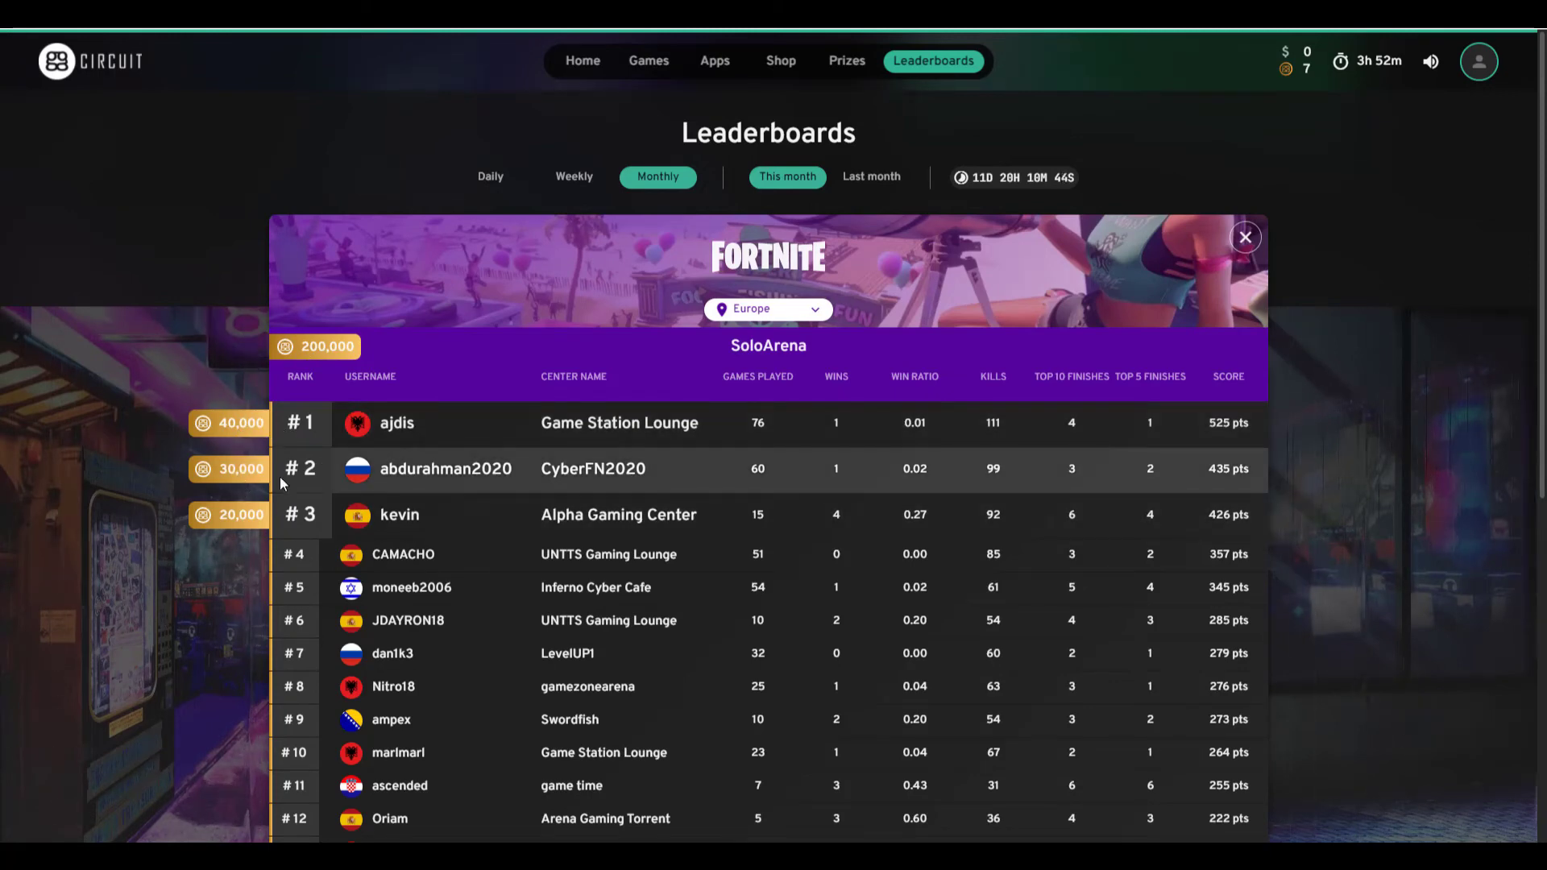
scroll(down, 3)
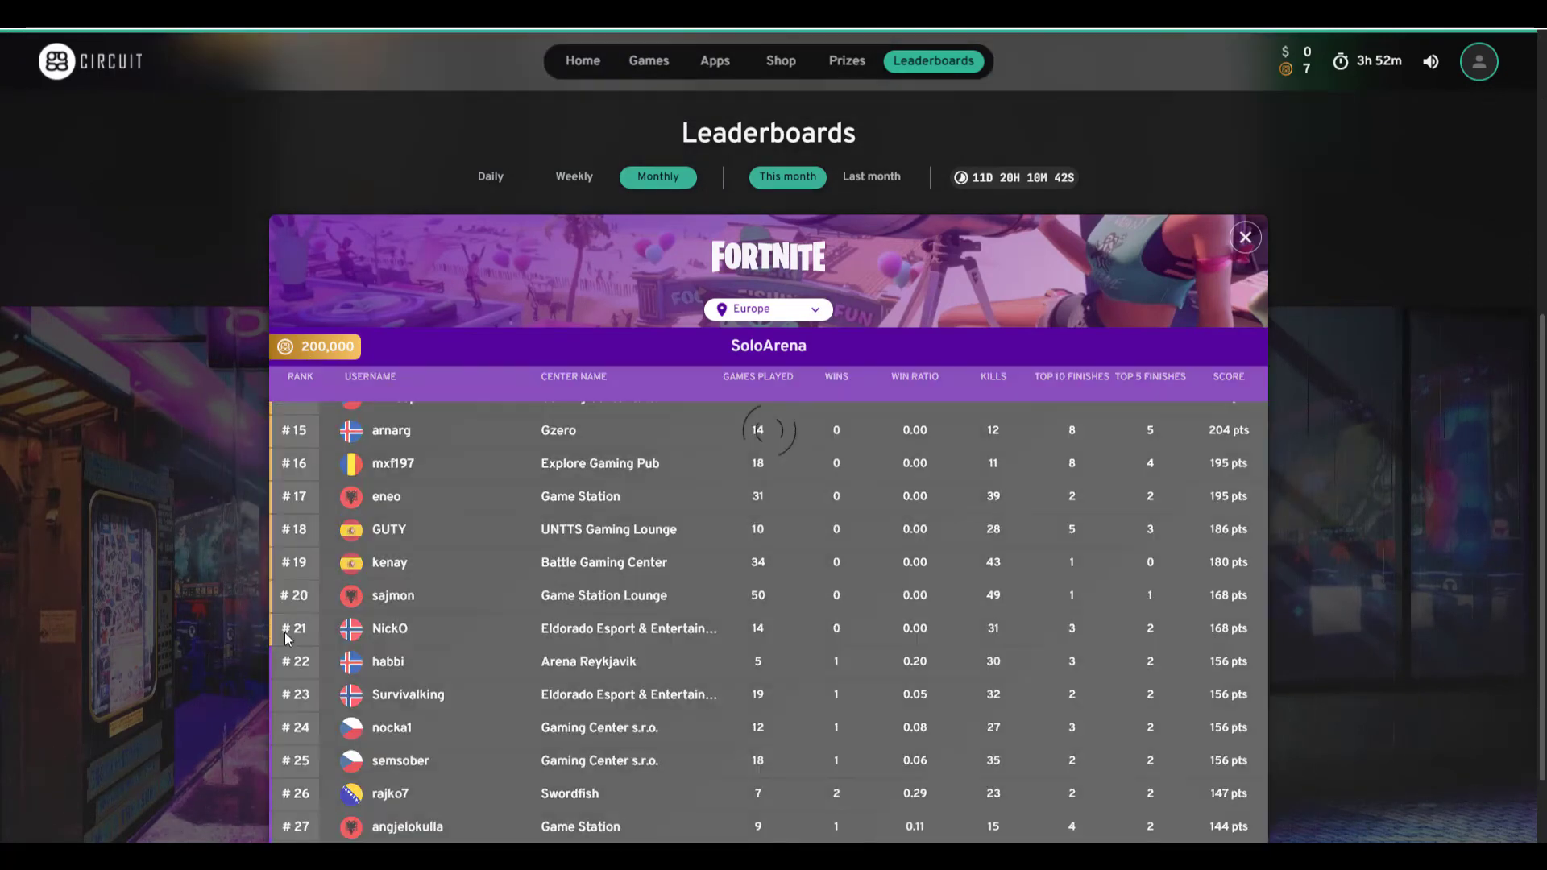
scroll(up, 3)
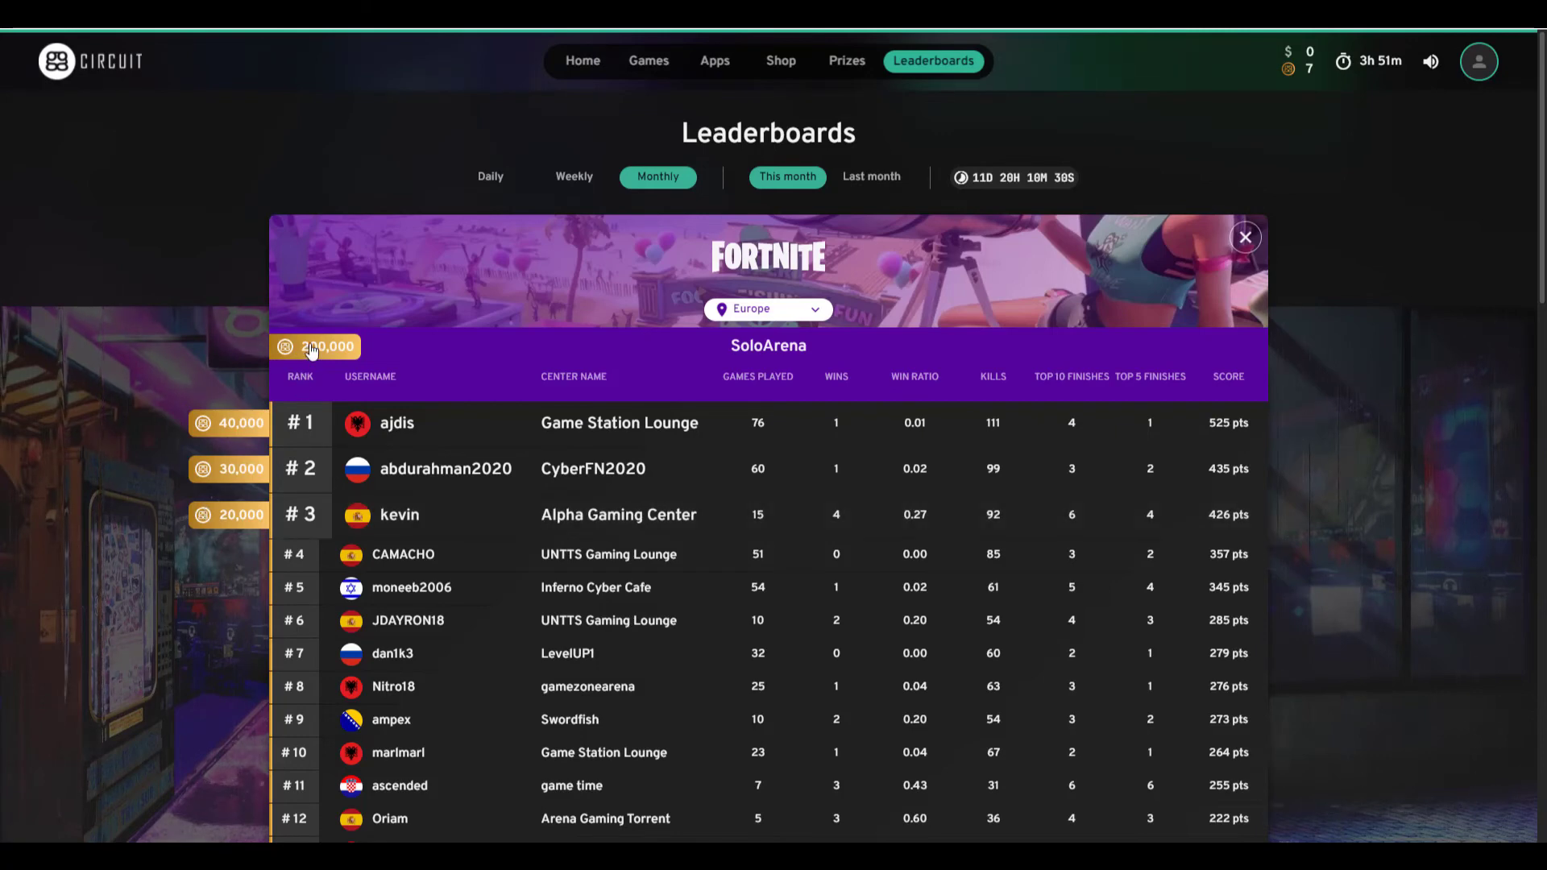
mouse_move(588, 187)
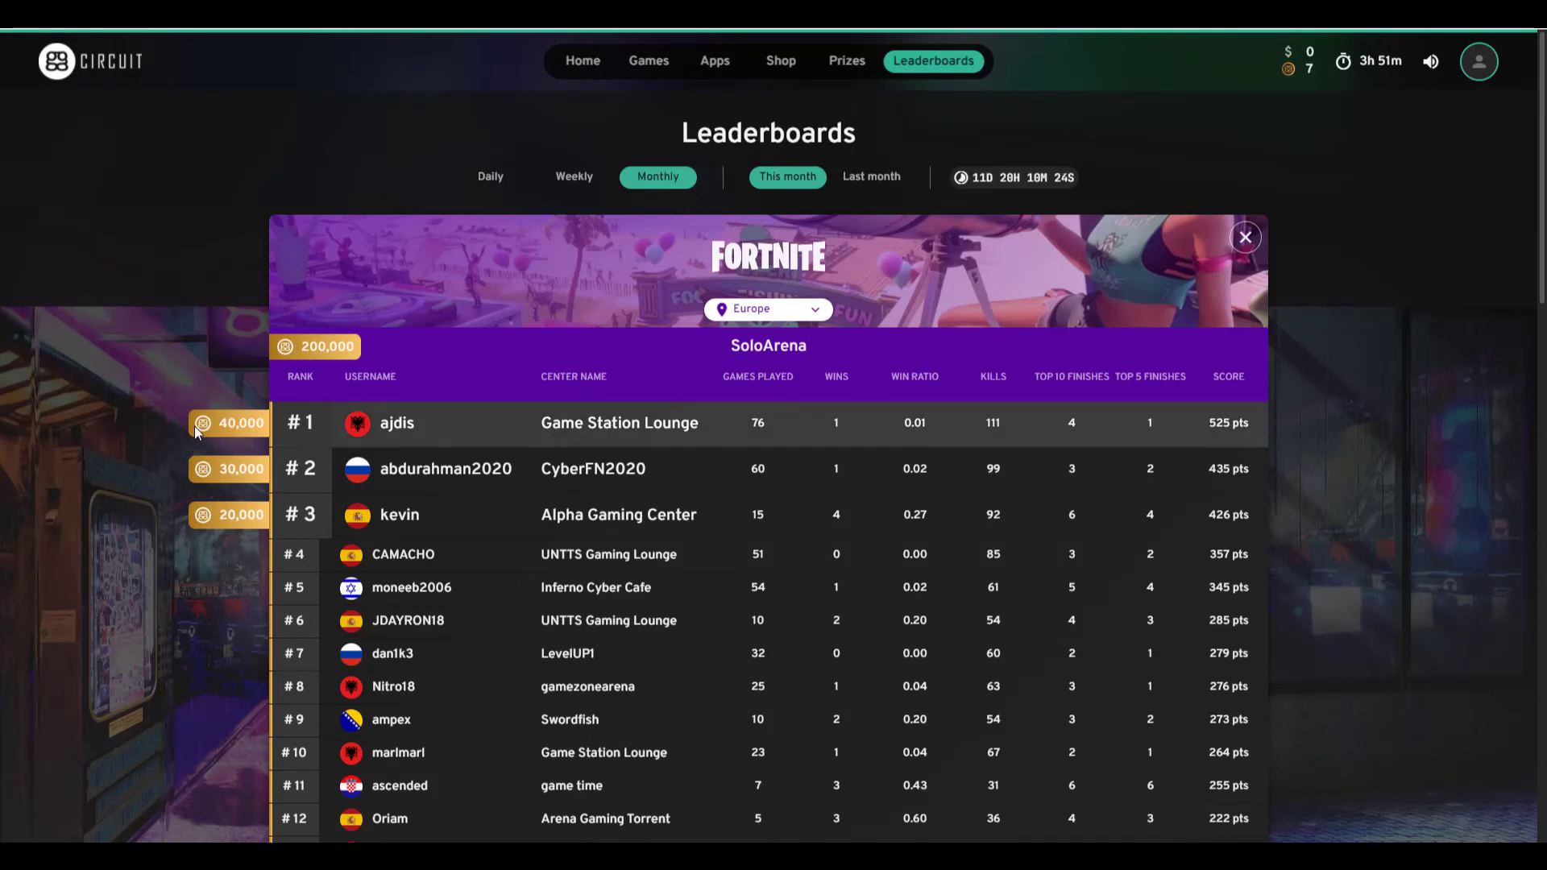
scroll(down, 3)
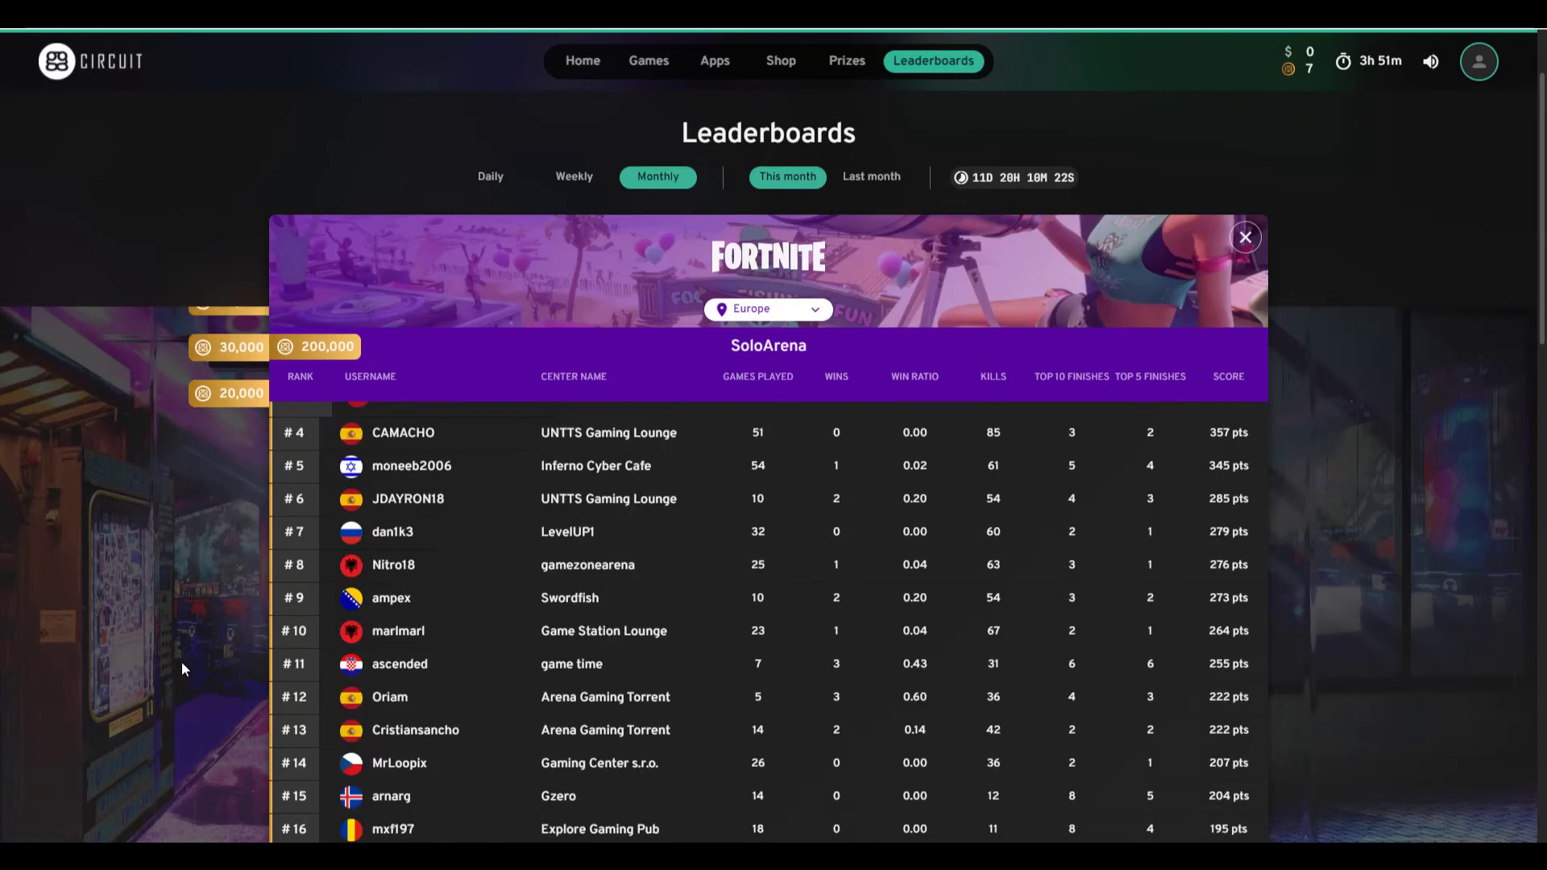
scroll(down, 3)
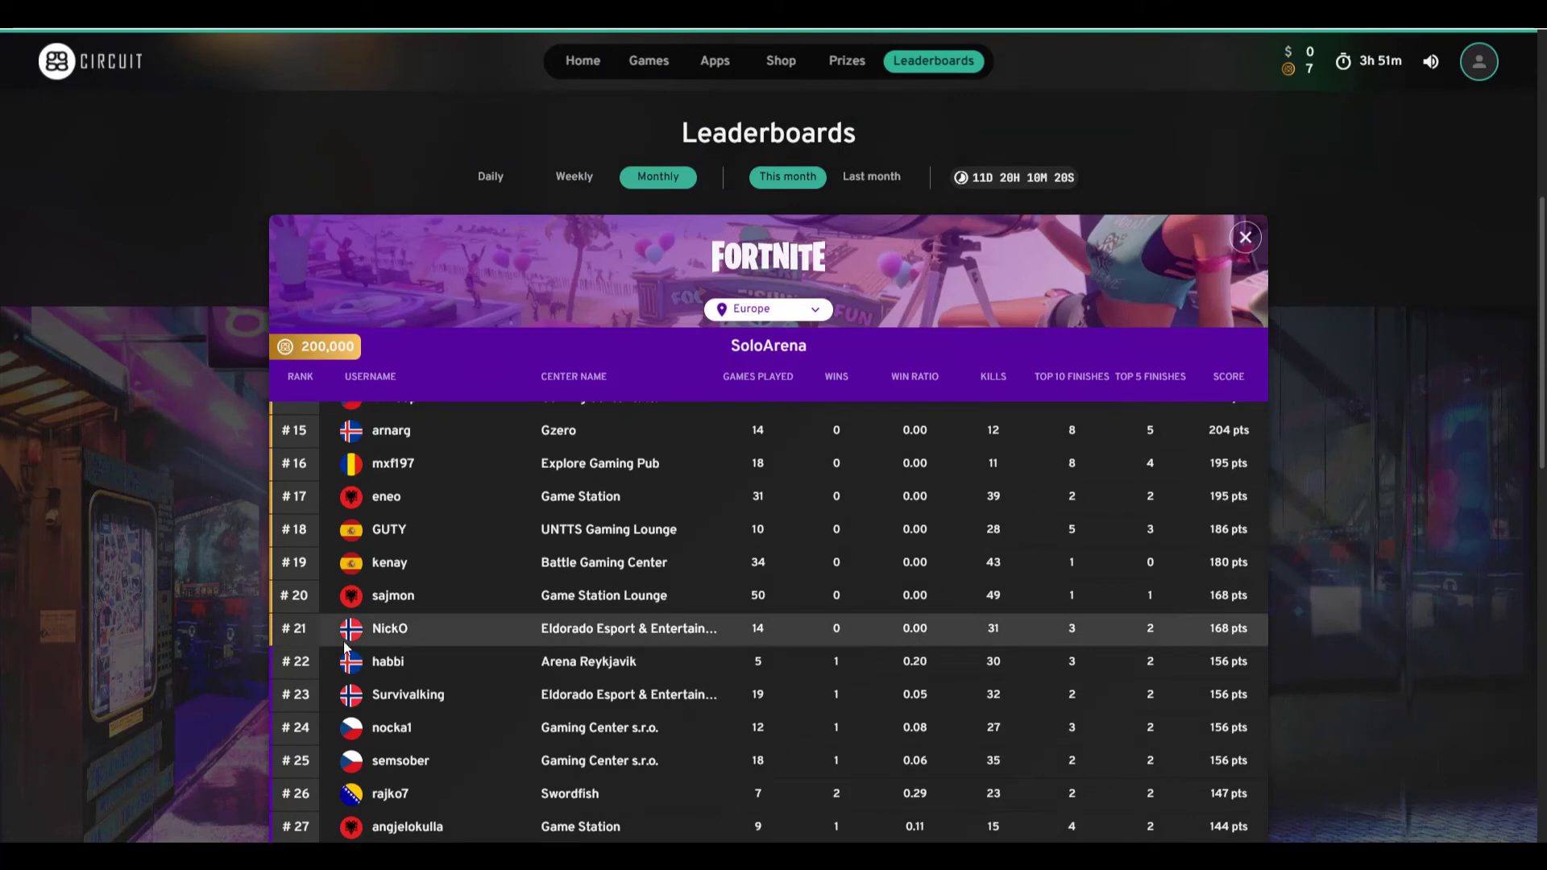
scroll(up, 3)
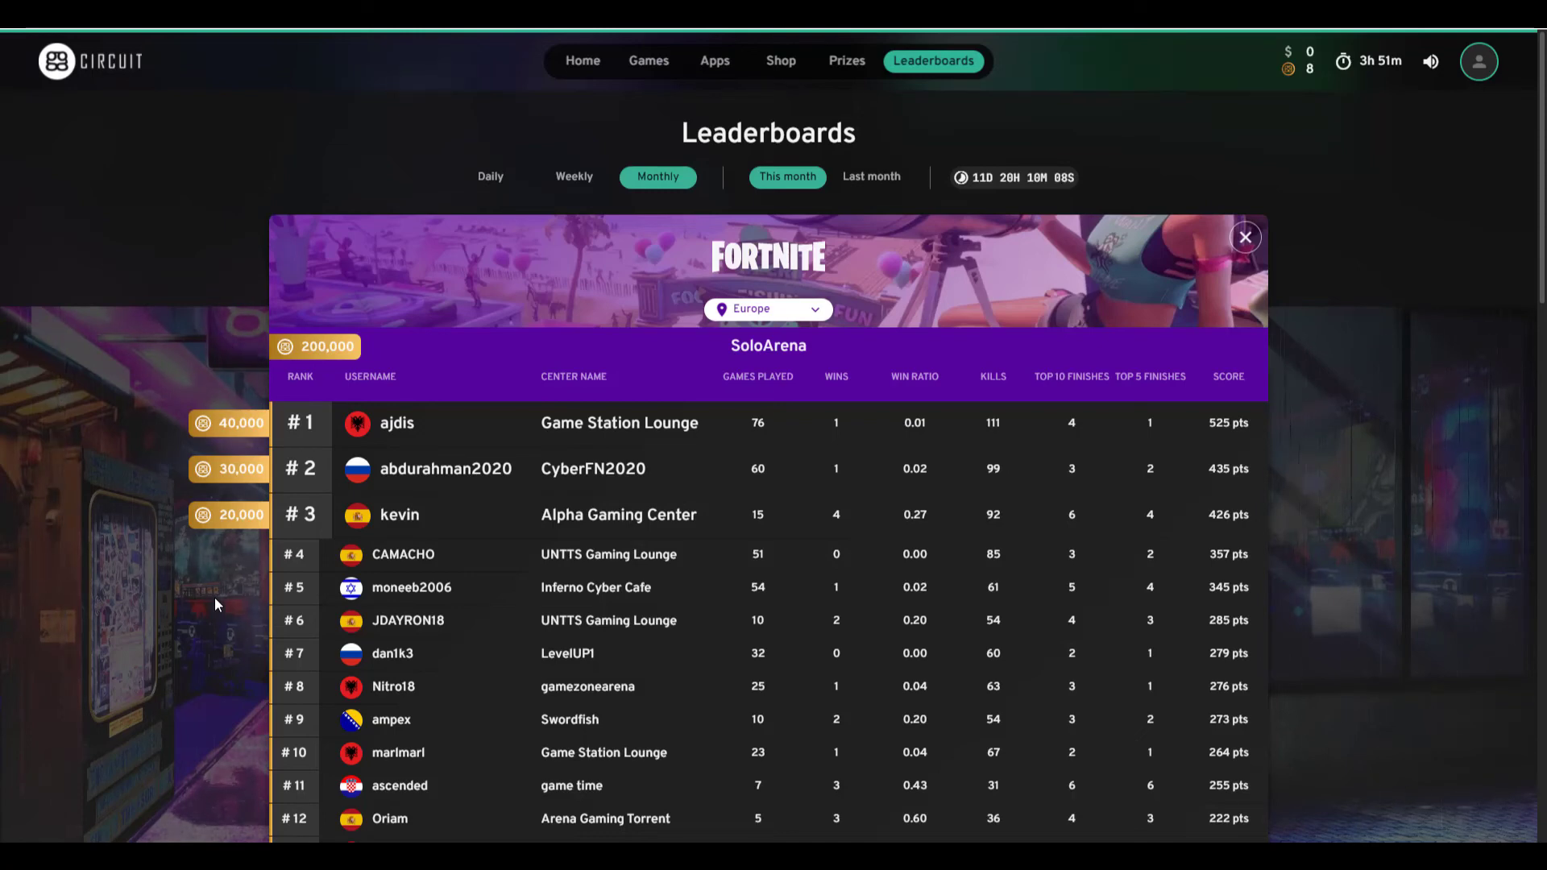
mouse_move(235, 599)
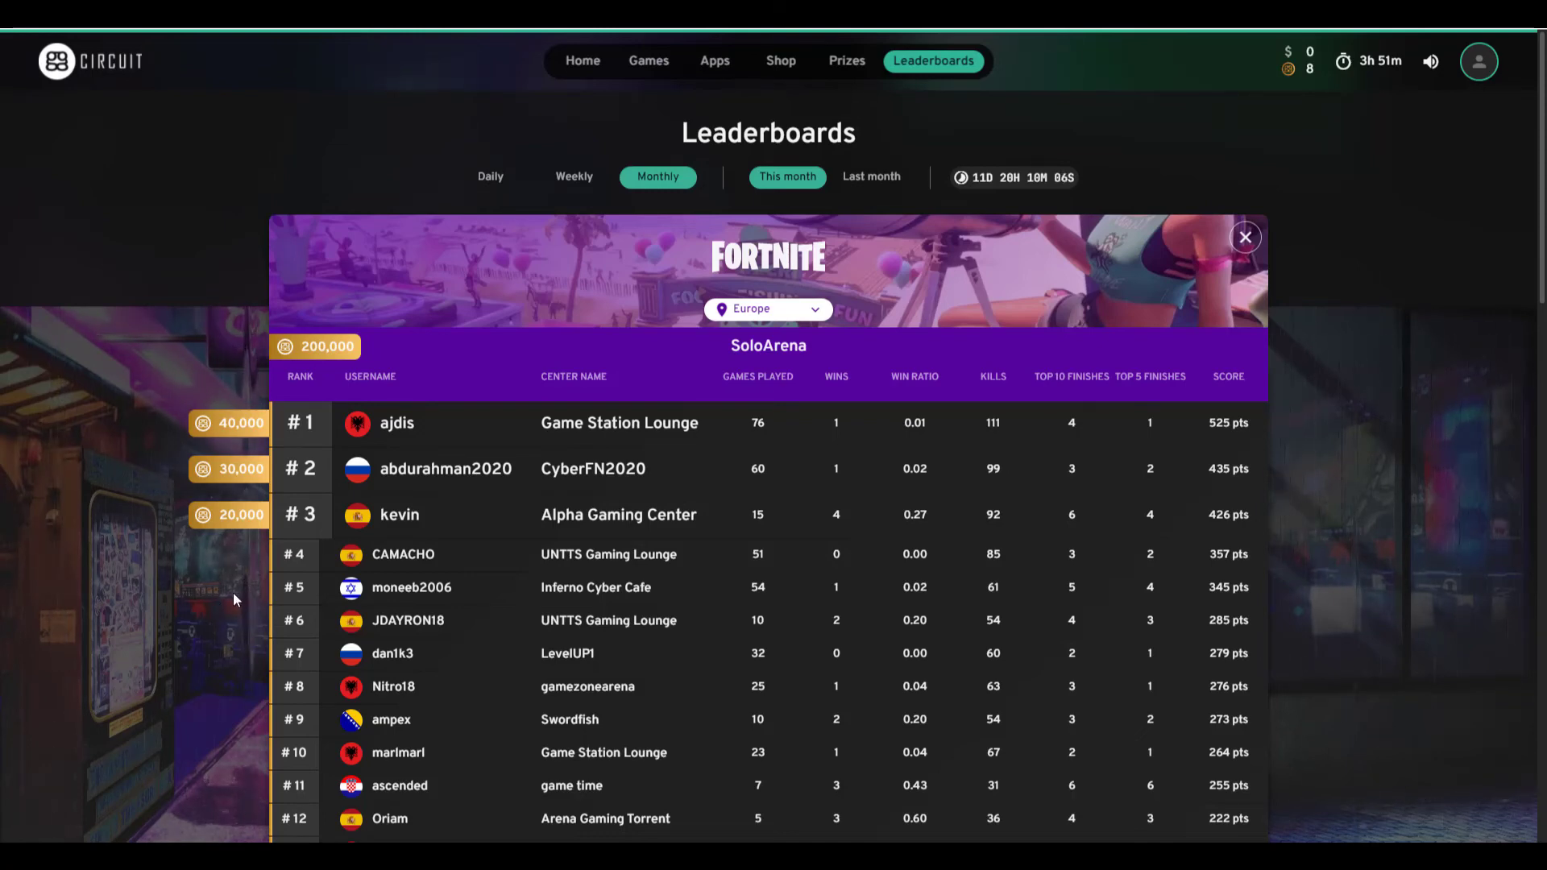
mouse_move(242, 664)
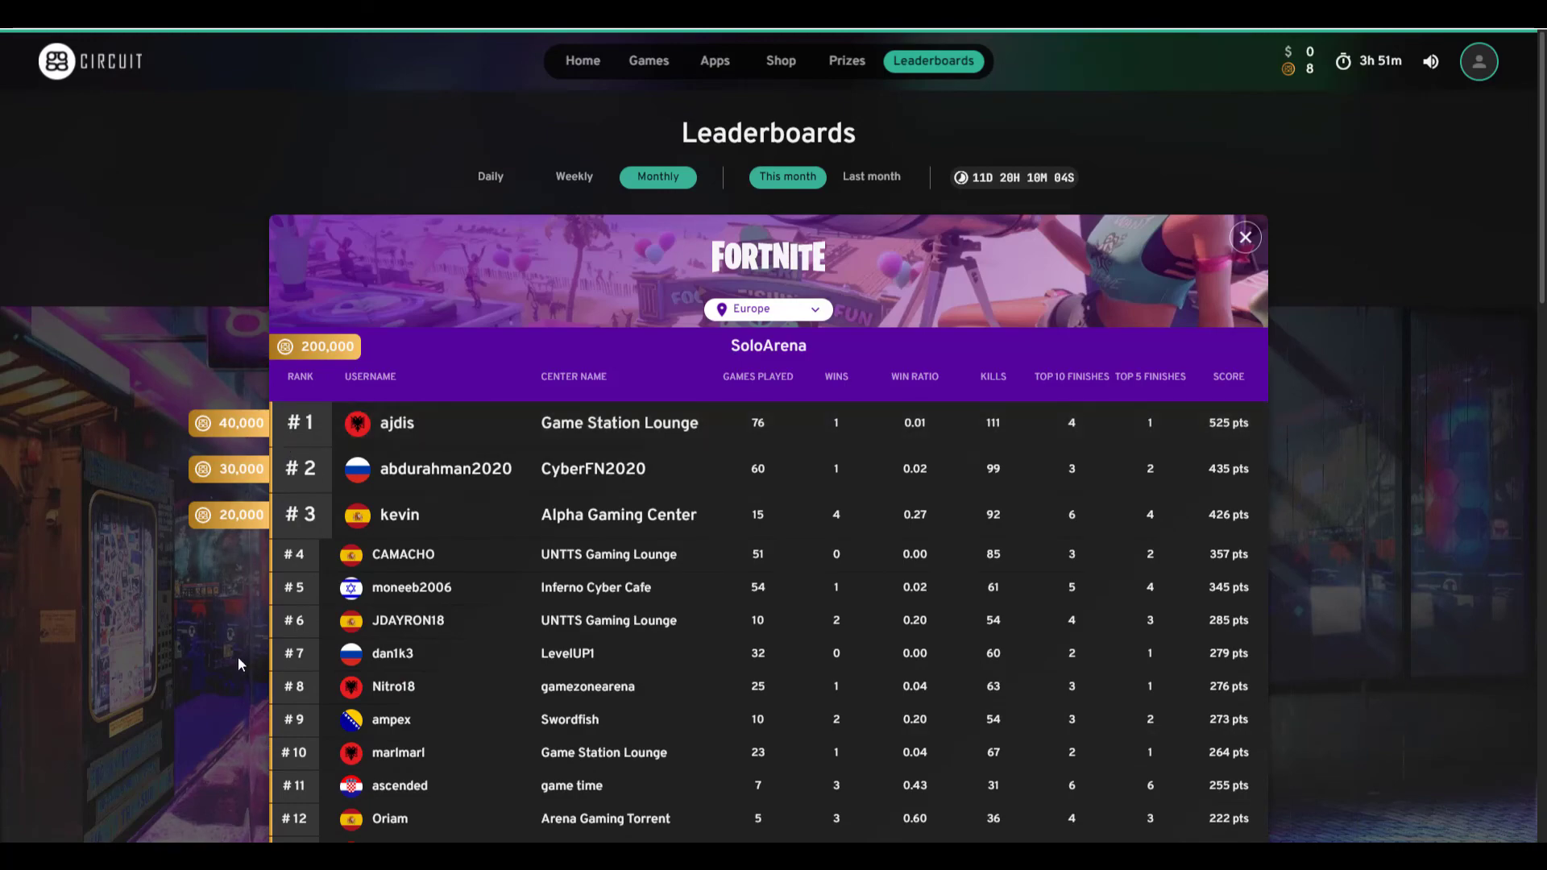
scroll(down, 3)
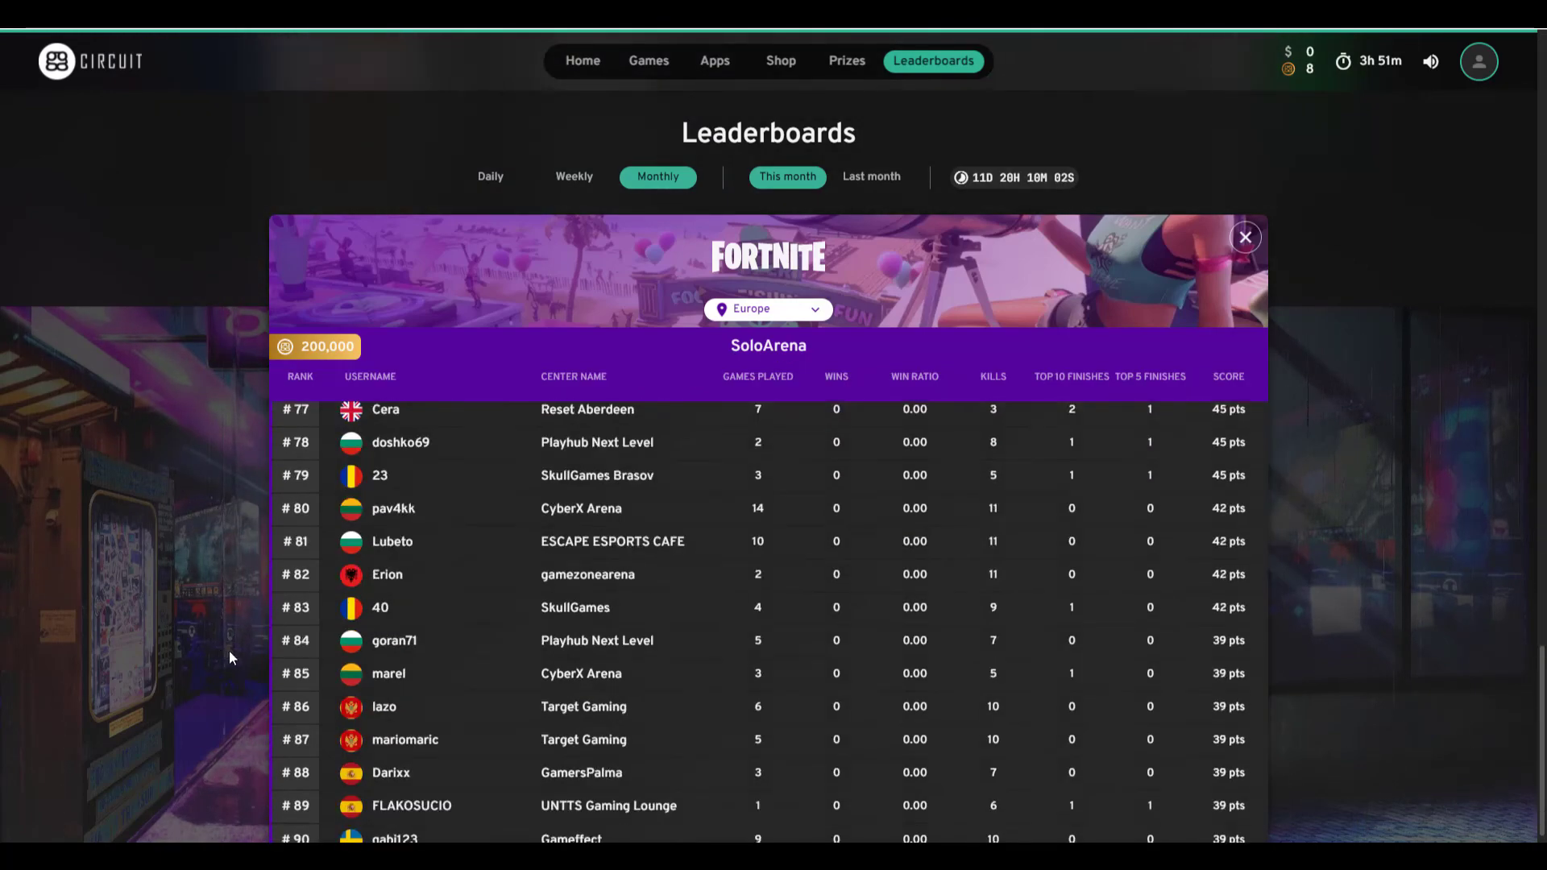
scroll(down, 3)
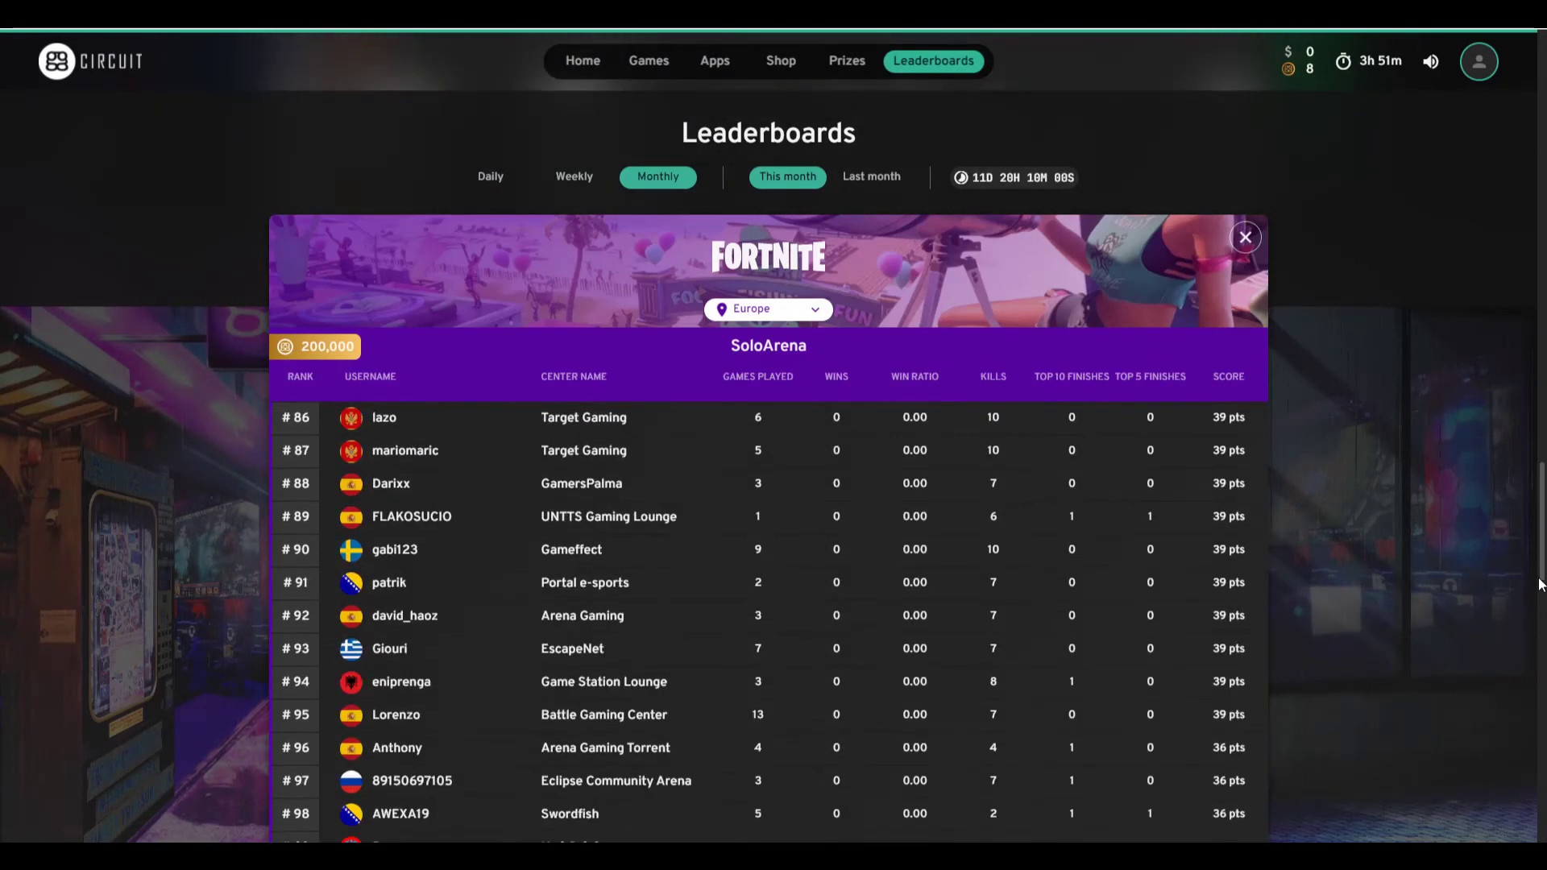
scroll(down, 3)
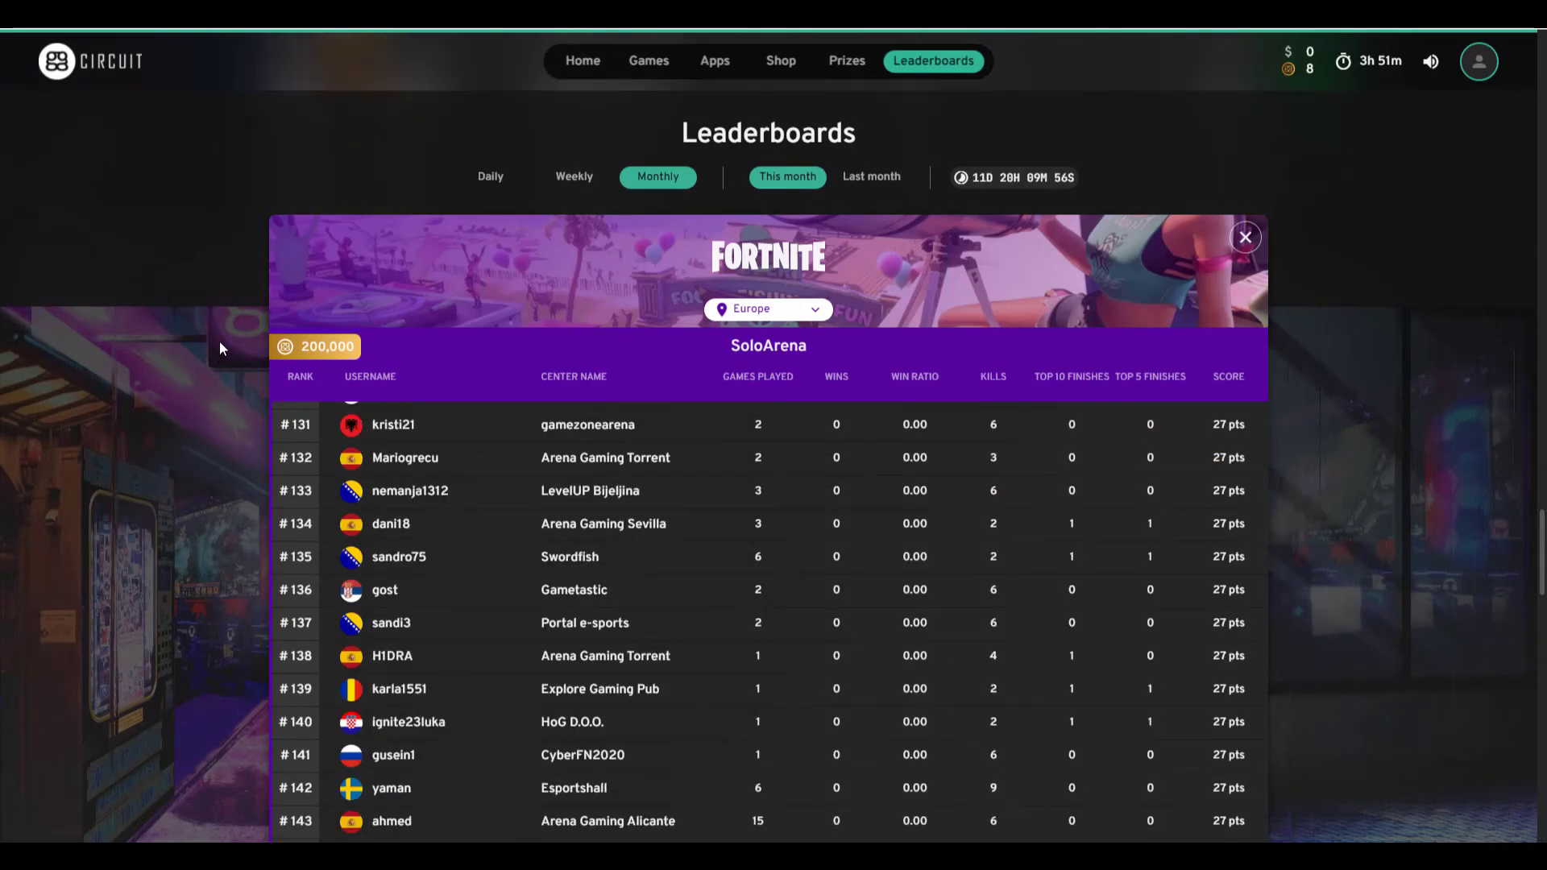
scroll(down, 3)
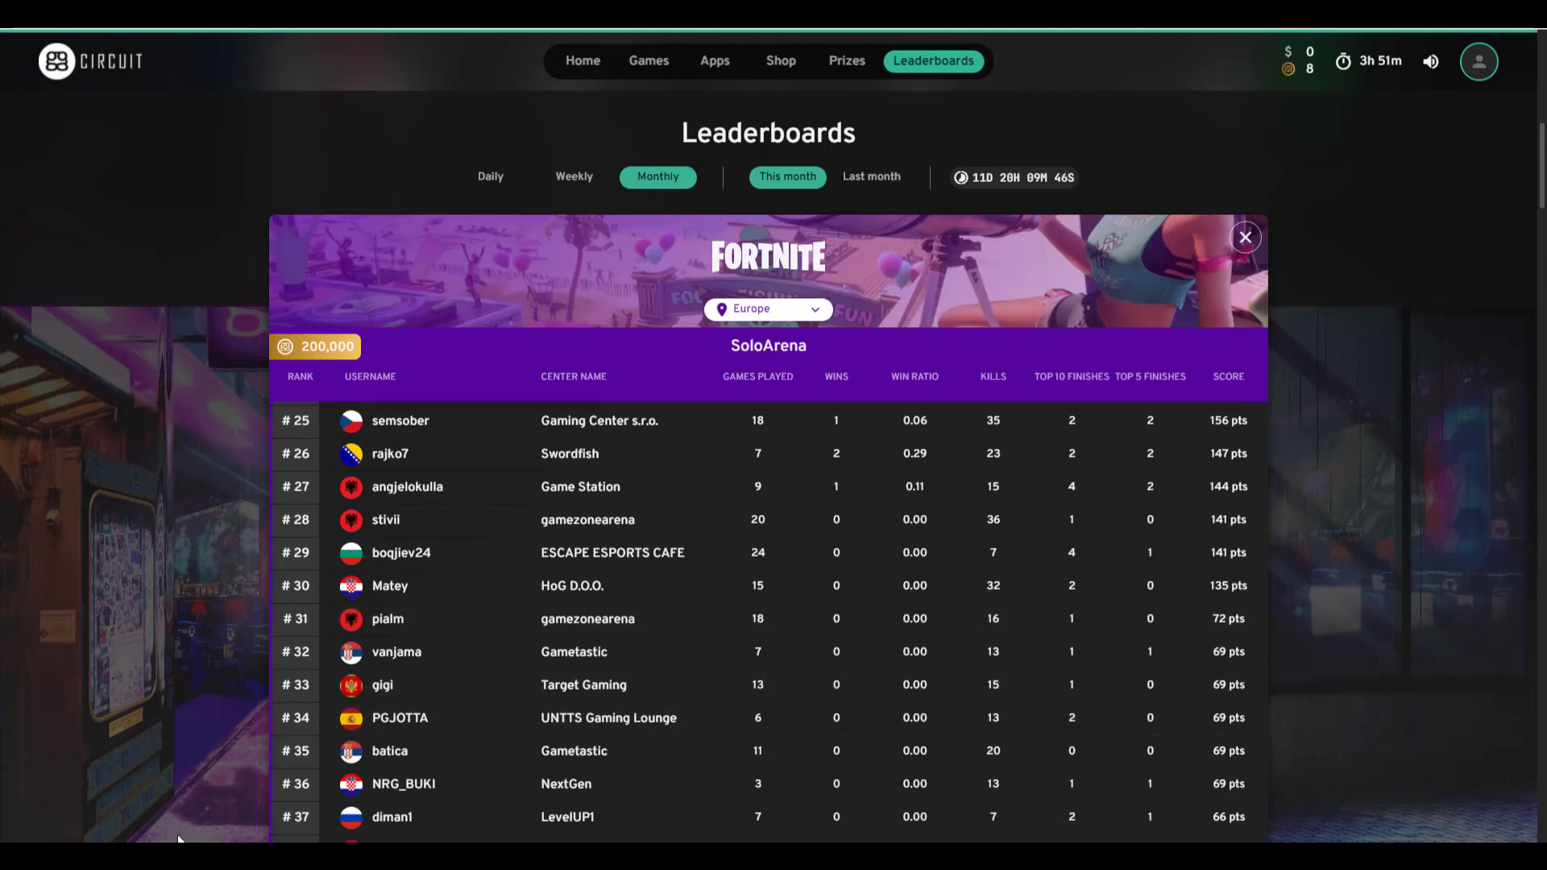
mouse_move(160, 825)
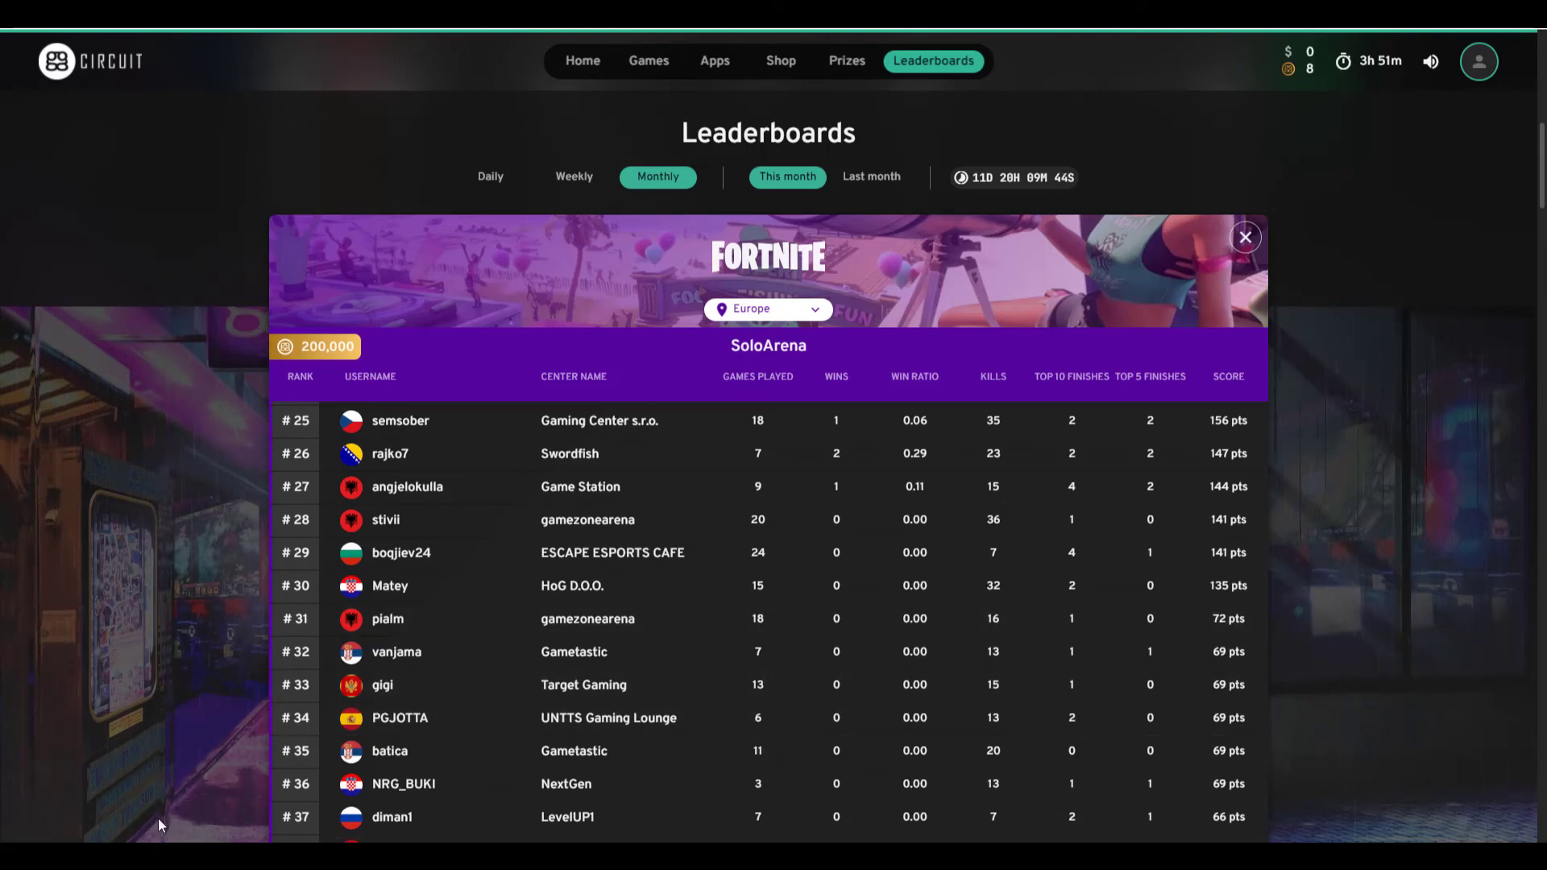
mouse_move(1313, 291)
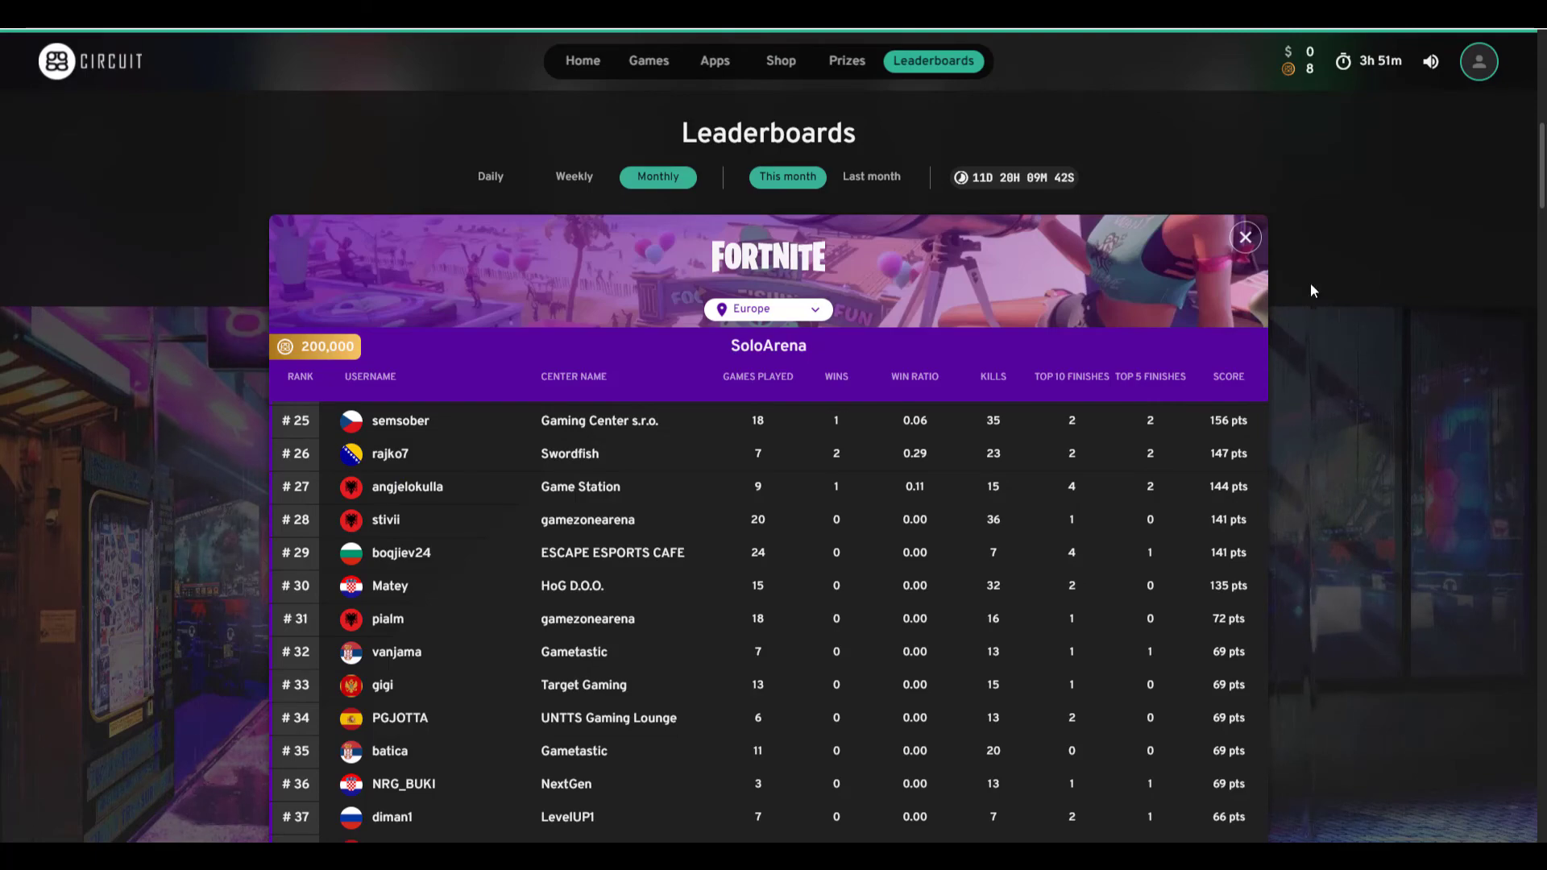
scroll(down, 3)
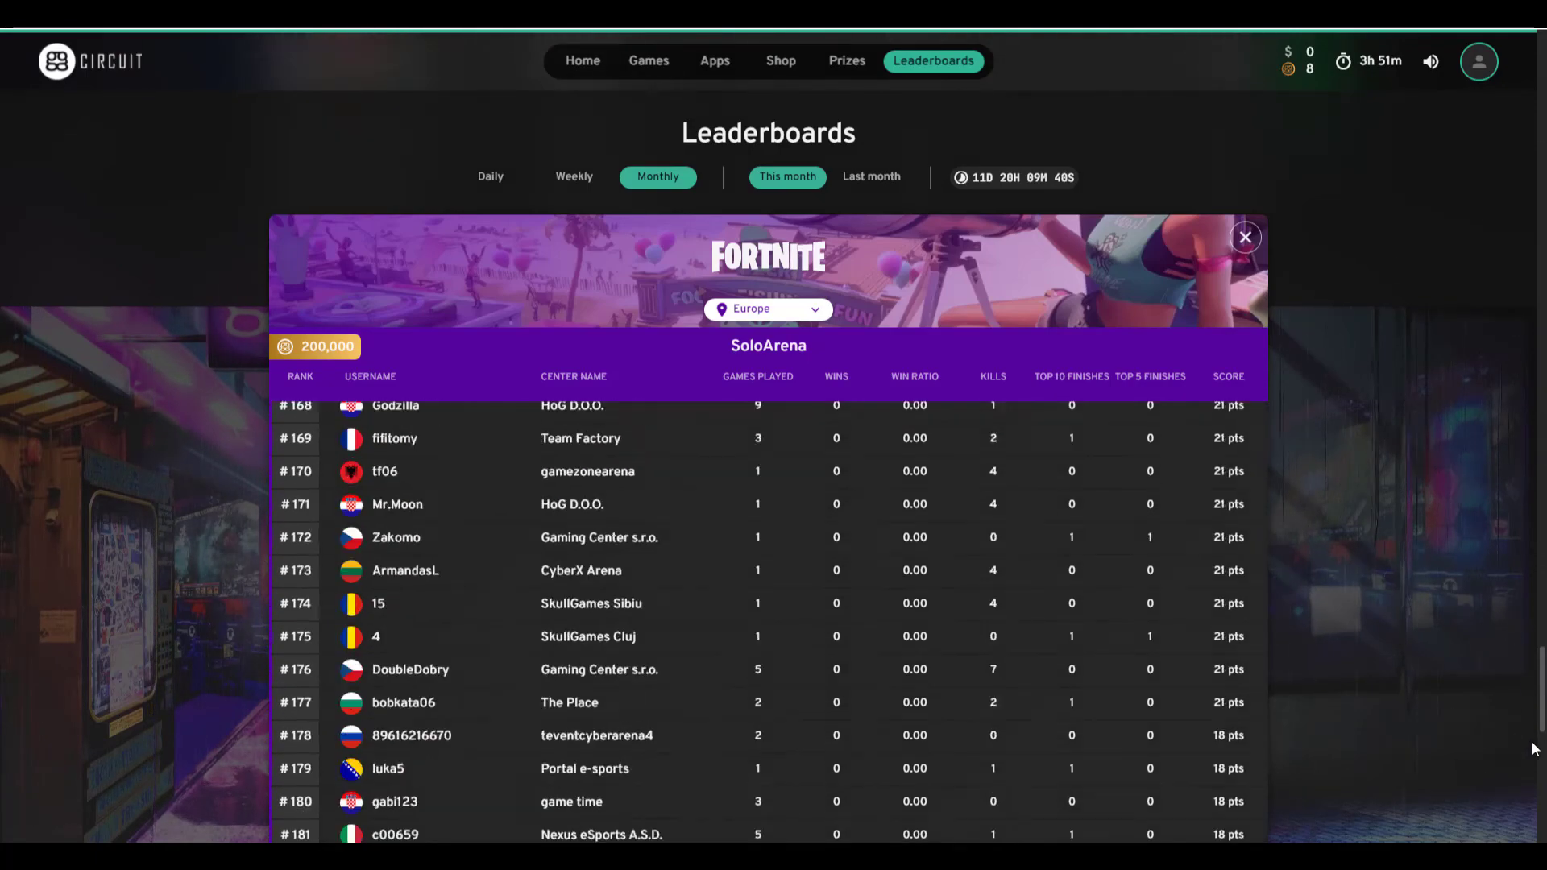
scroll(up, 3)
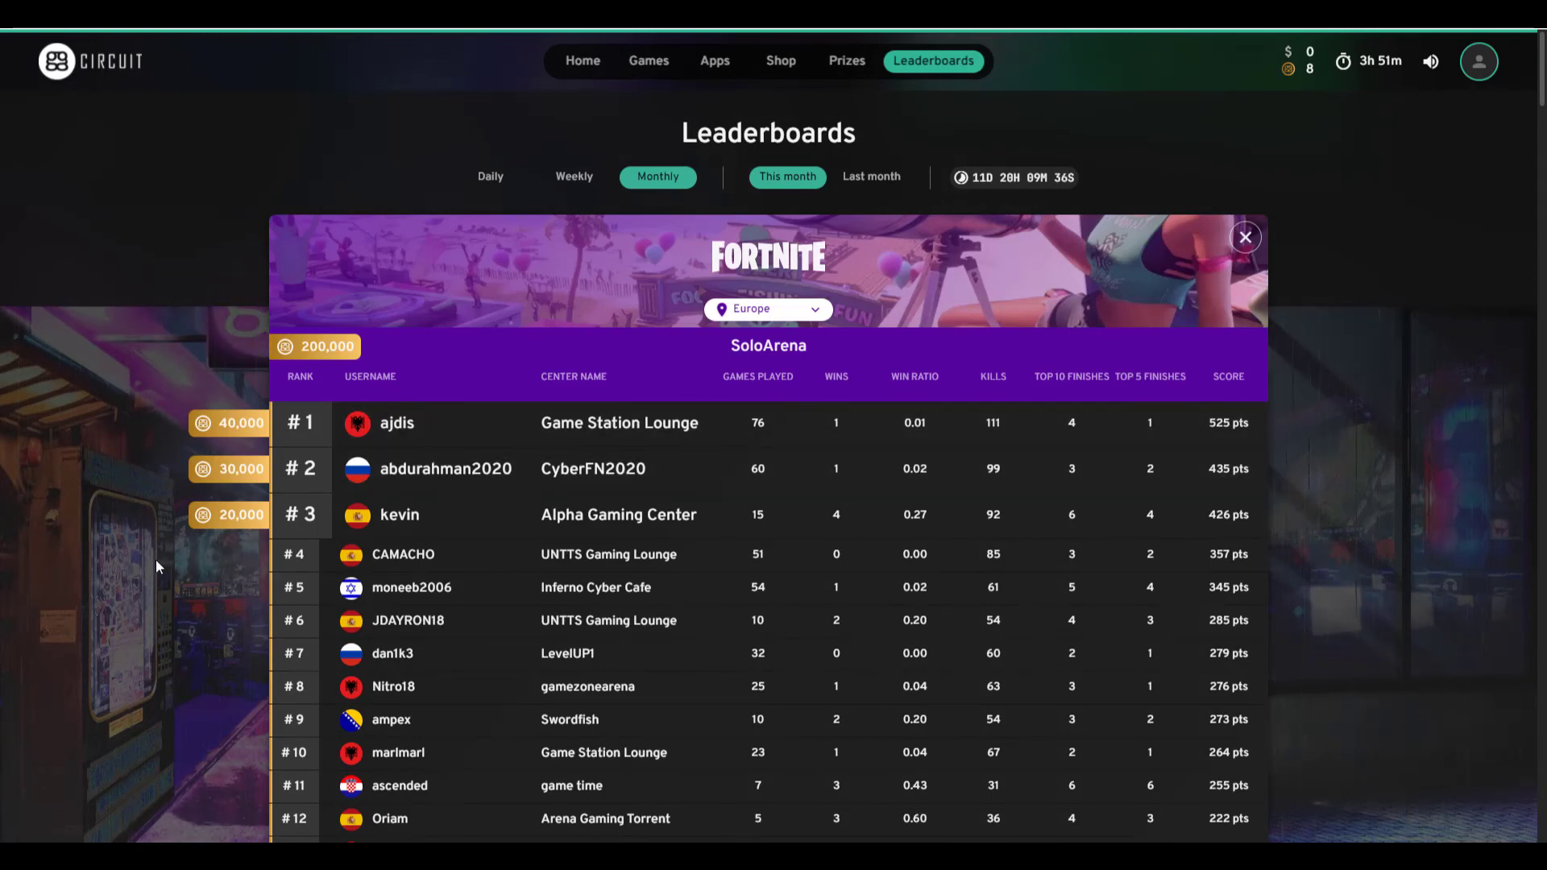
mouse_move(163, 499)
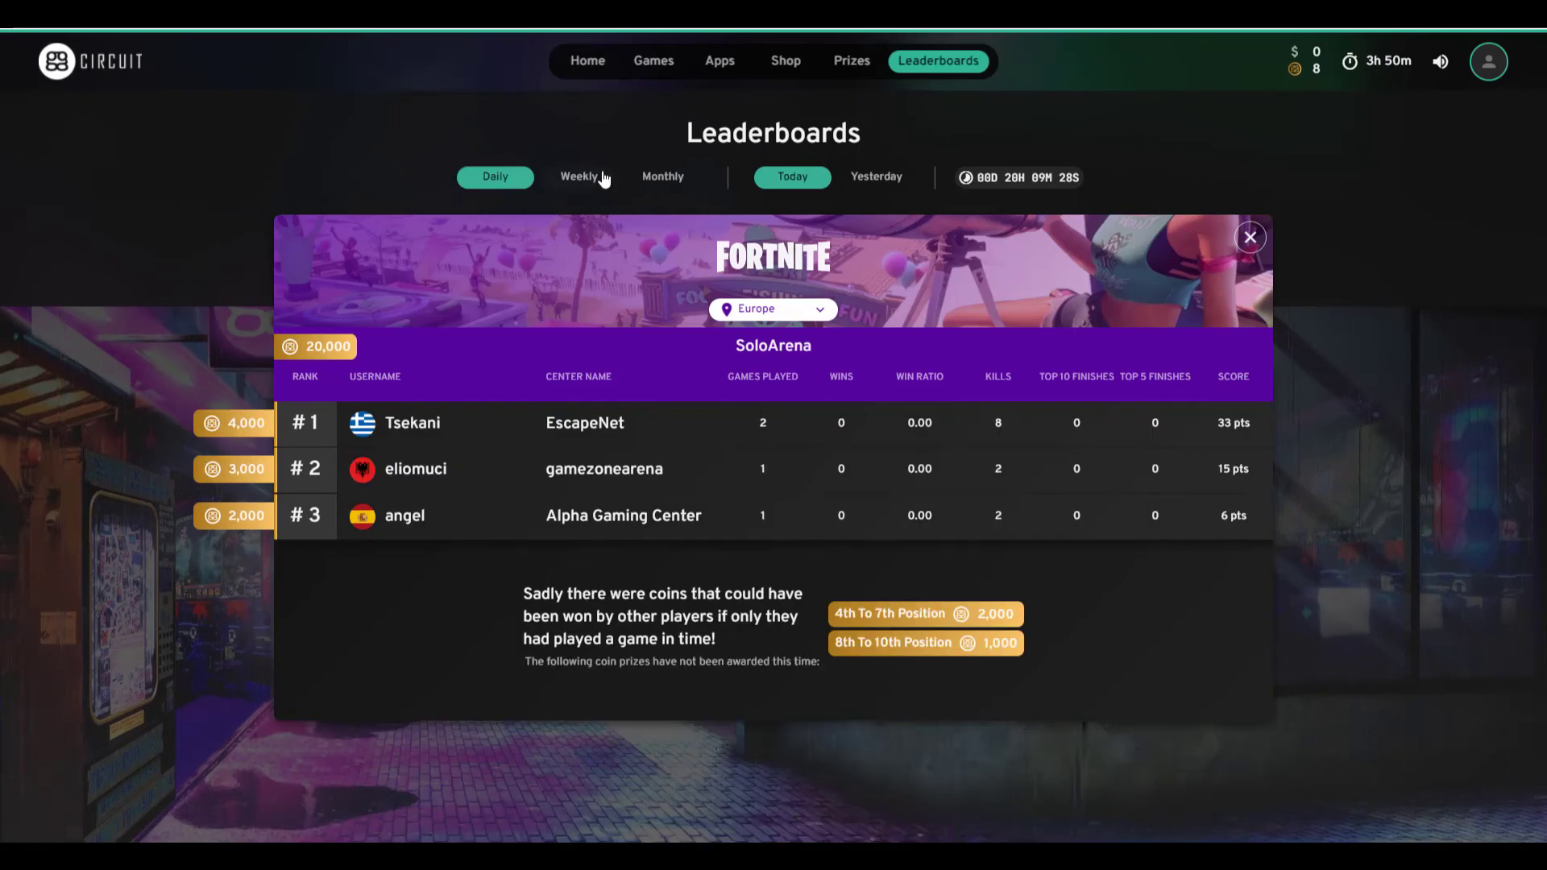
mouse_move(530, 653)
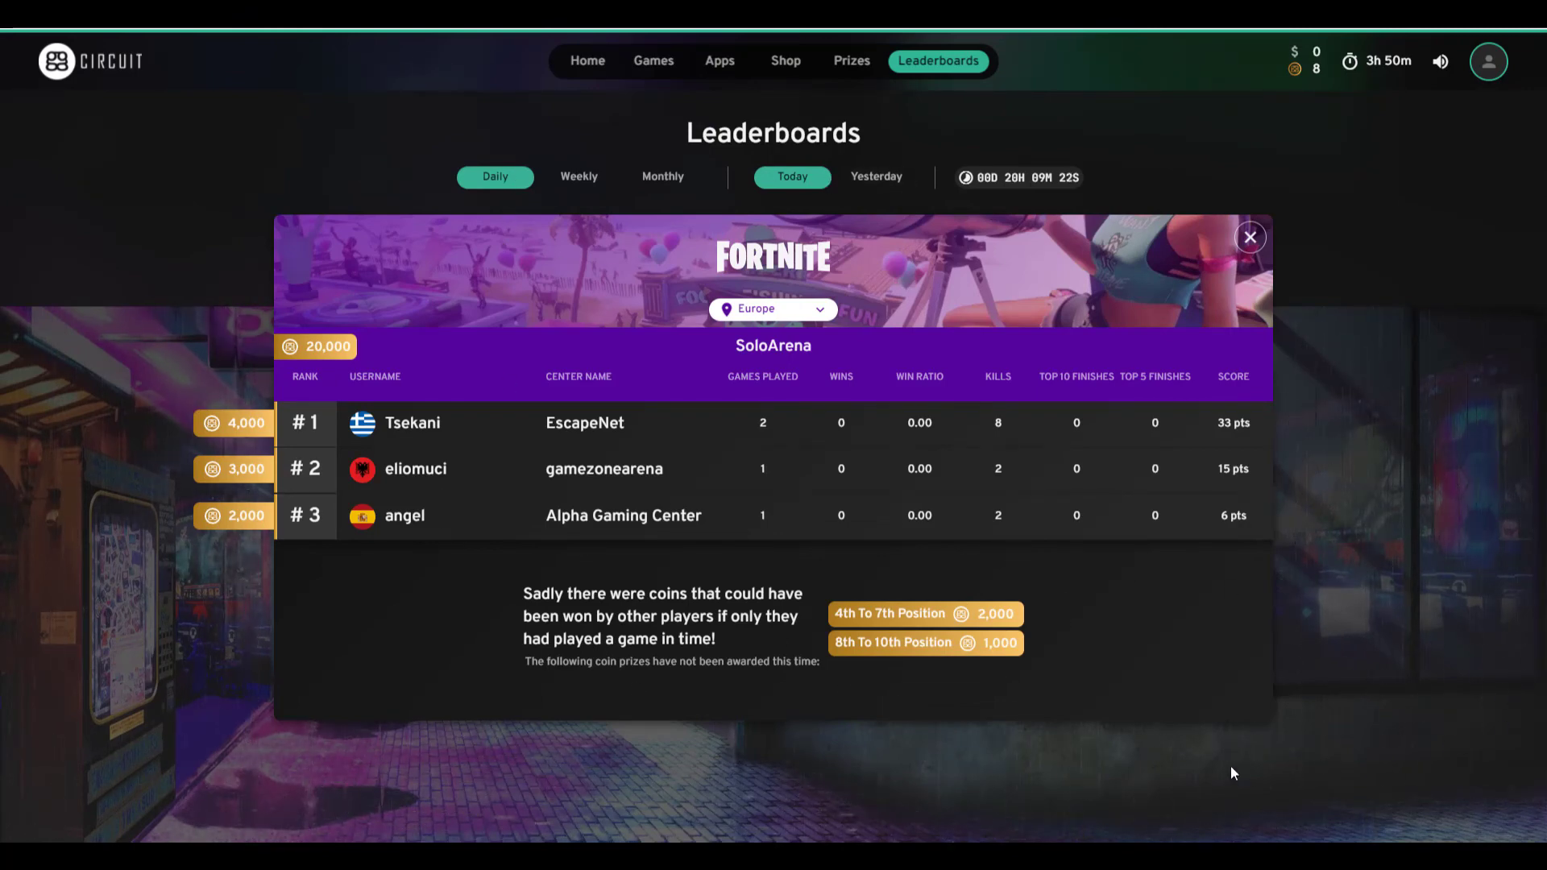
mouse_move(883, 524)
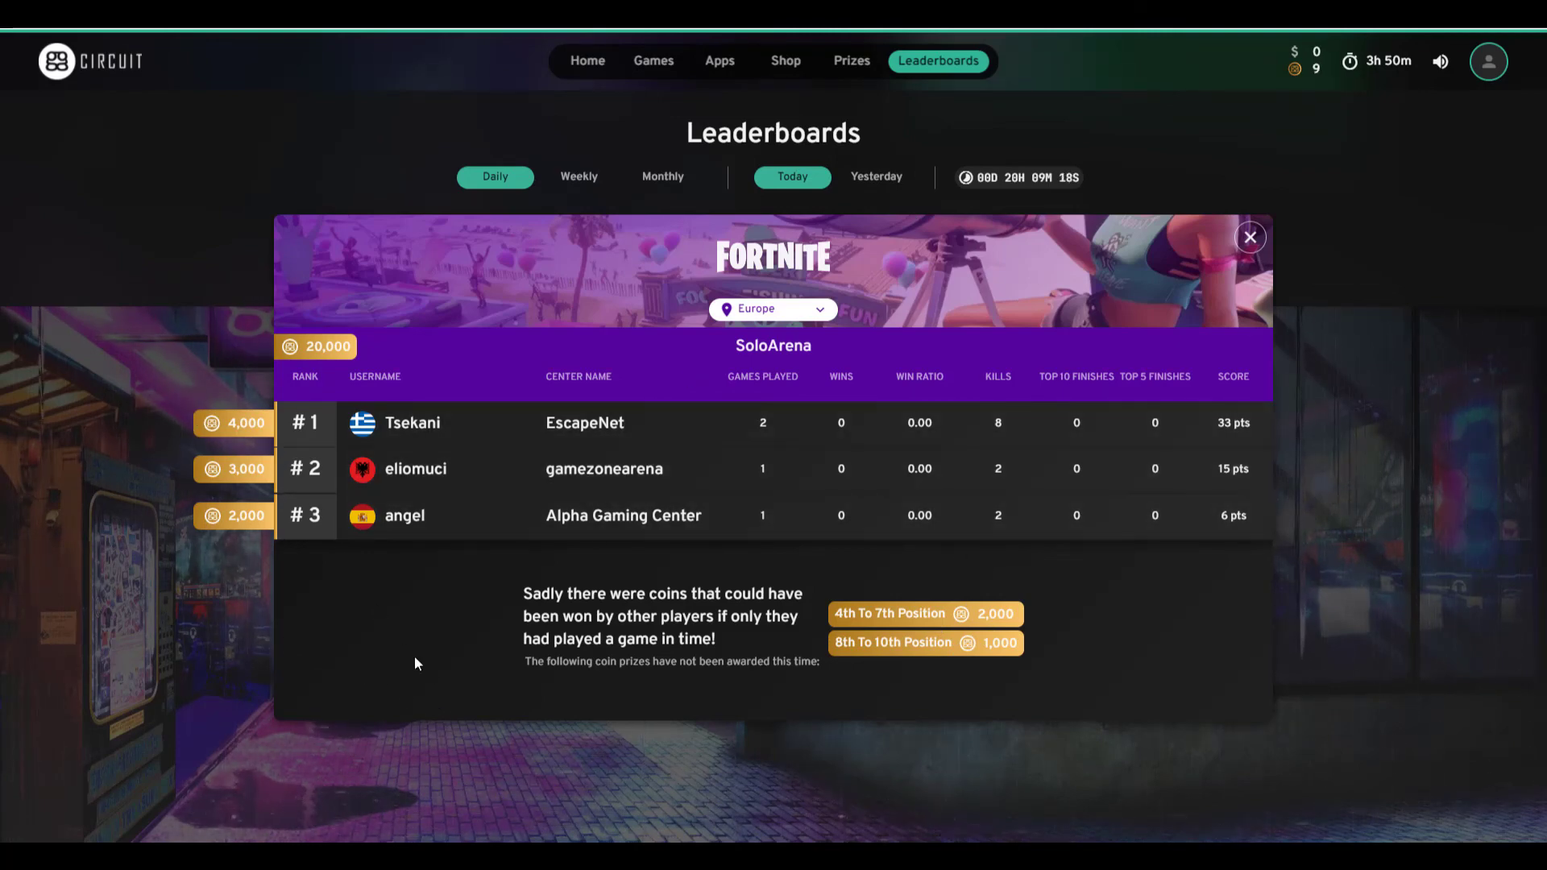
mouse_move(399, 601)
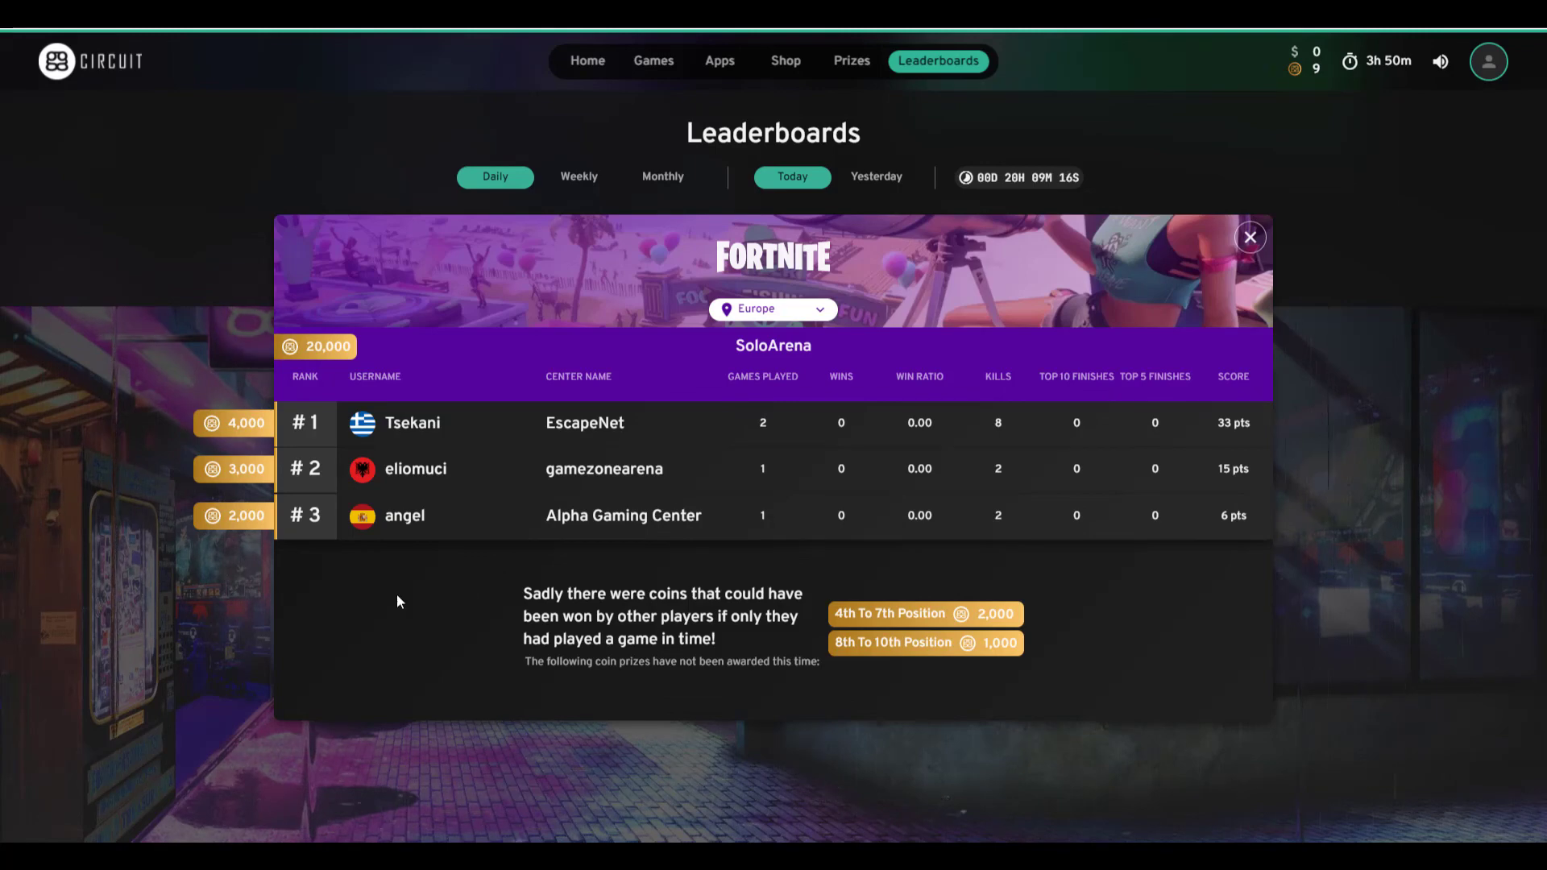
mouse_move(841, 64)
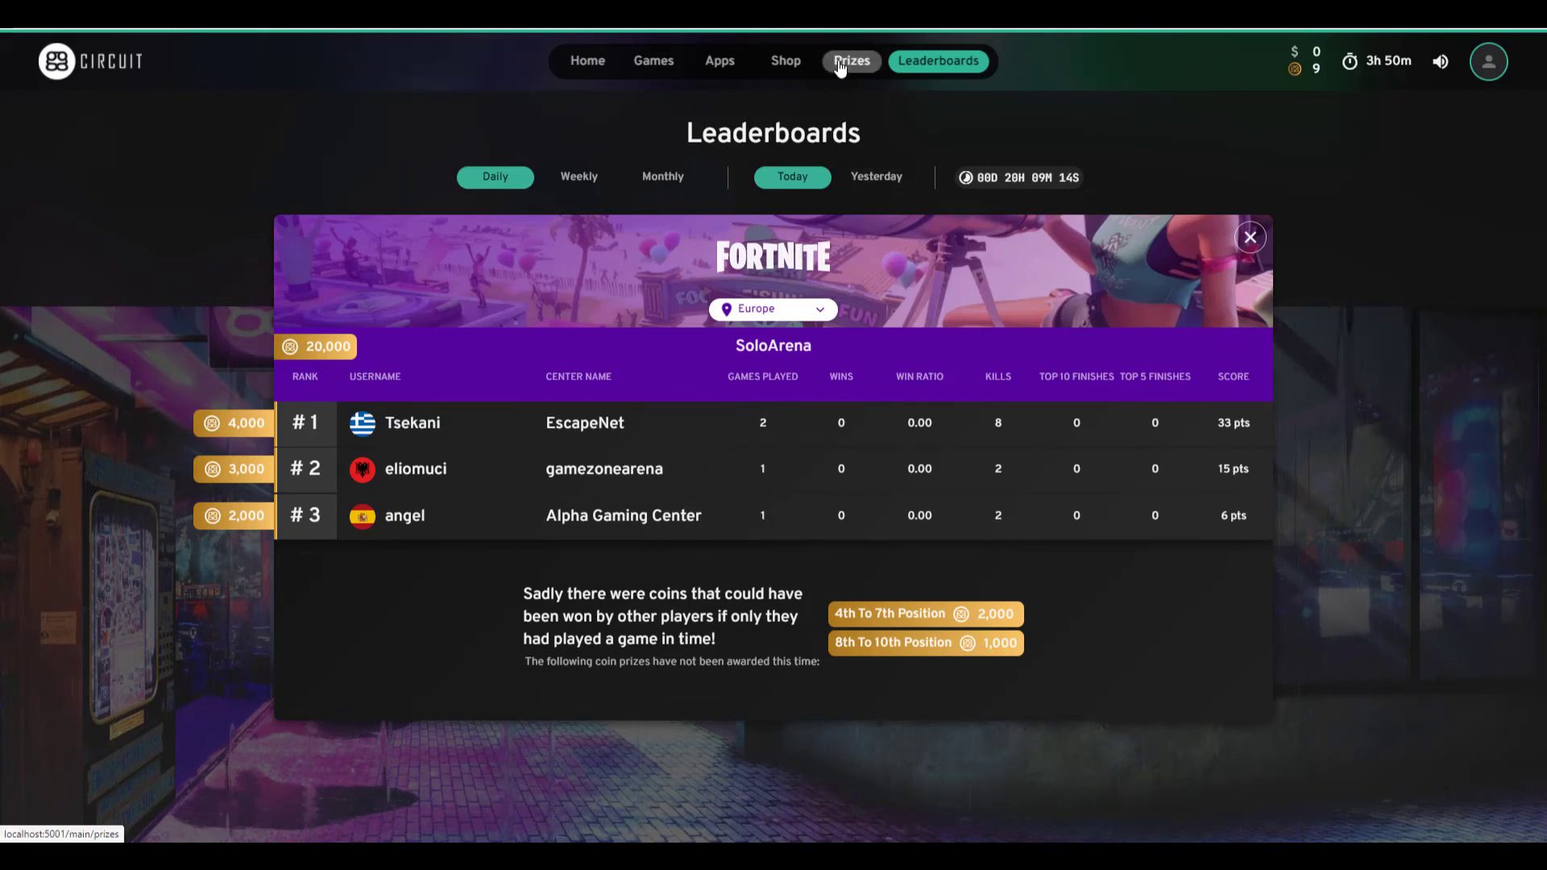
Step: Visit Prizes, then return Home showing 3h 50m left and 9 coins
click(1494, 62)
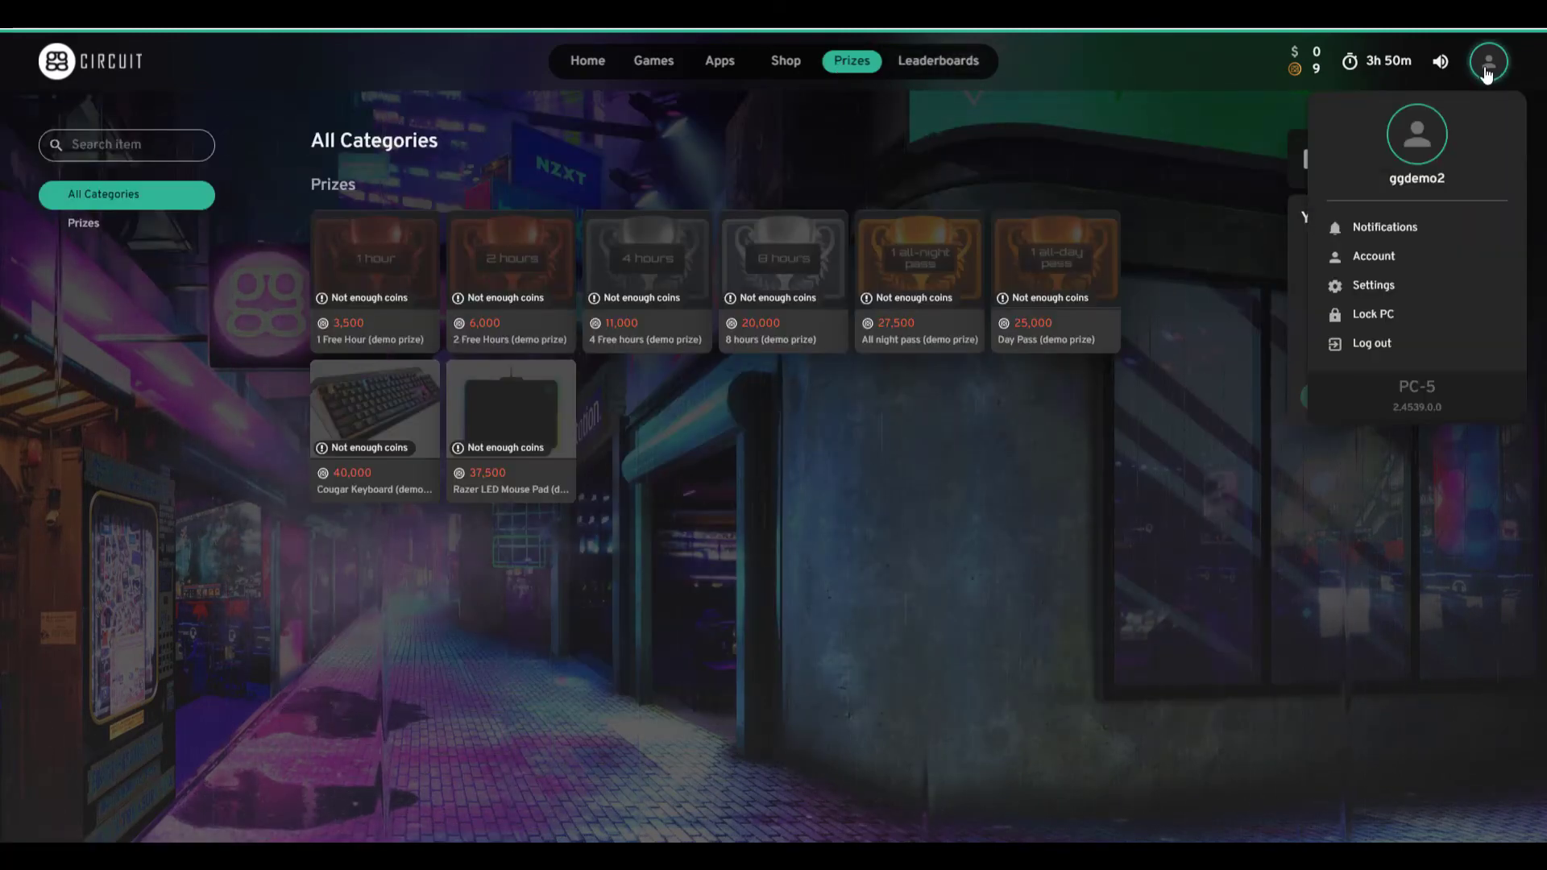
click(587, 60)
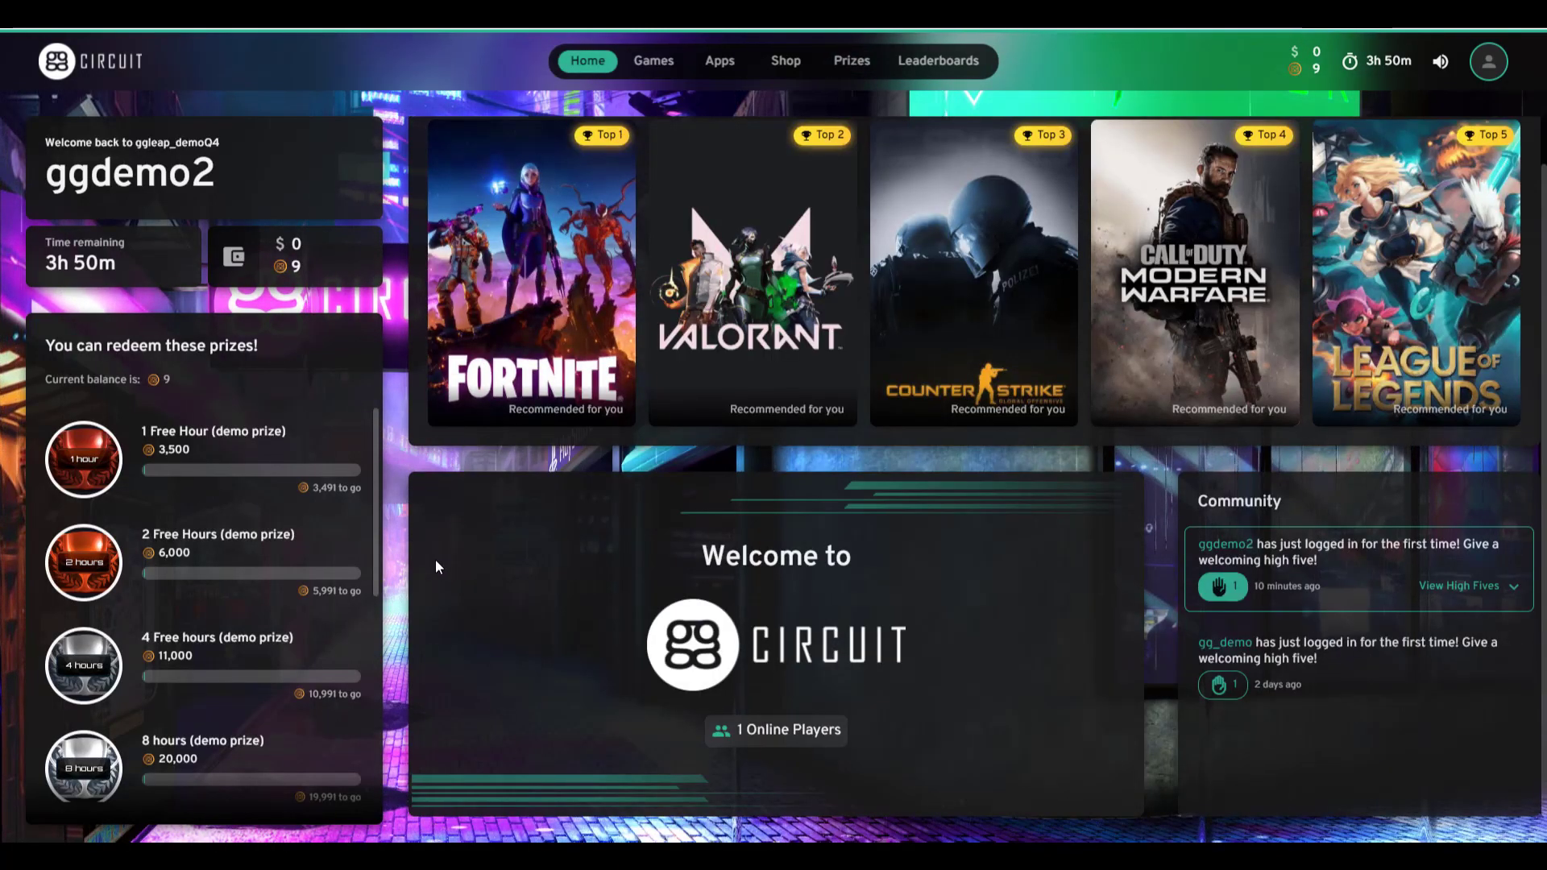
mouse_move(1241, 576)
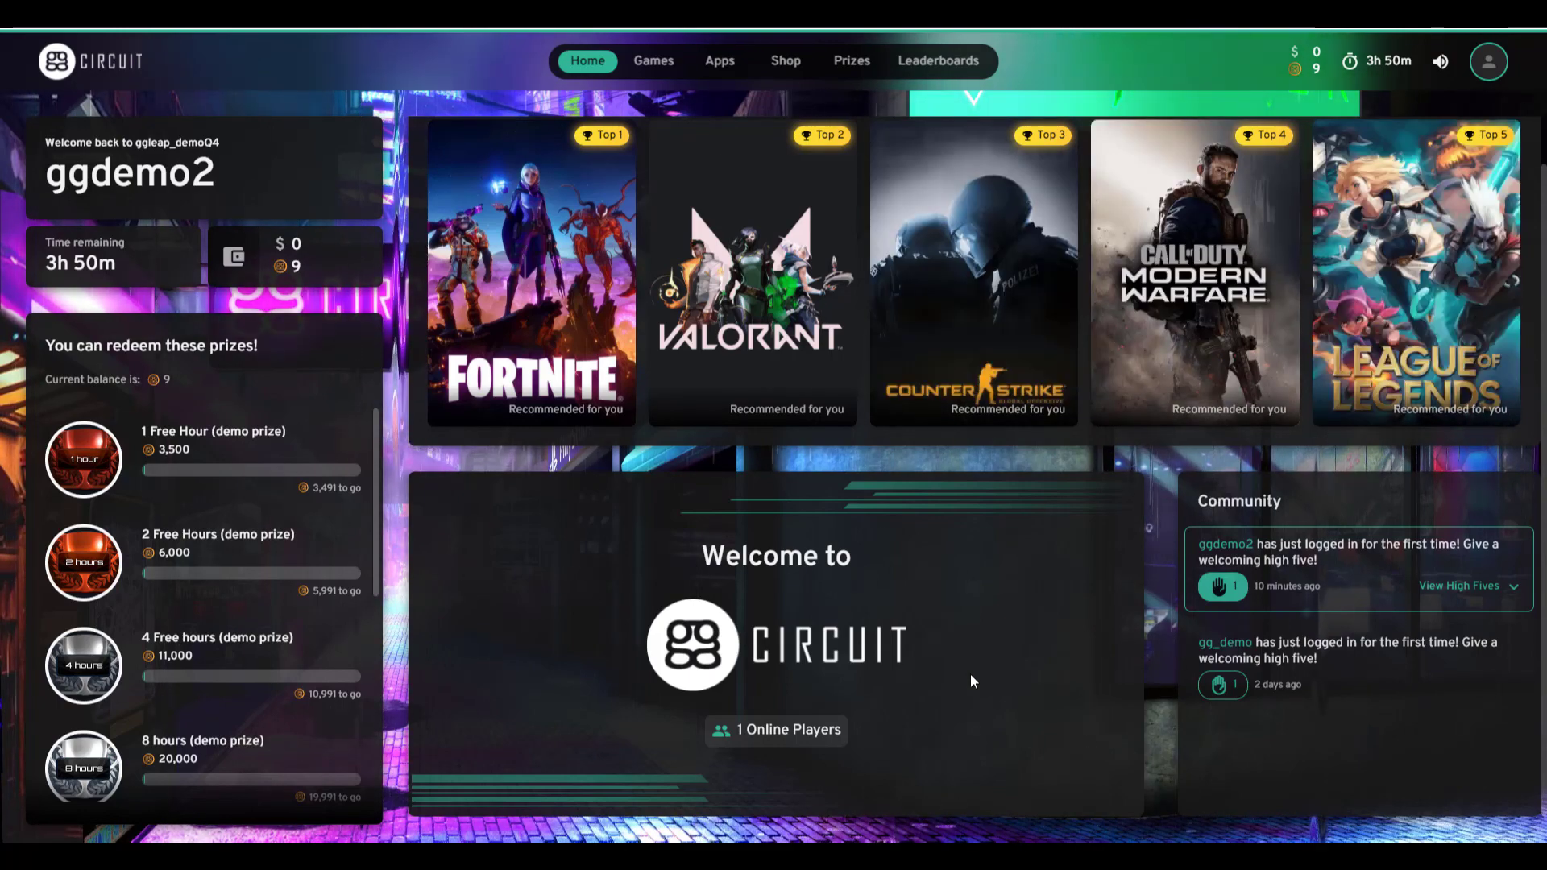
mouse_move(512, 556)
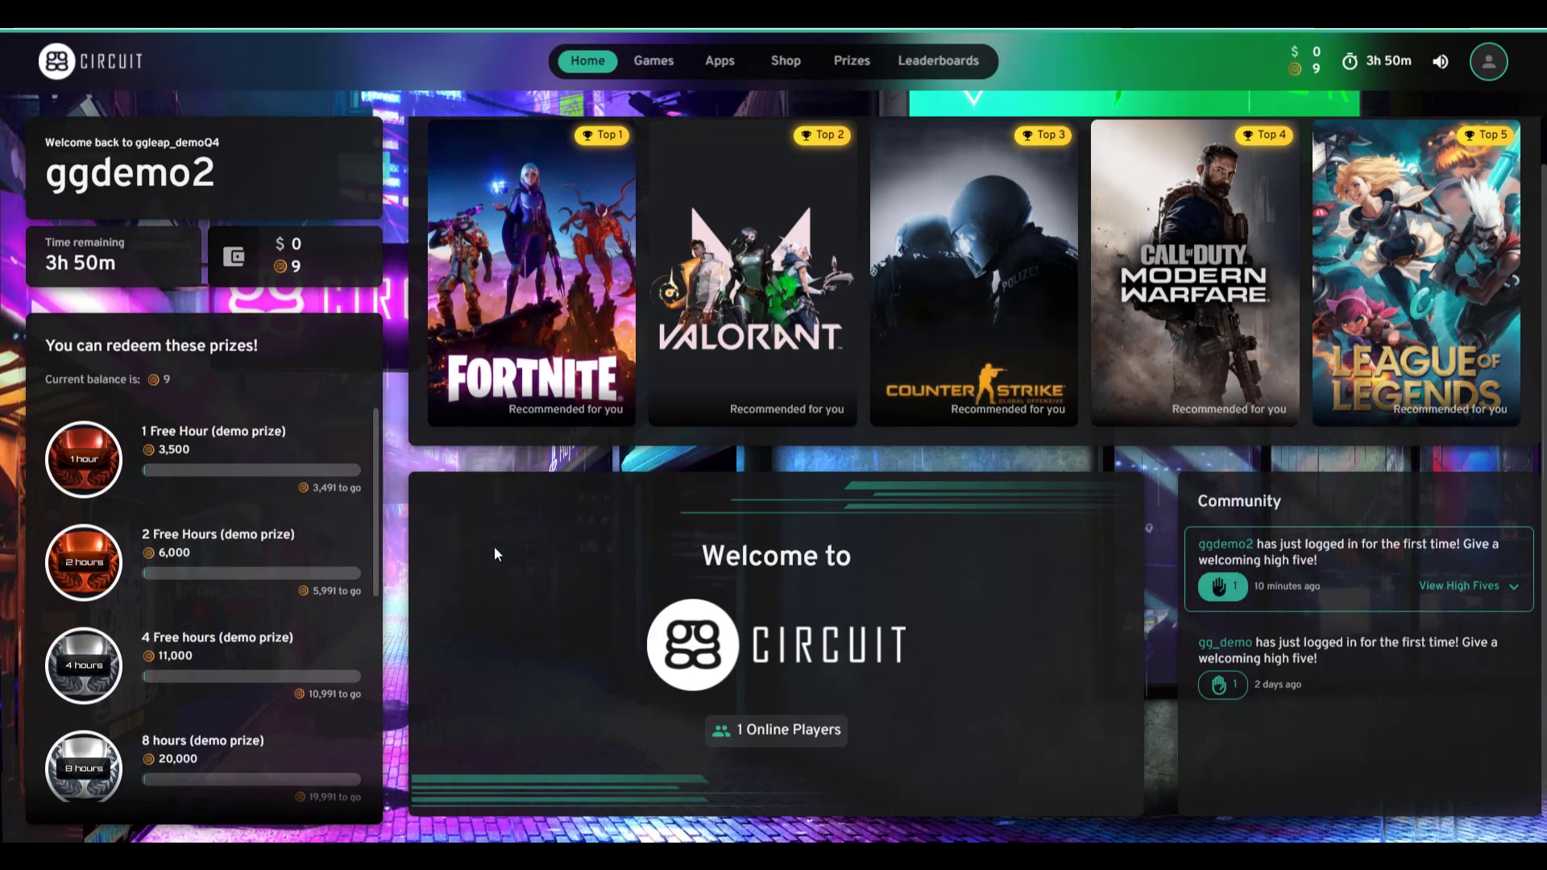
mouse_move(1030, 459)
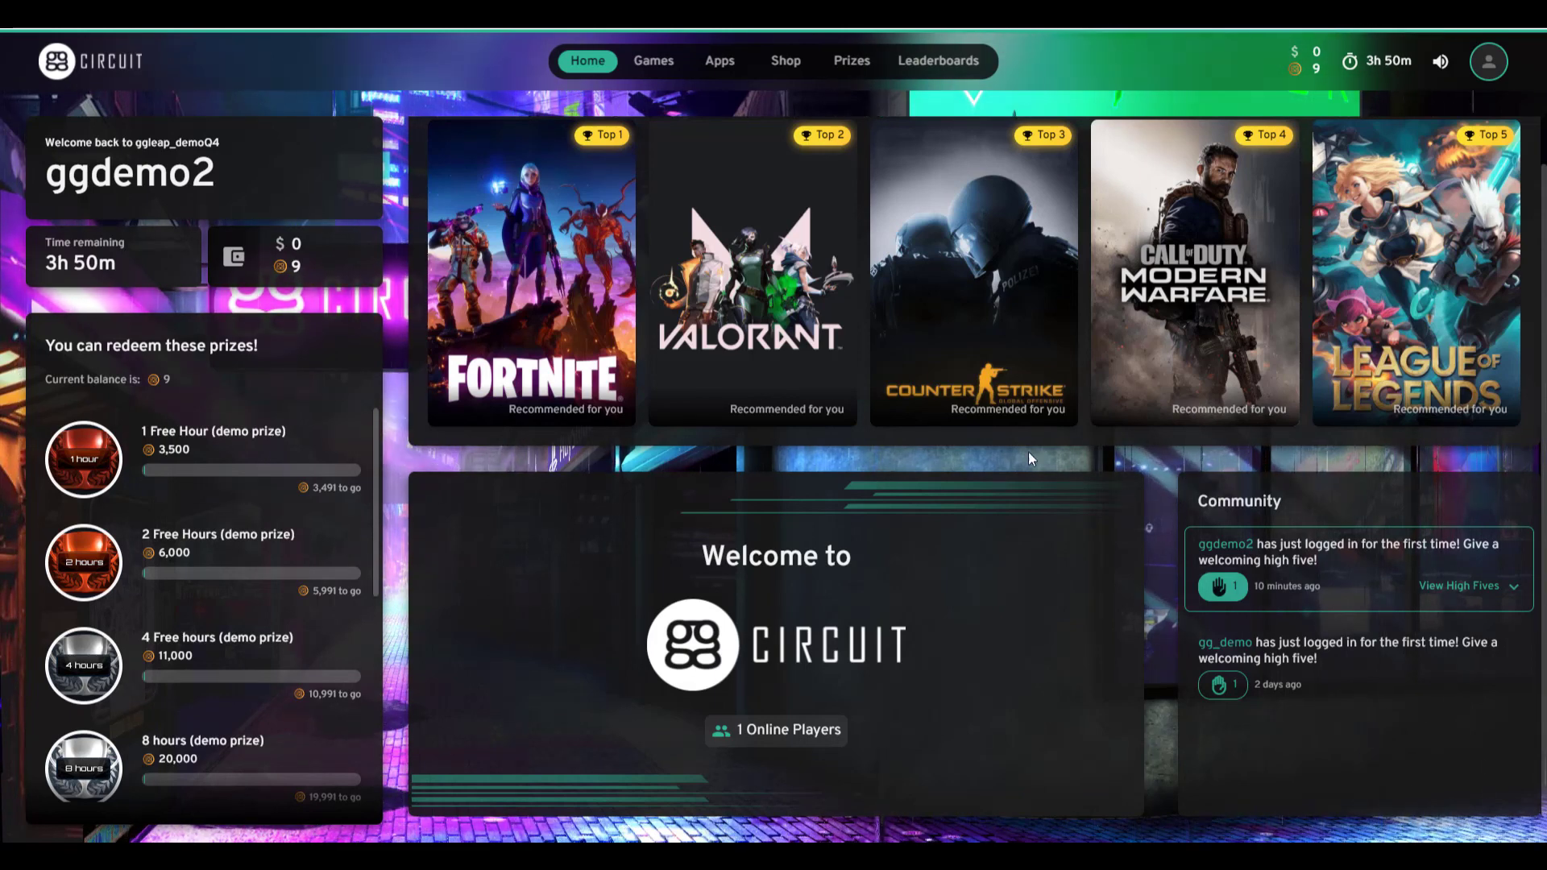